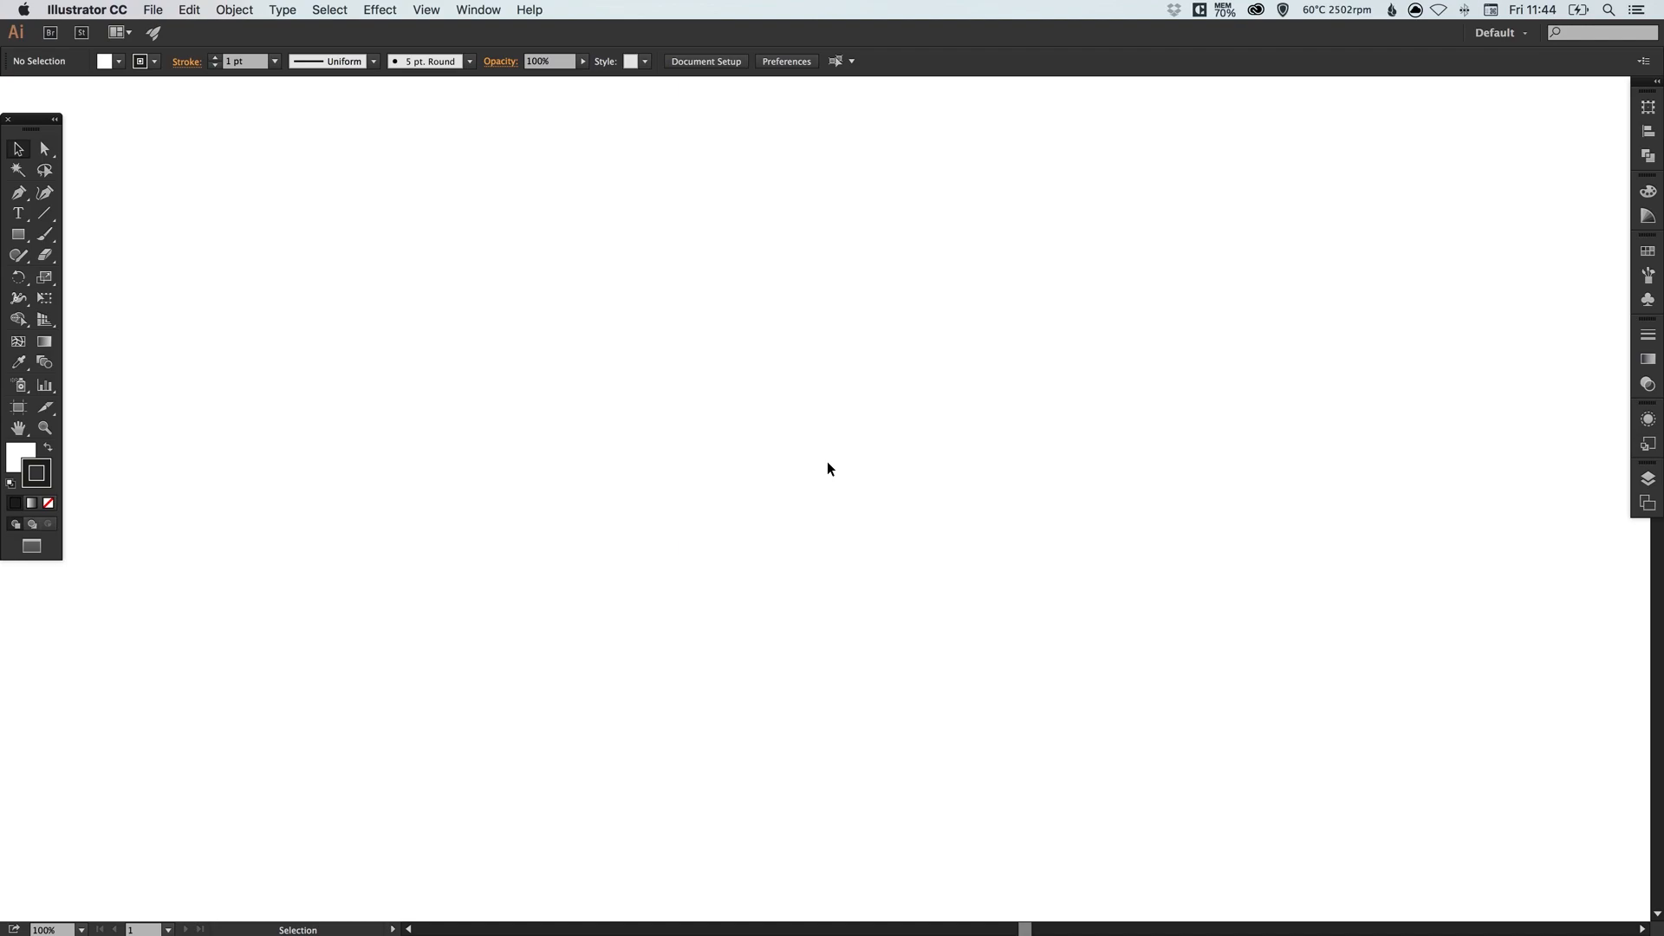
mouse_move(18, 234)
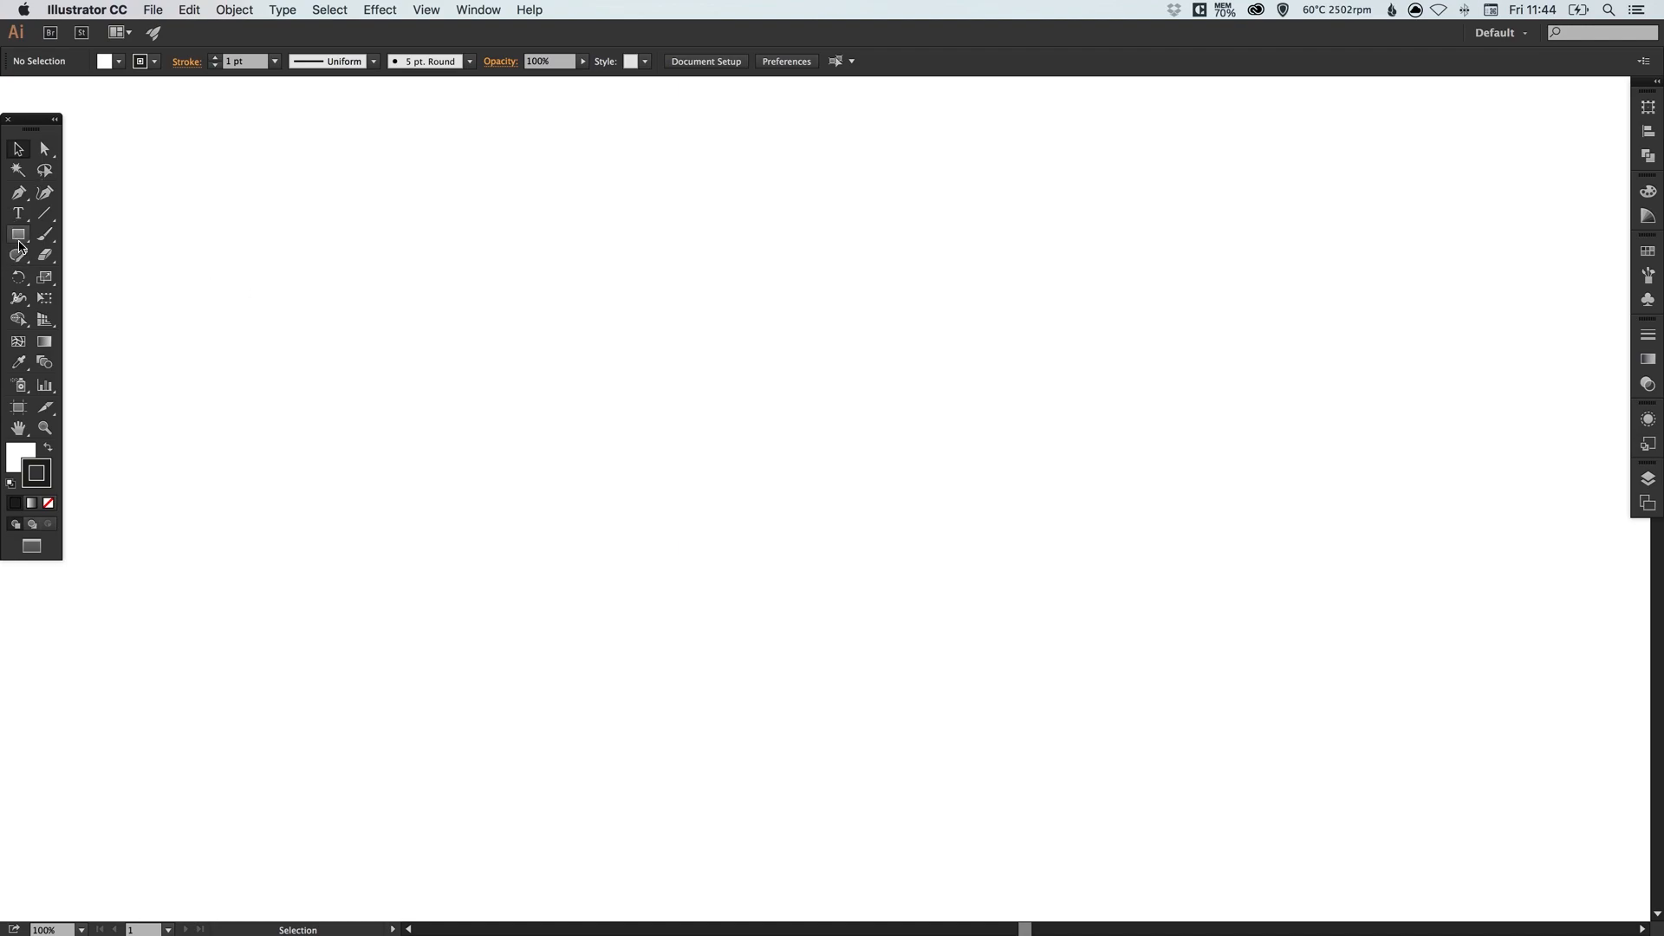
- Draw a tall unfilled rectangle in the middle of the artboard with the Rectangle tool
click(17, 234)
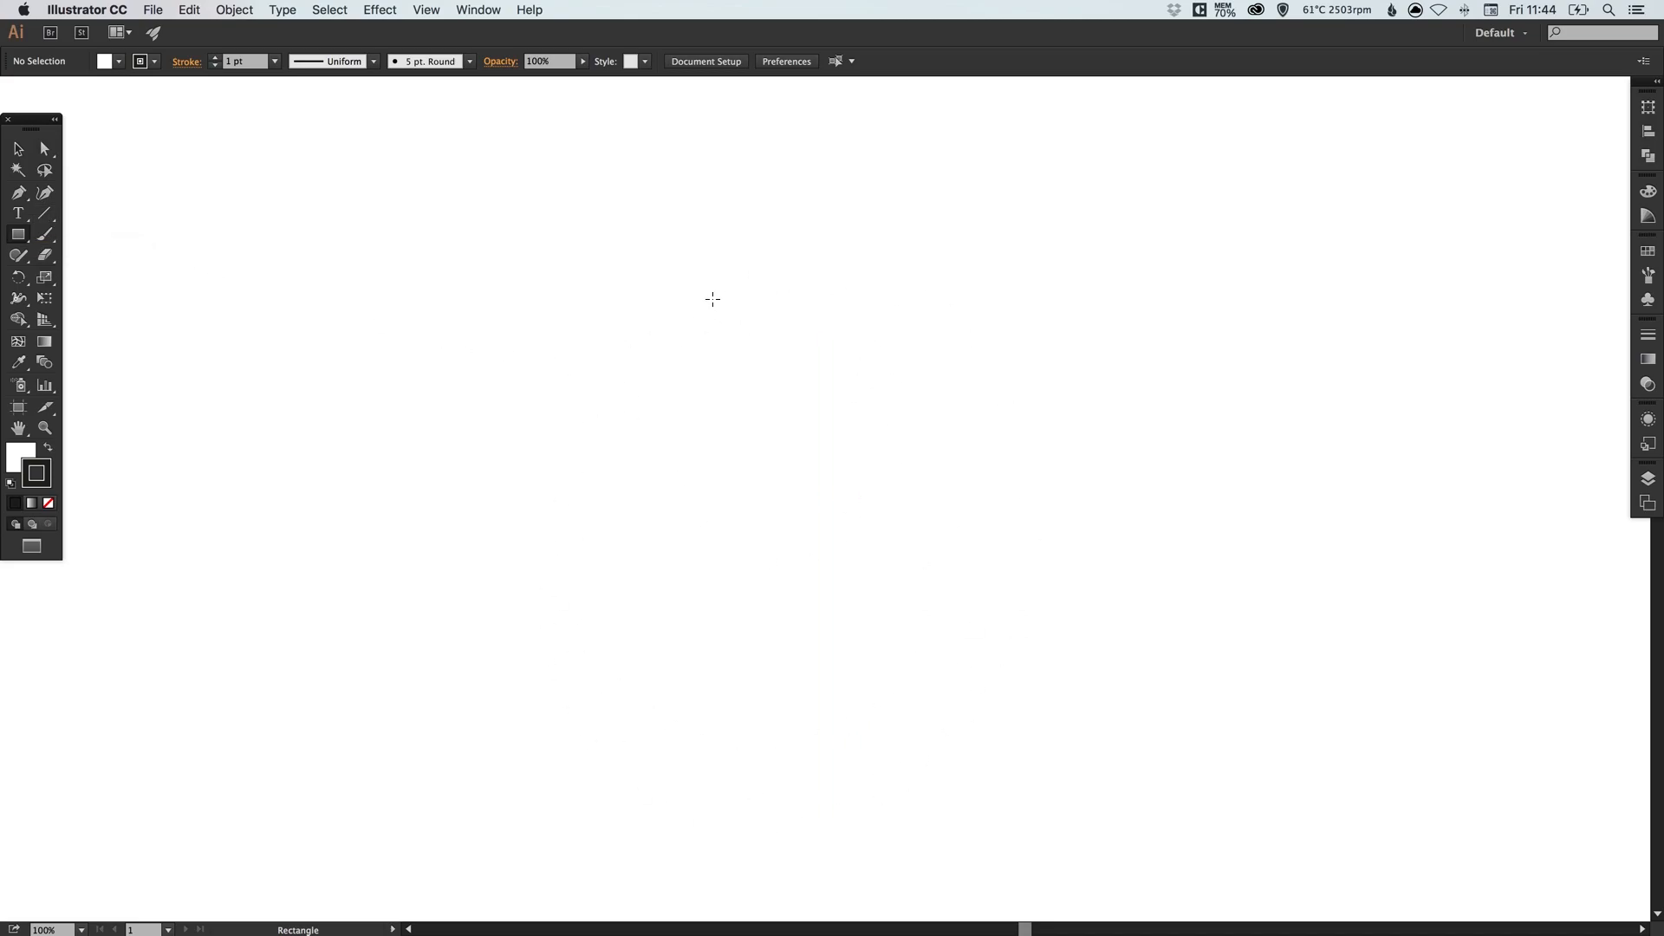
drag(713, 298, 851, 510)
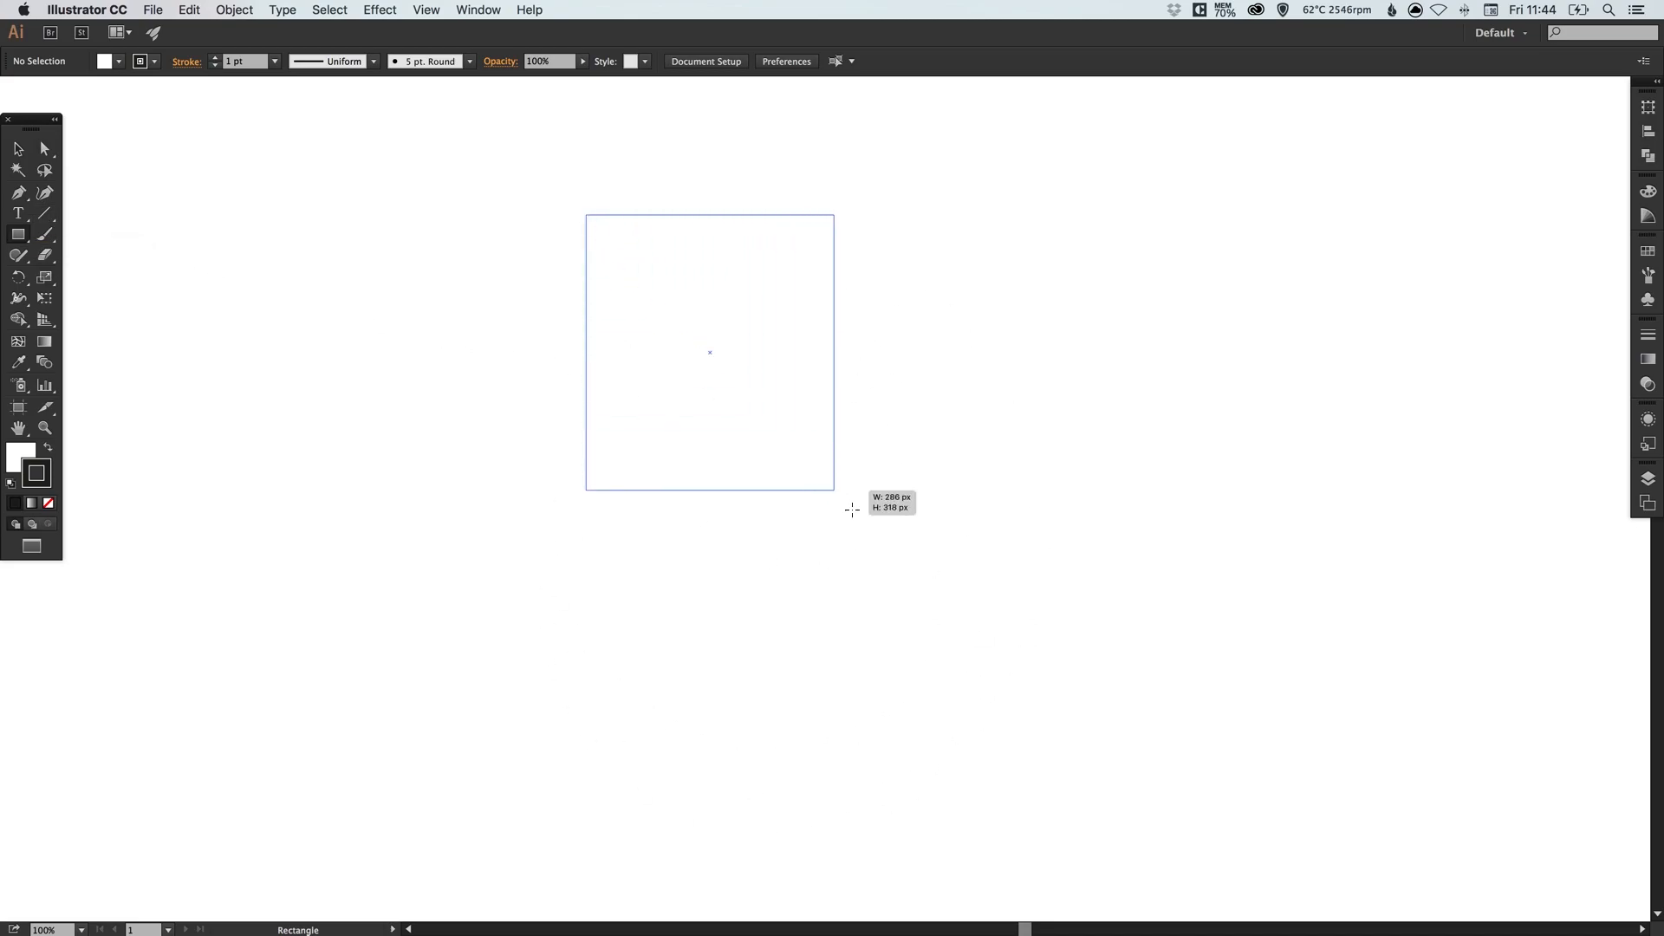
drag(851, 510, 905, 749)
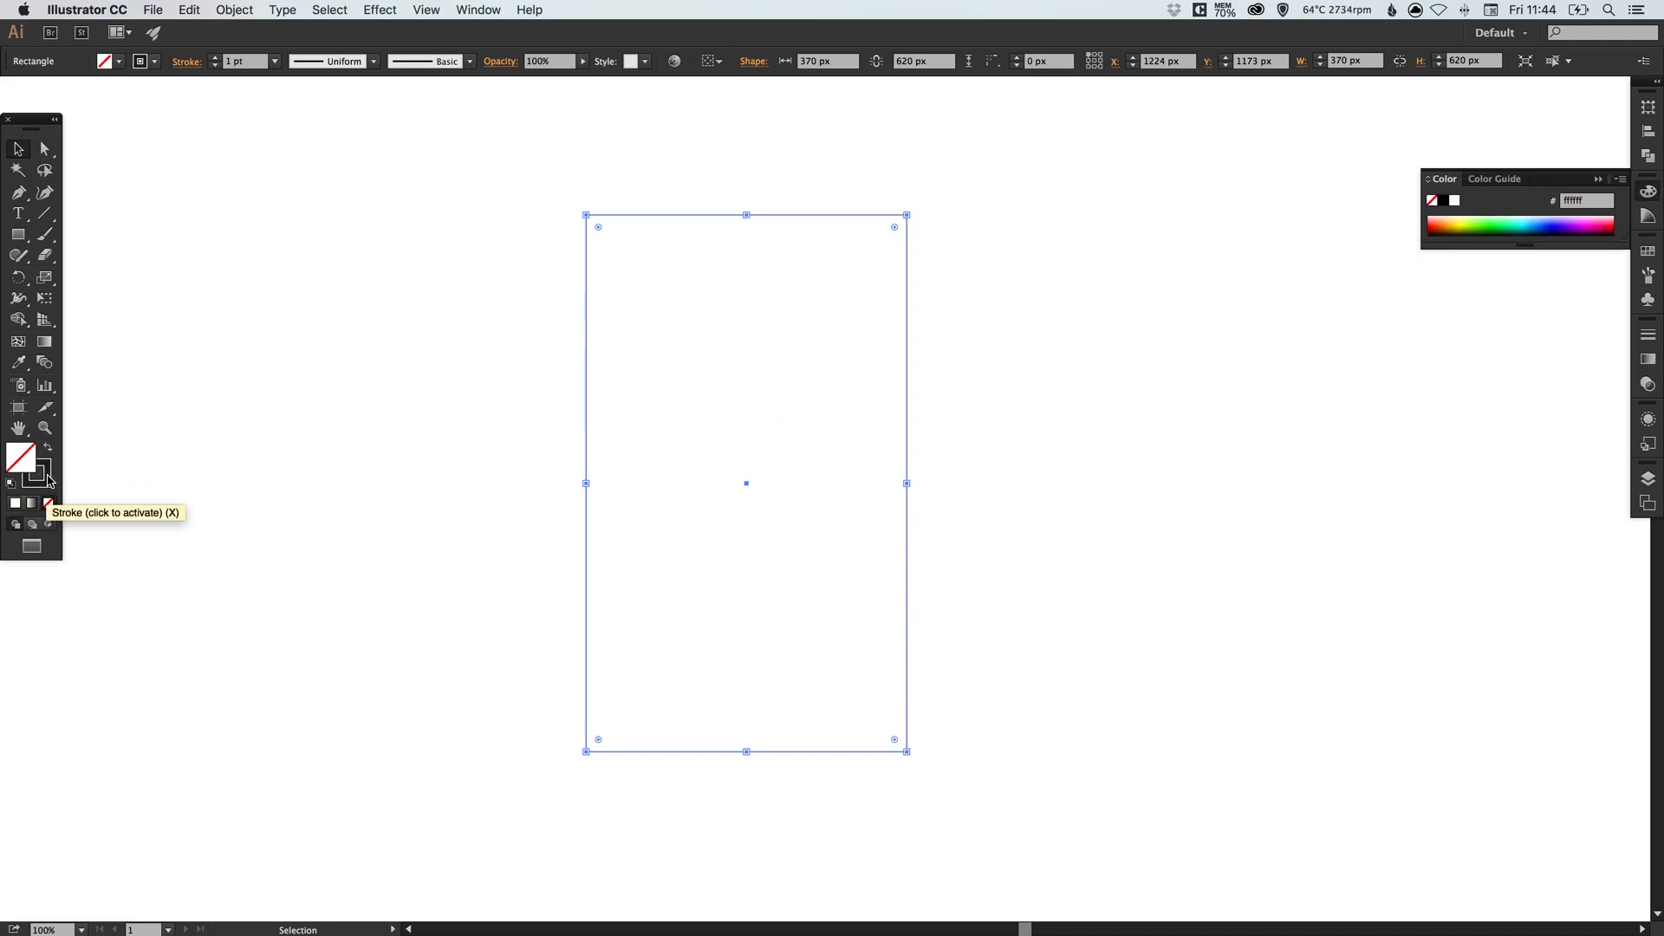
- Resize the rectangle to exactly 750 px wide by 1334 px tall via the Control bar
click(35, 473)
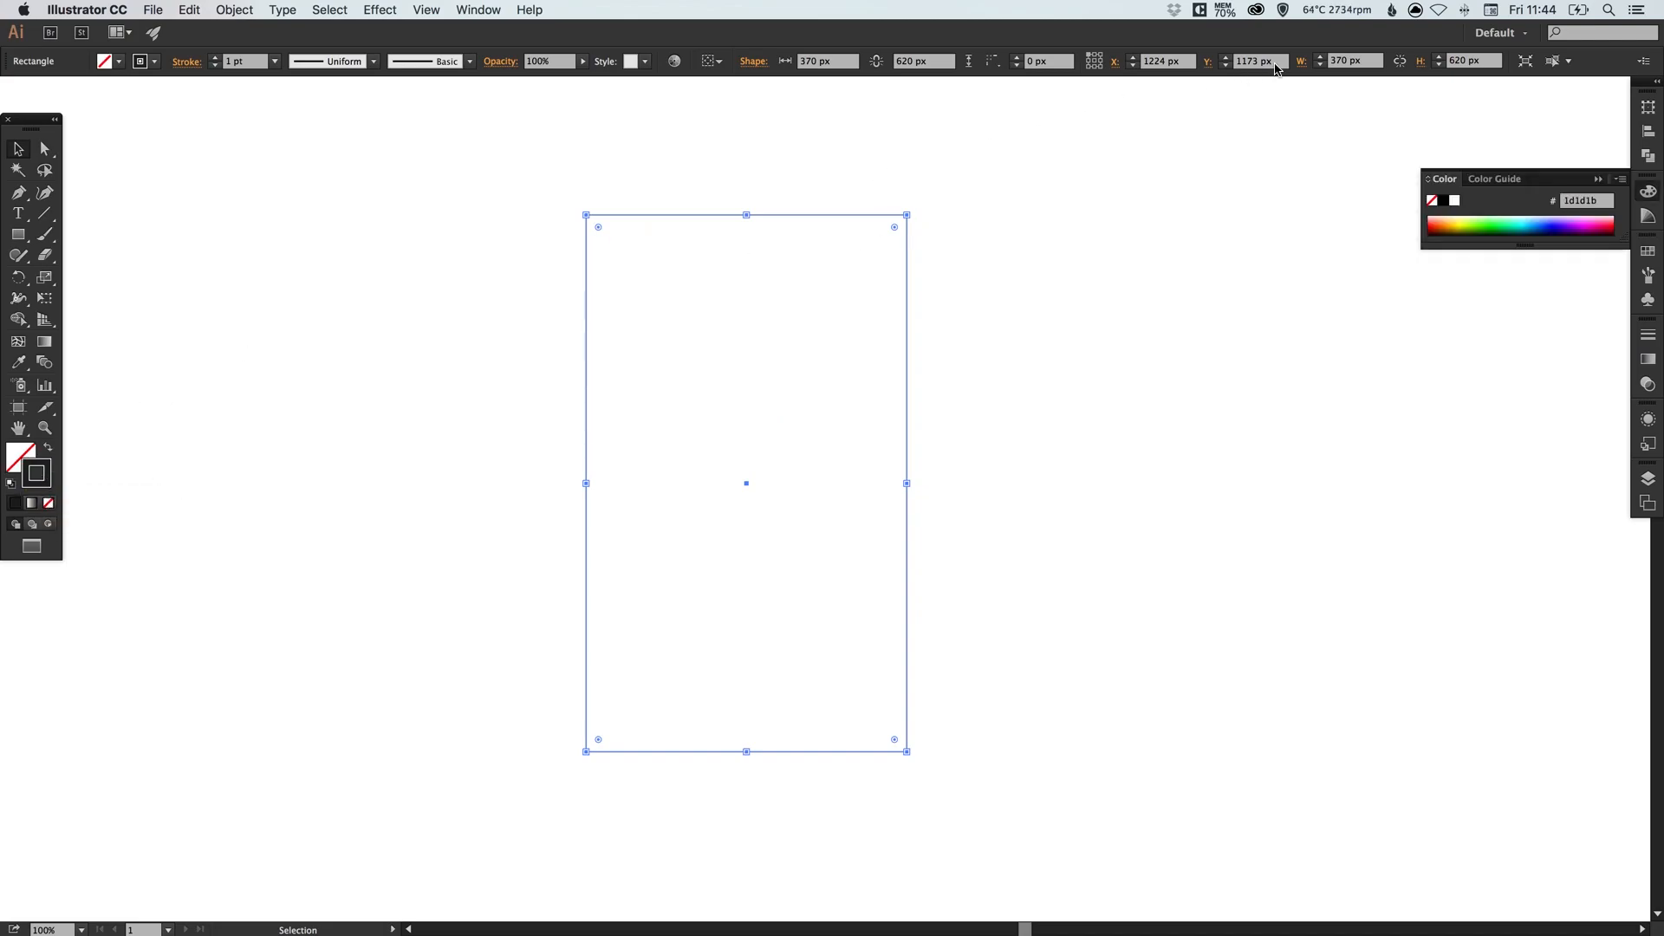
click(1354, 61)
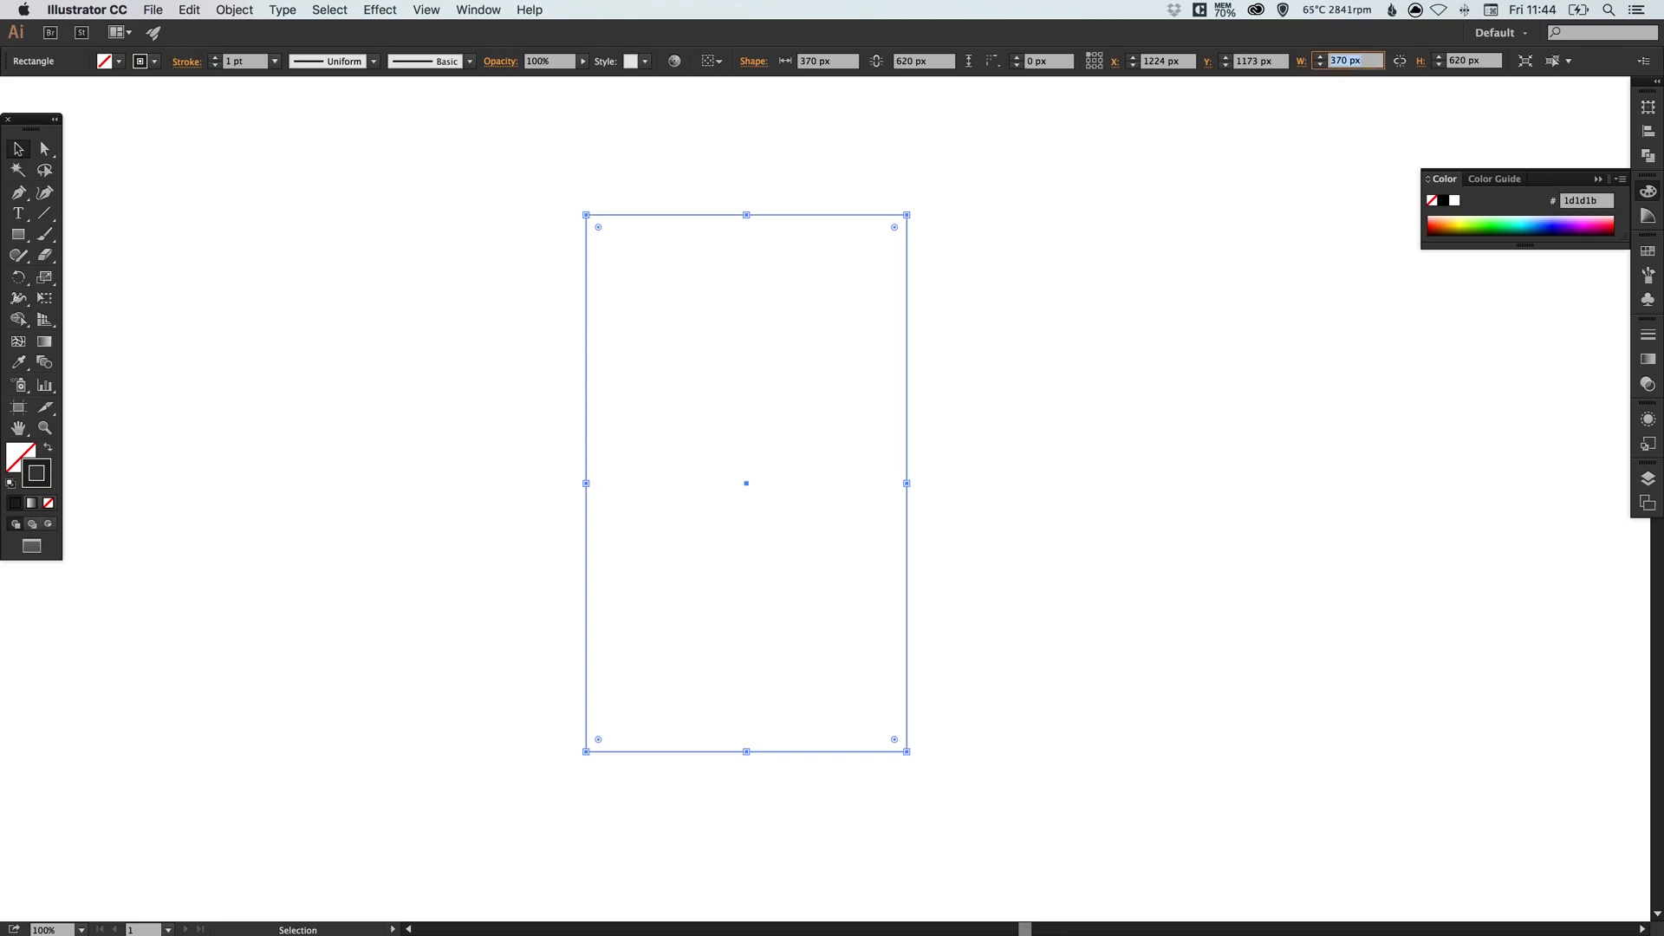
text(750)
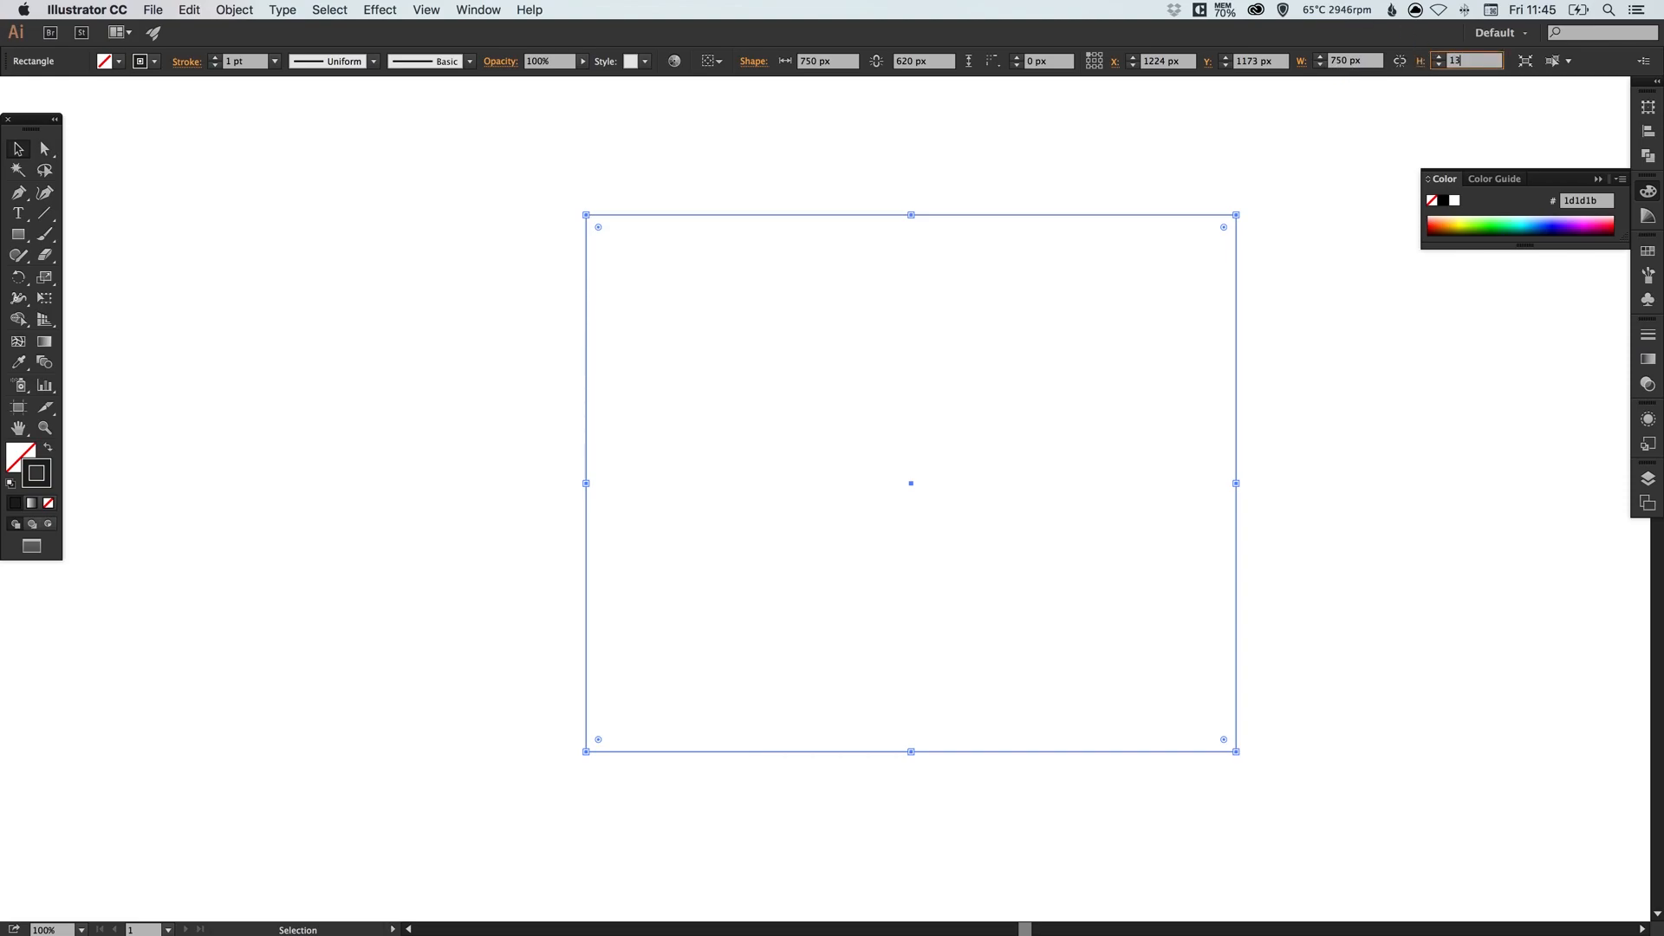
text(1334 px)
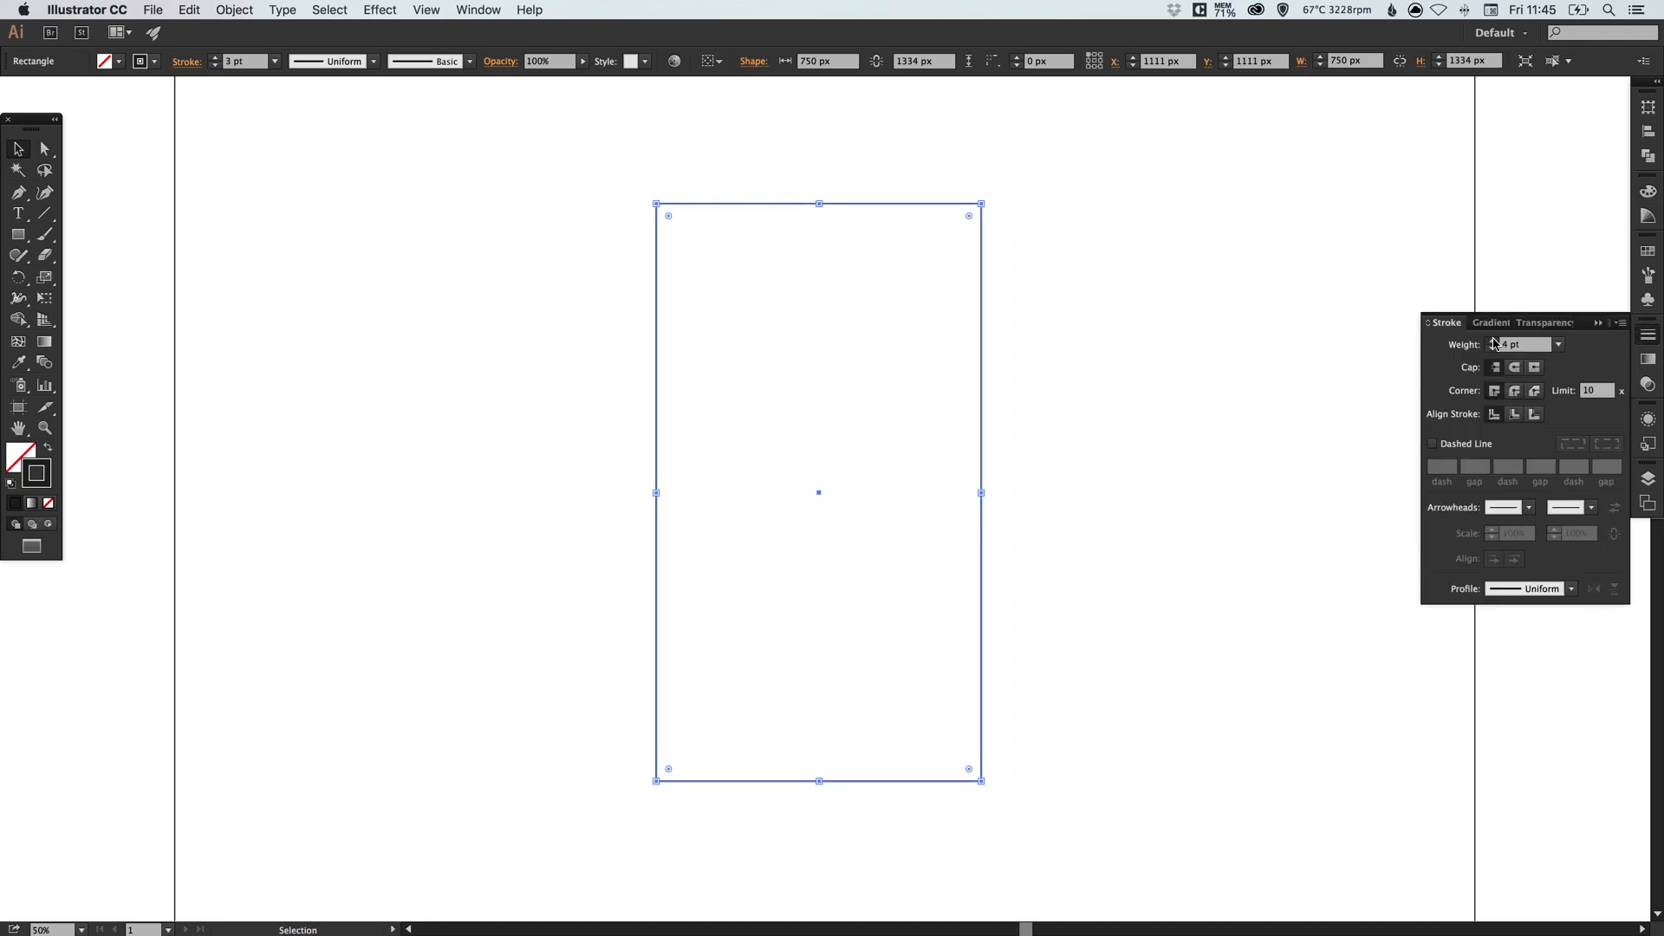
- Raise the rectangle's stroke weight to 8 pt and reselect it
click(1492, 339)
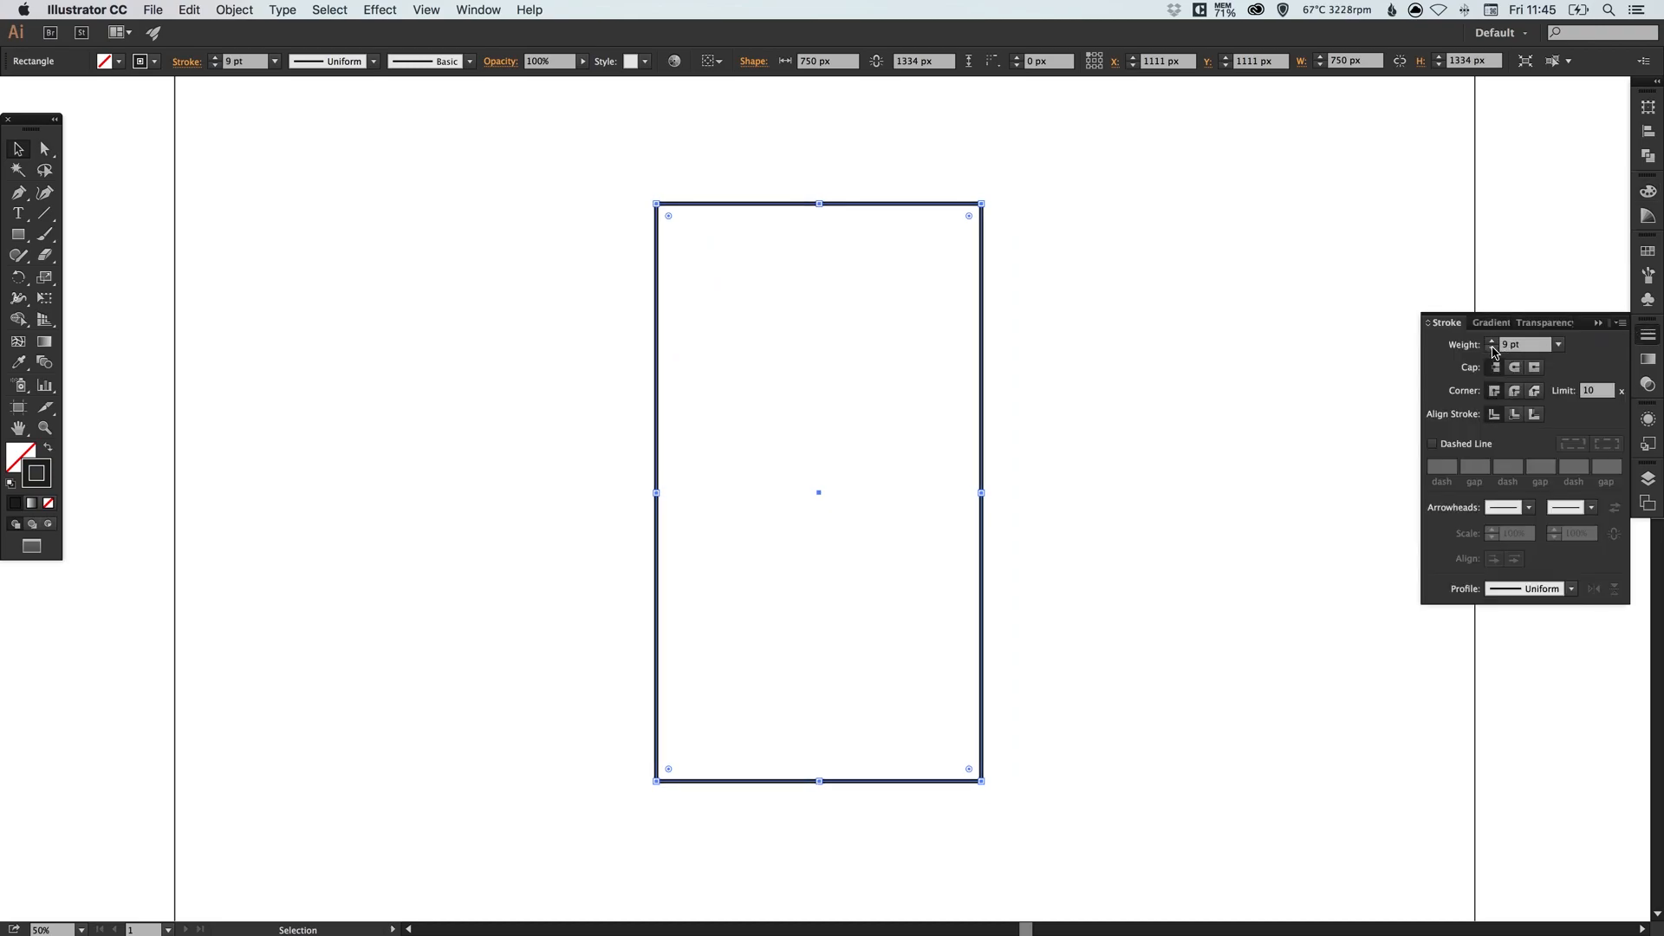
click(1493, 349)
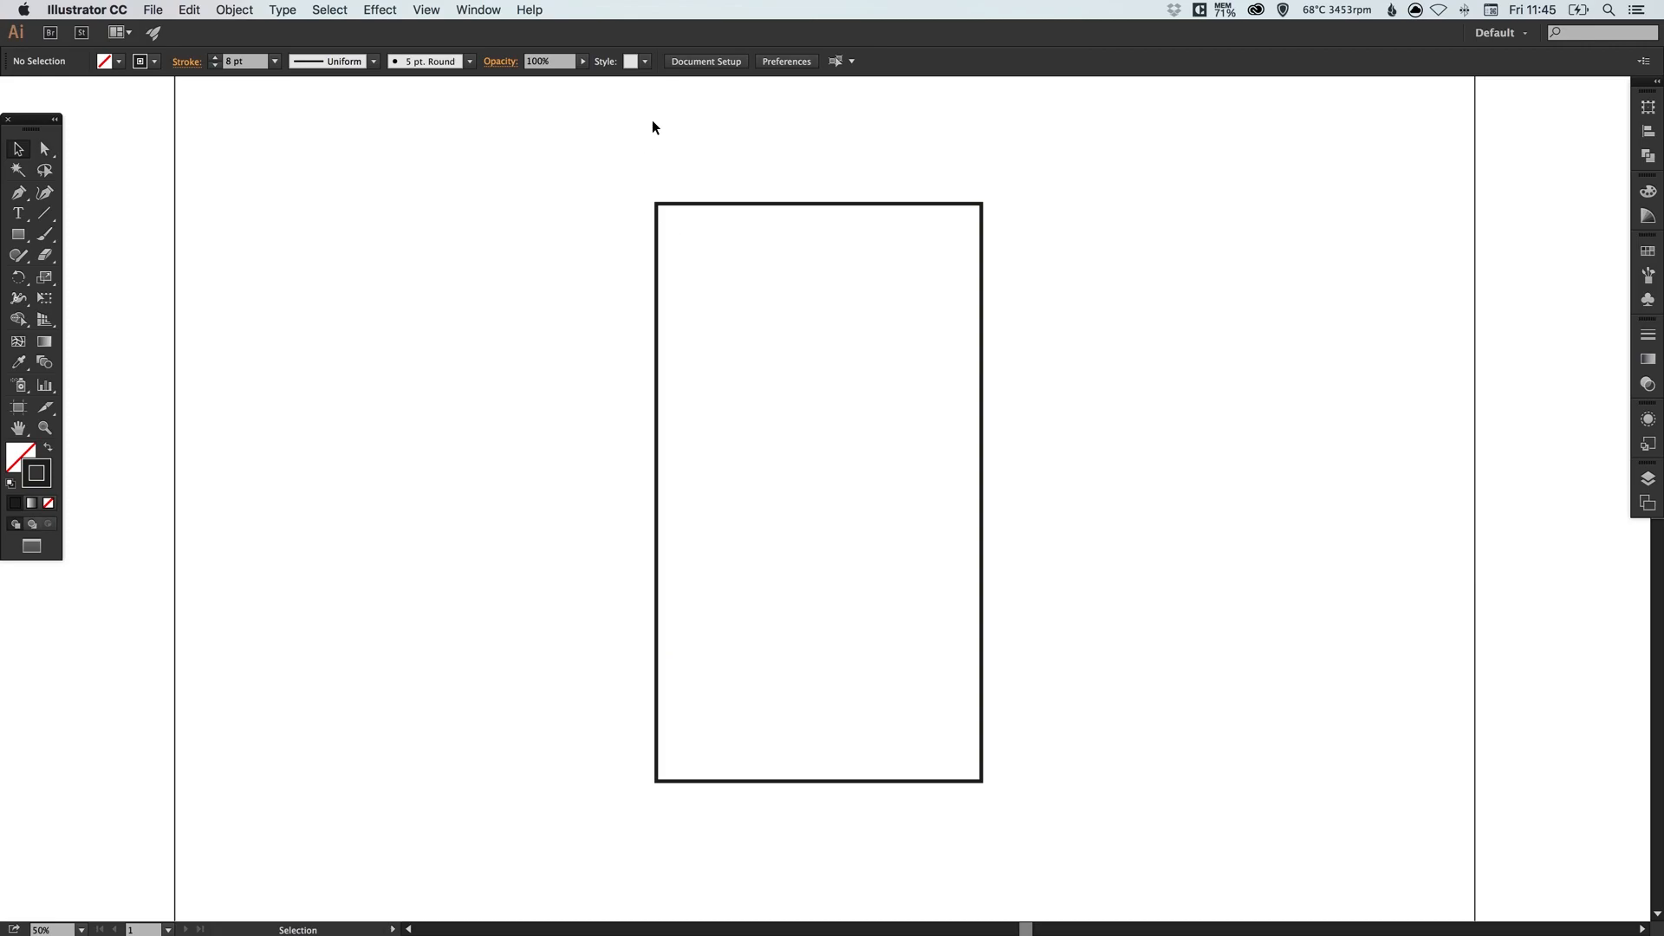
click(678, 208)
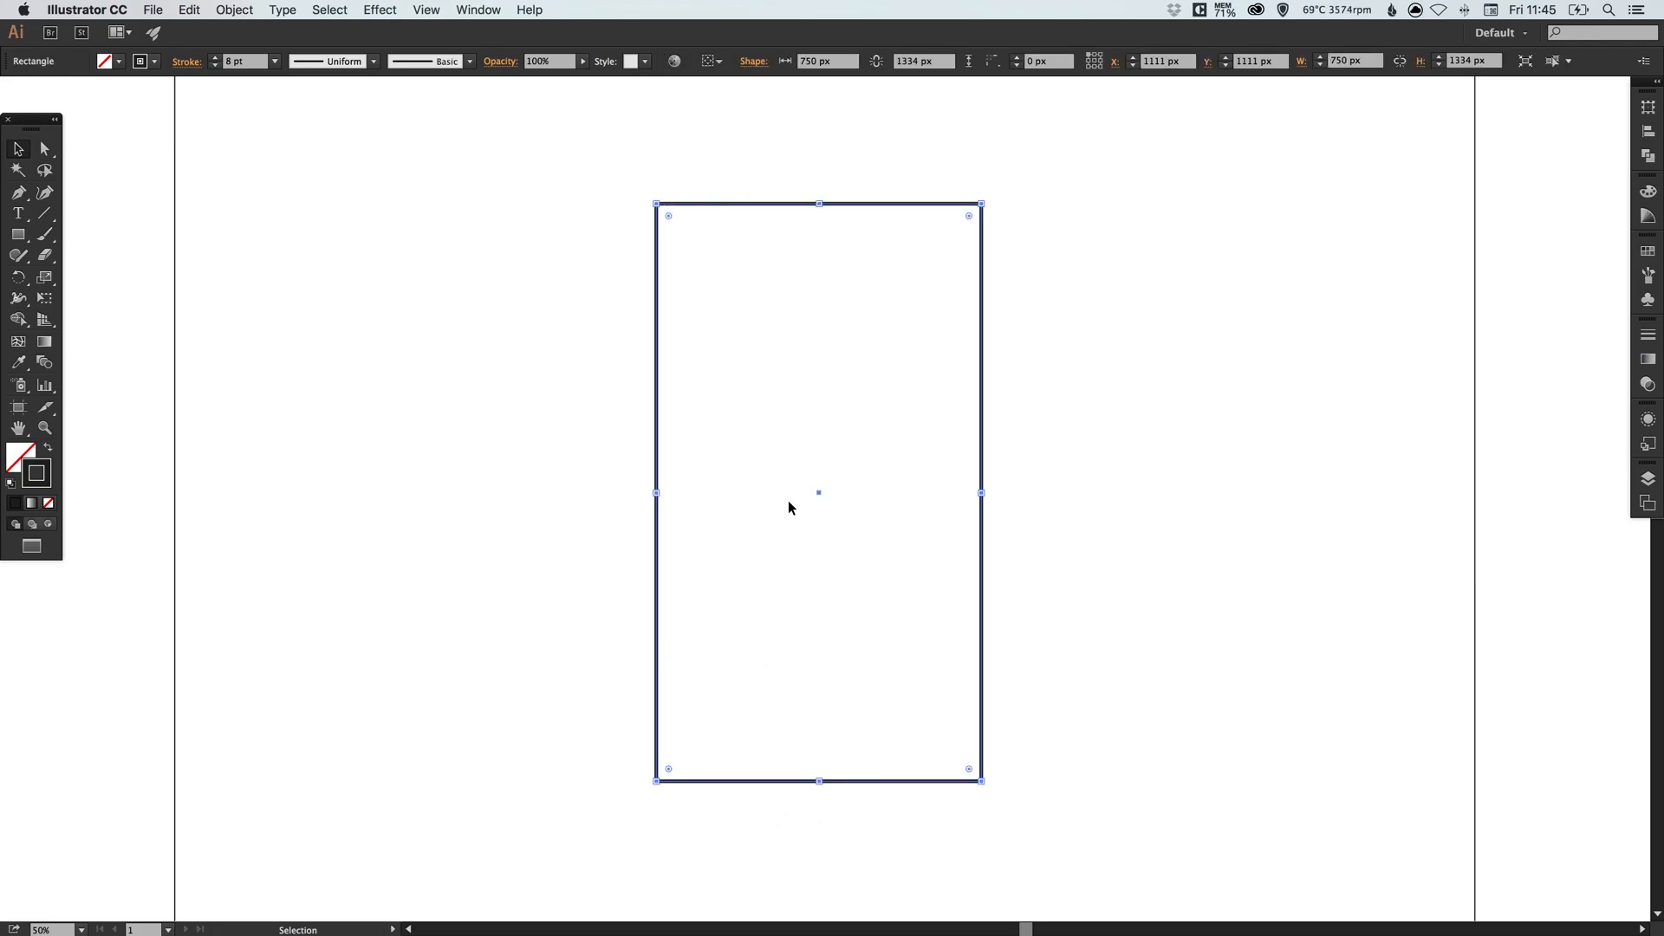
- Copy and paste the rectangle, then scale the copy up around the original
click(189, 11)
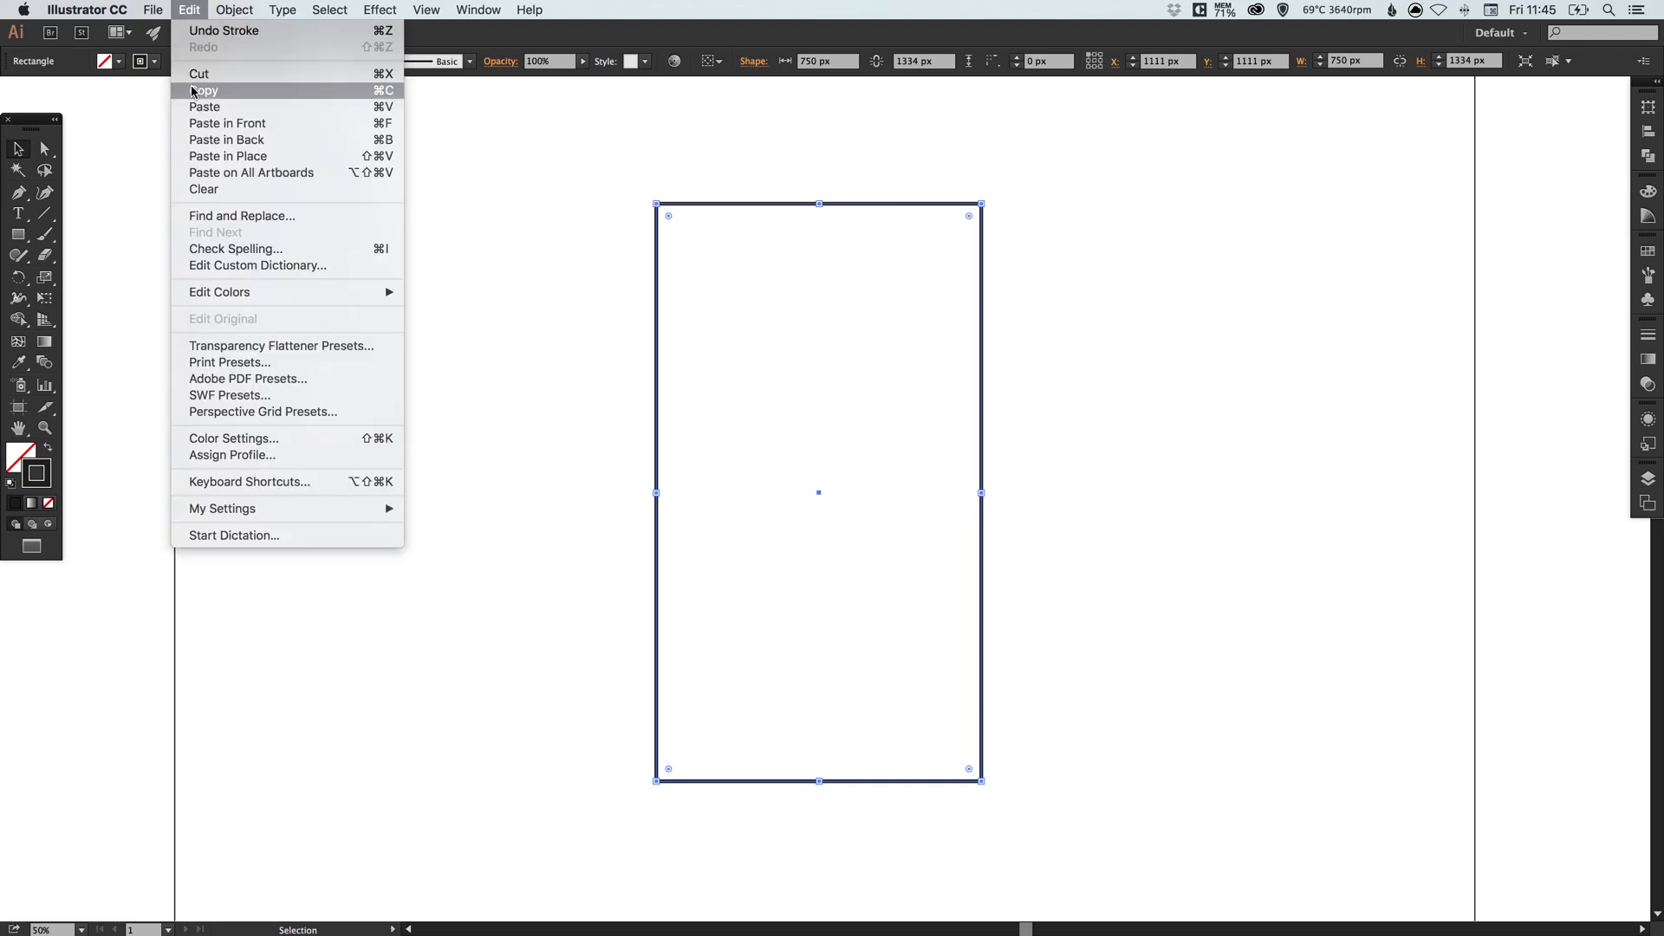
mouse_move(192, 12)
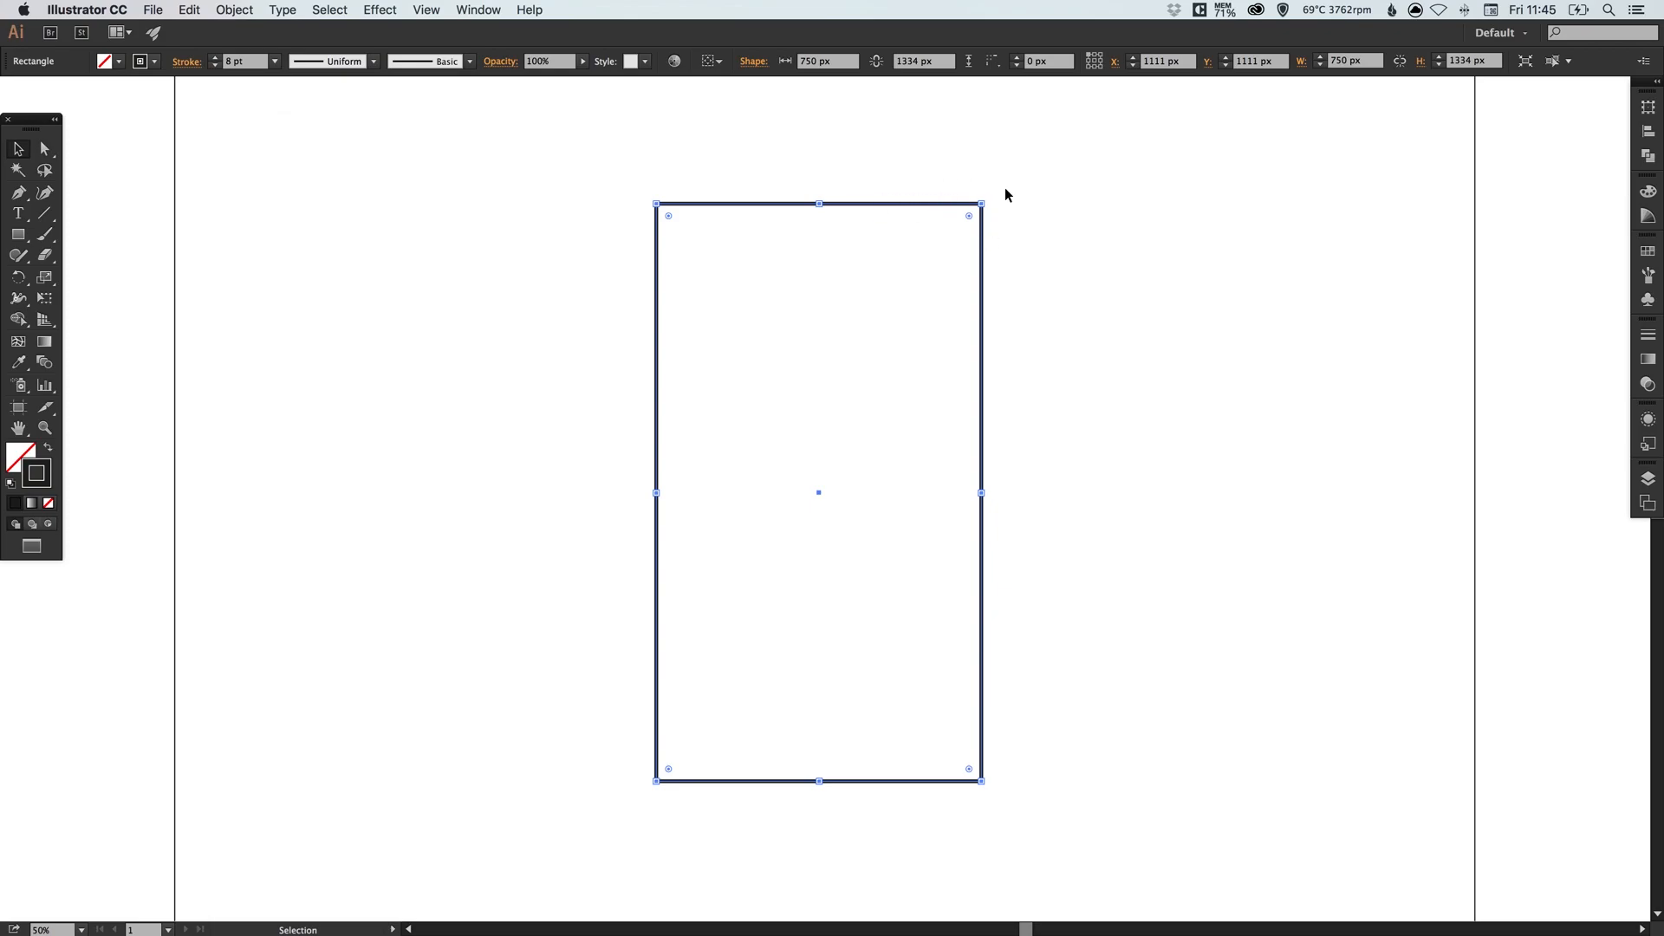
mouse_move(979, 205)
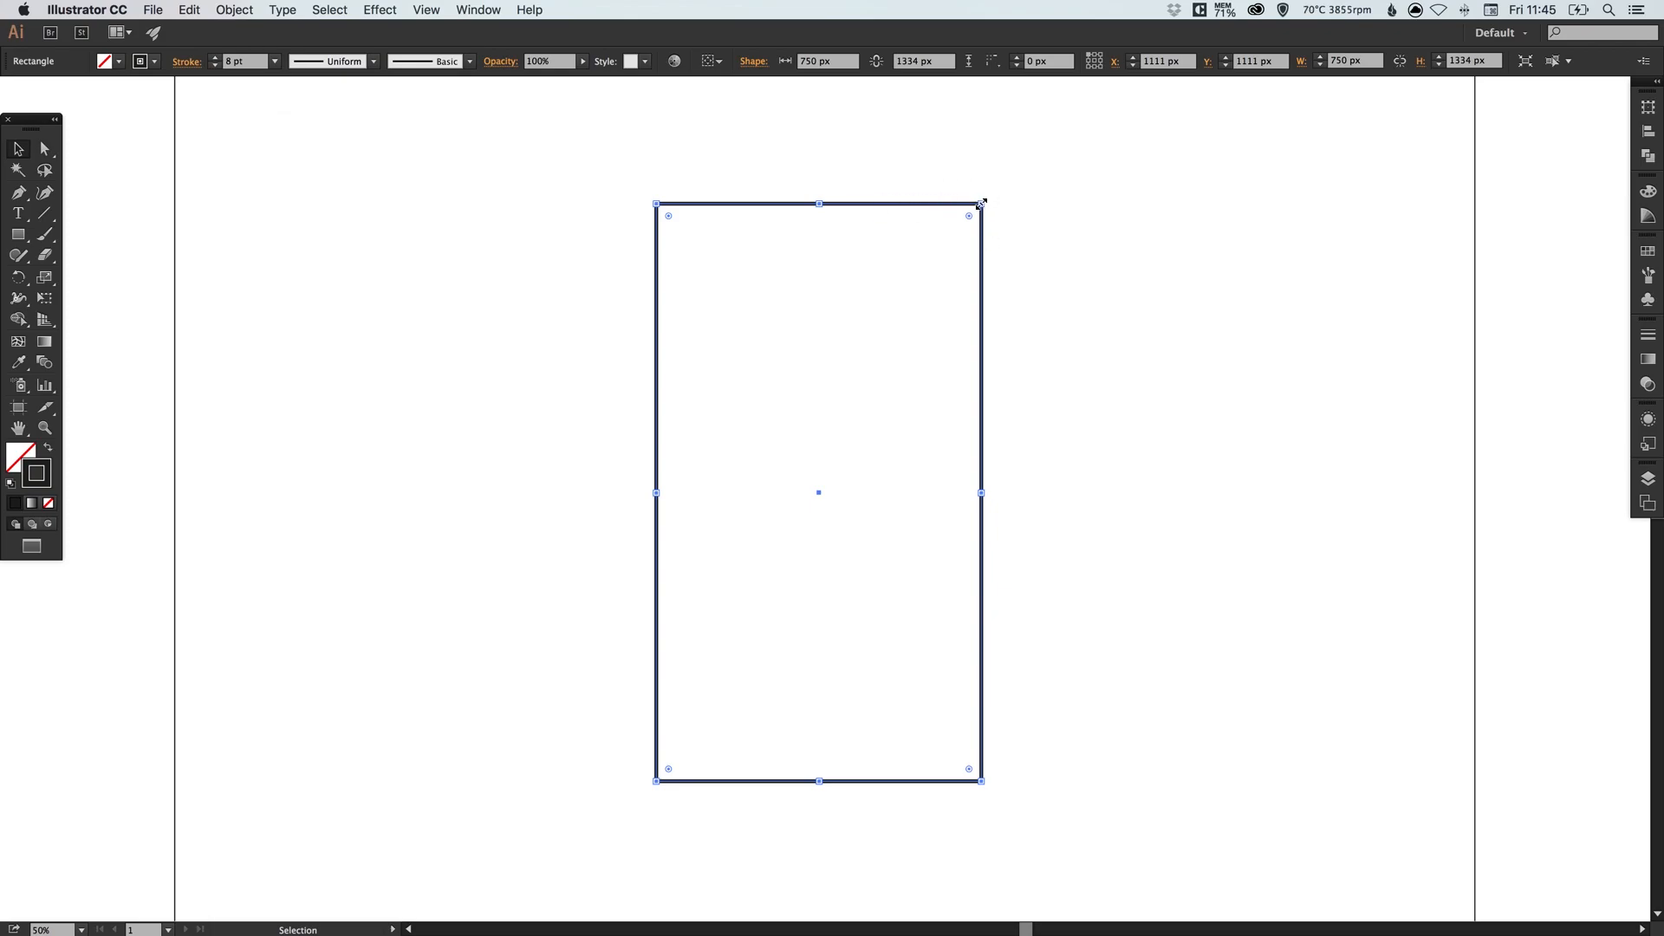
mouse_move(884, 158)
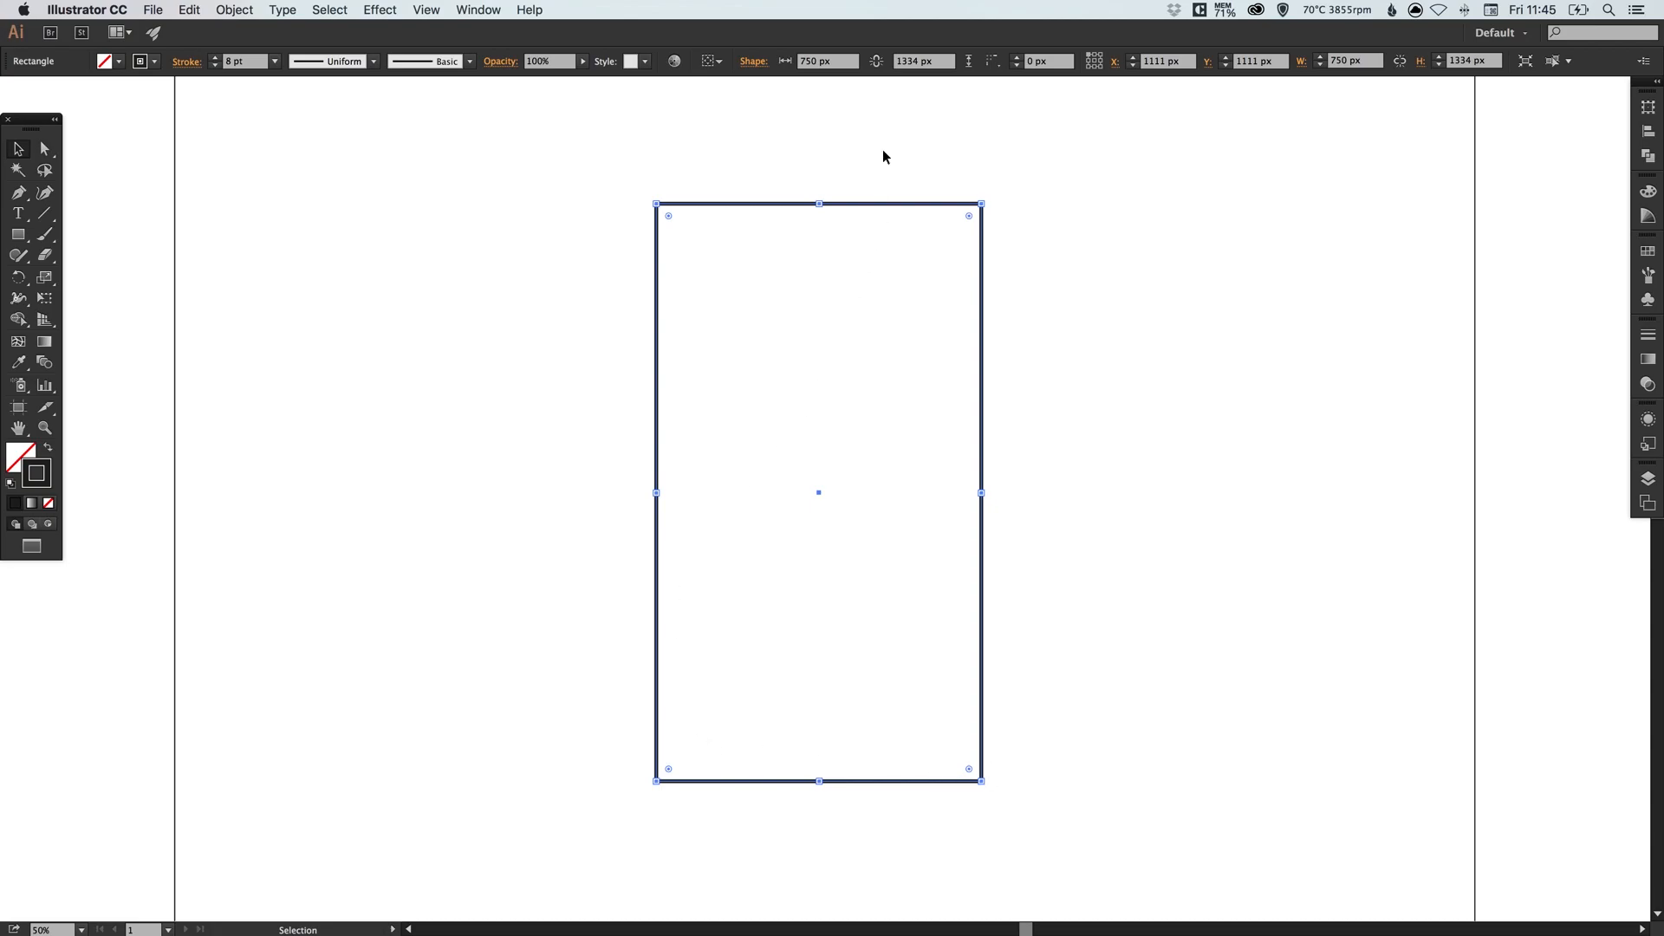
mouse_move(978, 203)
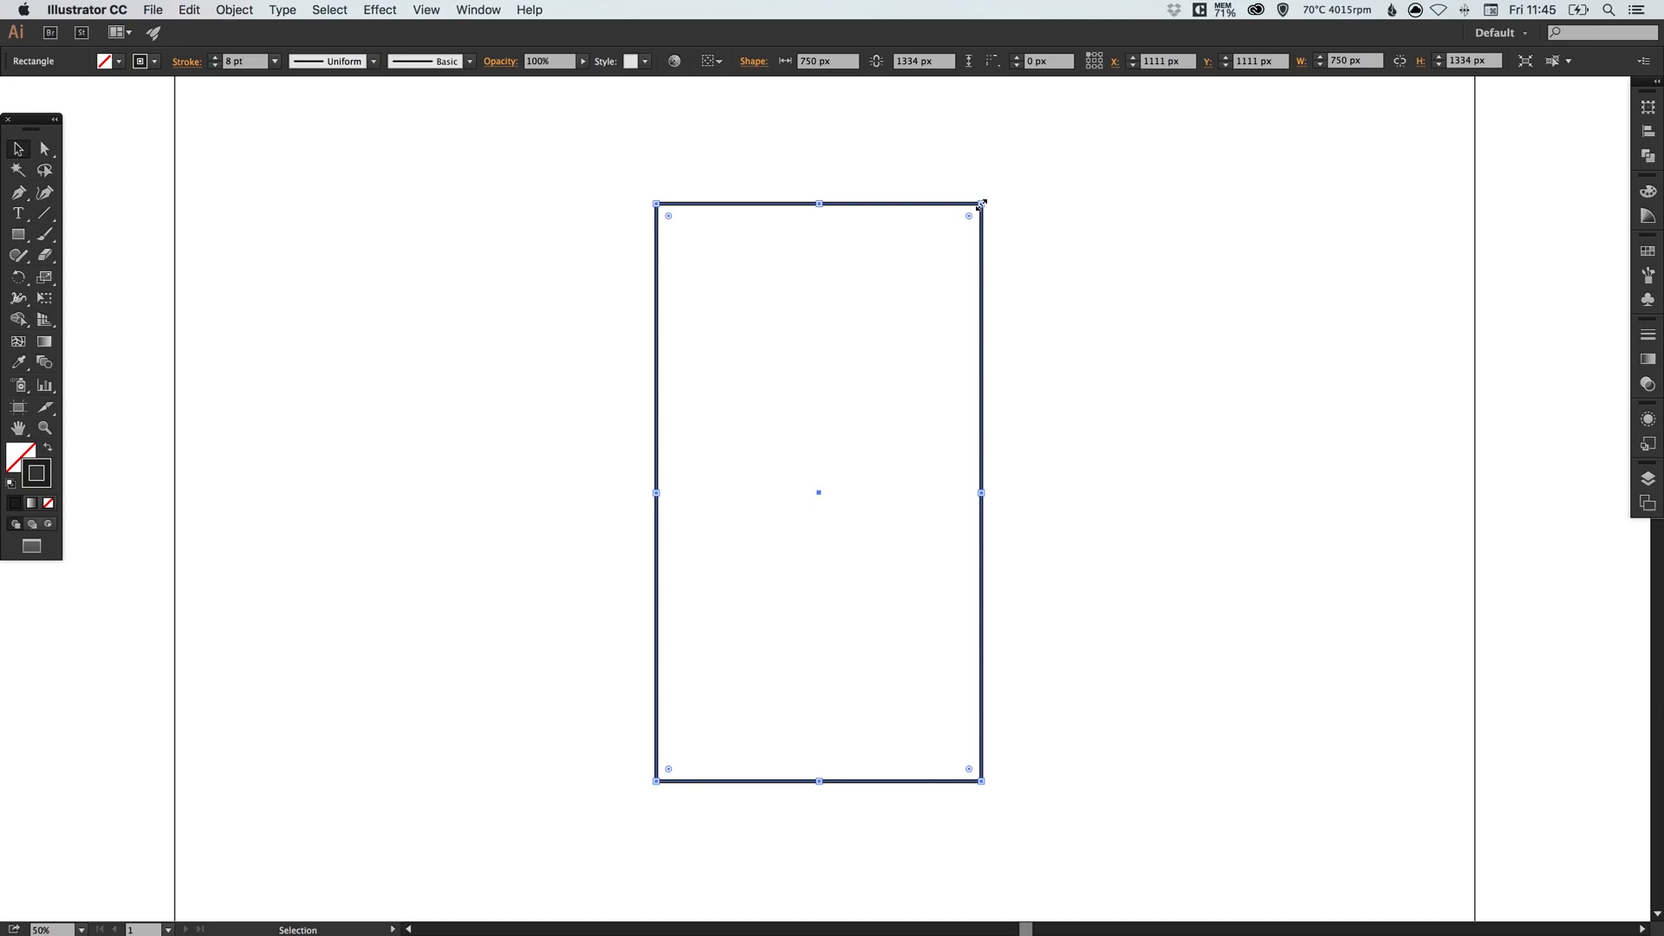
mouse_move(979, 207)
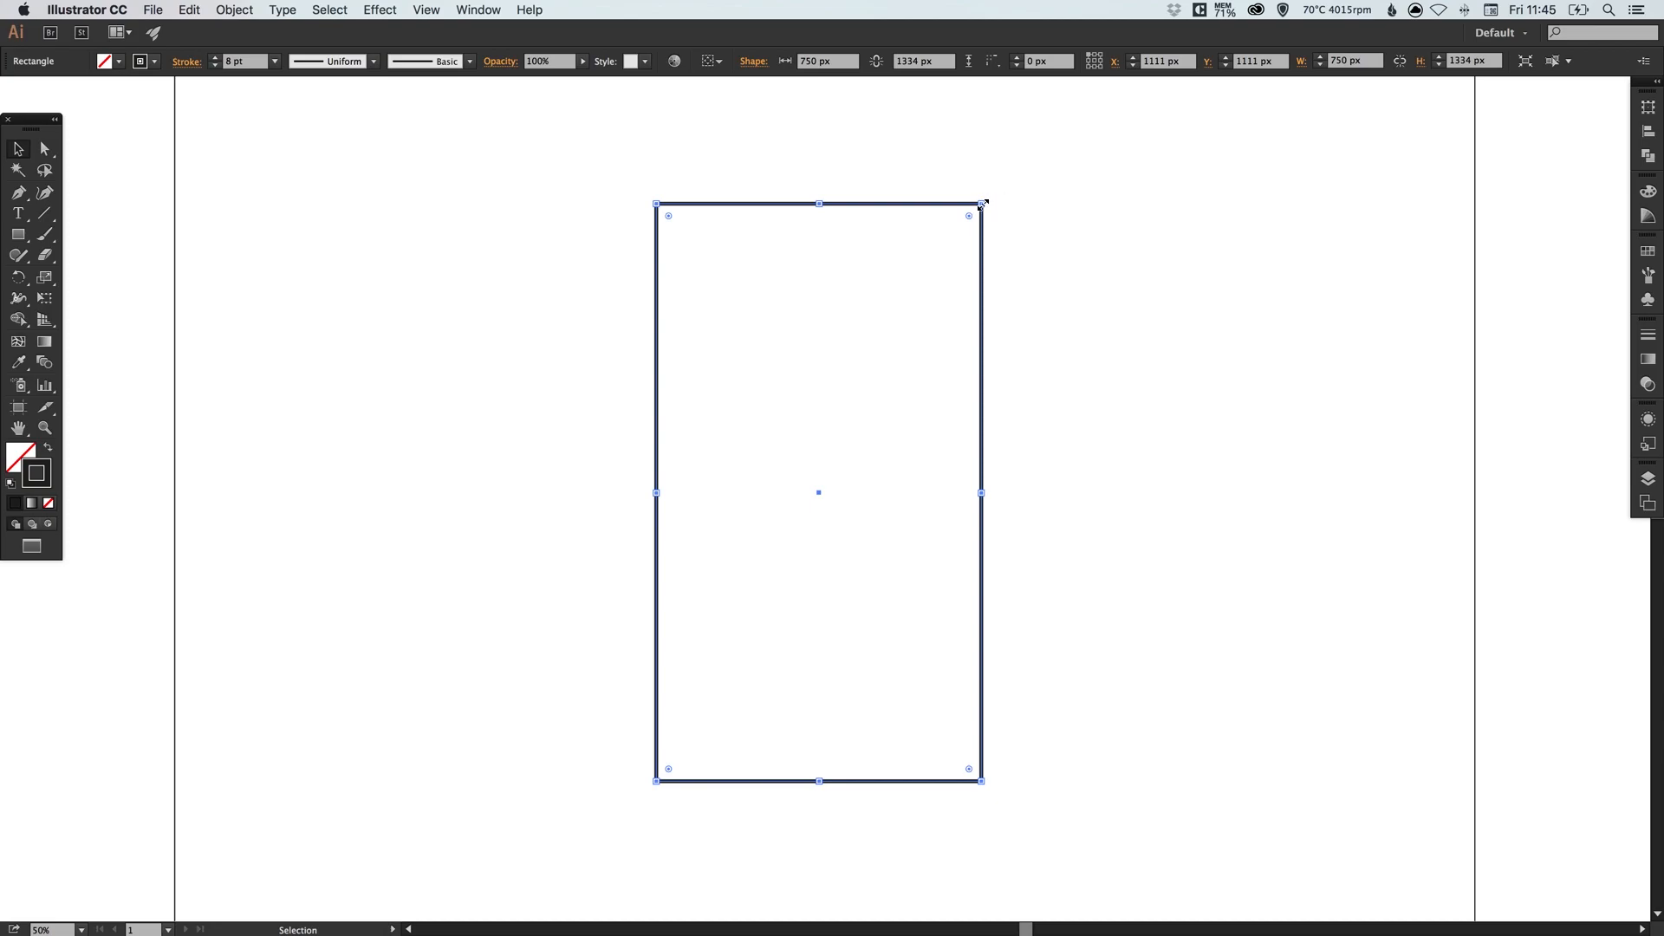
drag(978, 205, 1014, 146)
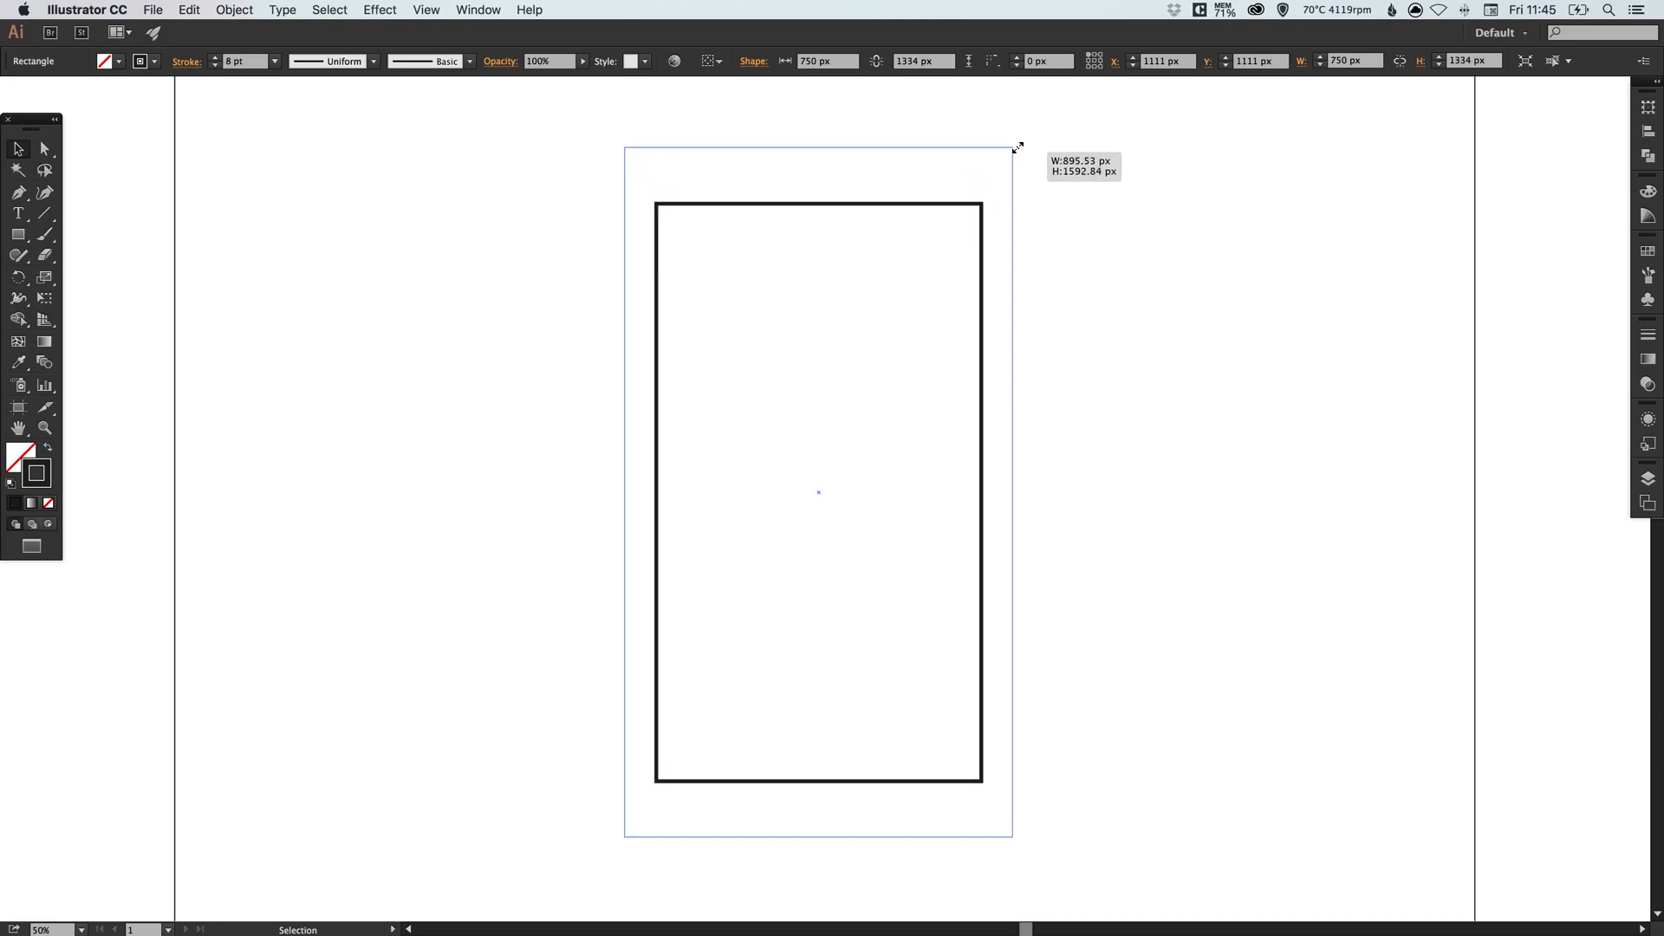
drag(1014, 146, 1001, 164)
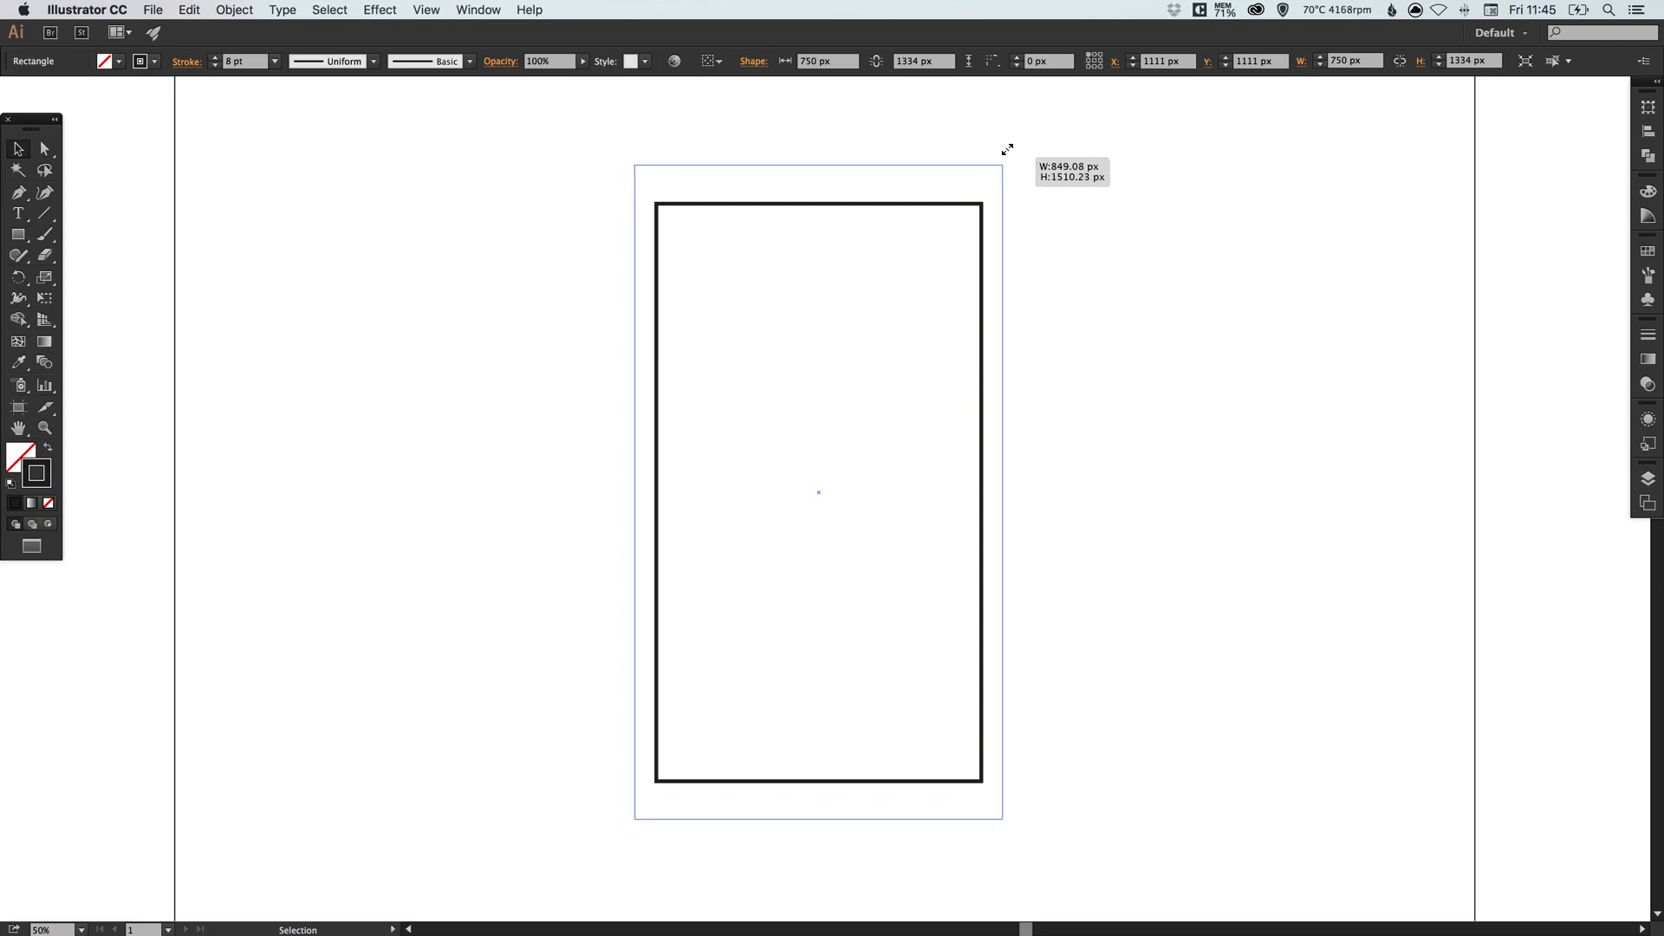
drag(1000, 160, 1000, 156)
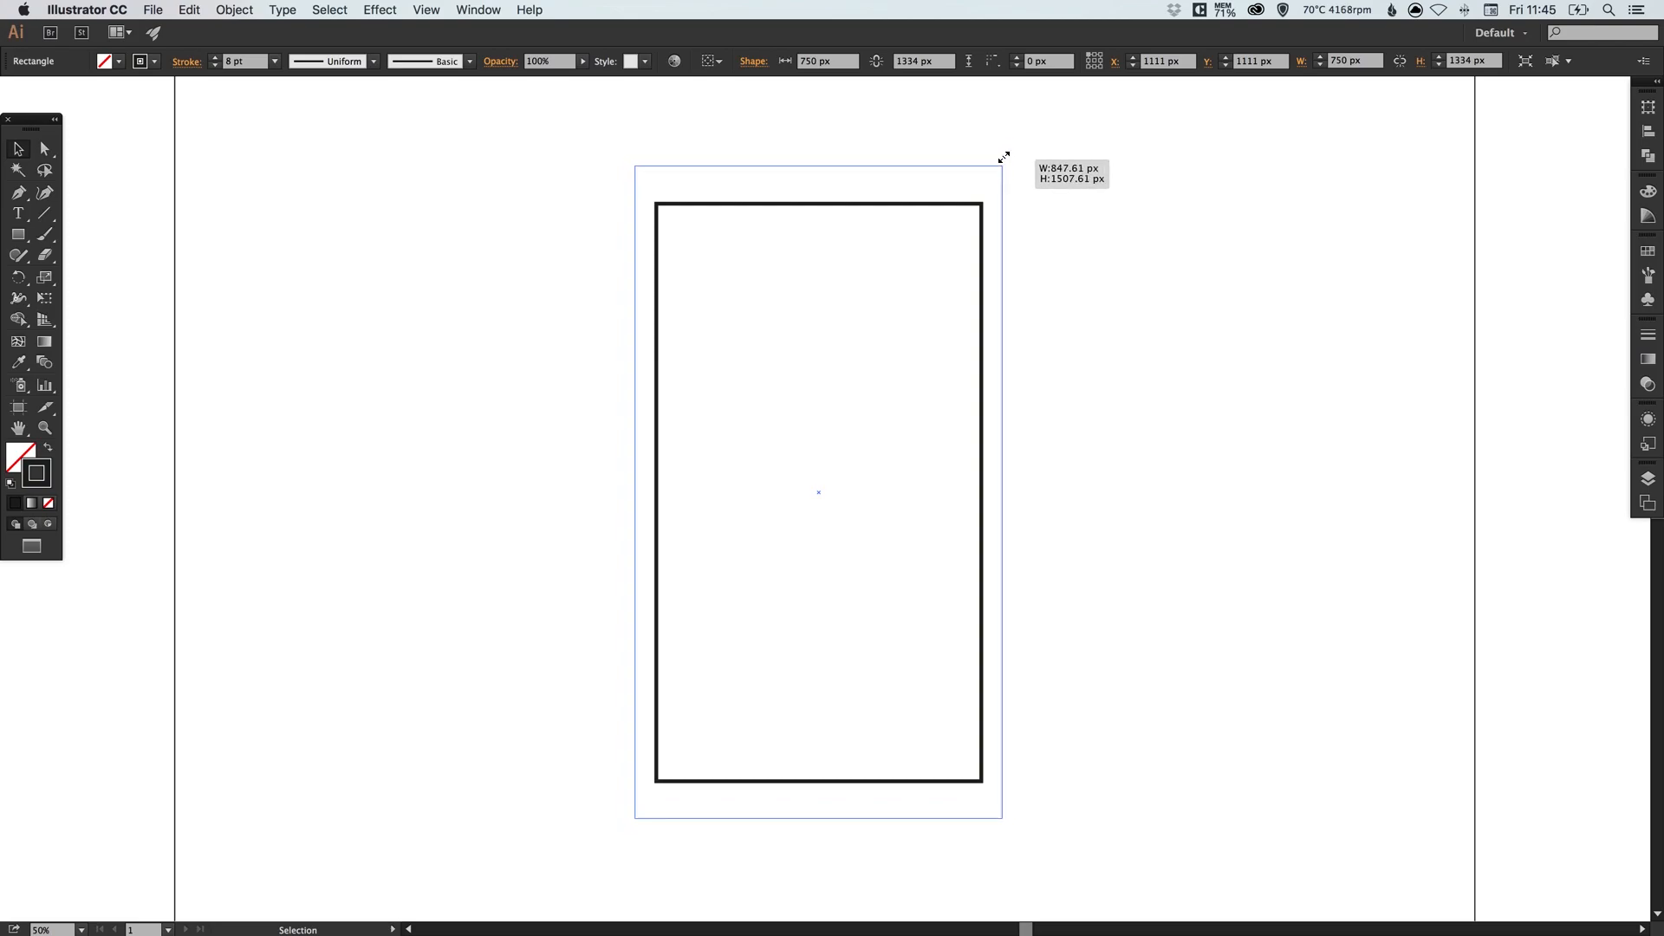
drag(1000, 156, 983, 145)
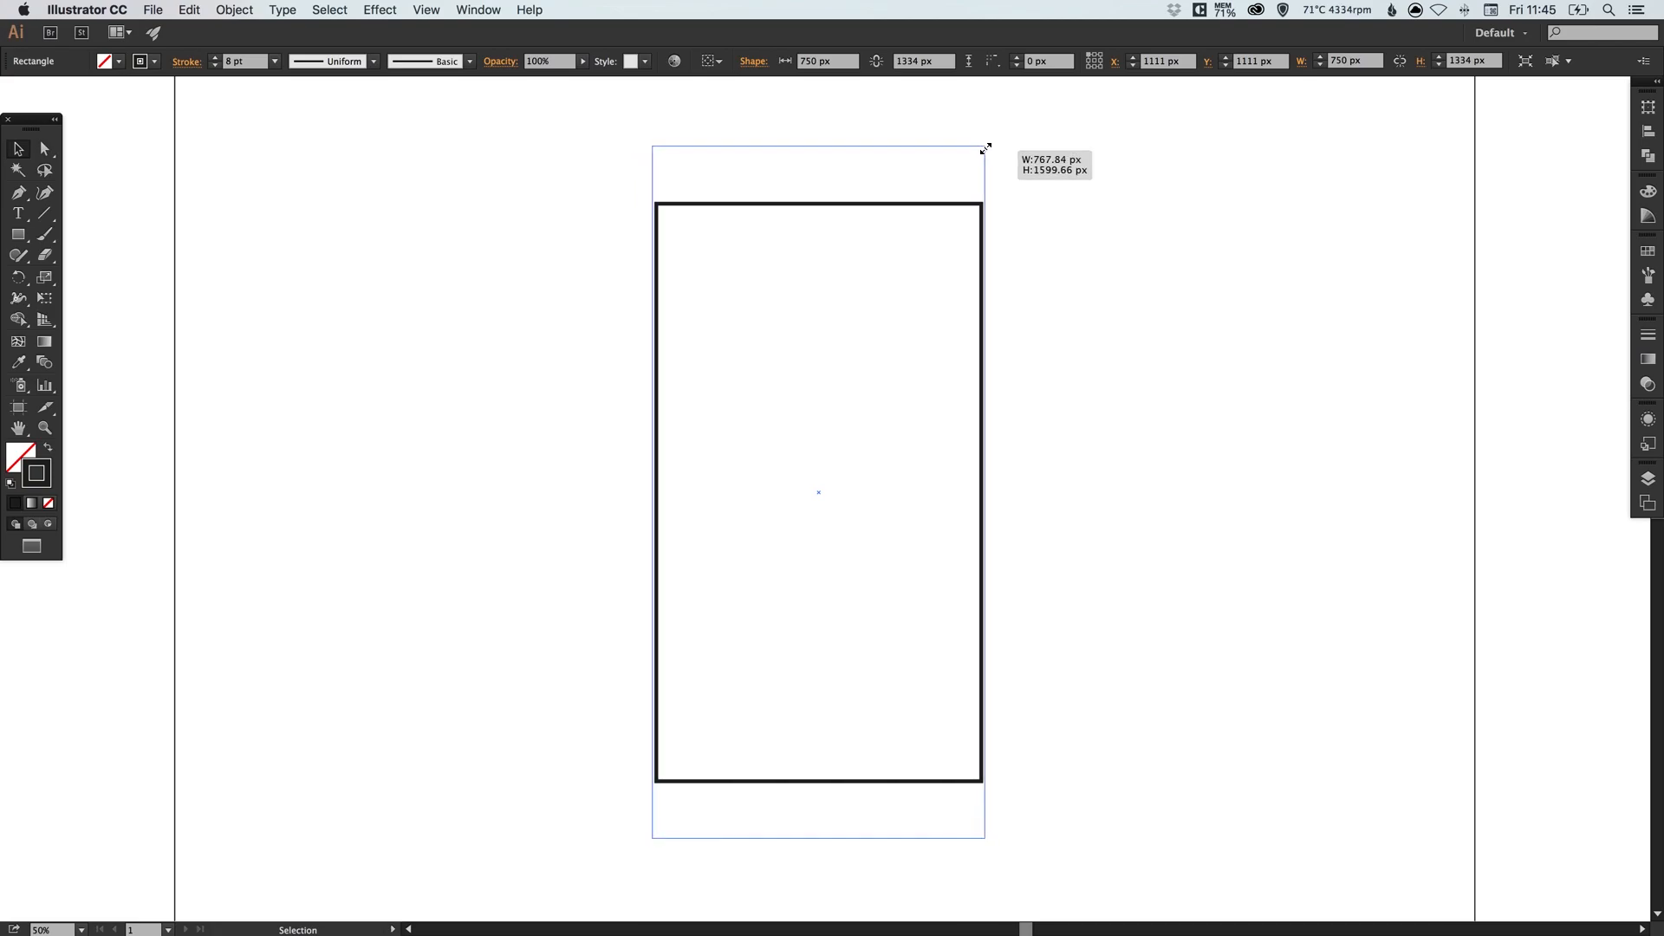
- Refine the copy's proportions to about 826 × 1647 px so it frames the original
drag(983, 145, 995, 152)
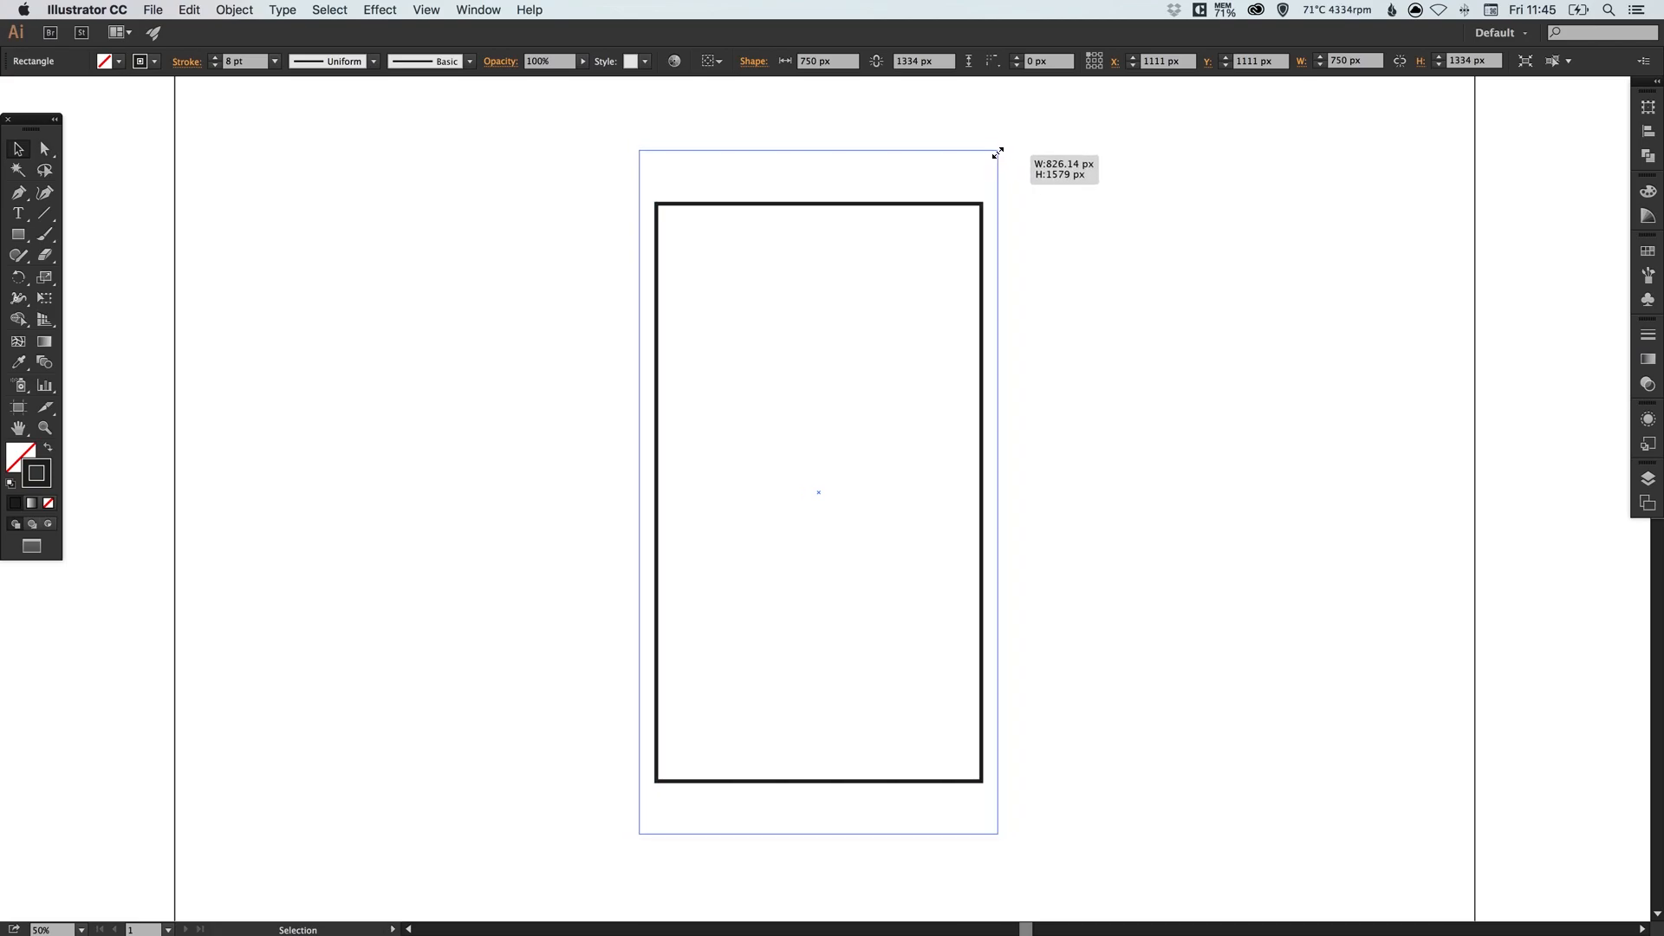
drag(993, 152, 1004, 146)
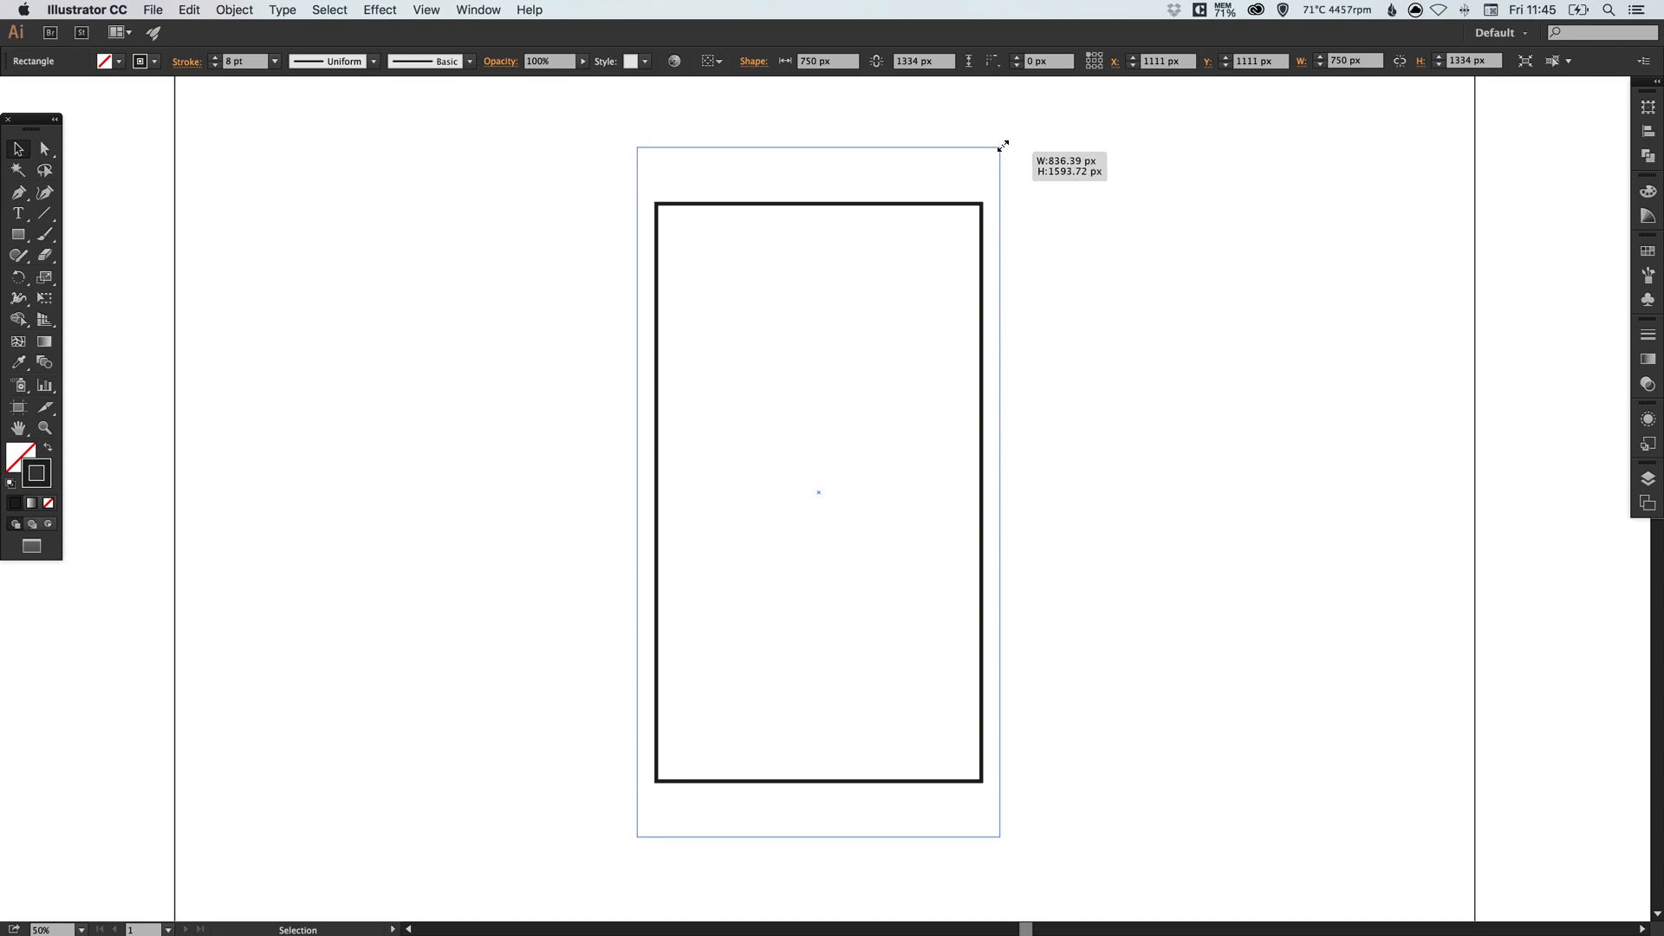
drag(1000, 146, 1000, 130)
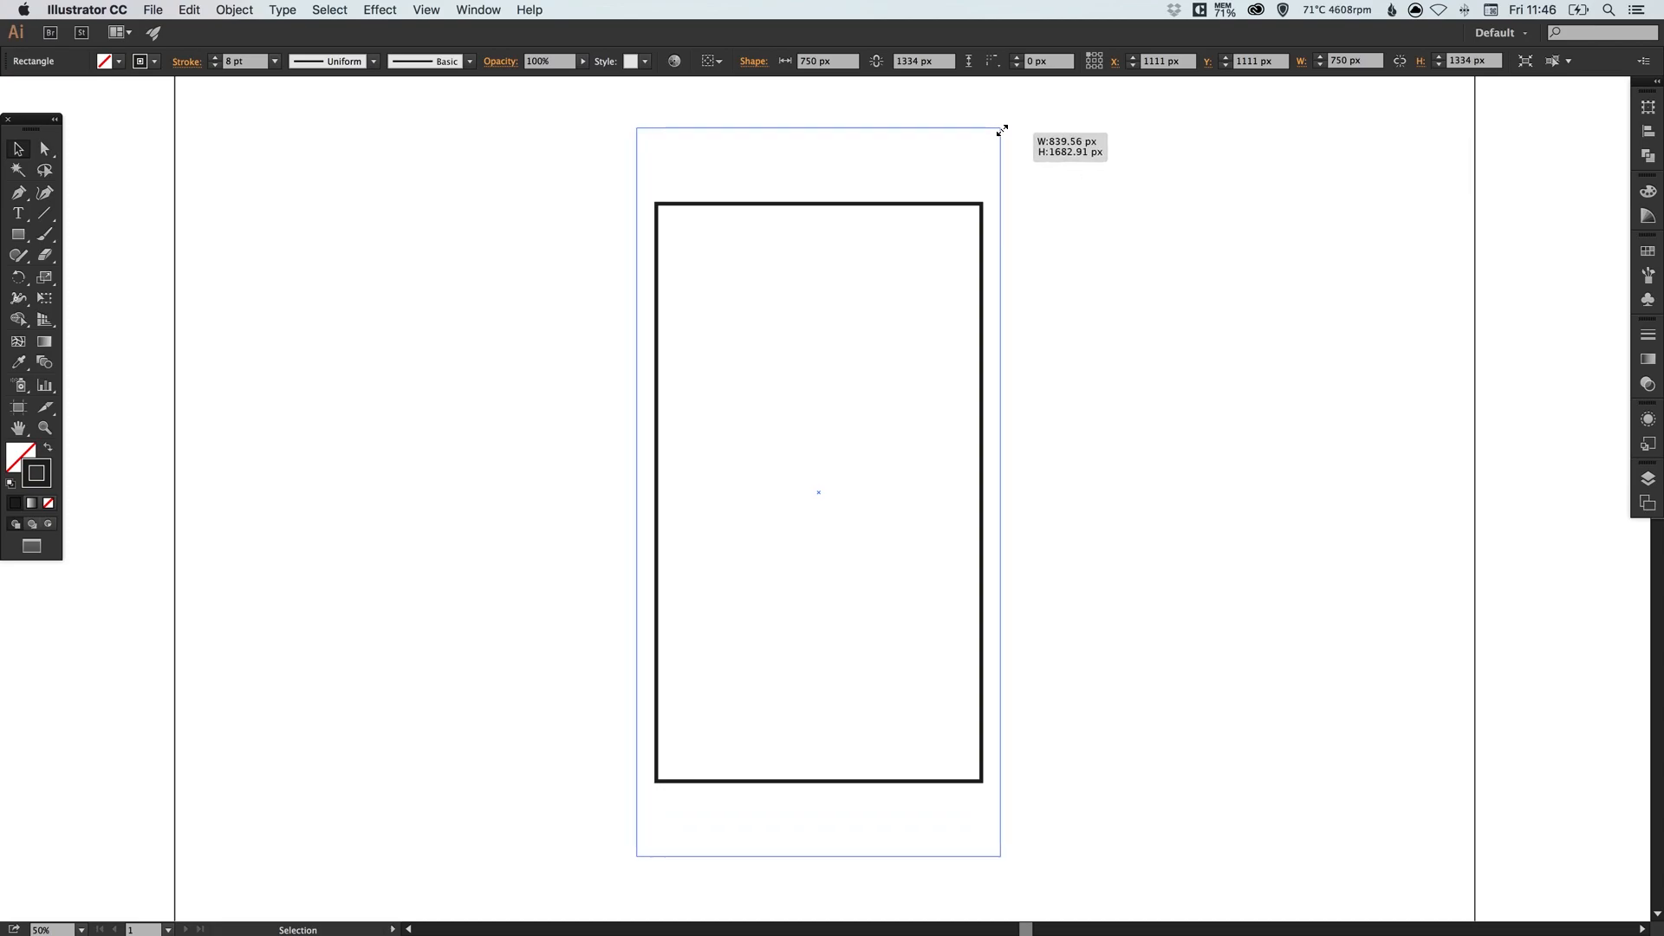
drag(998, 128, 996, 130)
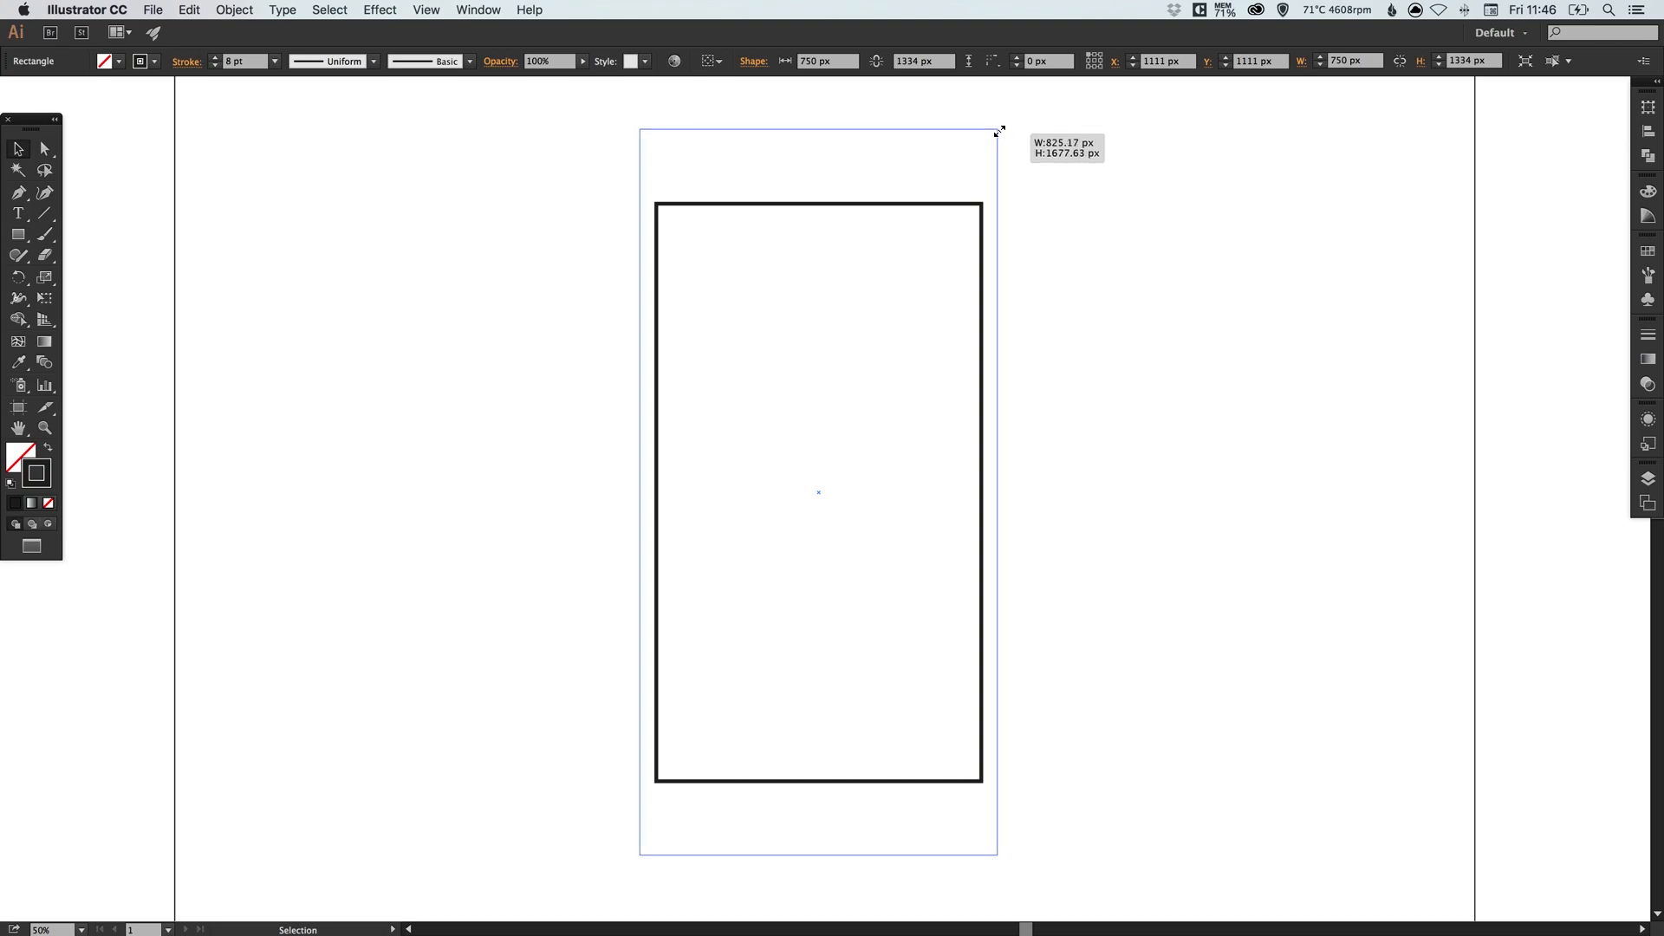
drag(995, 132, 995, 133)
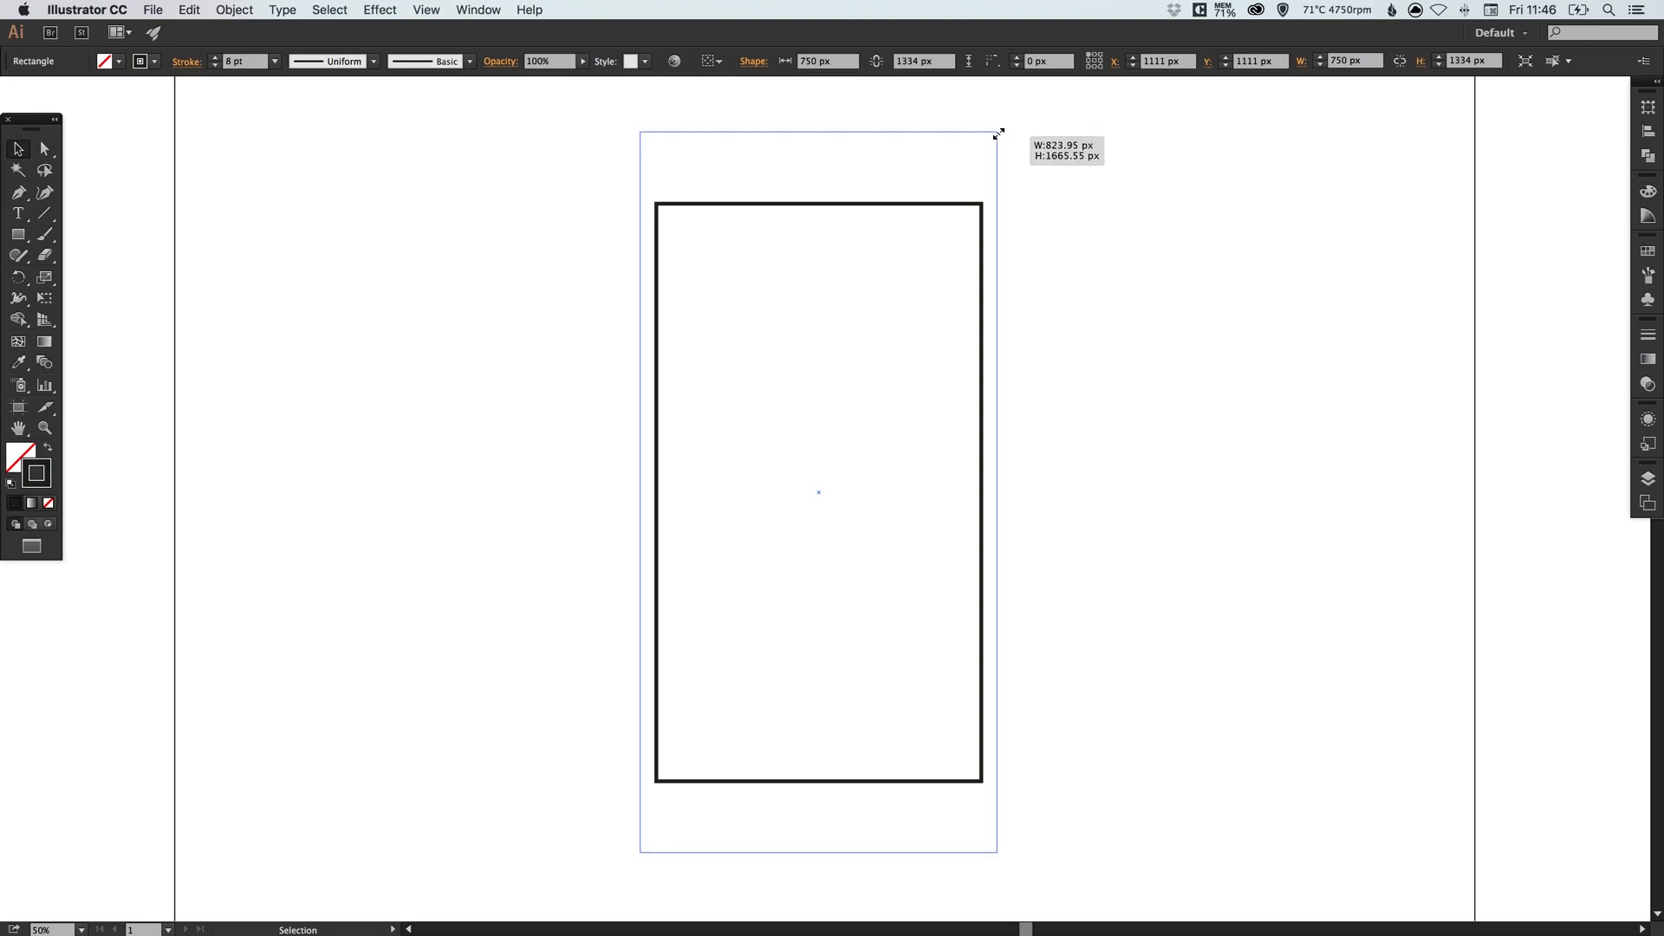
drag(995, 136, 1000, 132)
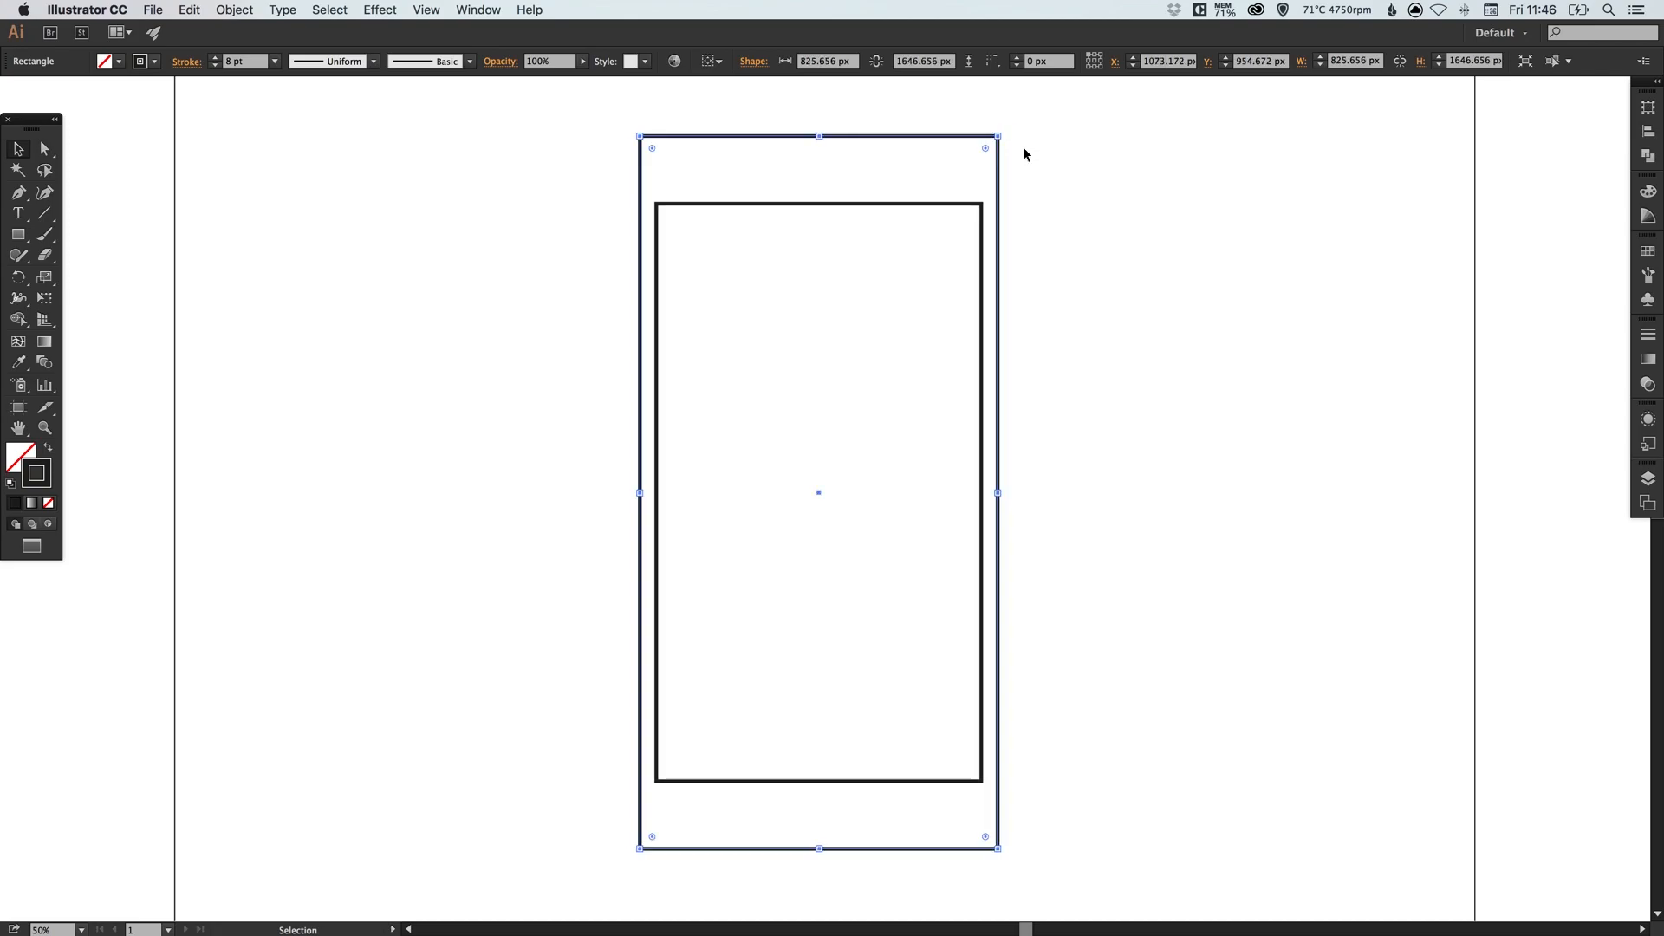
mouse_move(830, 158)
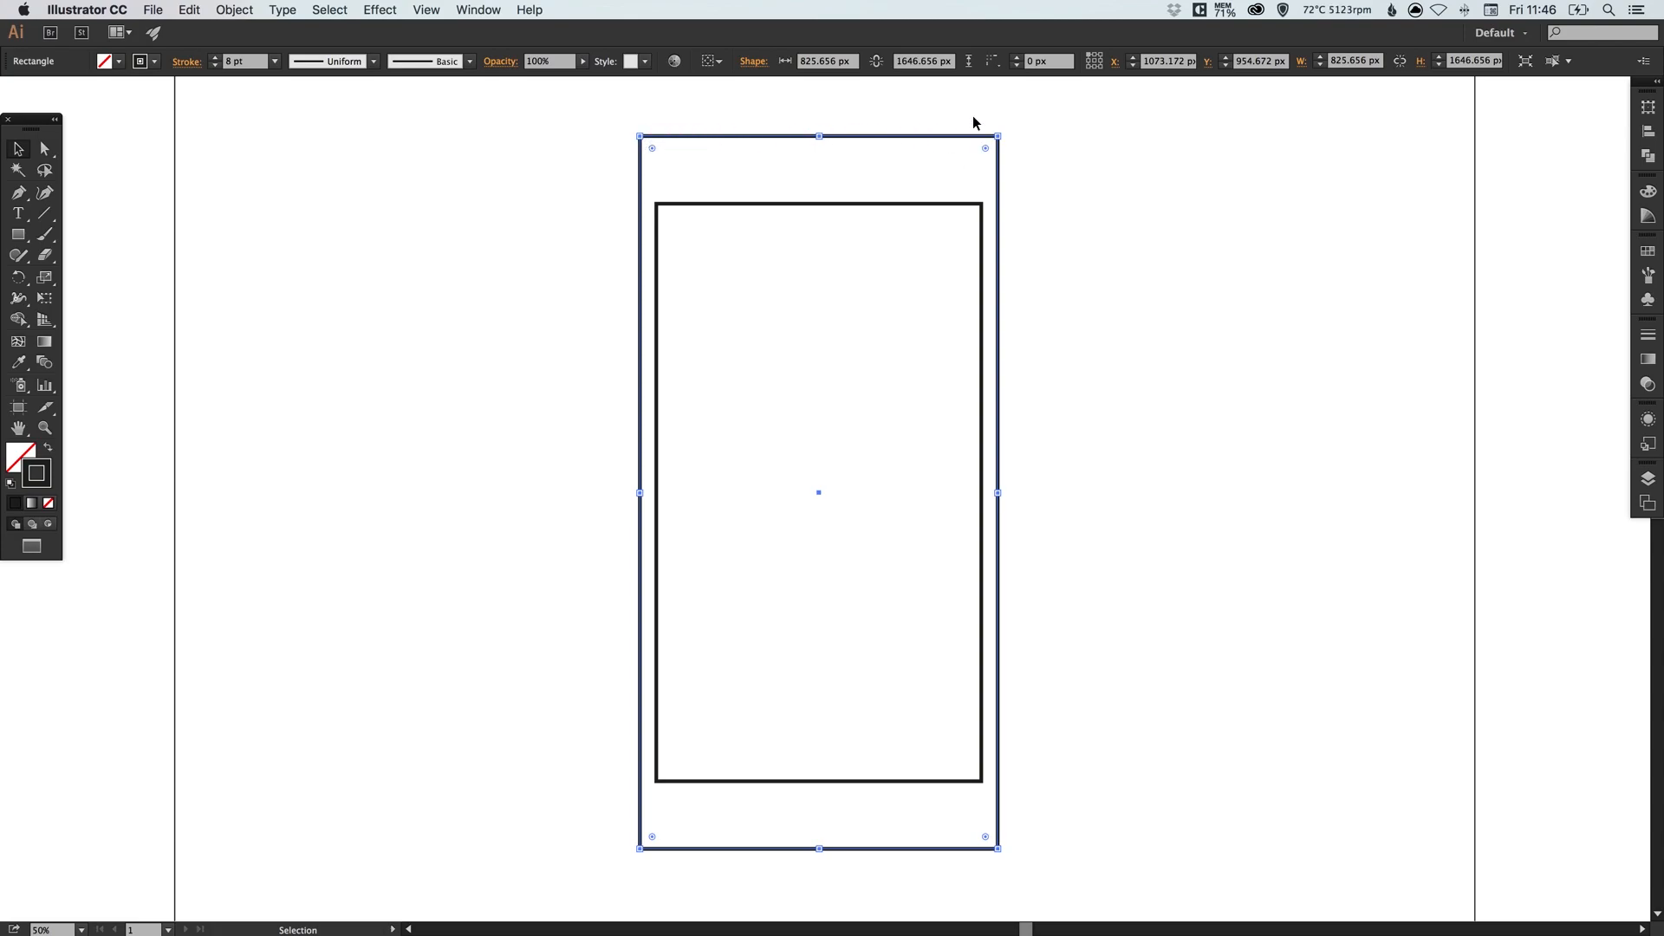
mouse_move(984, 159)
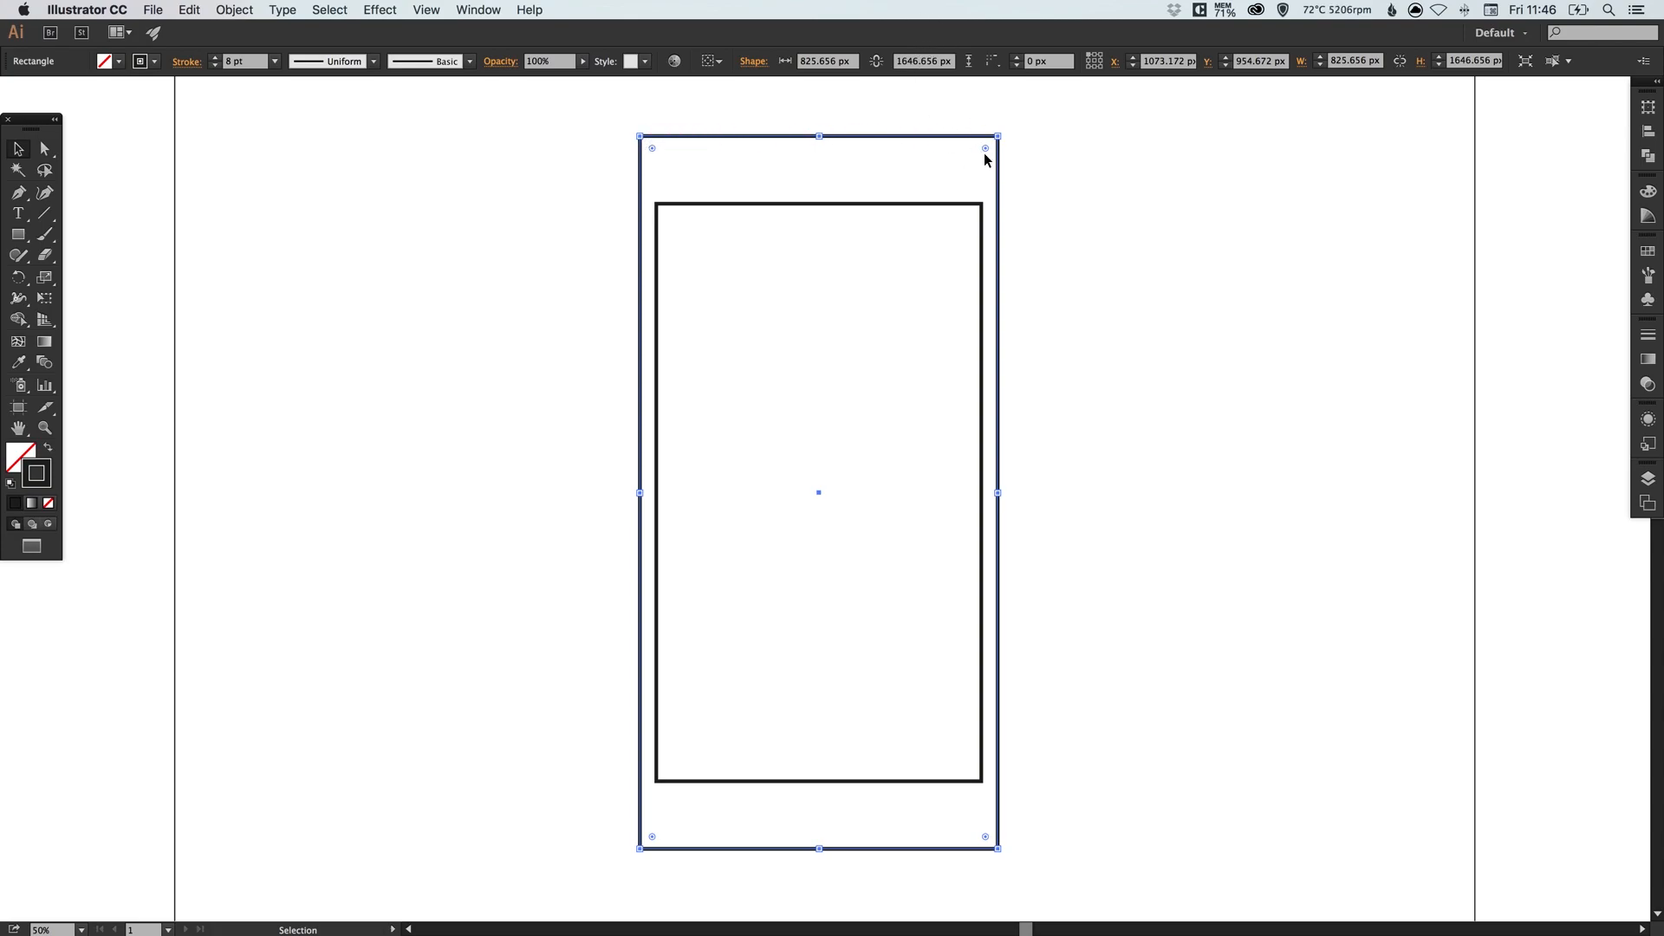
mouse_move(985, 156)
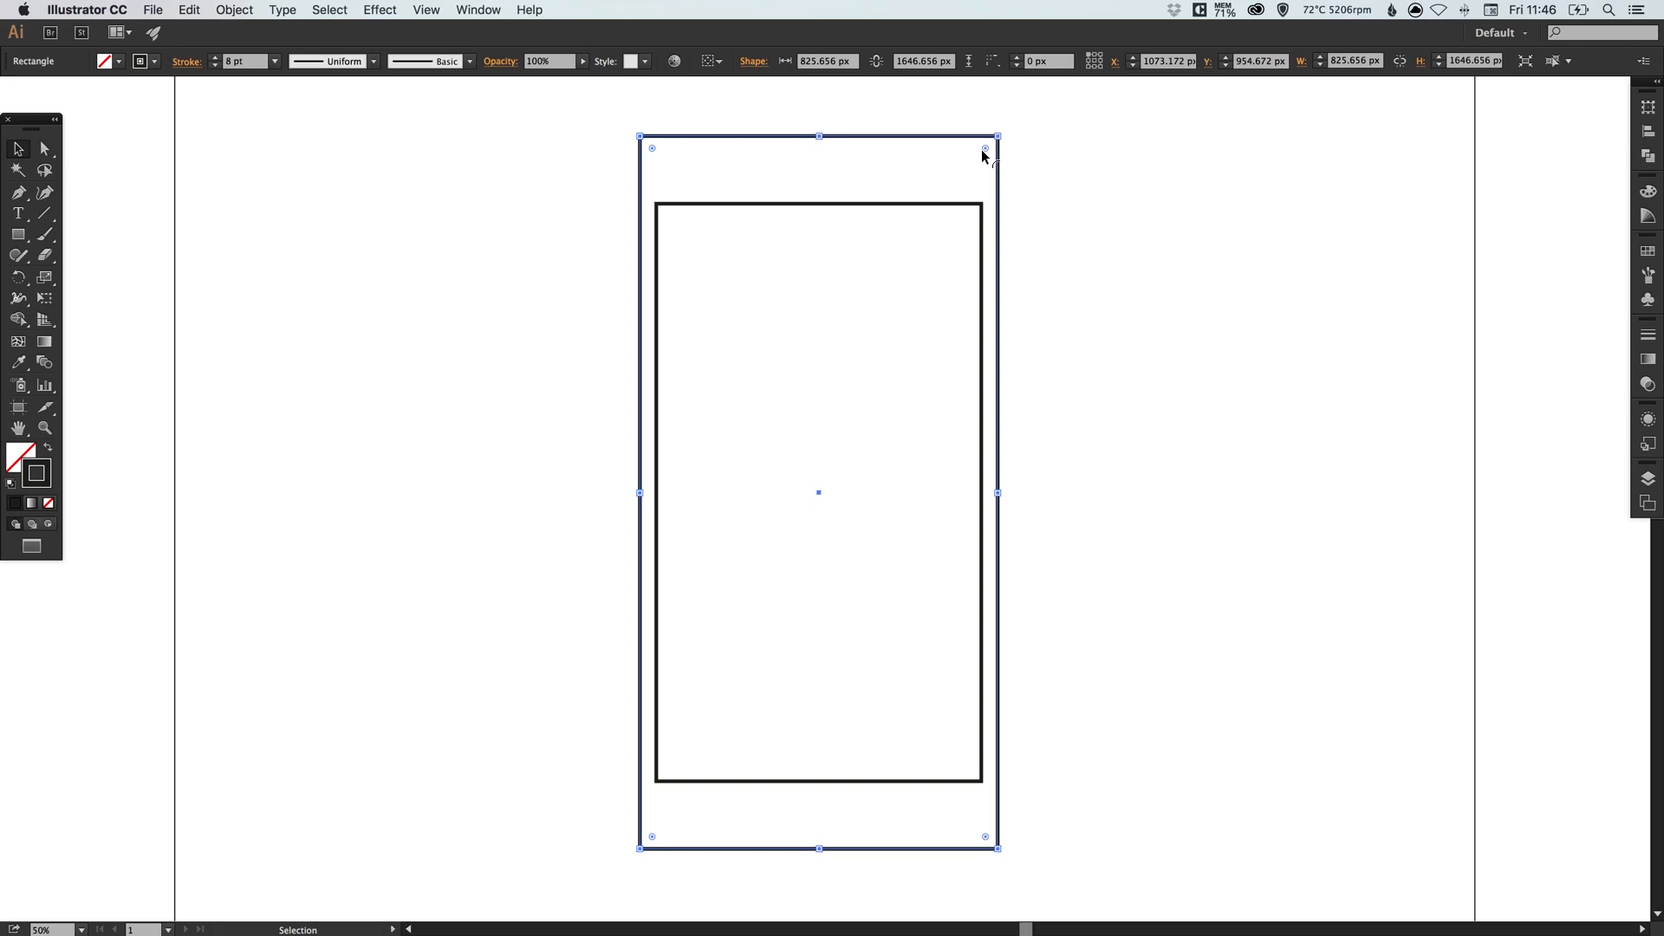
drag(986, 145, 975, 160)
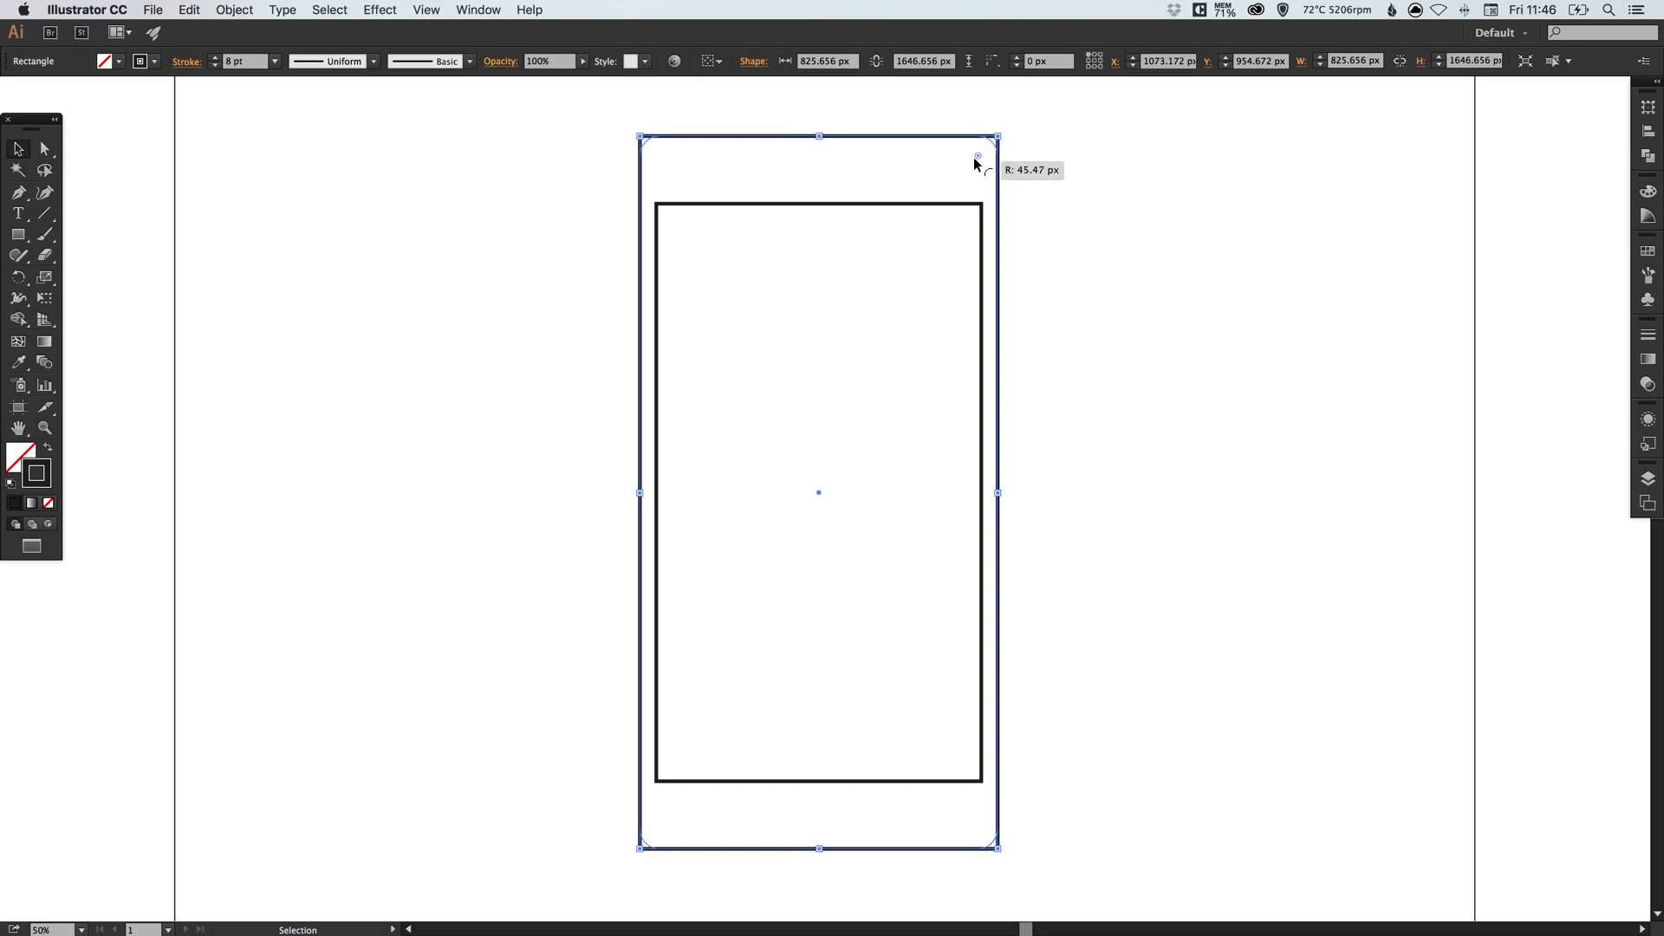
drag(976, 157, 960, 175)
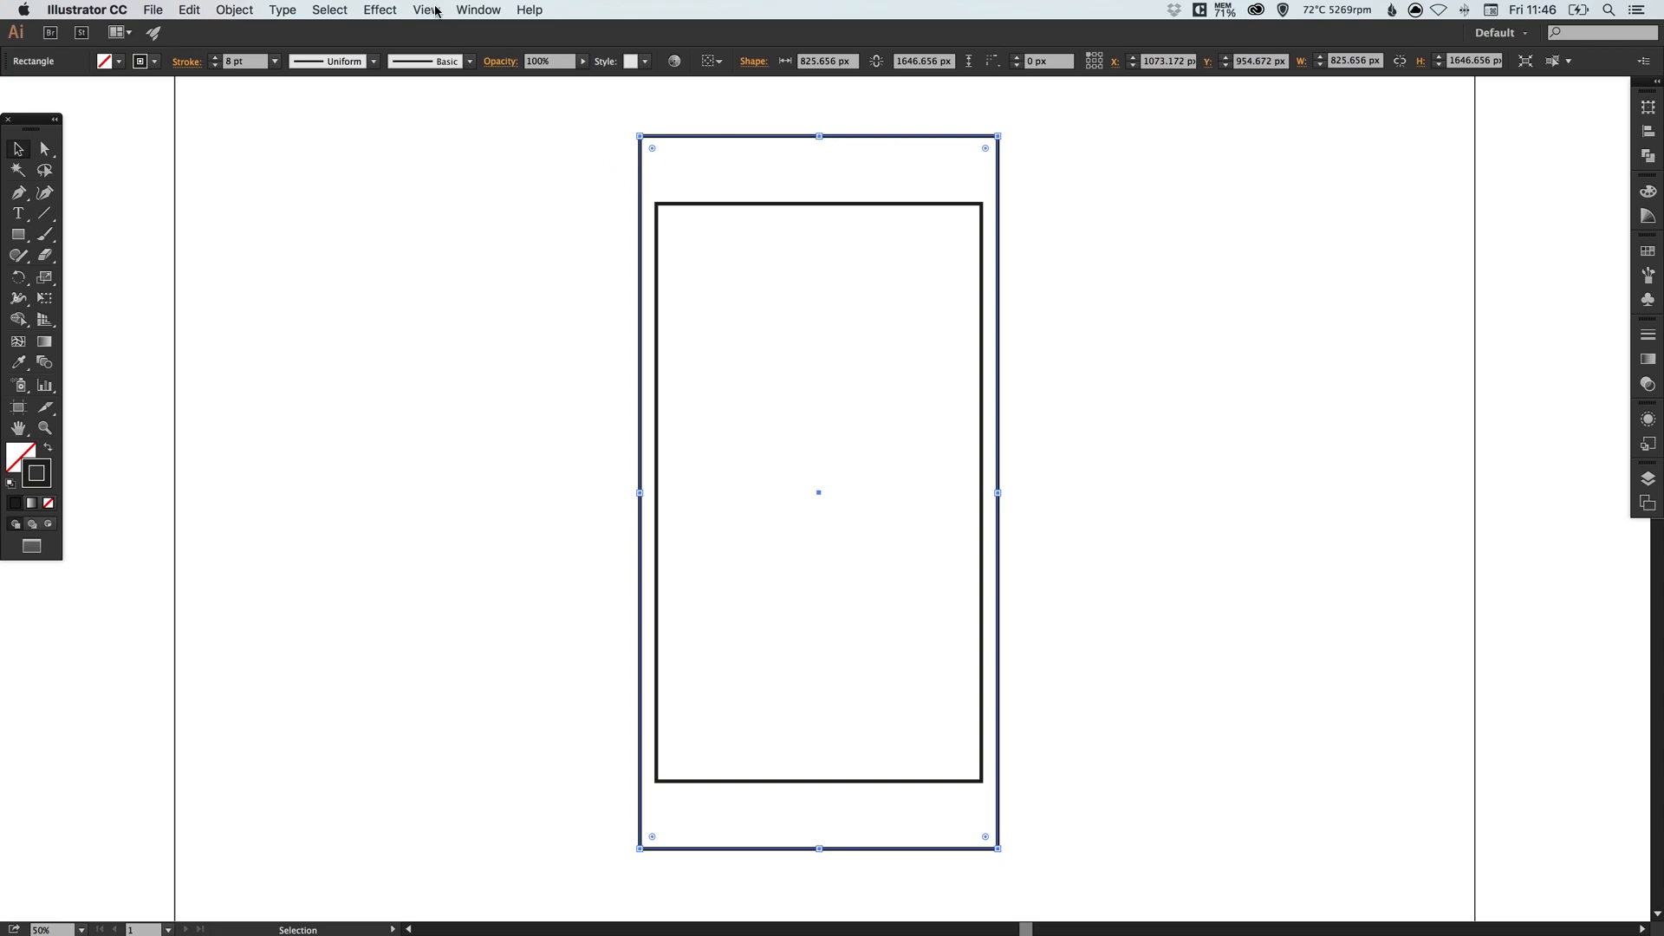
- Apply a Round Corners effect with an 80 px radius to the outer rectangle and review it in Appearance
click(380, 10)
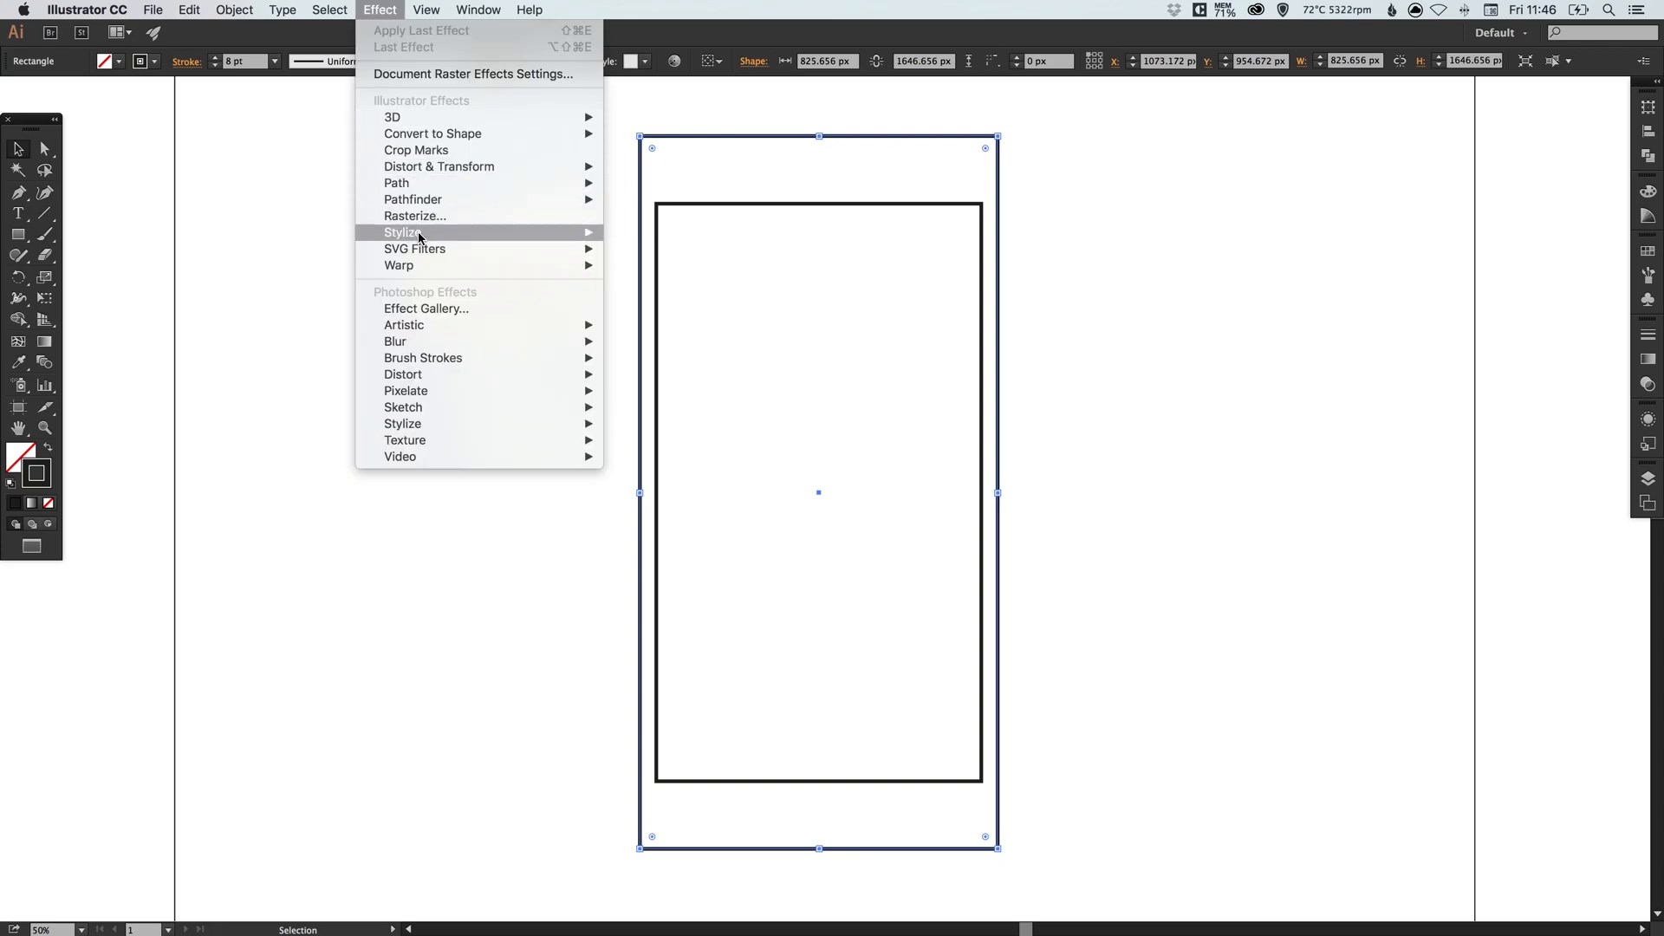
mouse_move(402, 232)
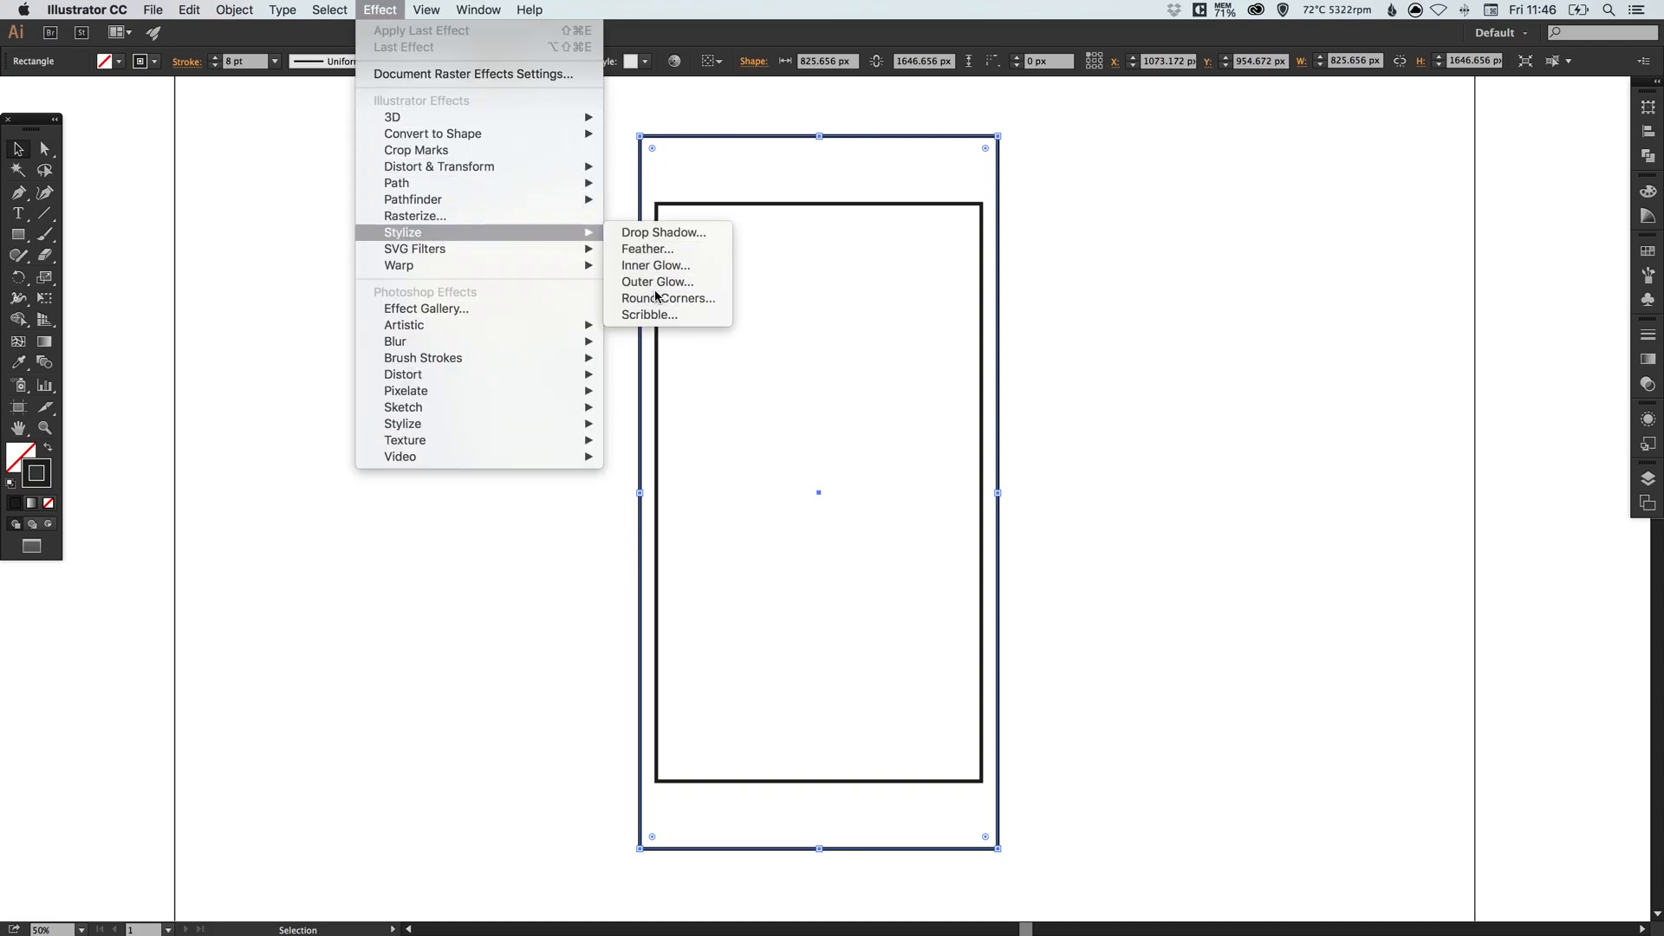
mouse_move(394, 116)
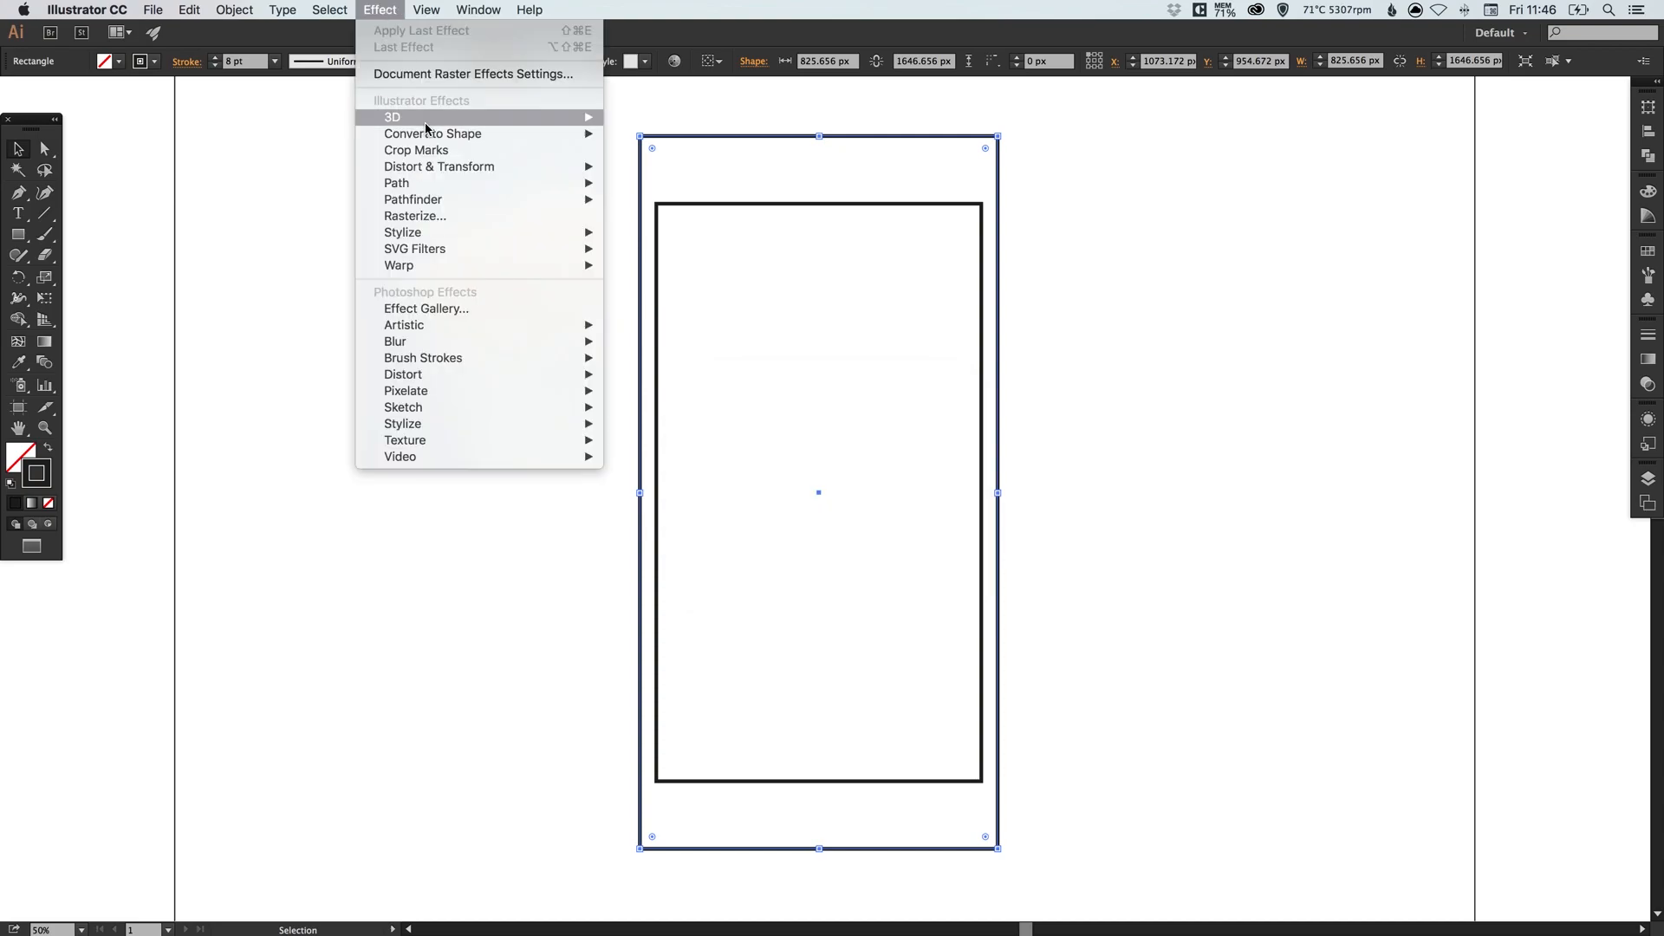
mouse_move(402, 230)
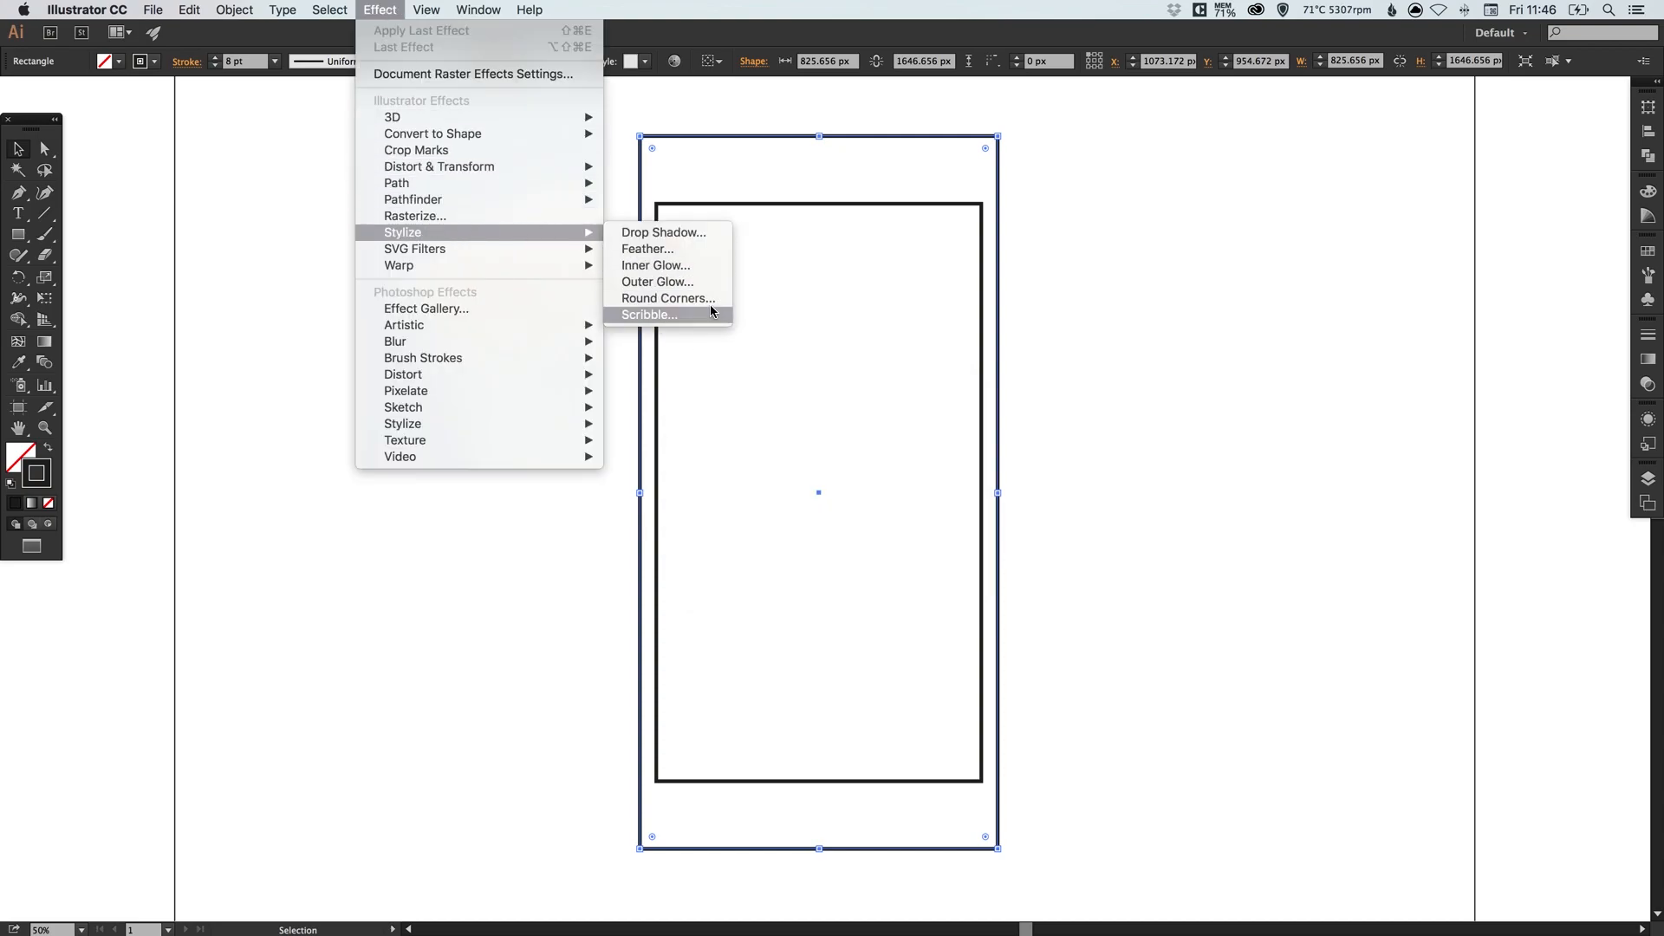
click(667, 298)
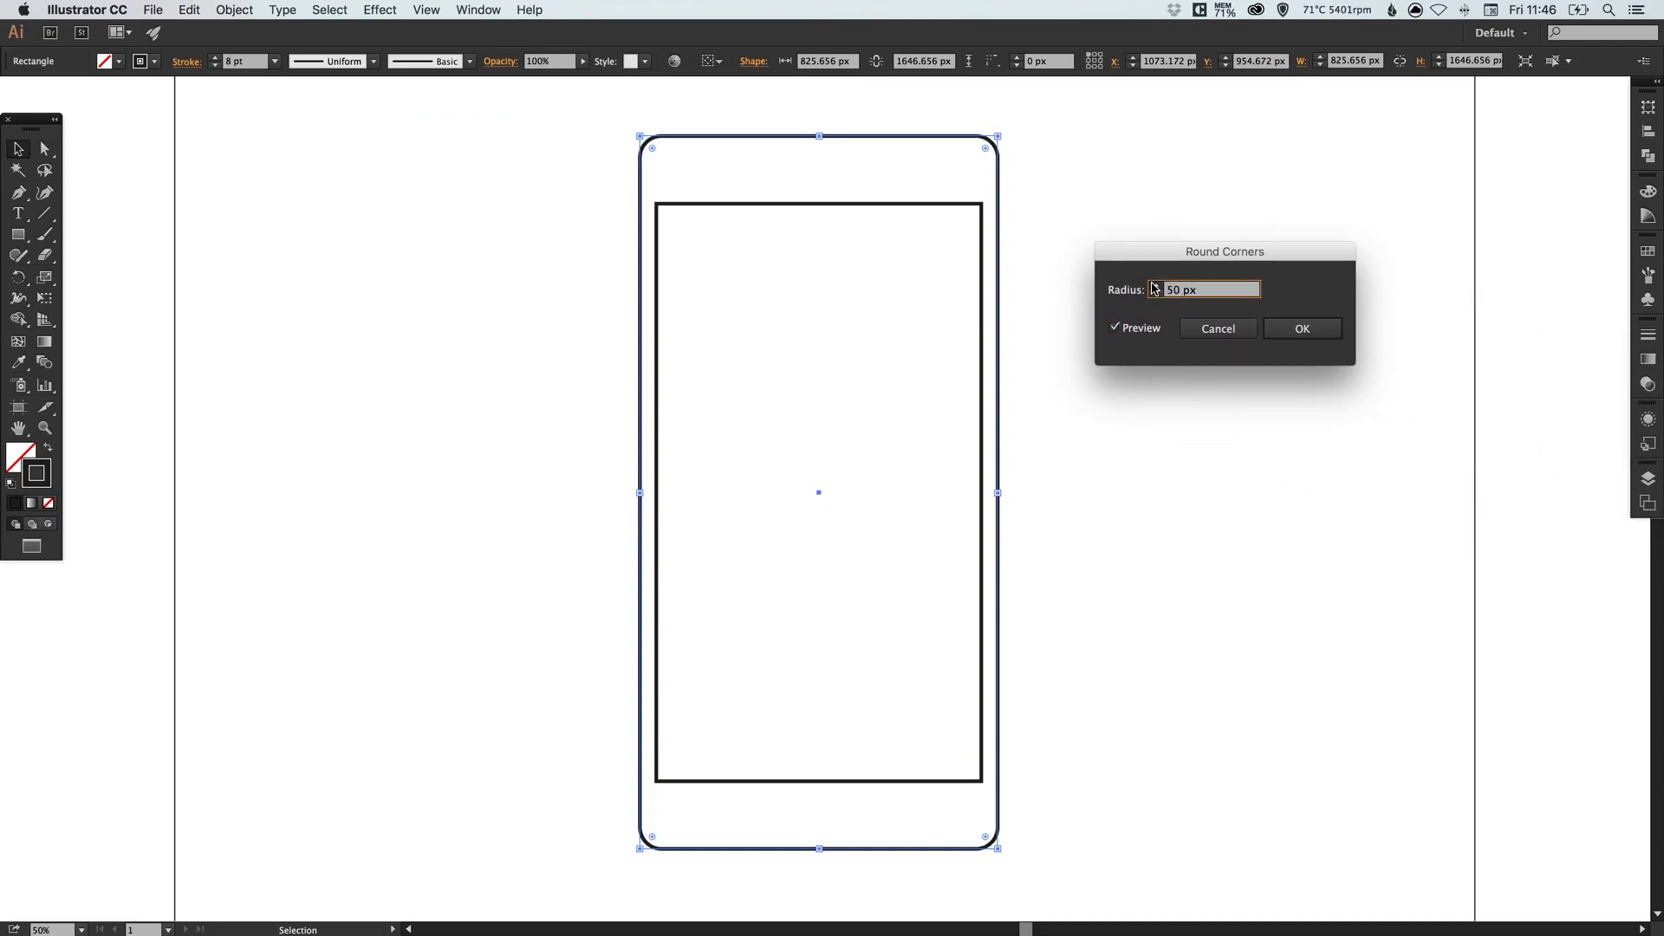
text(70 px)
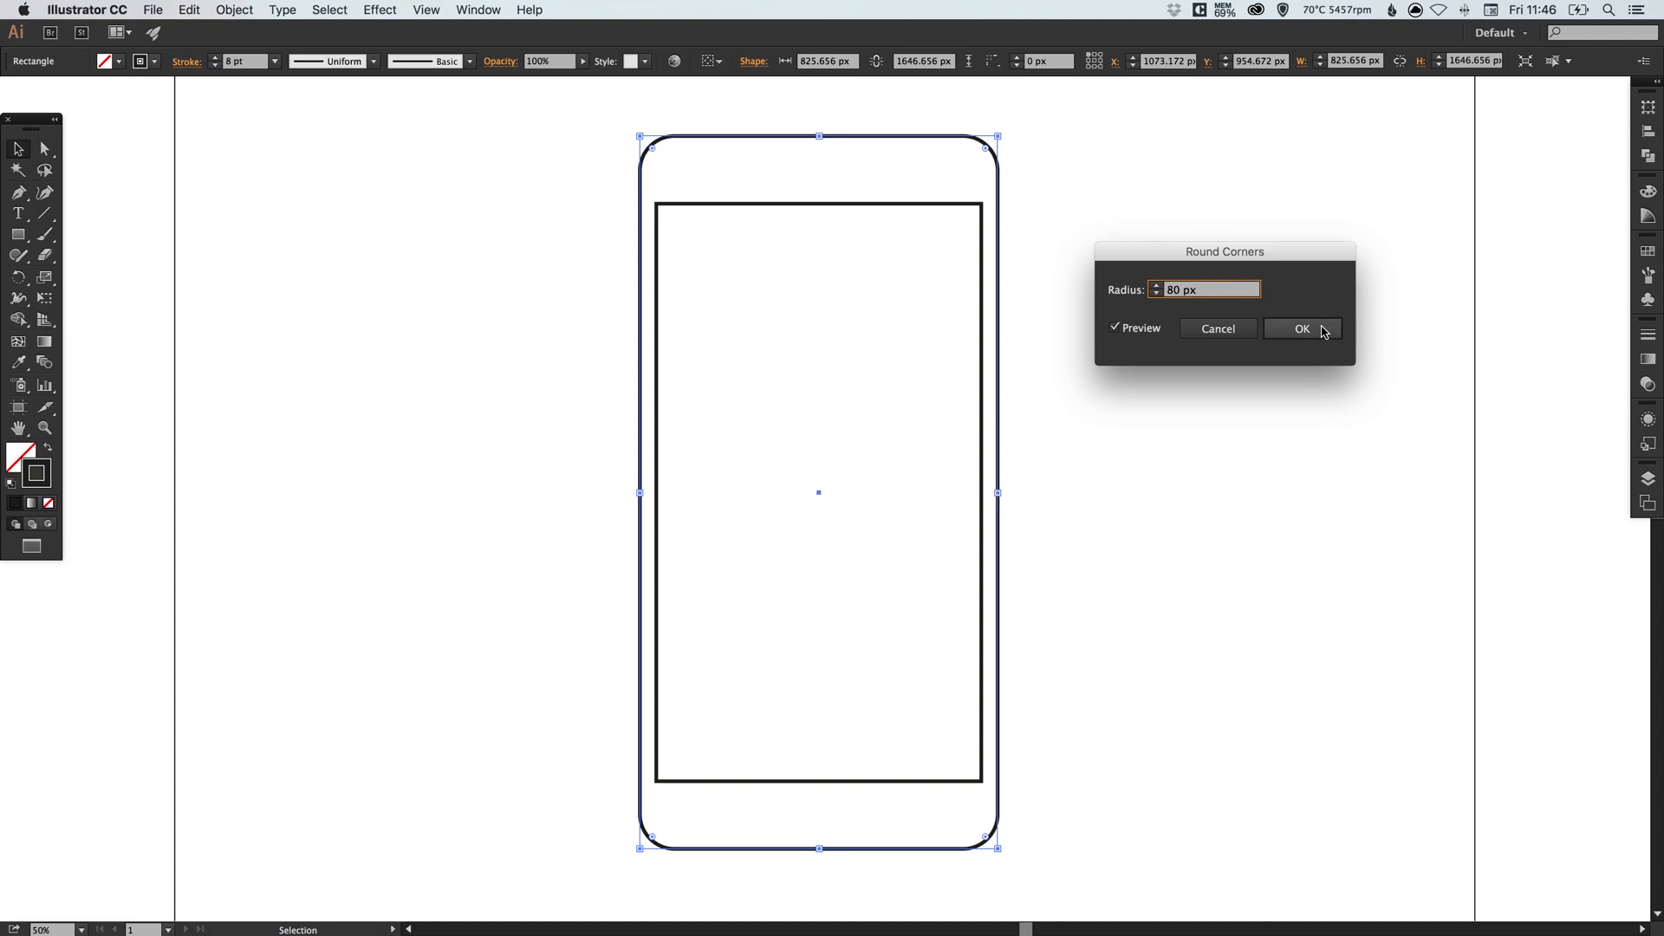
click(1302, 327)
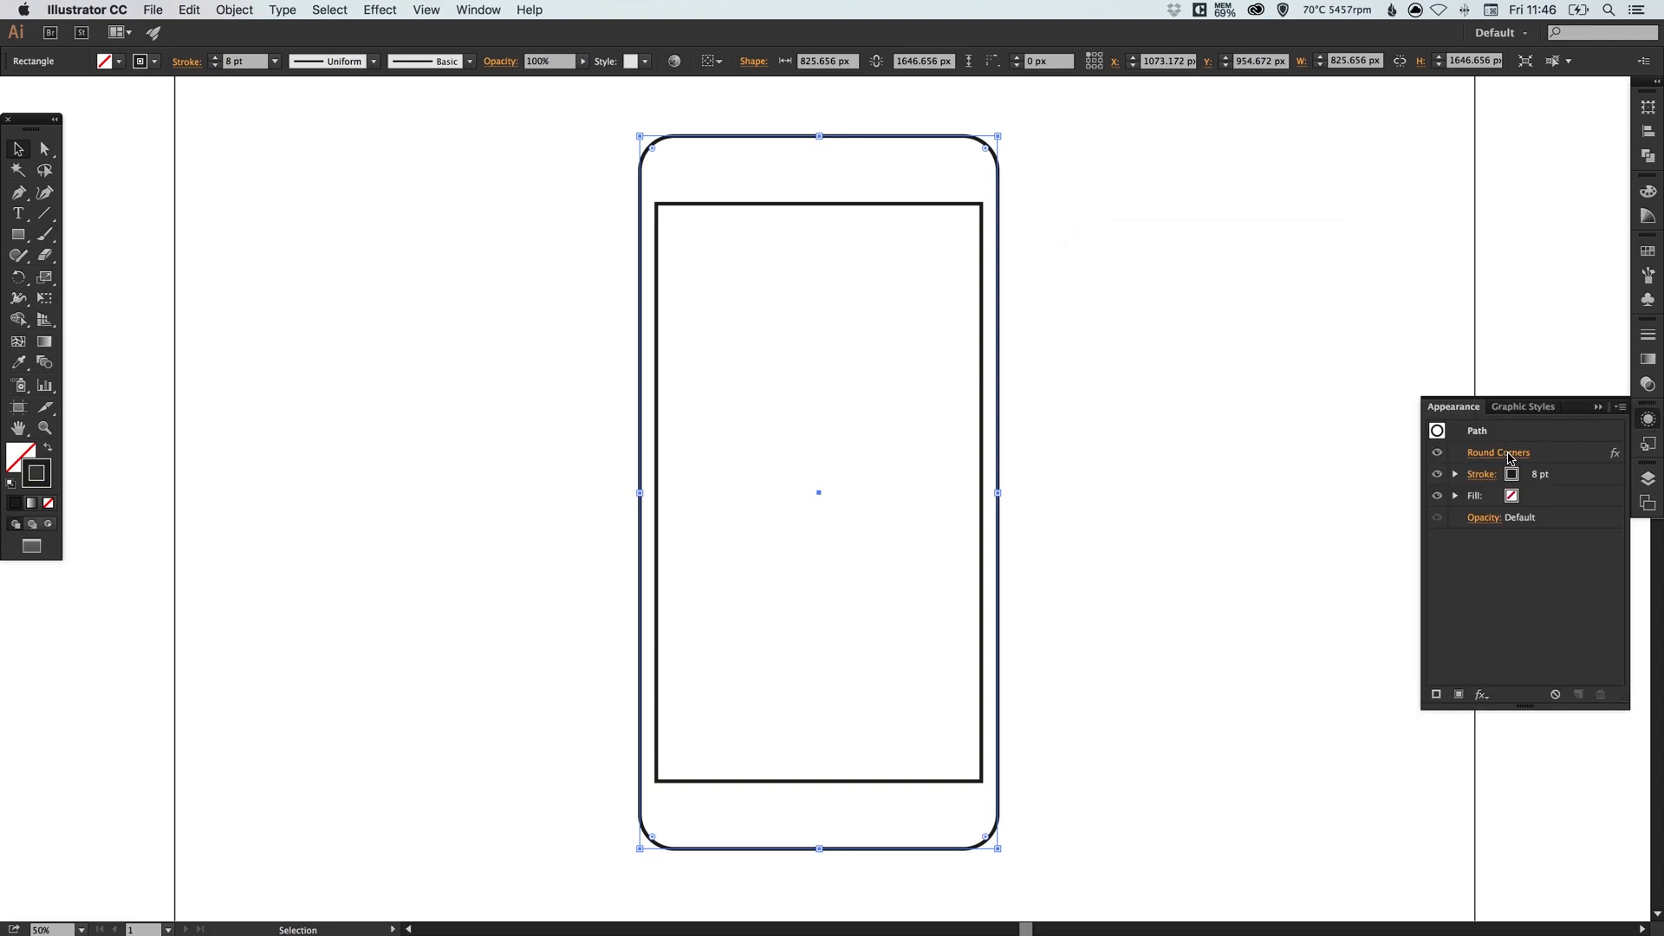
double_click(1498, 452)
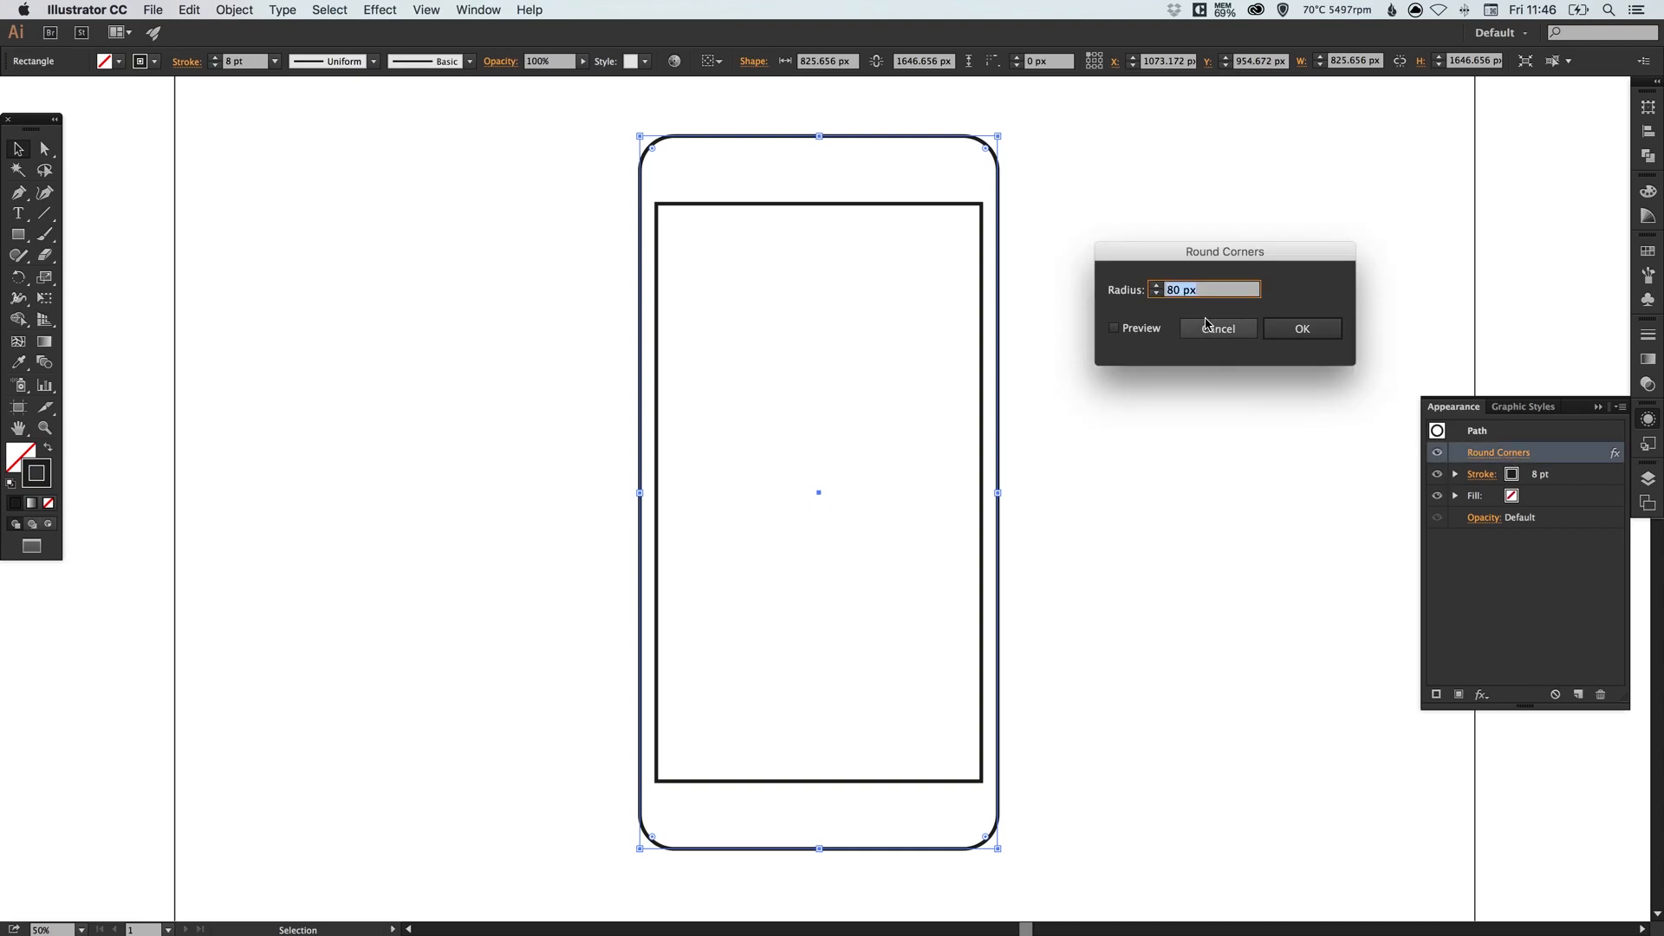
click(1302, 328)
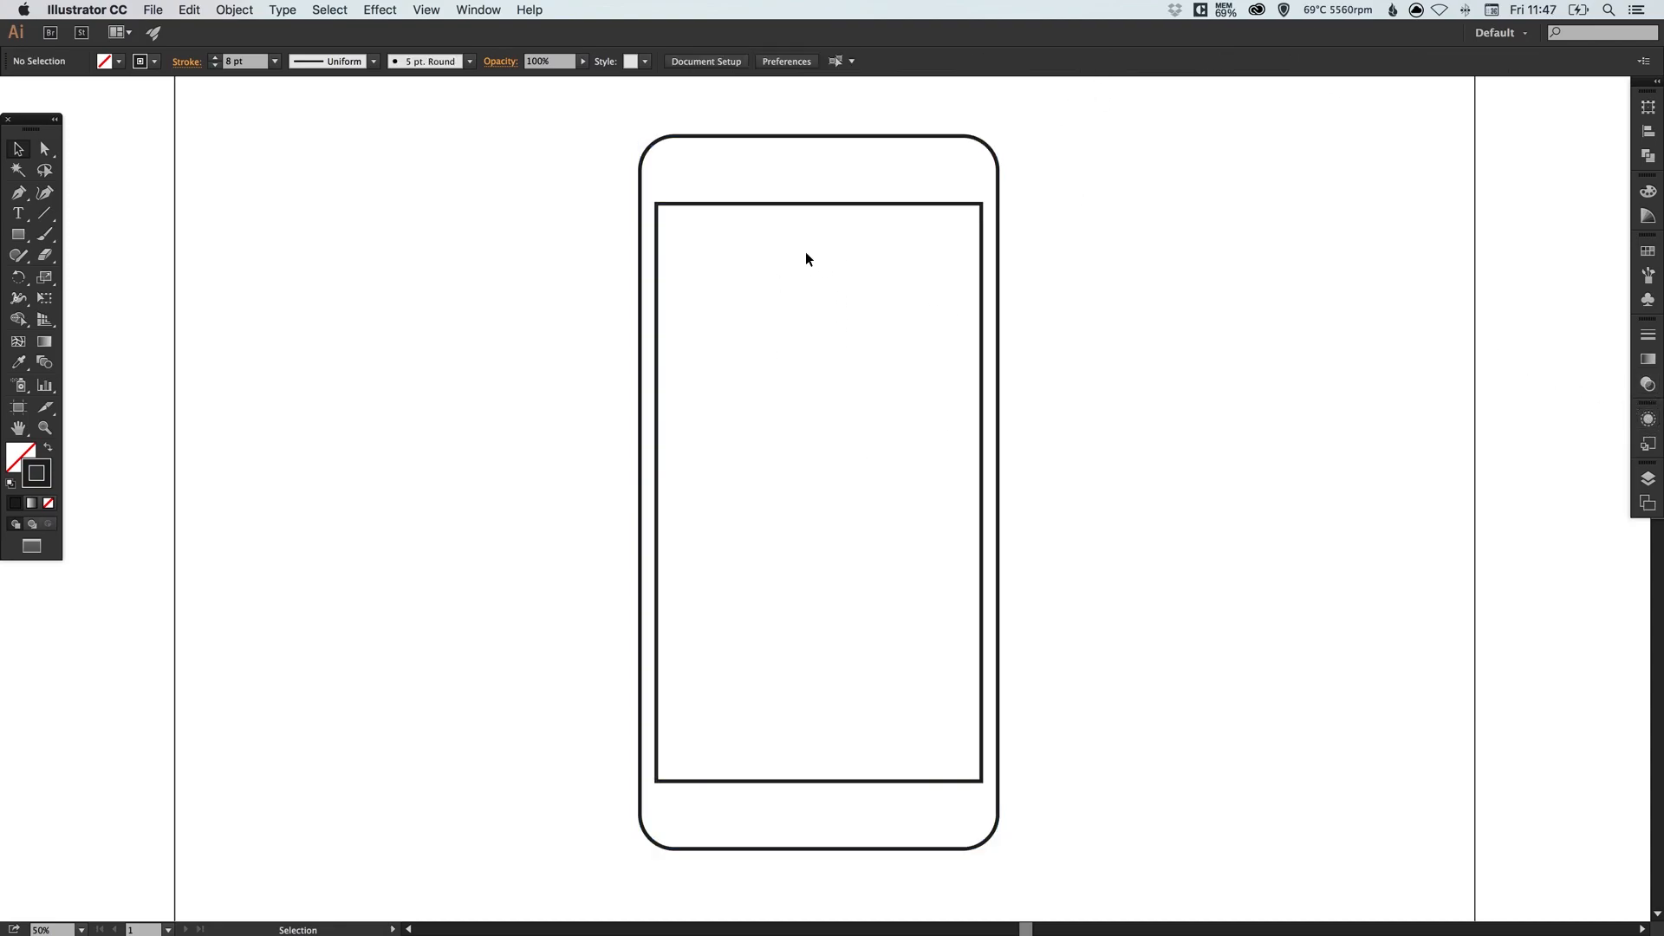
mouse_move(683, 145)
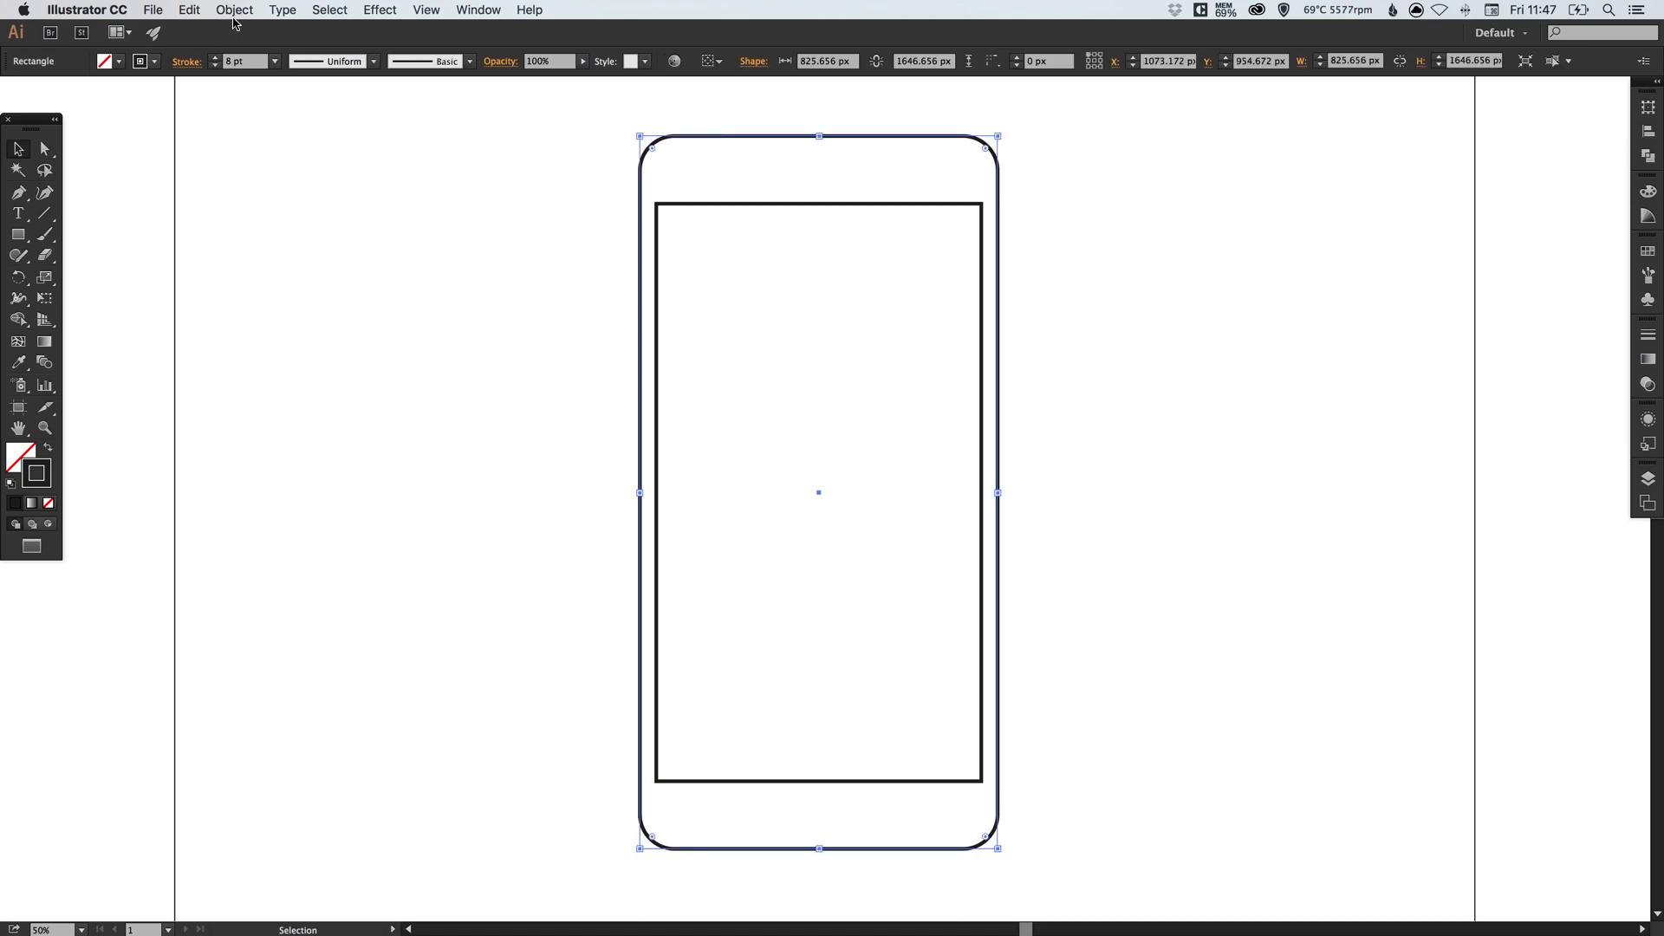
- Expand the outer rectangle's appearance so the rounded corners become a real path
click(234, 11)
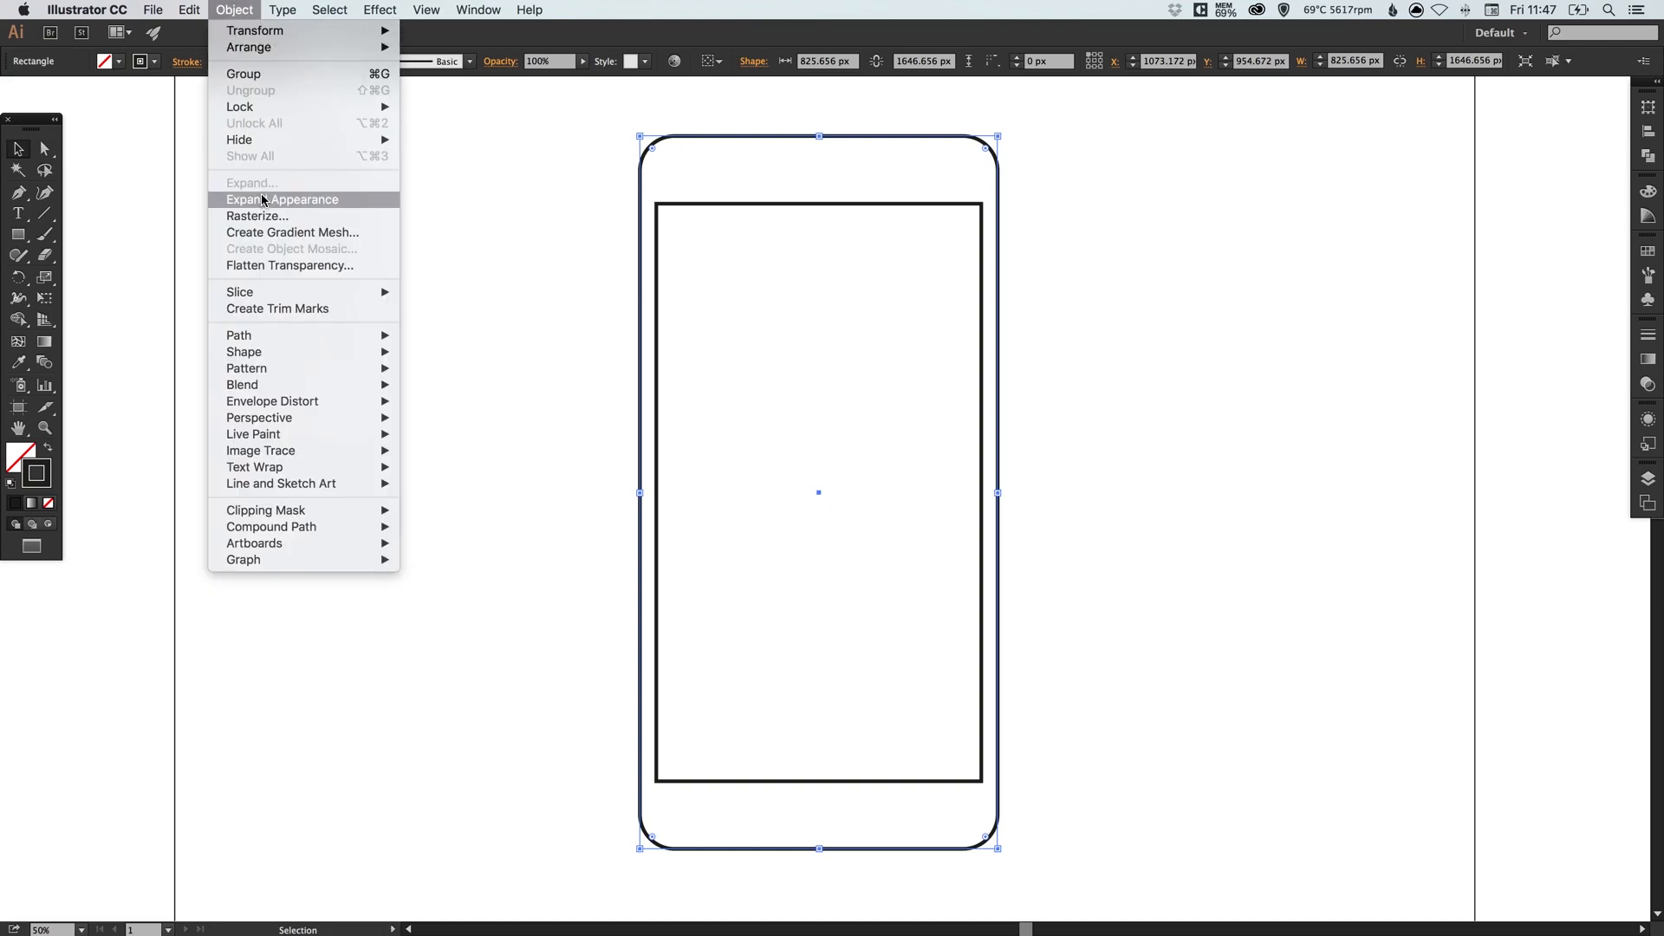
click(283, 199)
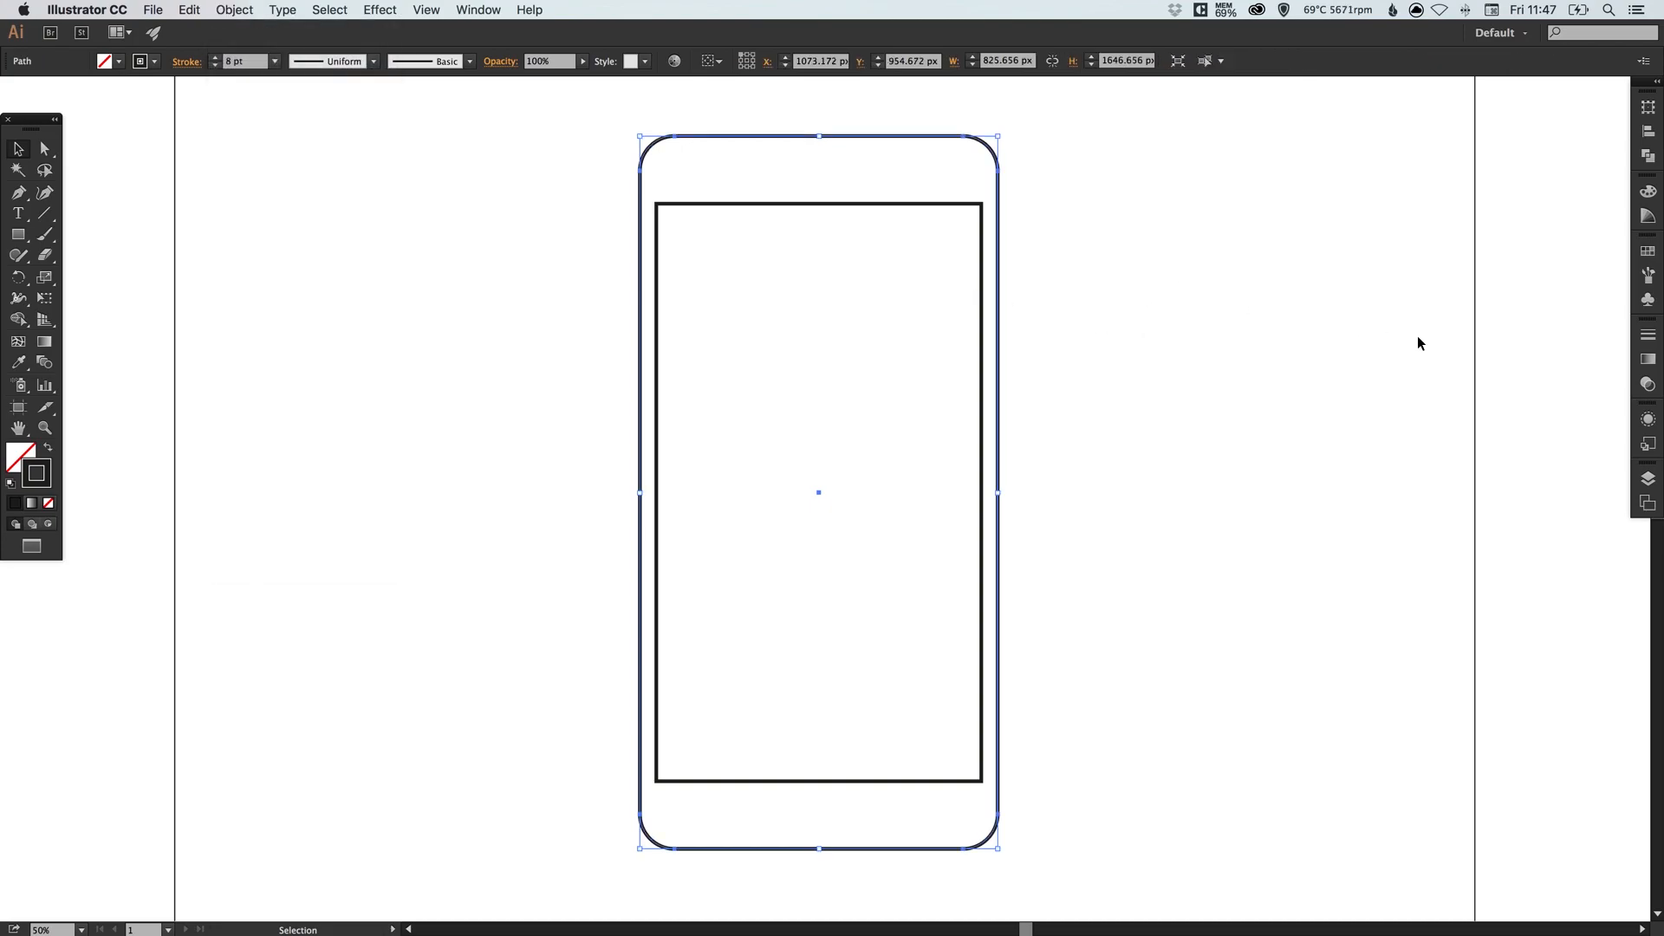
click(1648, 442)
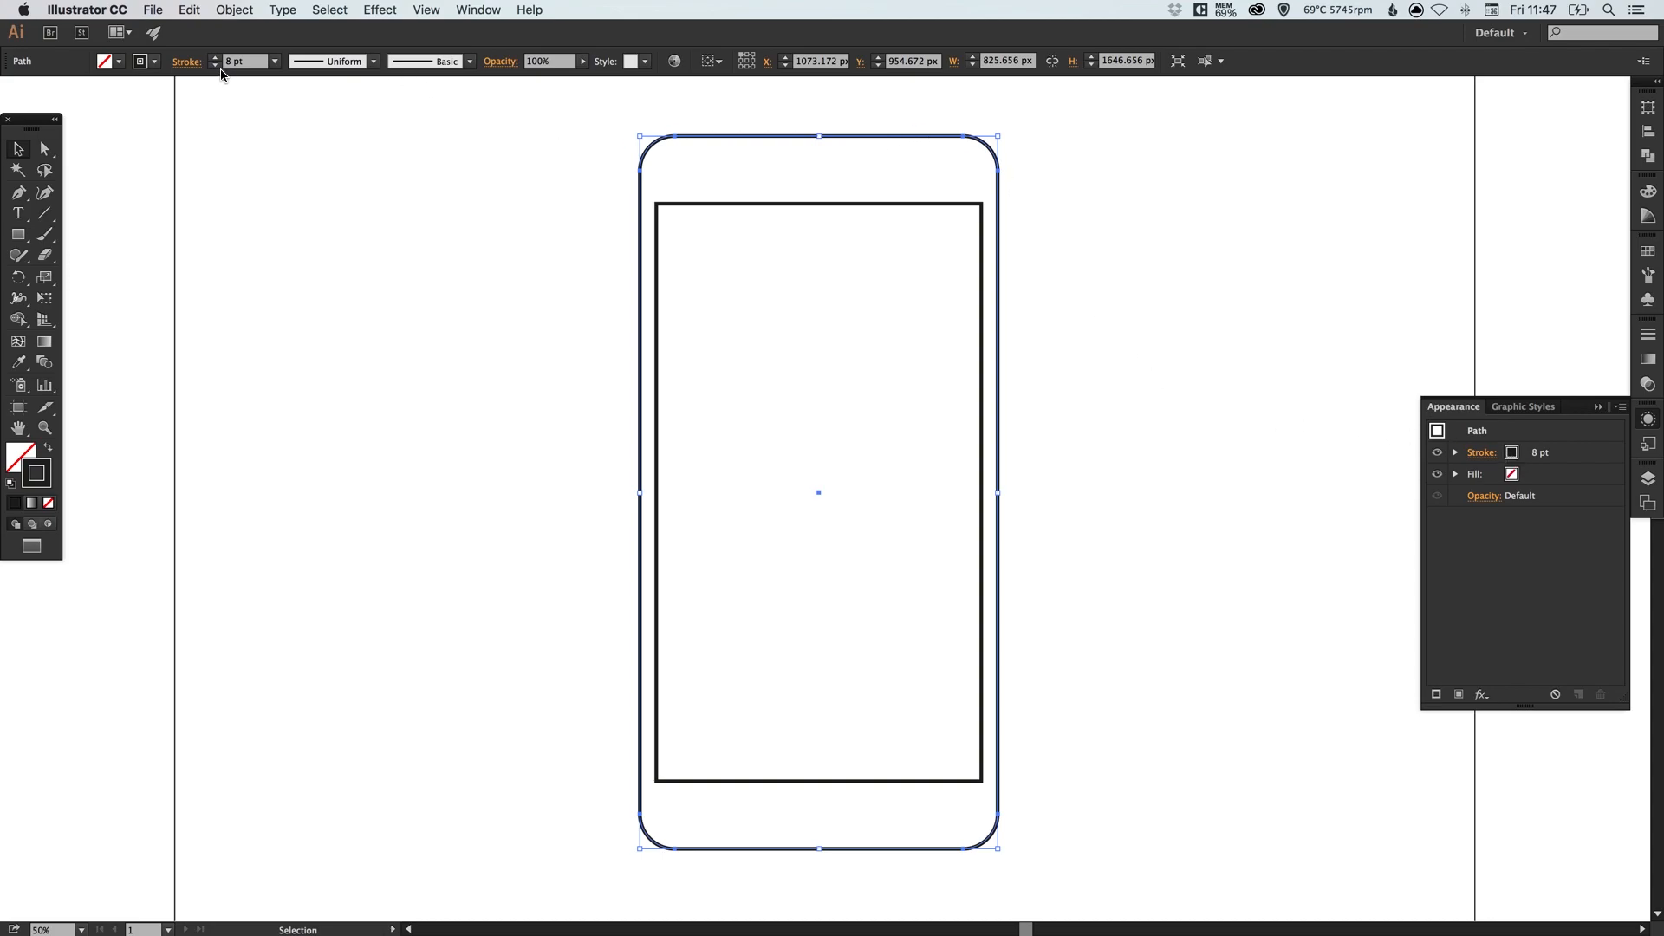
click(234, 10)
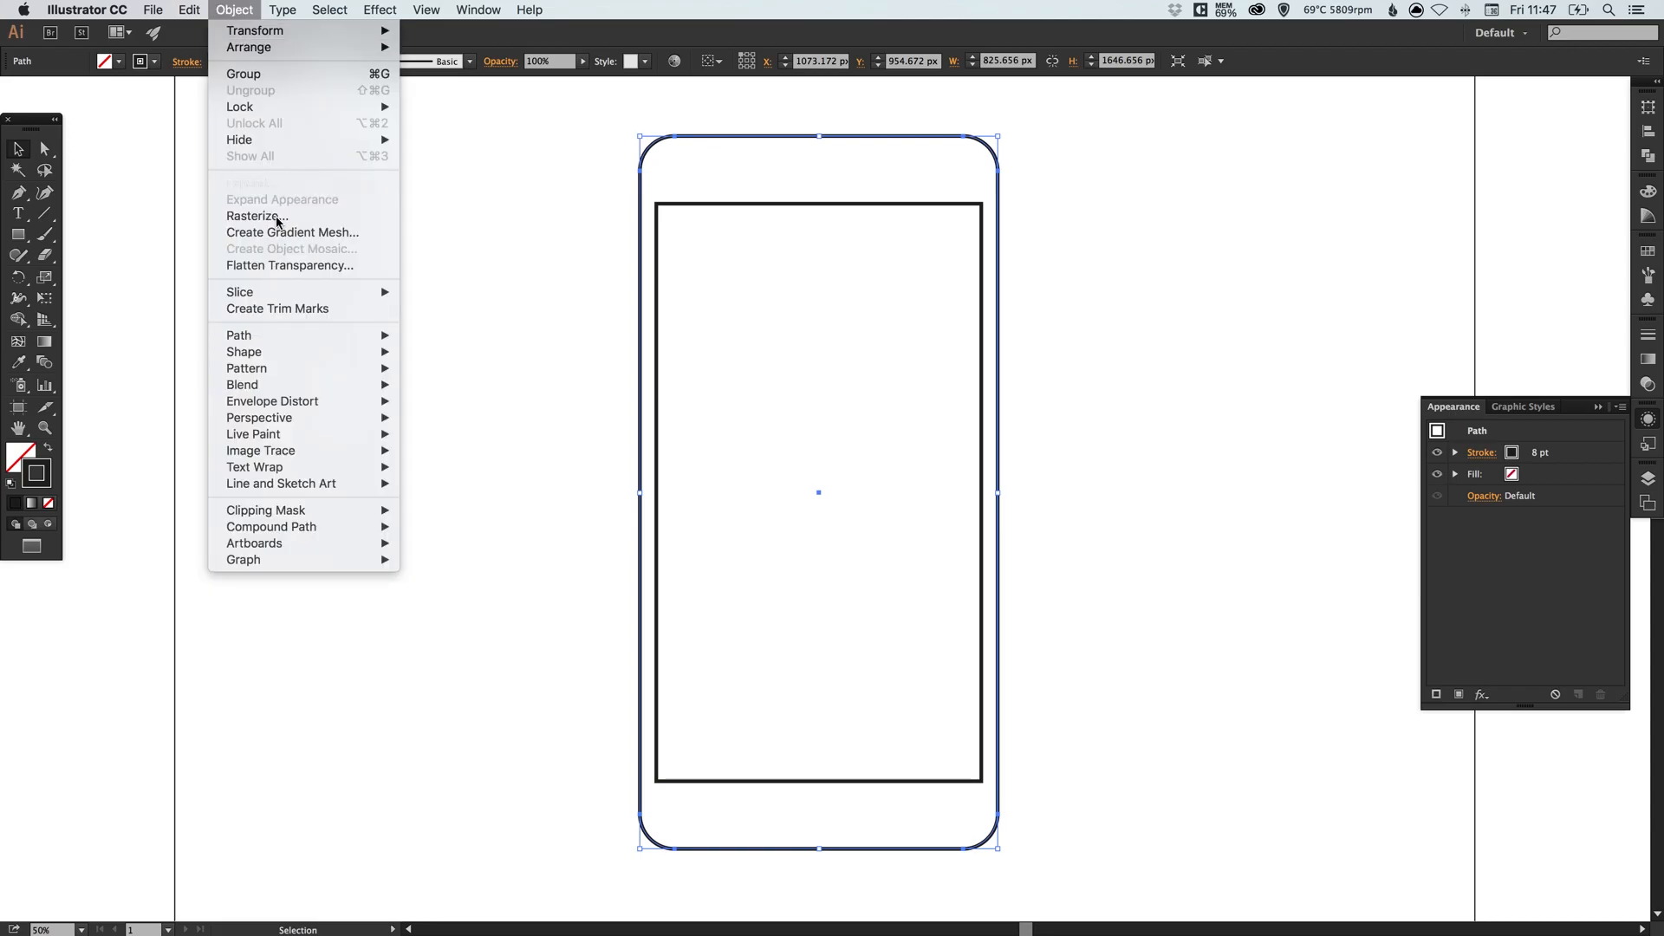
mouse_move(240, 335)
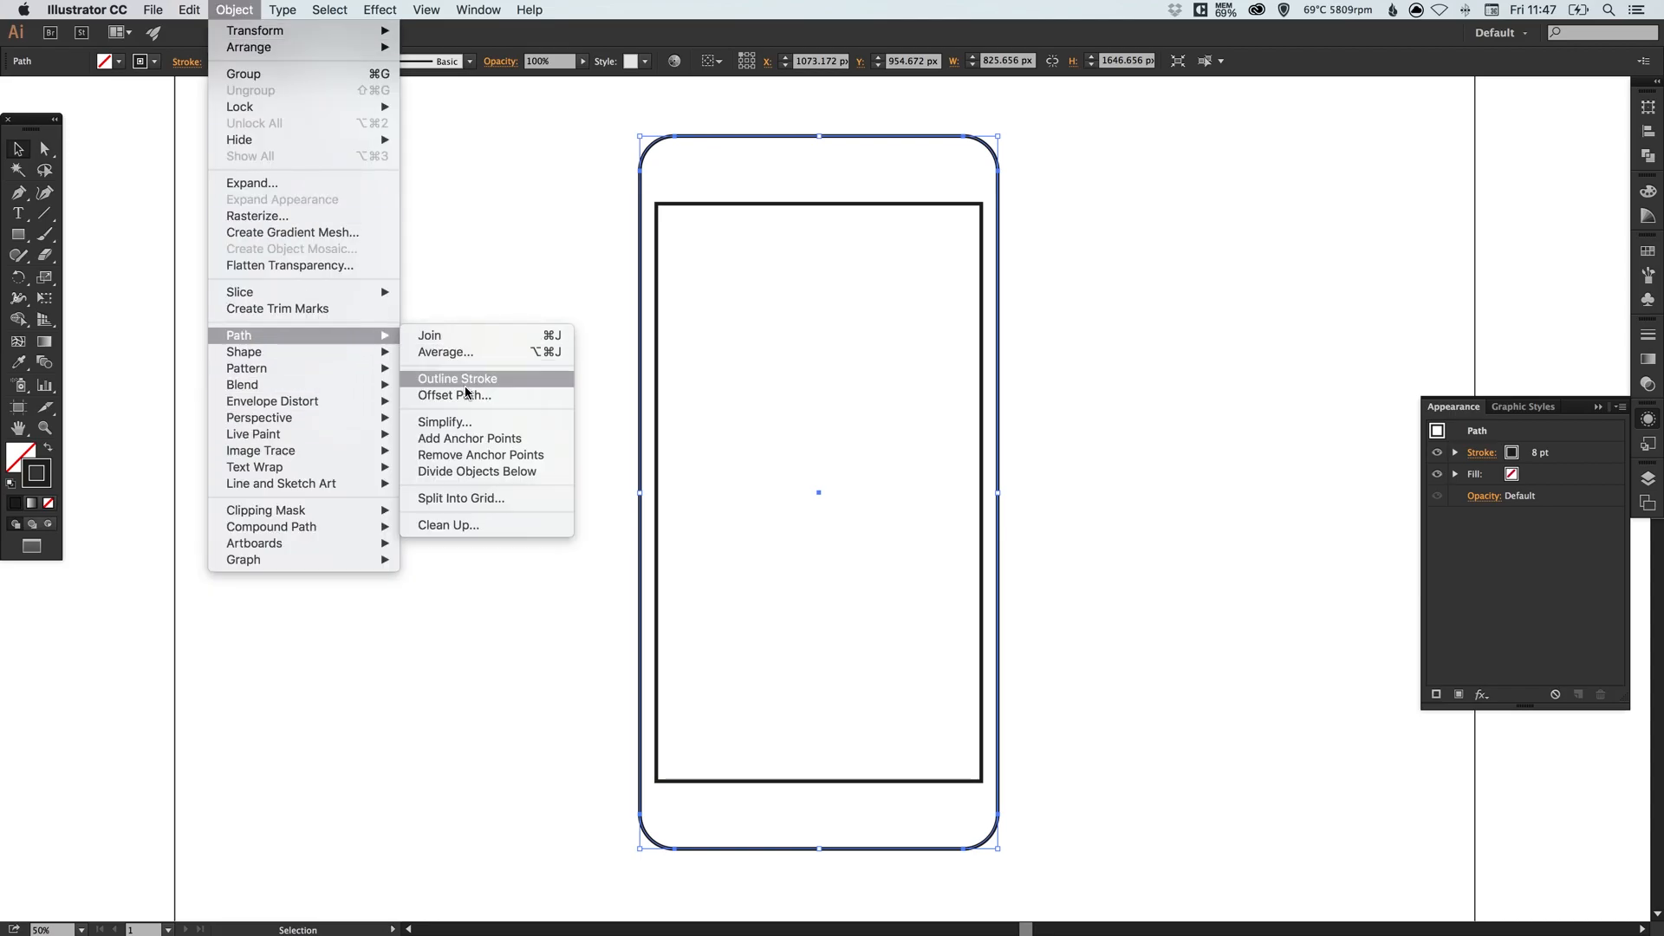
- Create an Offset Path 15 px outside the phone body, previewed, for a double-edged frame
click(452, 395)
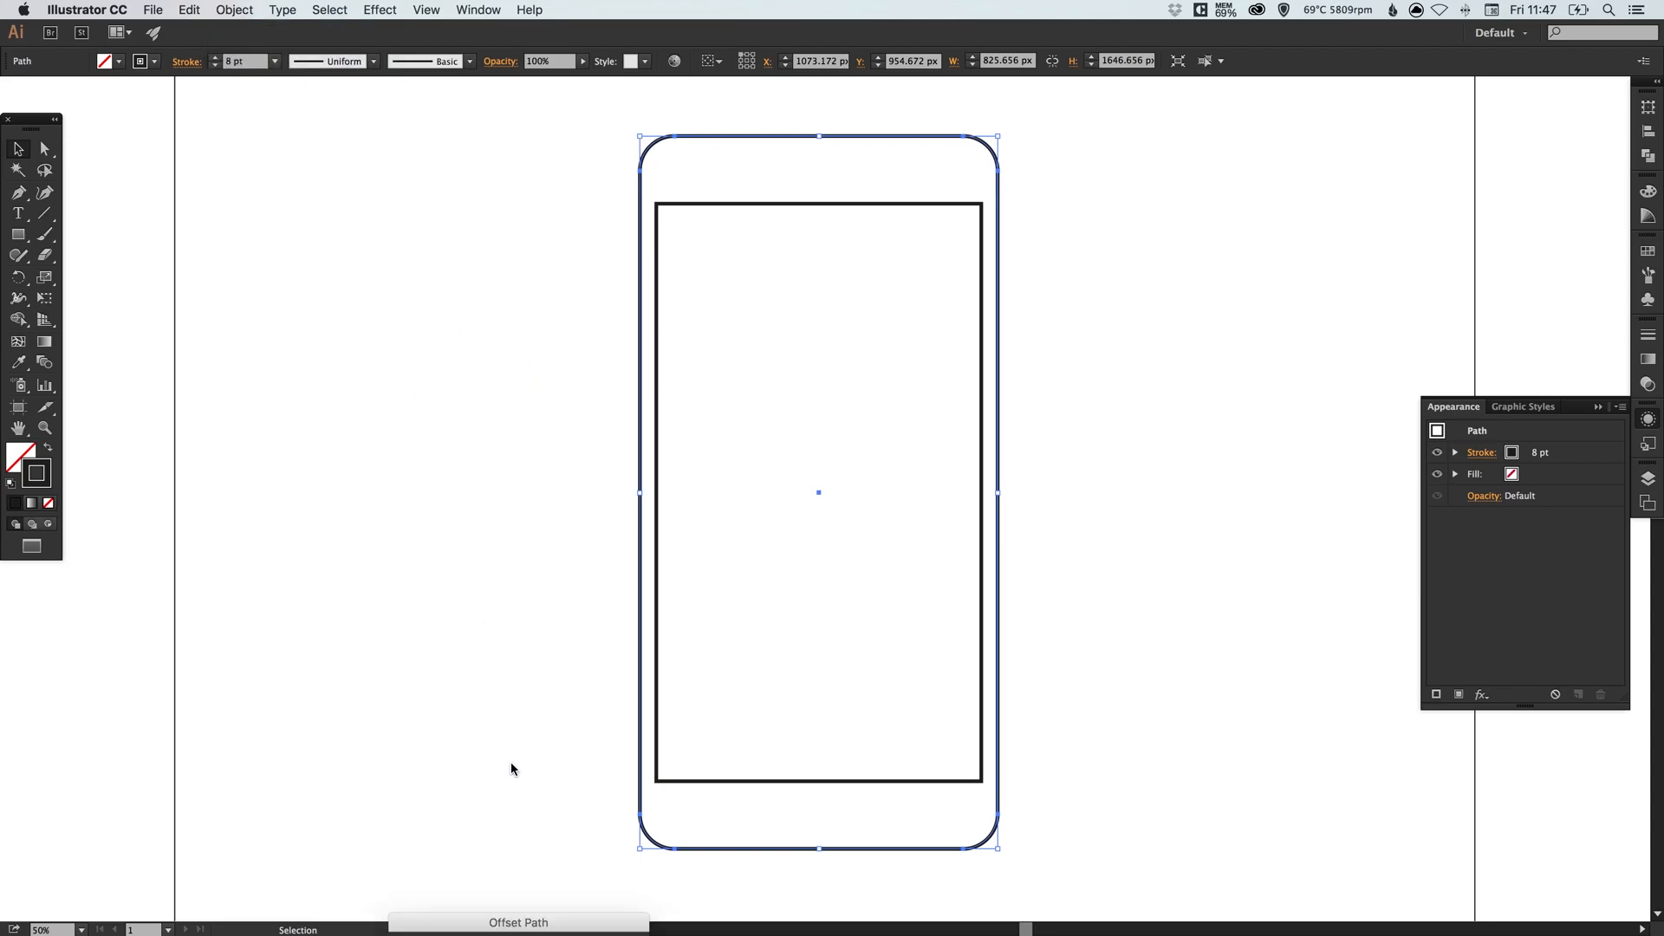
click(519, 923)
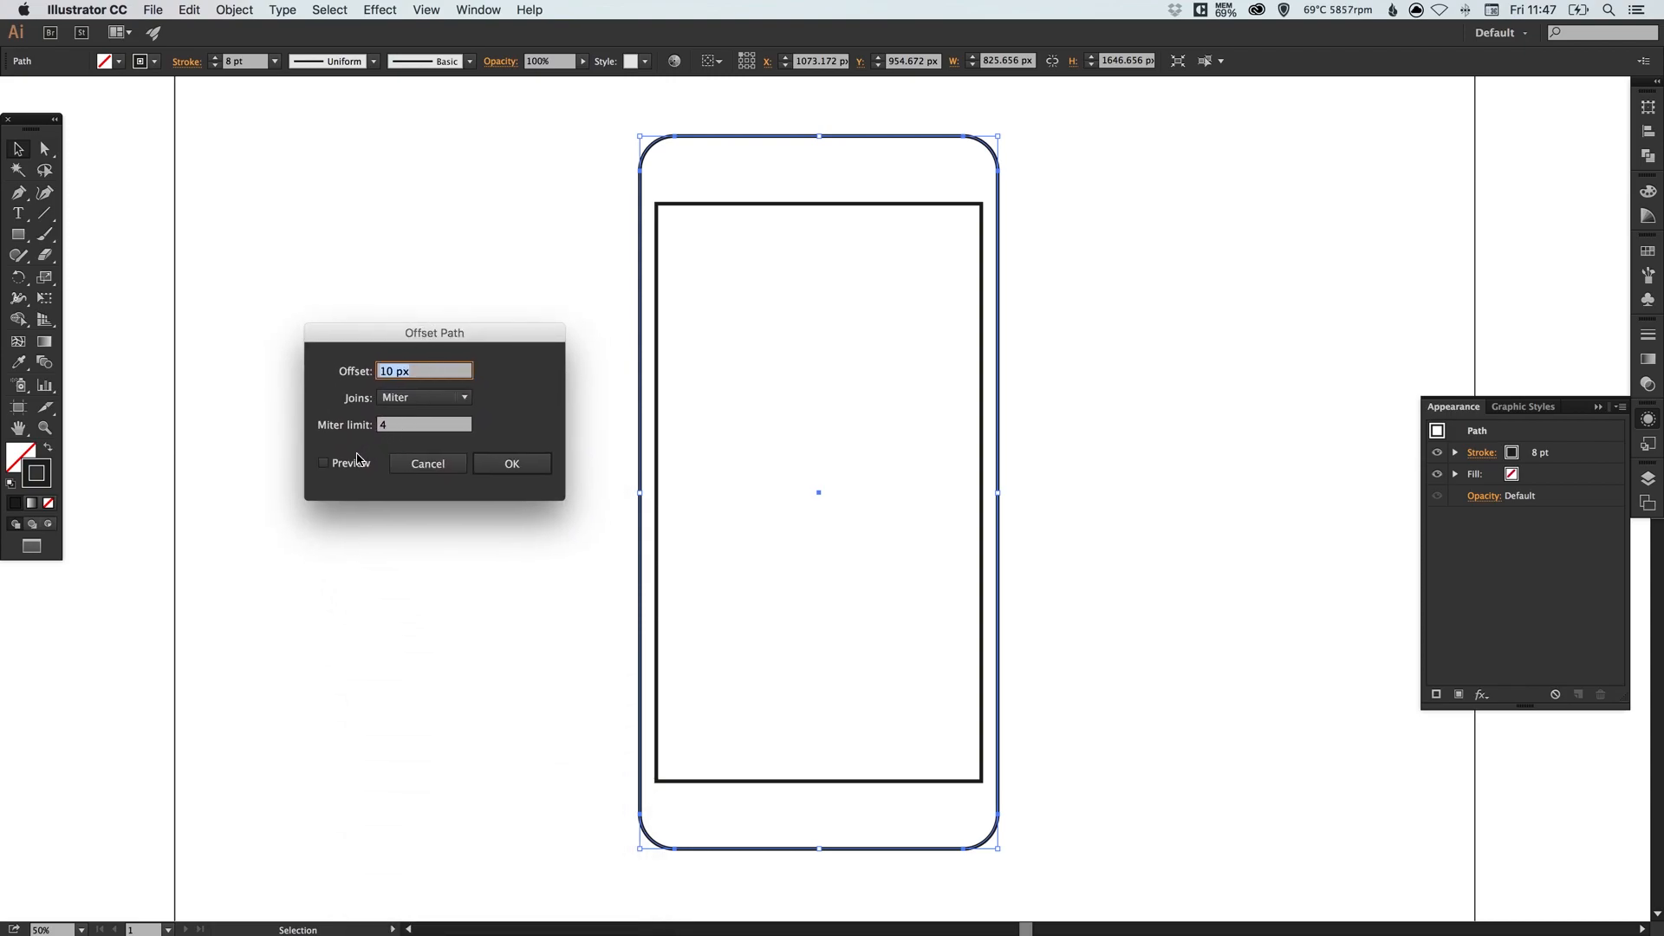
click(324, 463)
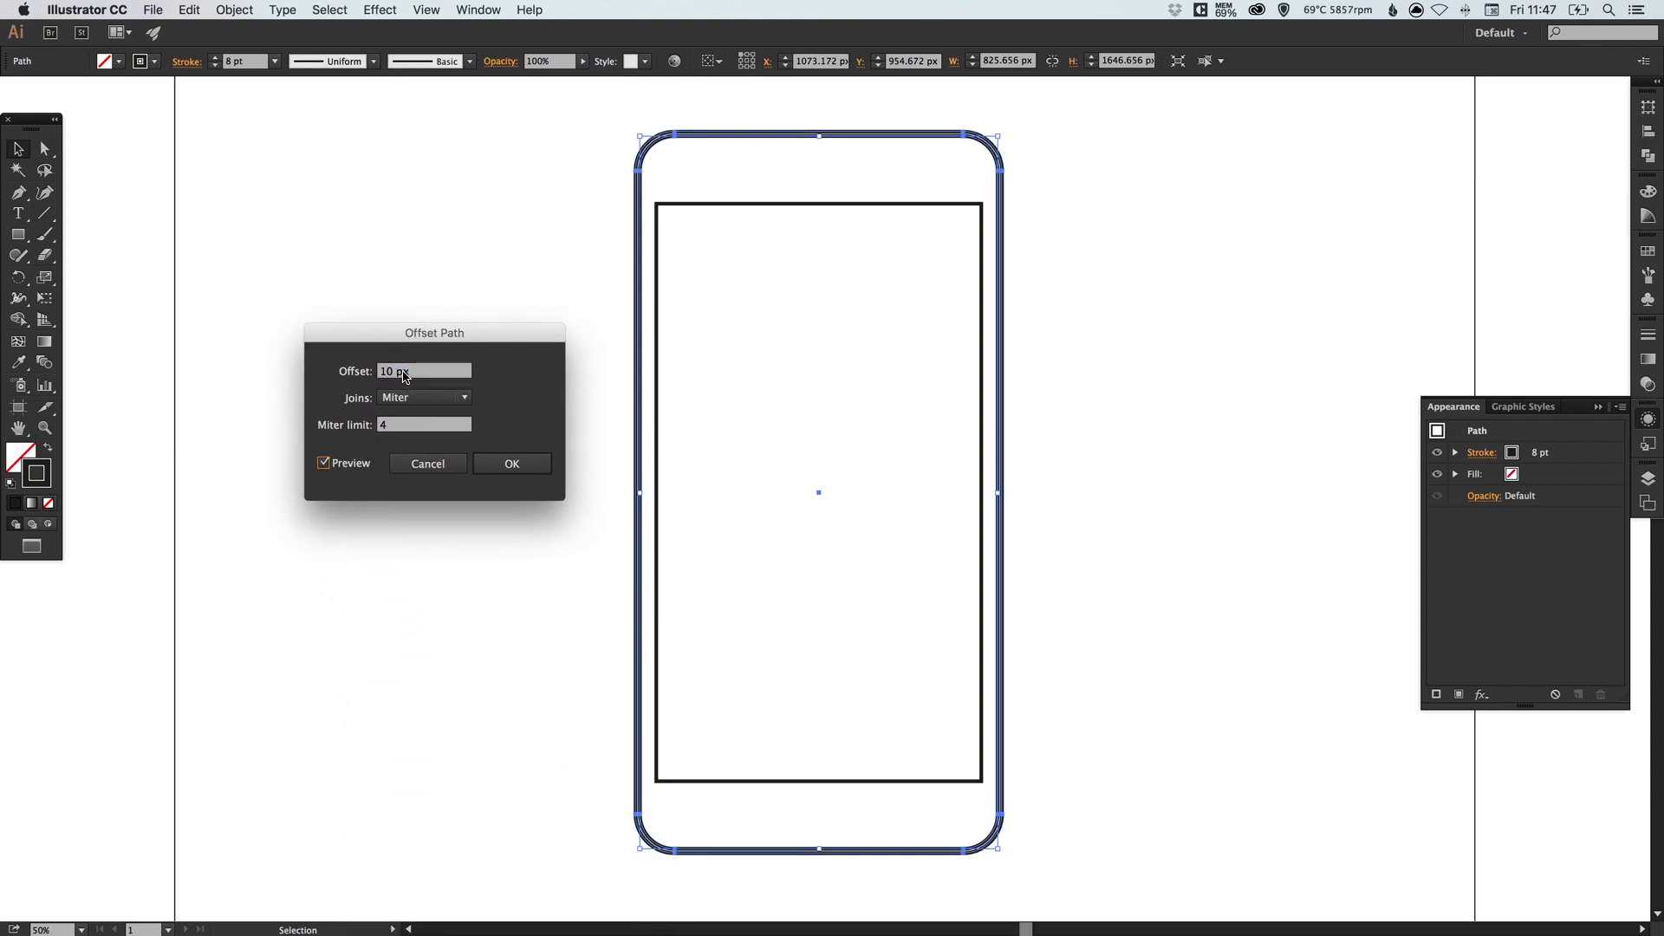
click(423, 371)
text(15)
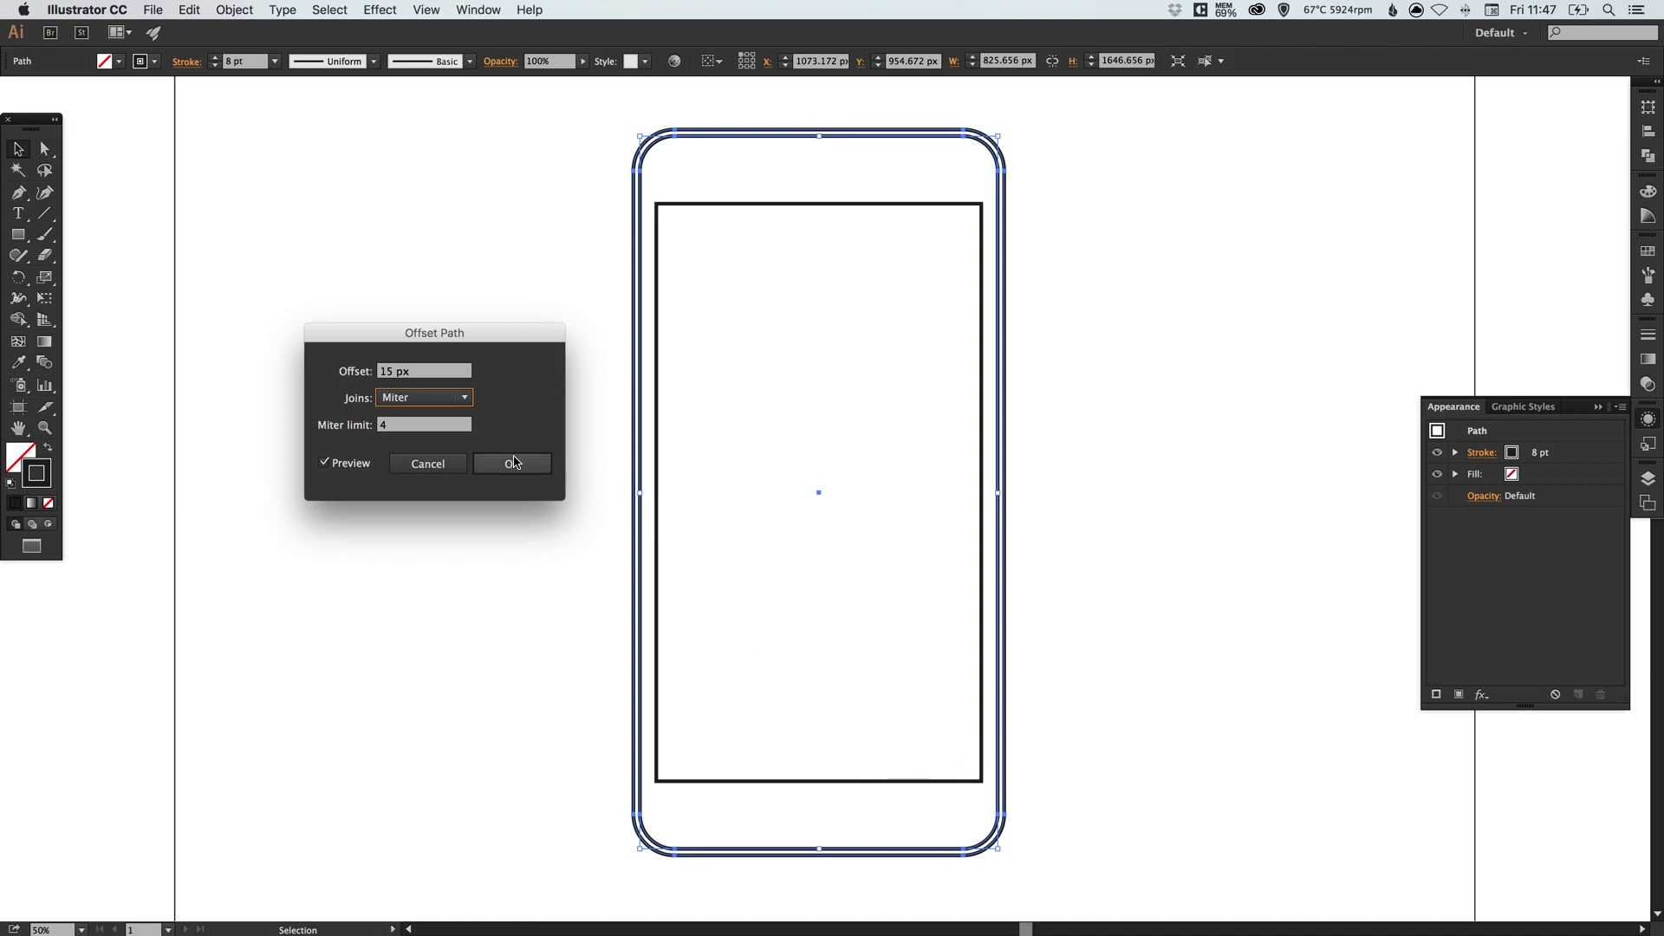
click(510, 465)
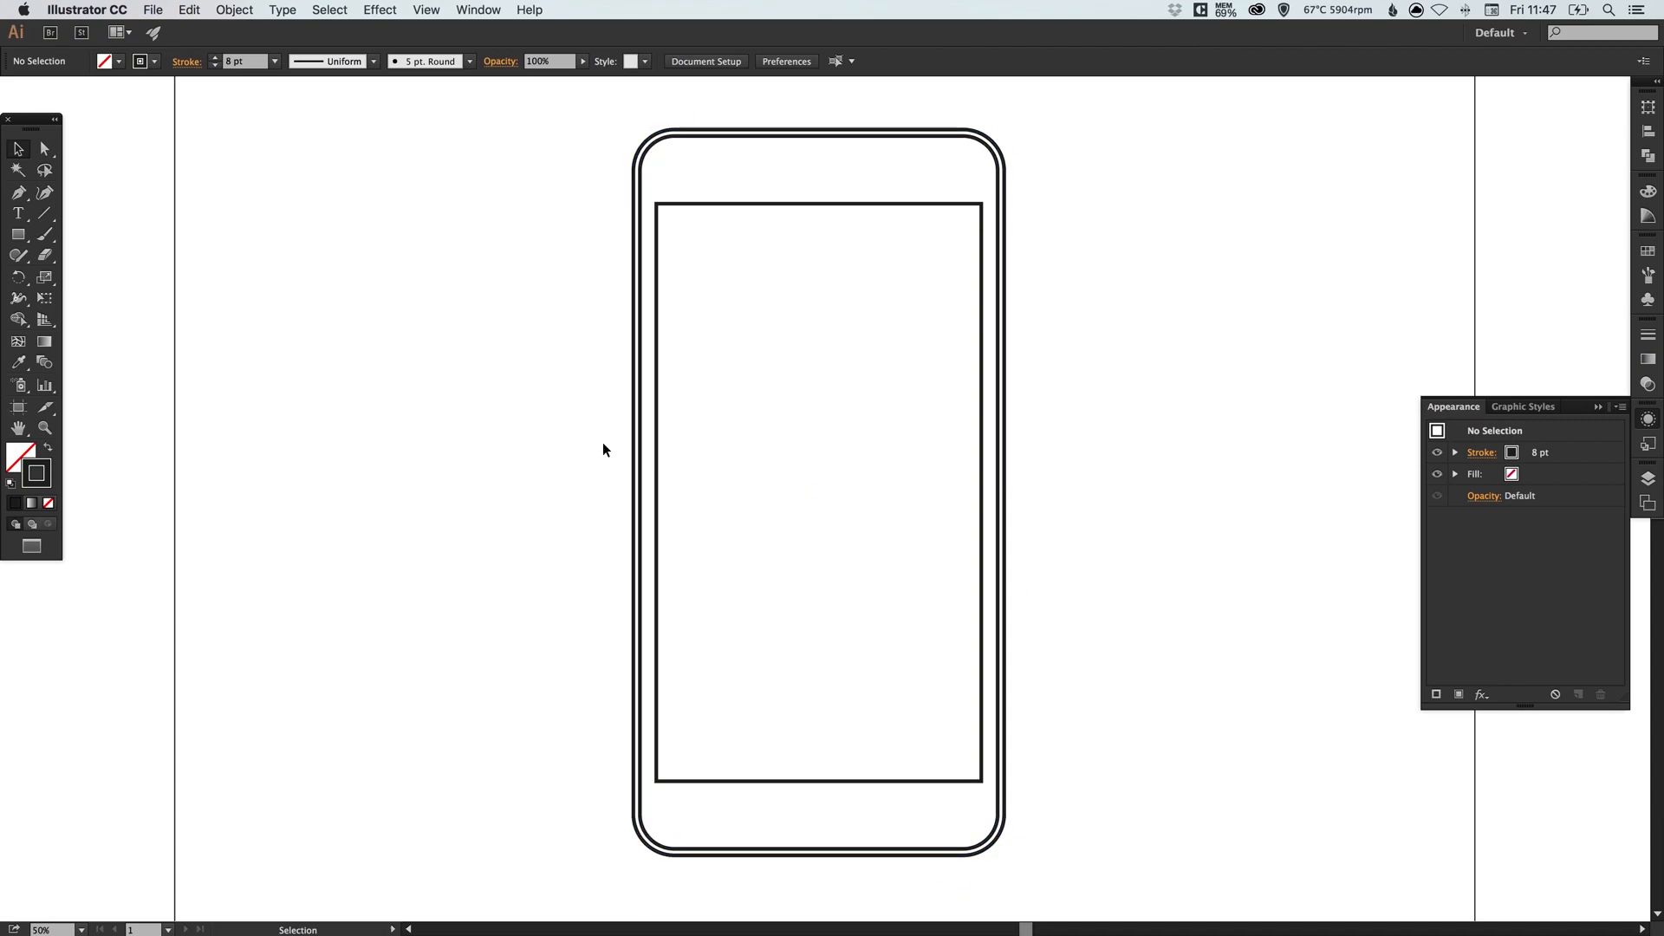
mouse_move(523, 264)
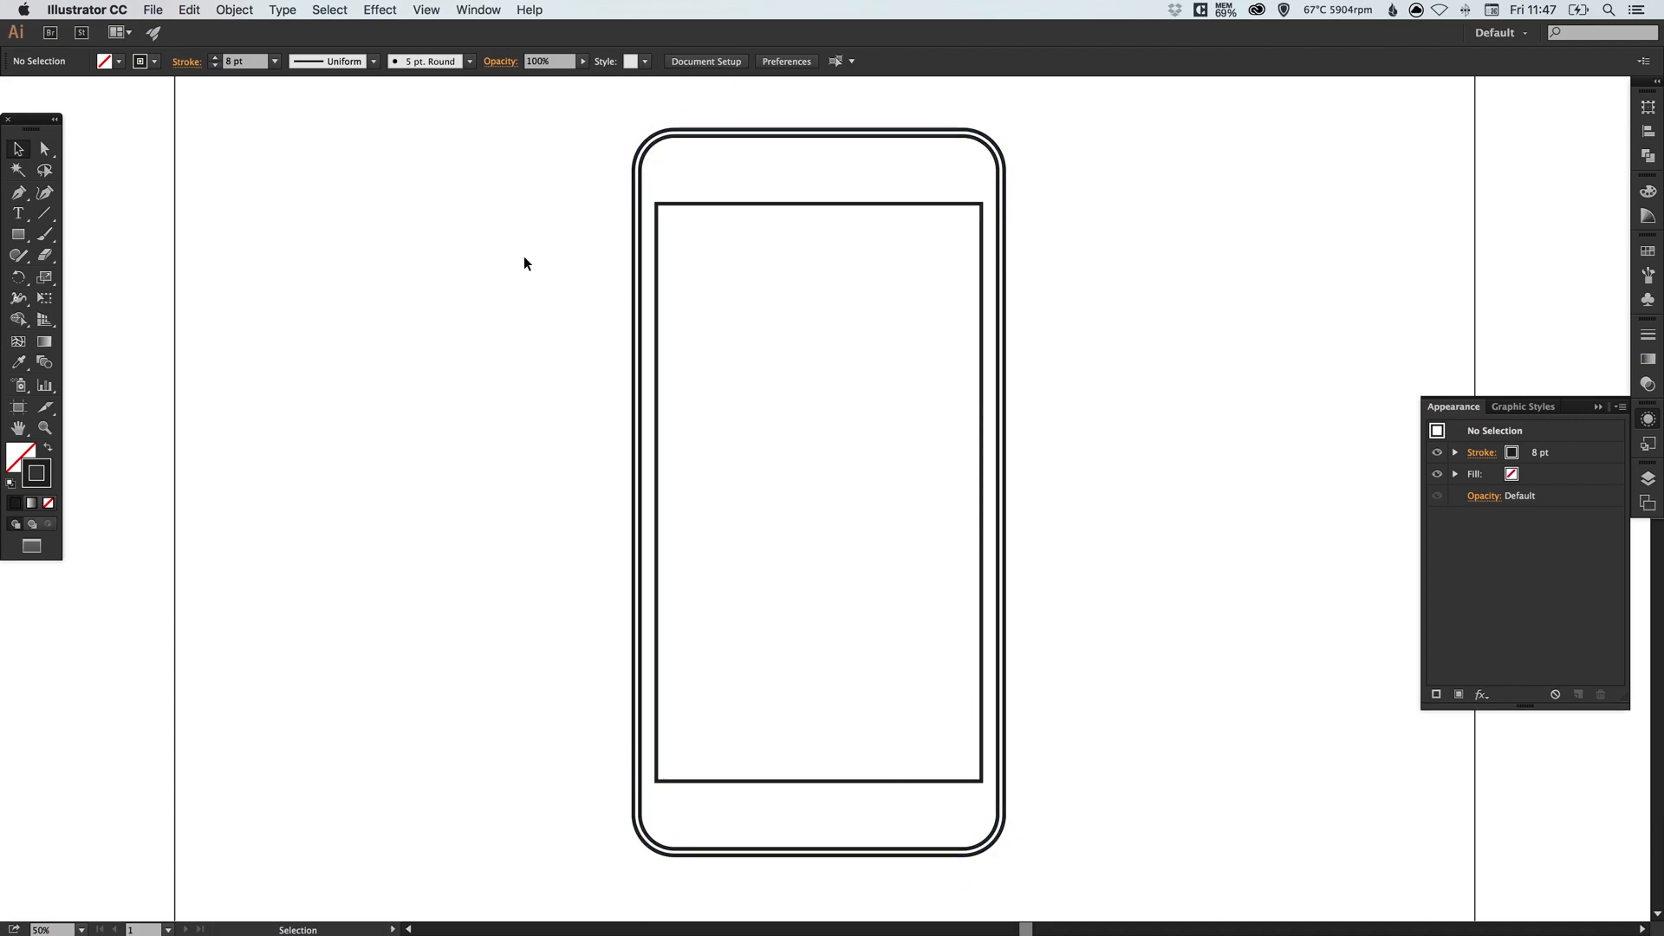
- Thin the phone outlines' stroke and switch to the Ellipse tool
drag(524, 263, 844, 414)
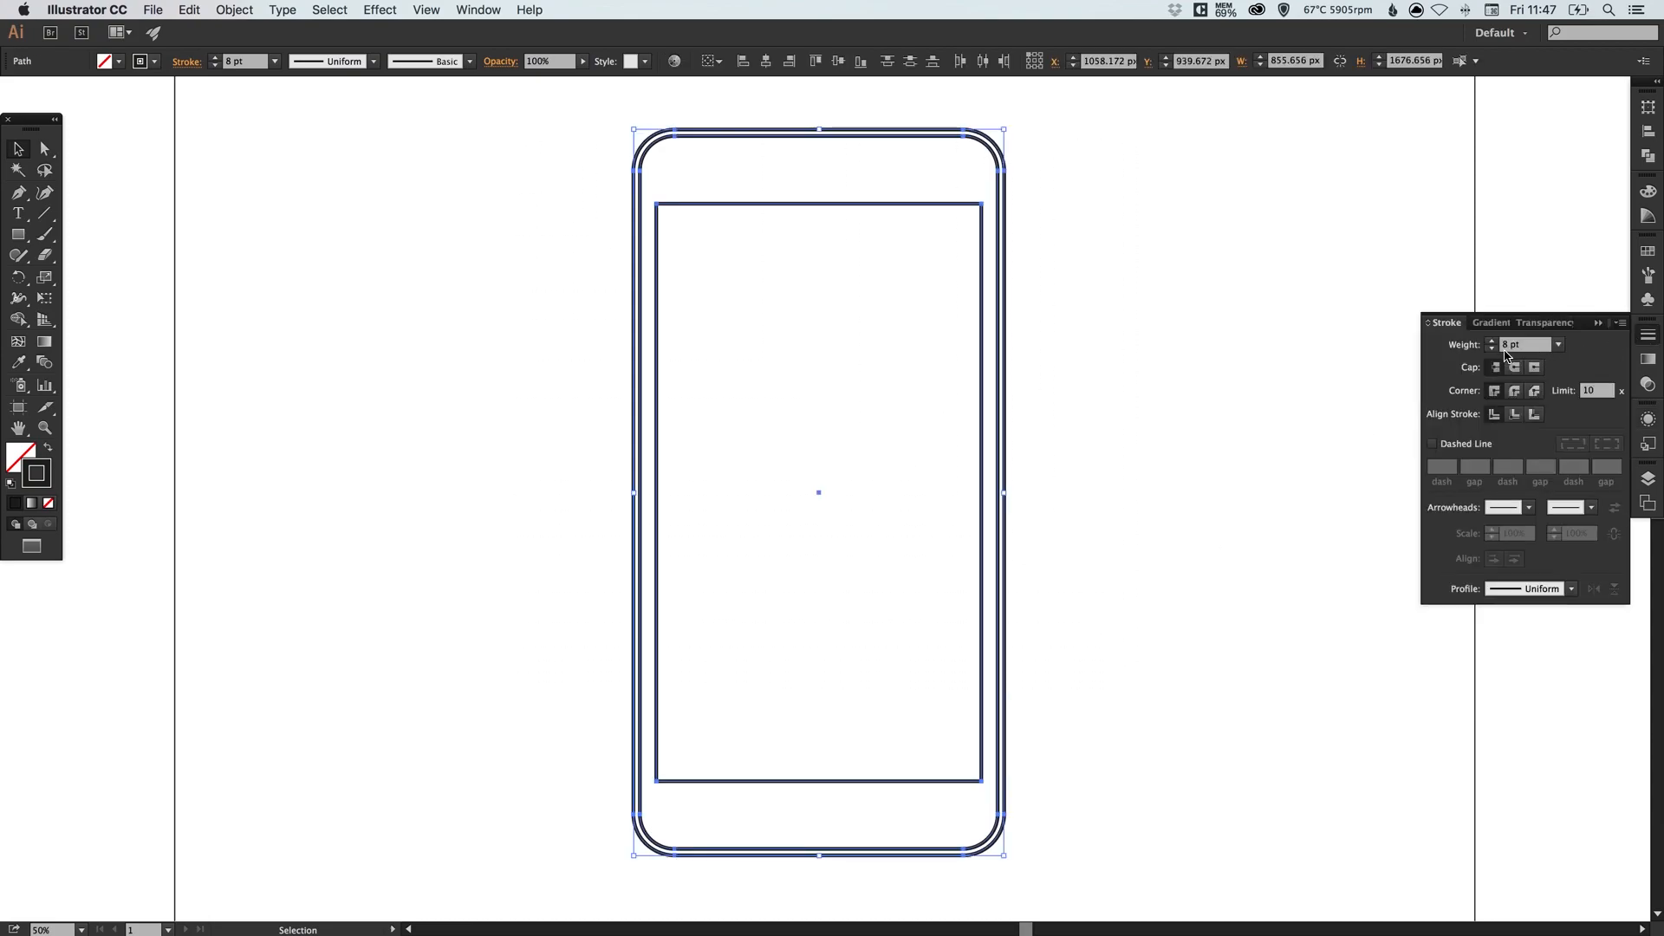
click(1097, 399)
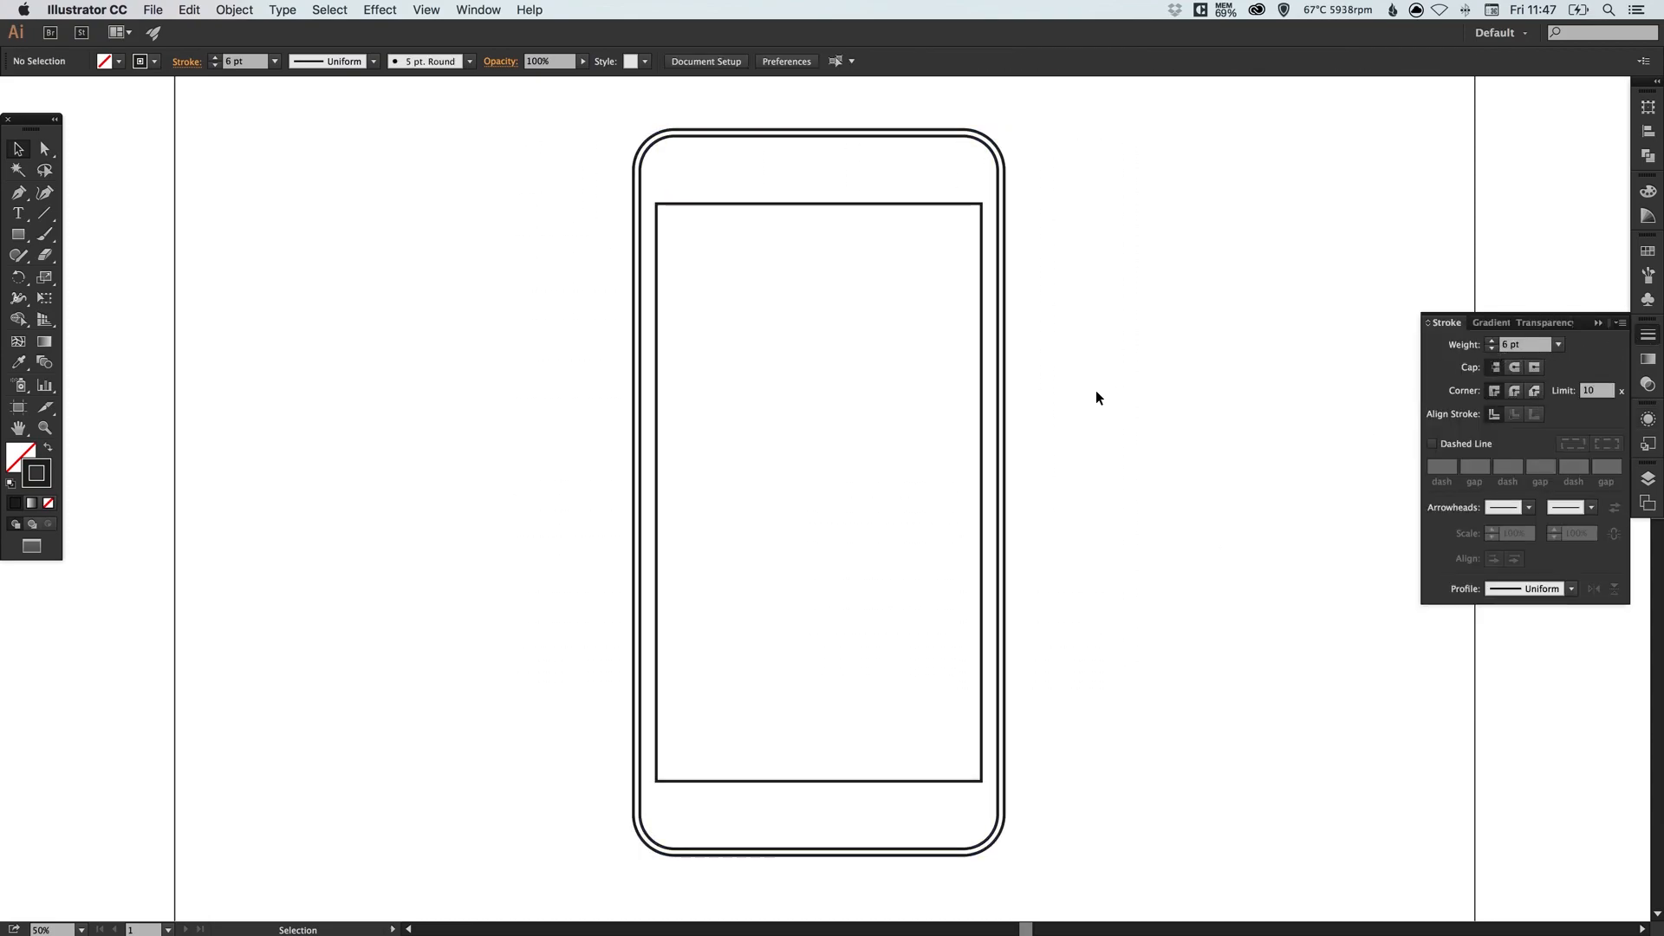
mouse_move(253, 270)
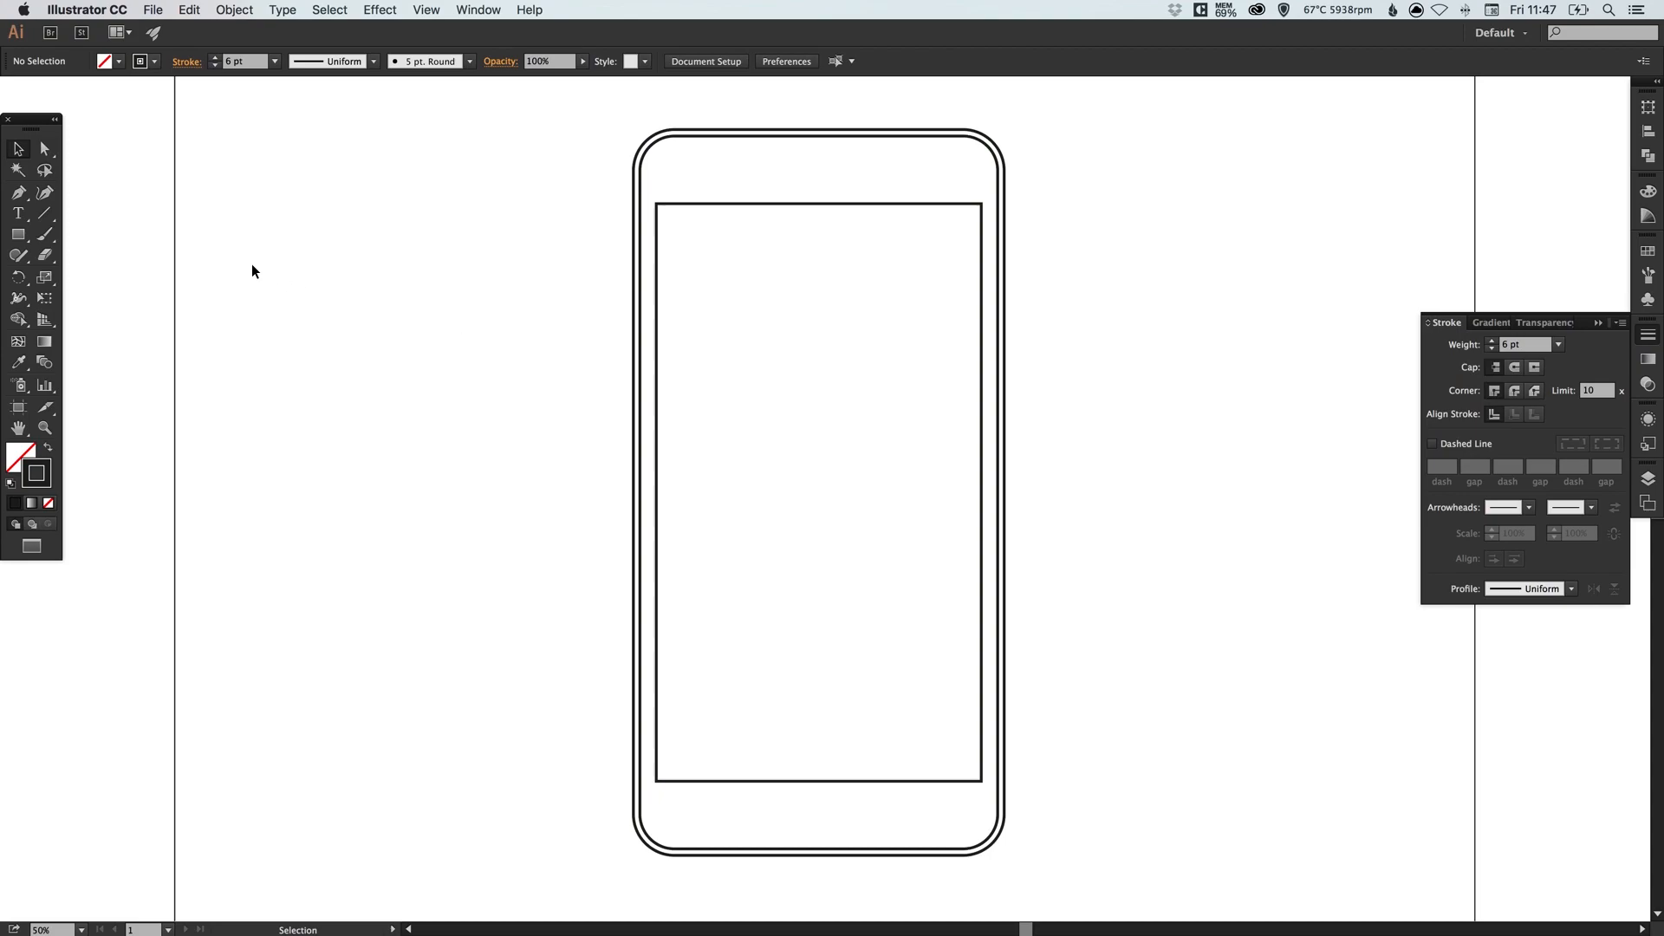
click(17, 234)
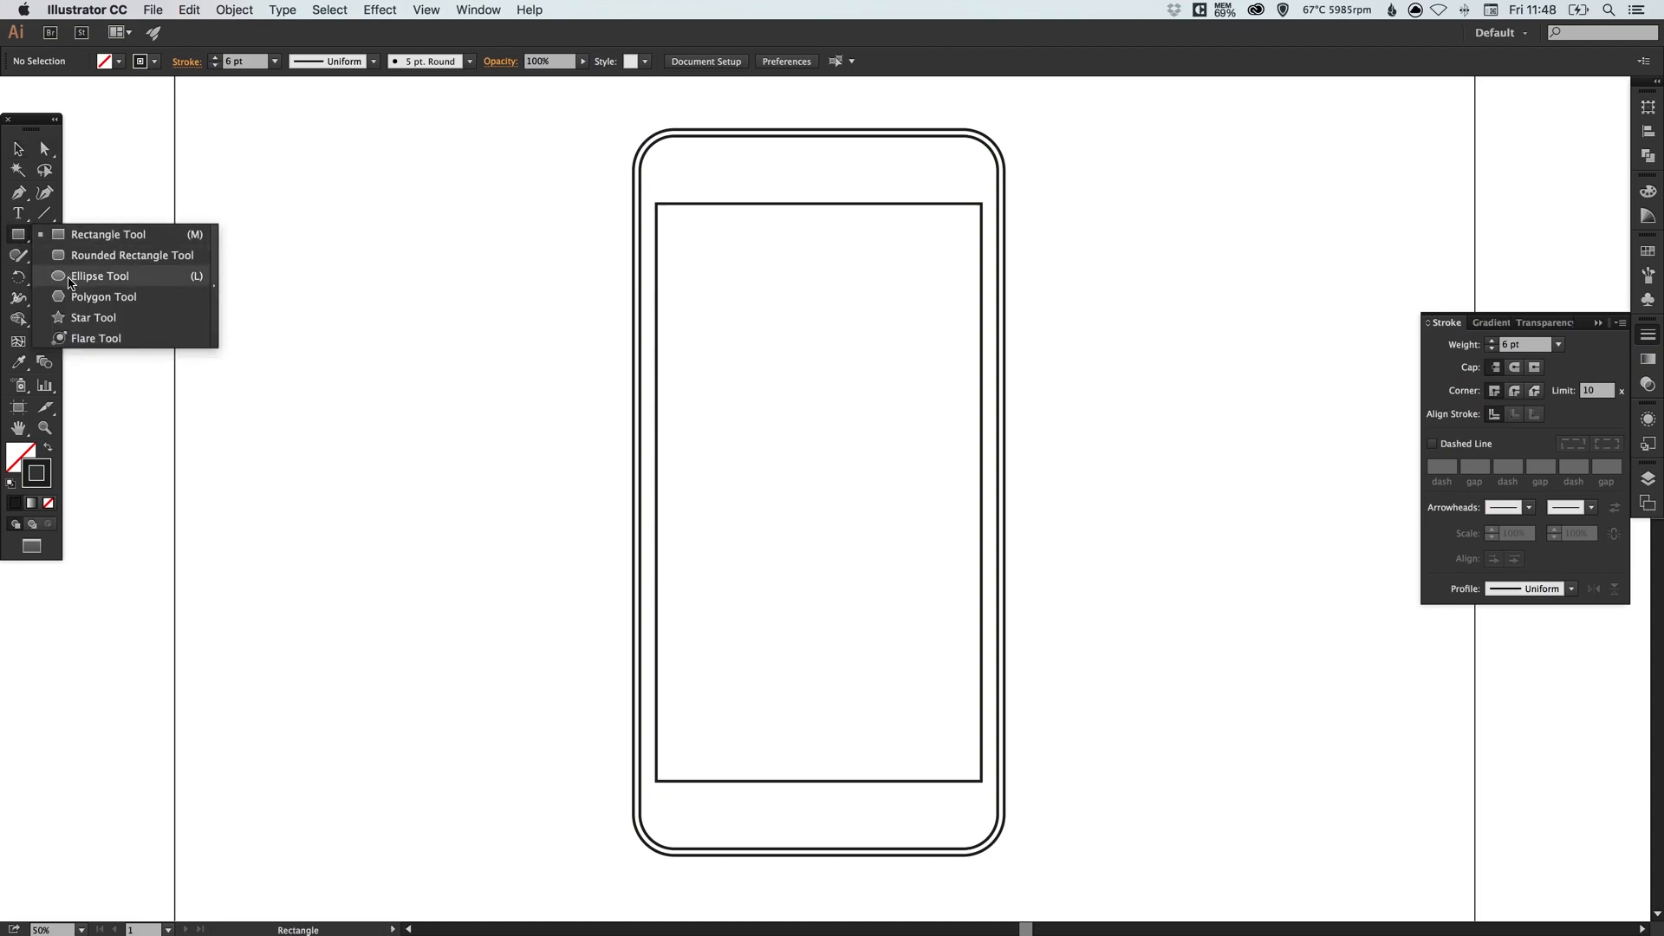
click(101, 275)
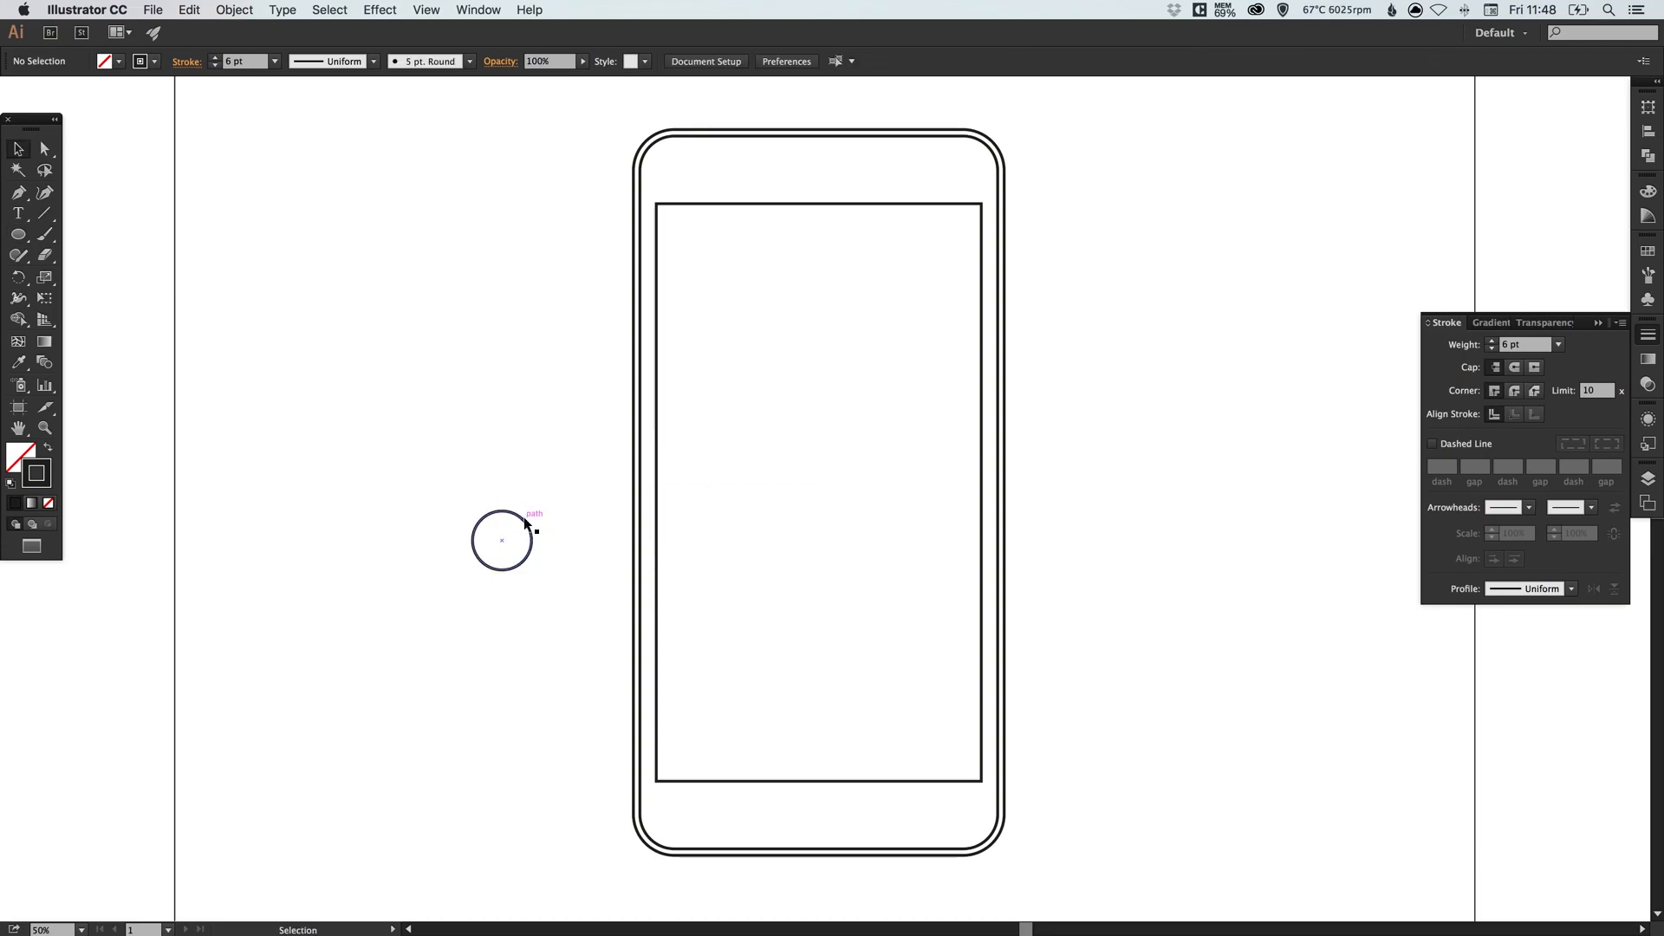
- Draw a circular home button and place it centred beneath the screen rectangle
drag(501, 539, 825, 812)
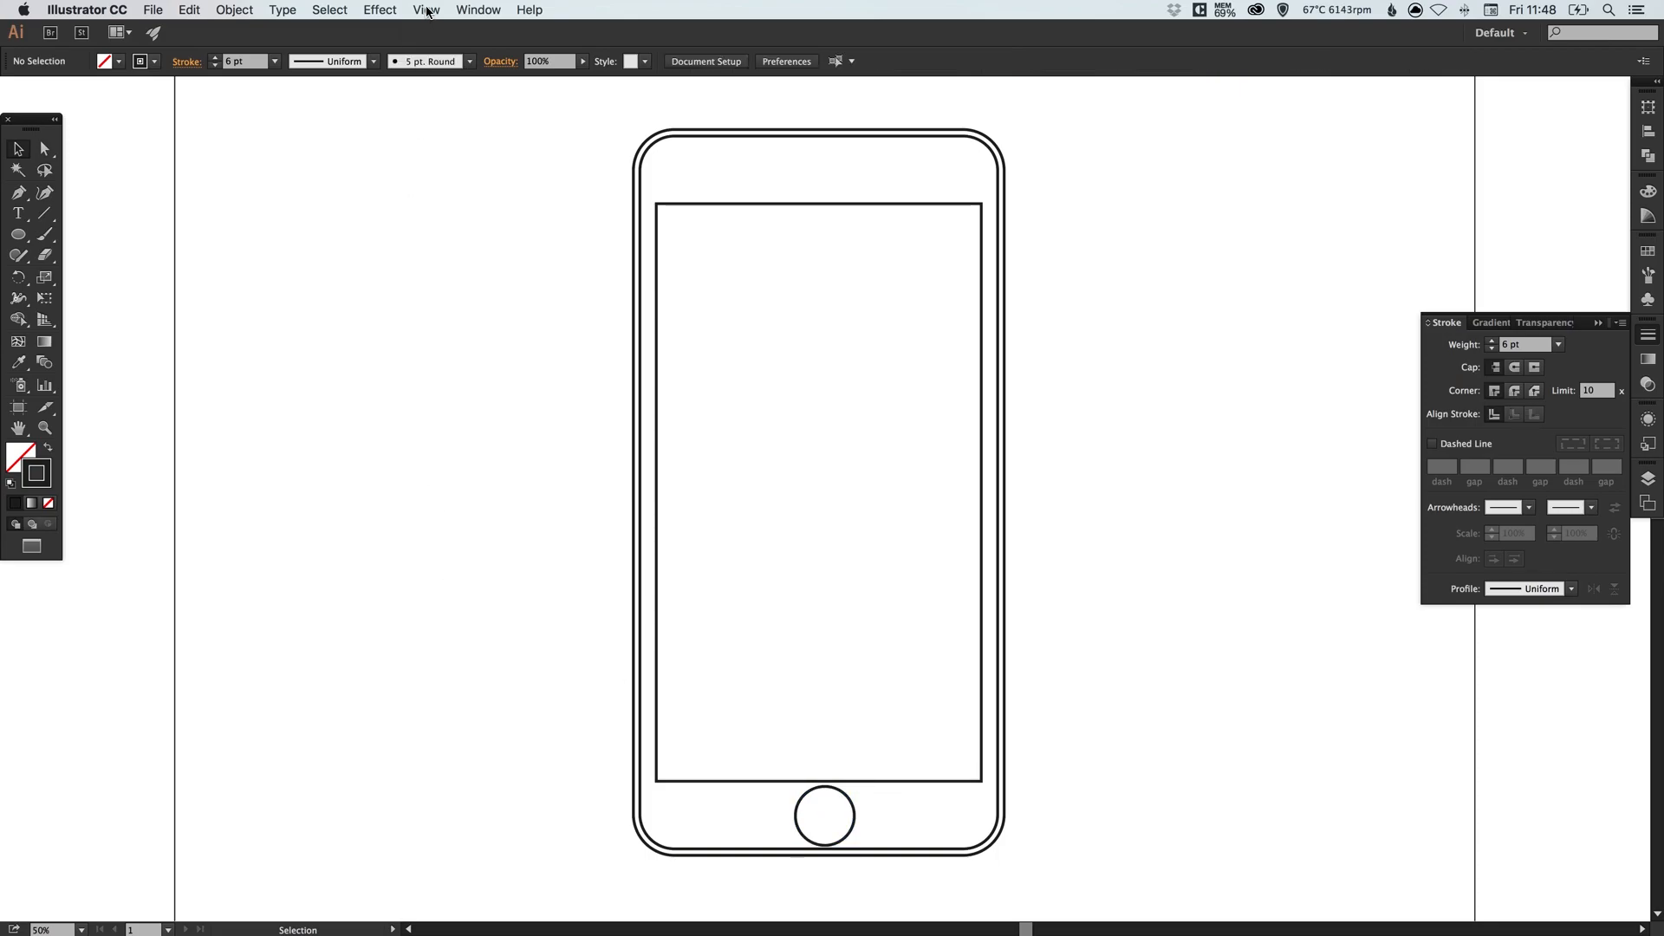
click(426, 10)
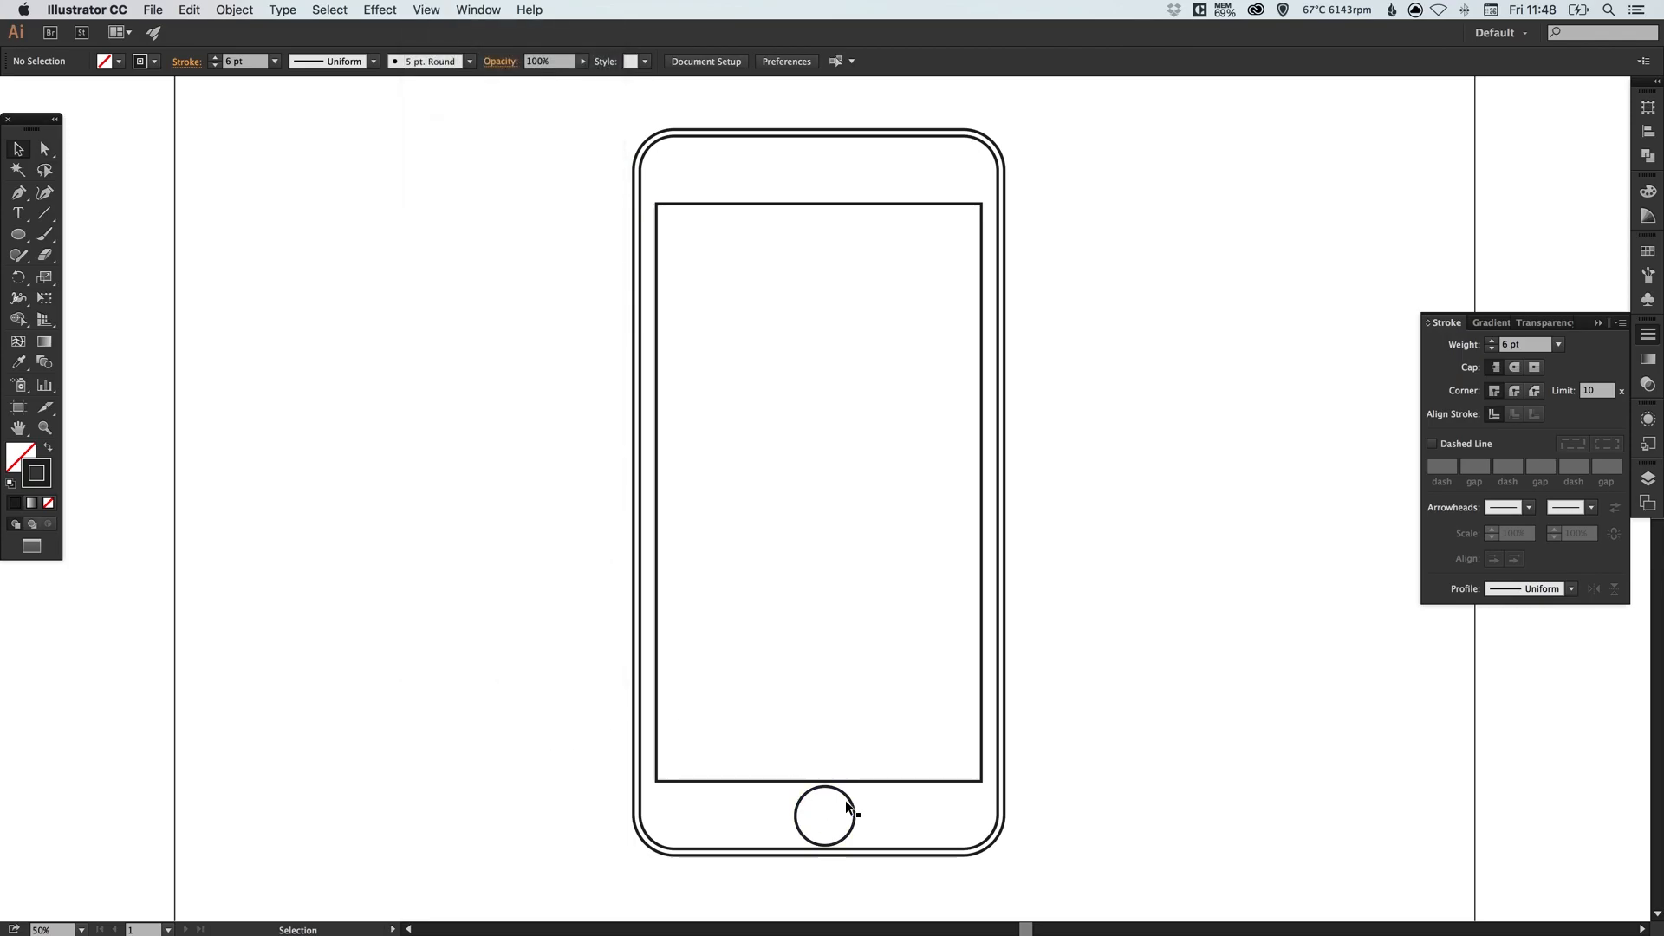
click(821, 815)
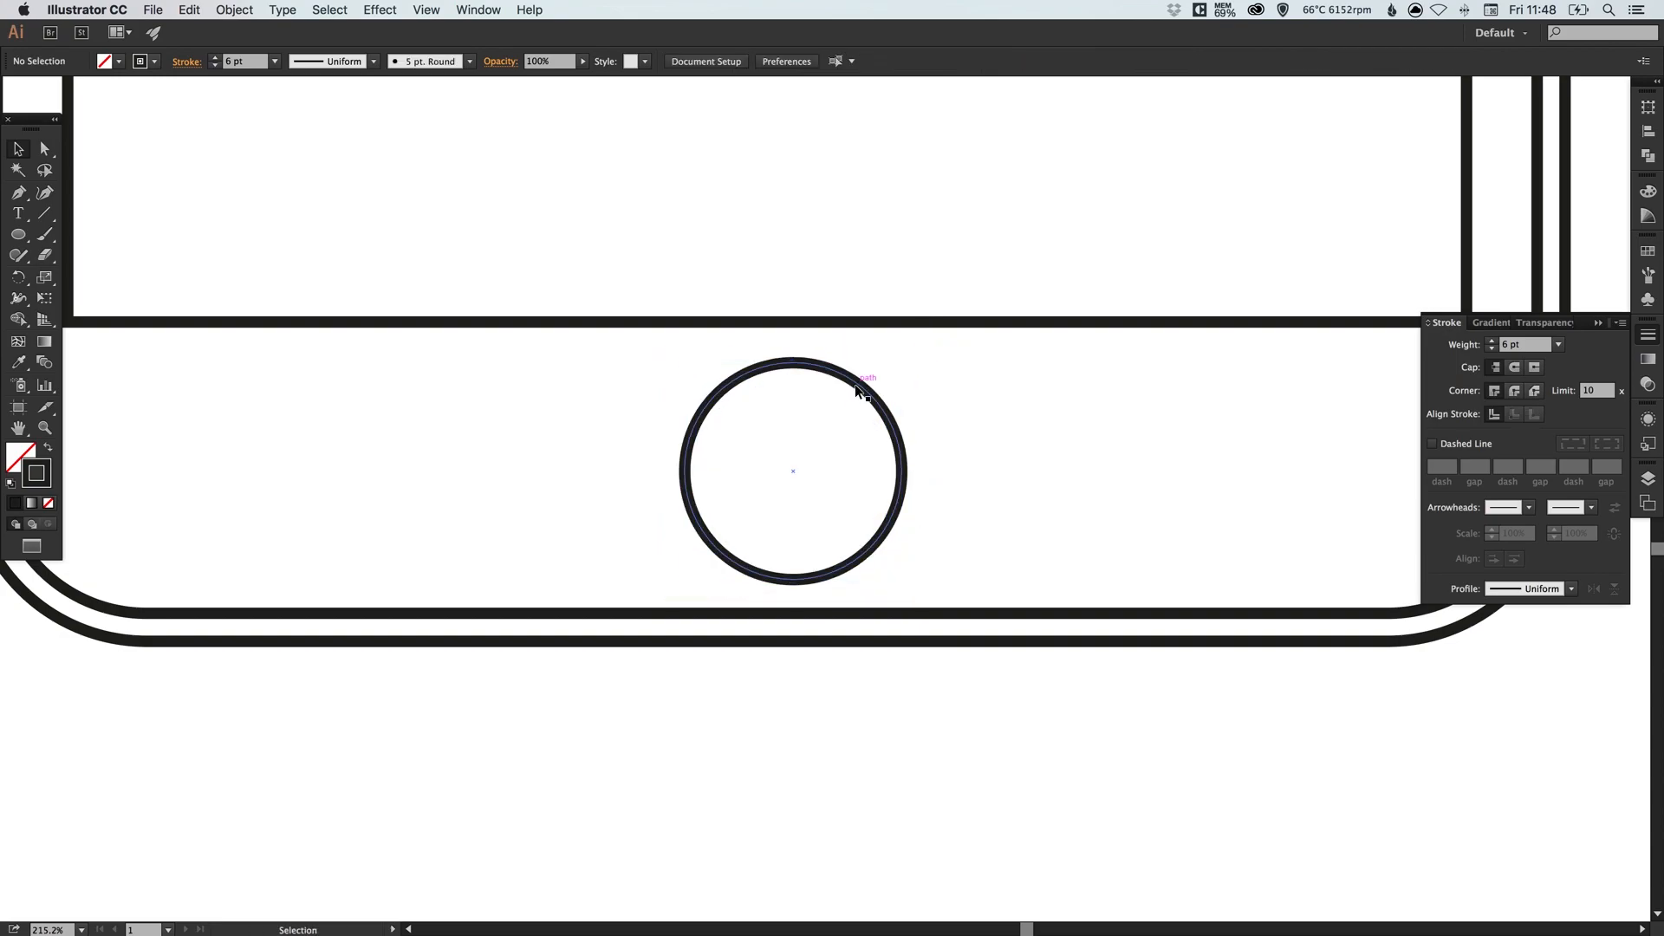
click(792, 471)
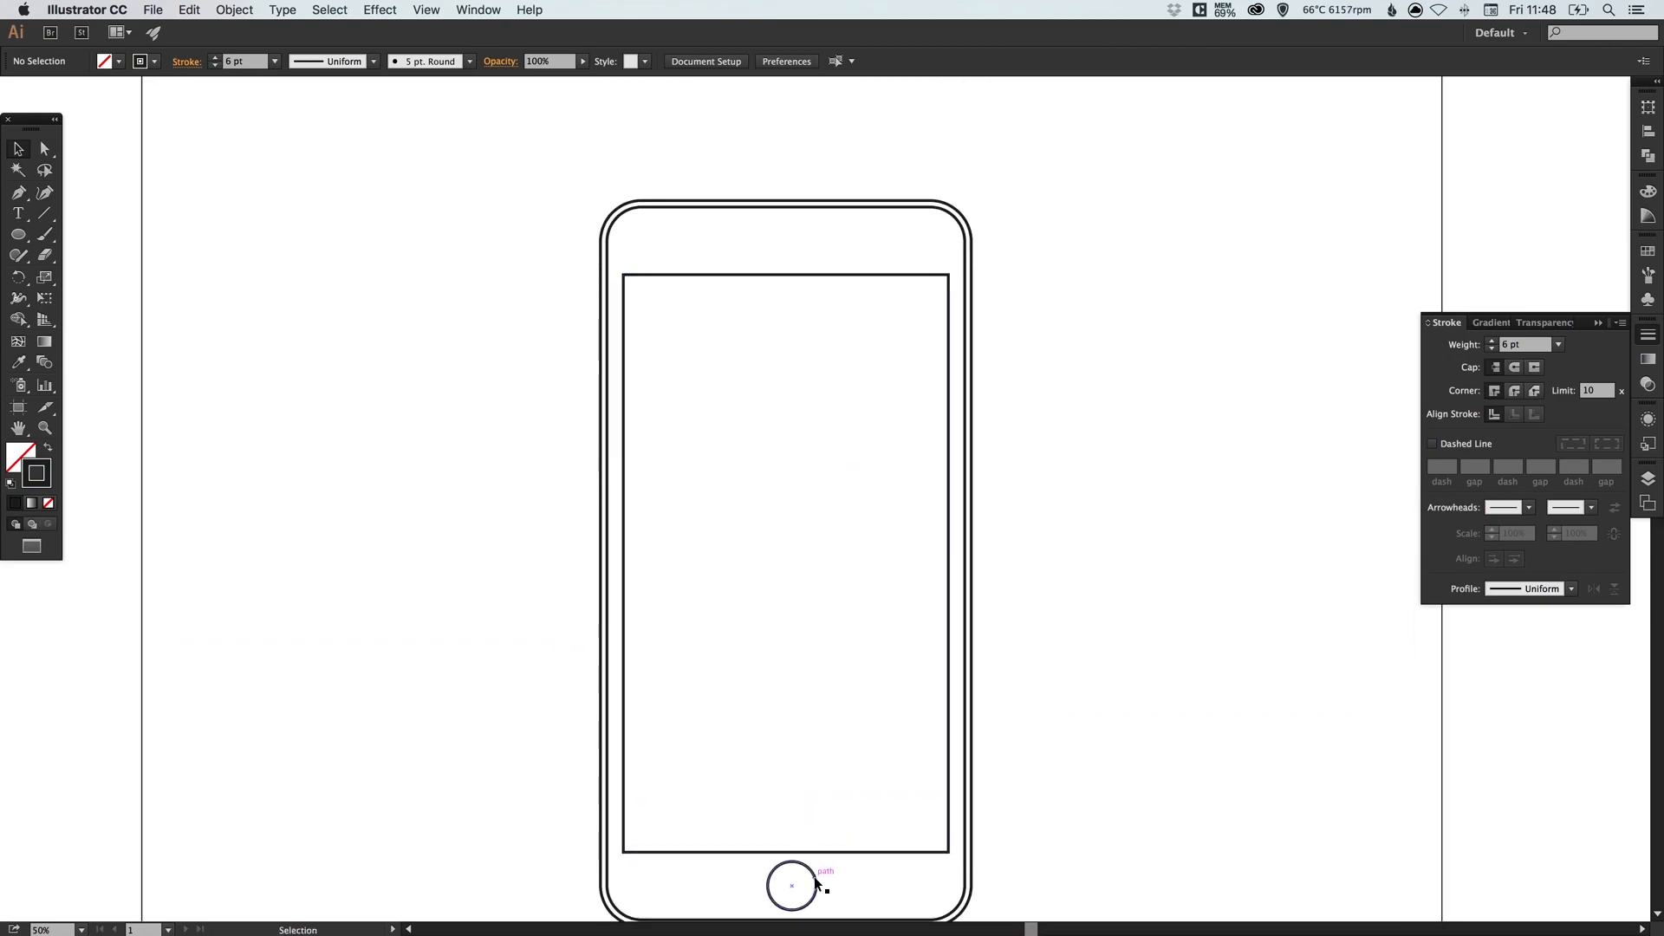
- Alt-drag two small copies of the home button to the phone's top, shrinking the top-centre one
drag(791, 886, 710, 569)
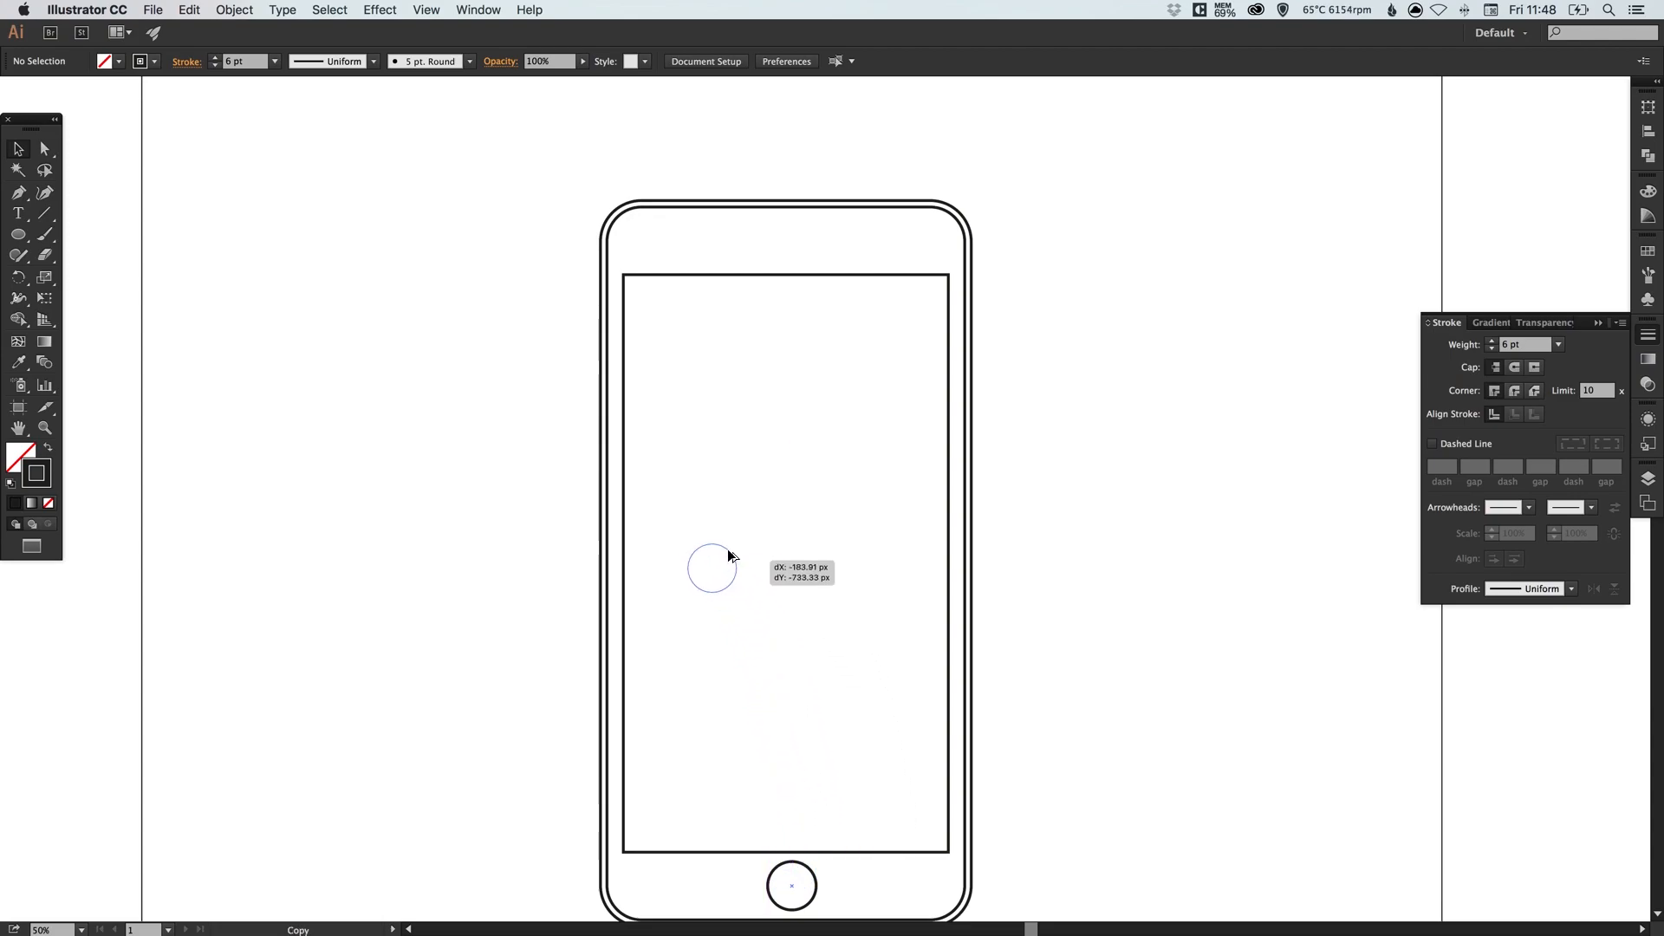
drag(710, 569, 719, 235)
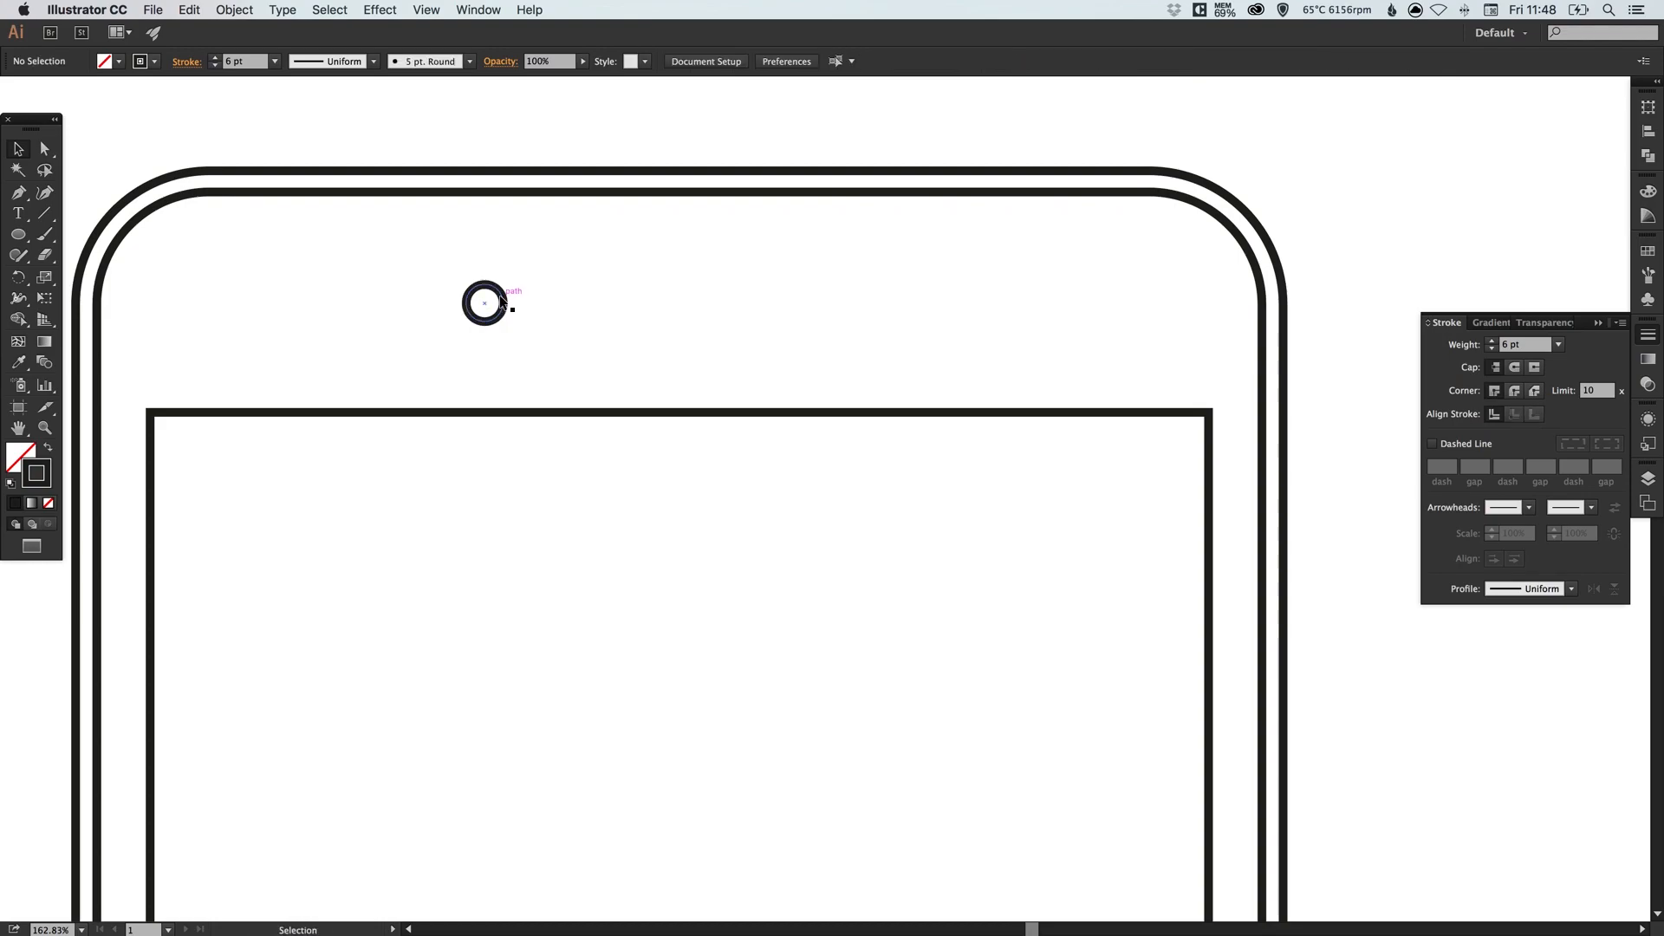
drag(484, 302, 557, 302)
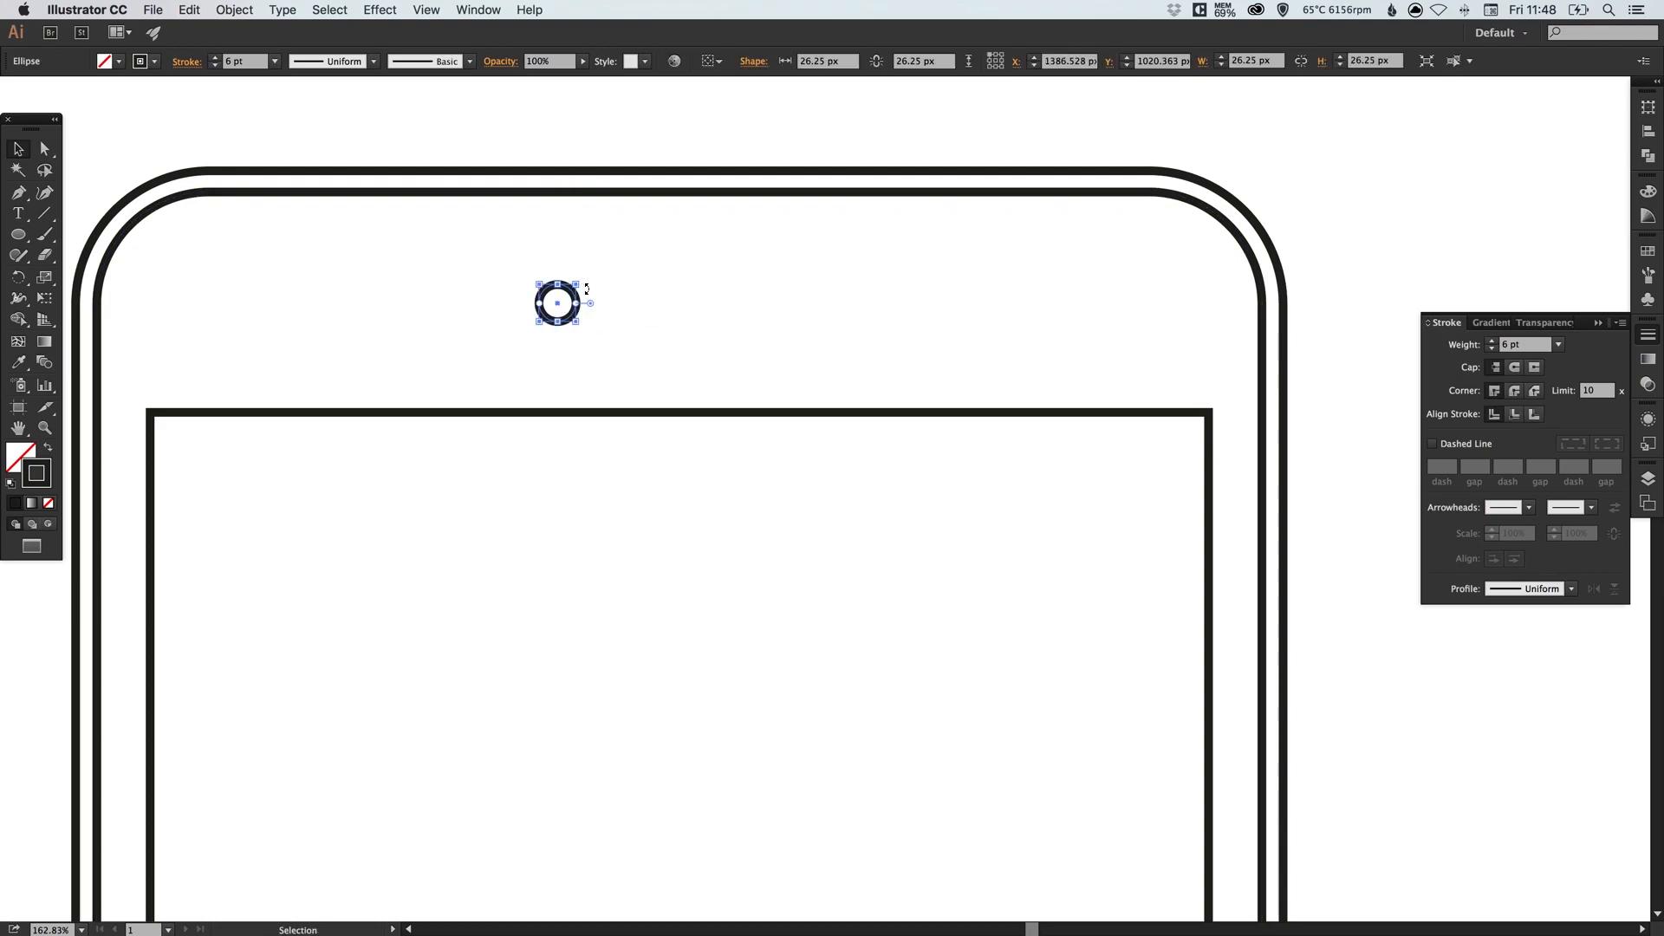
drag(557, 302, 679, 245)
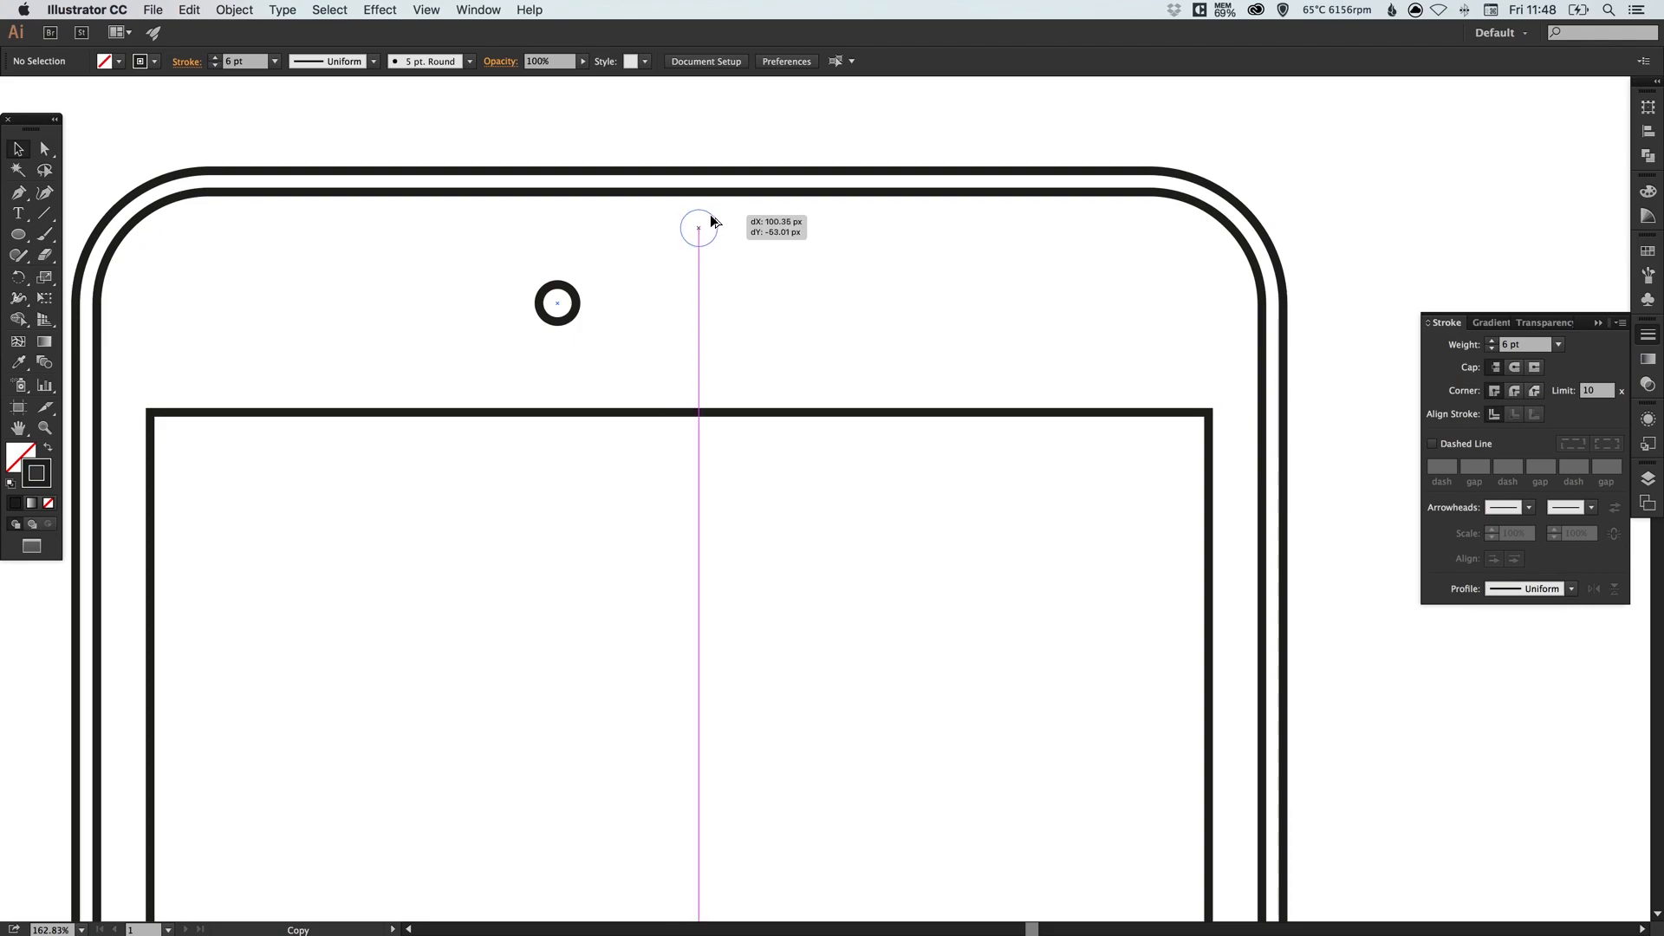
drag(557, 302, 697, 226)
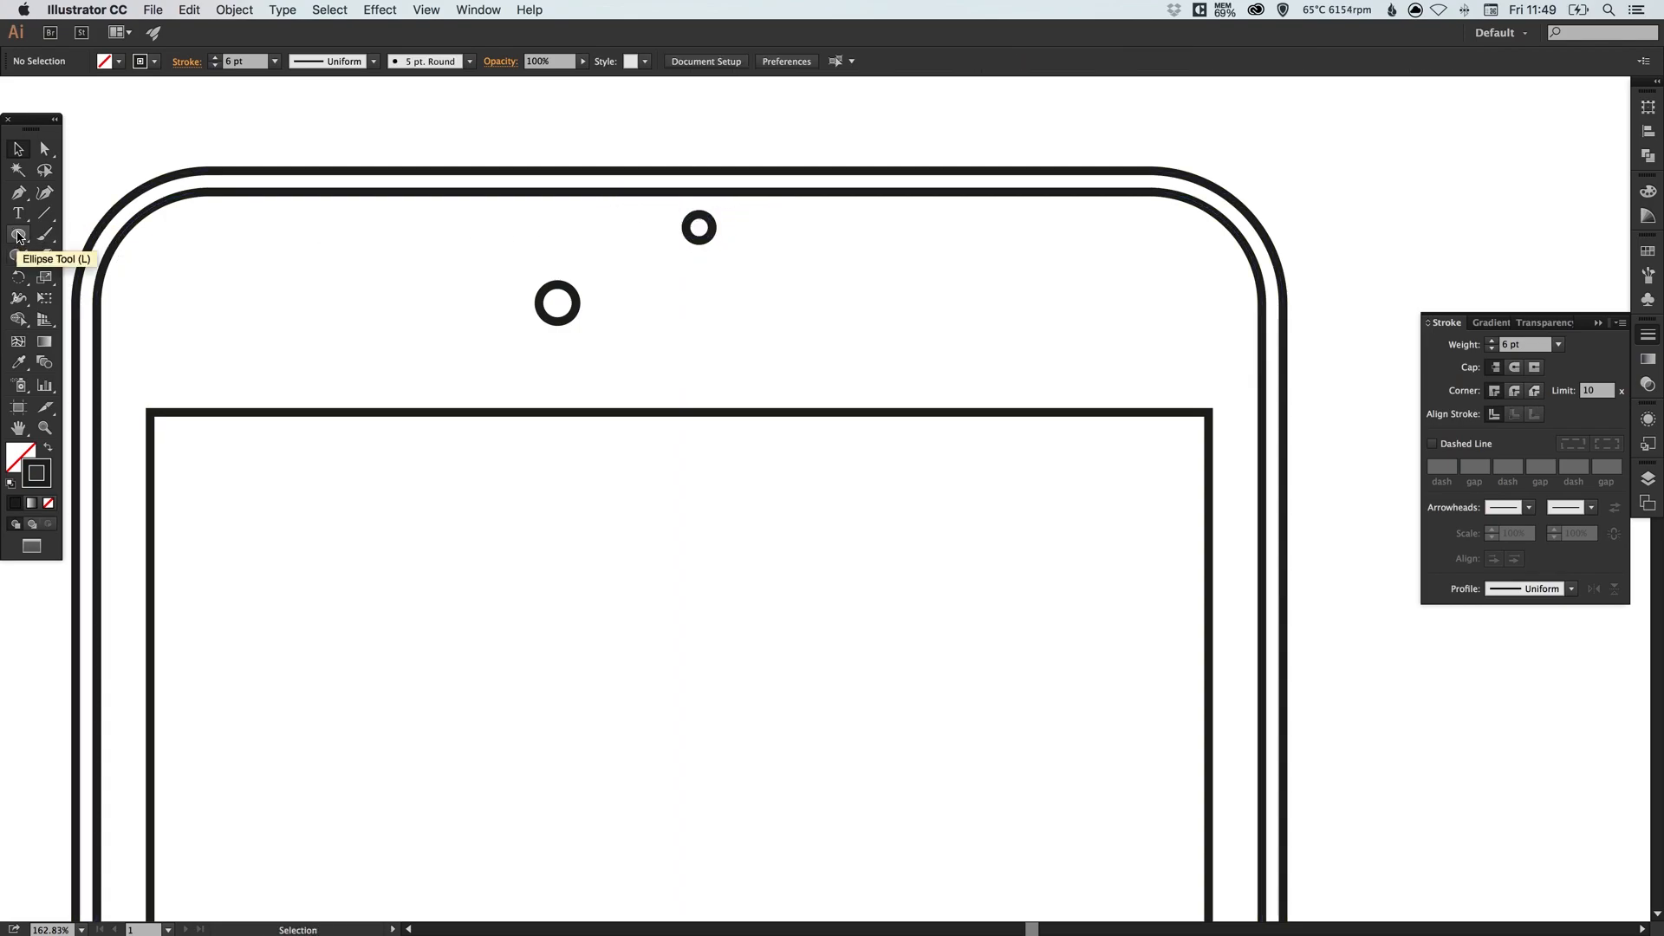
click(17, 234)
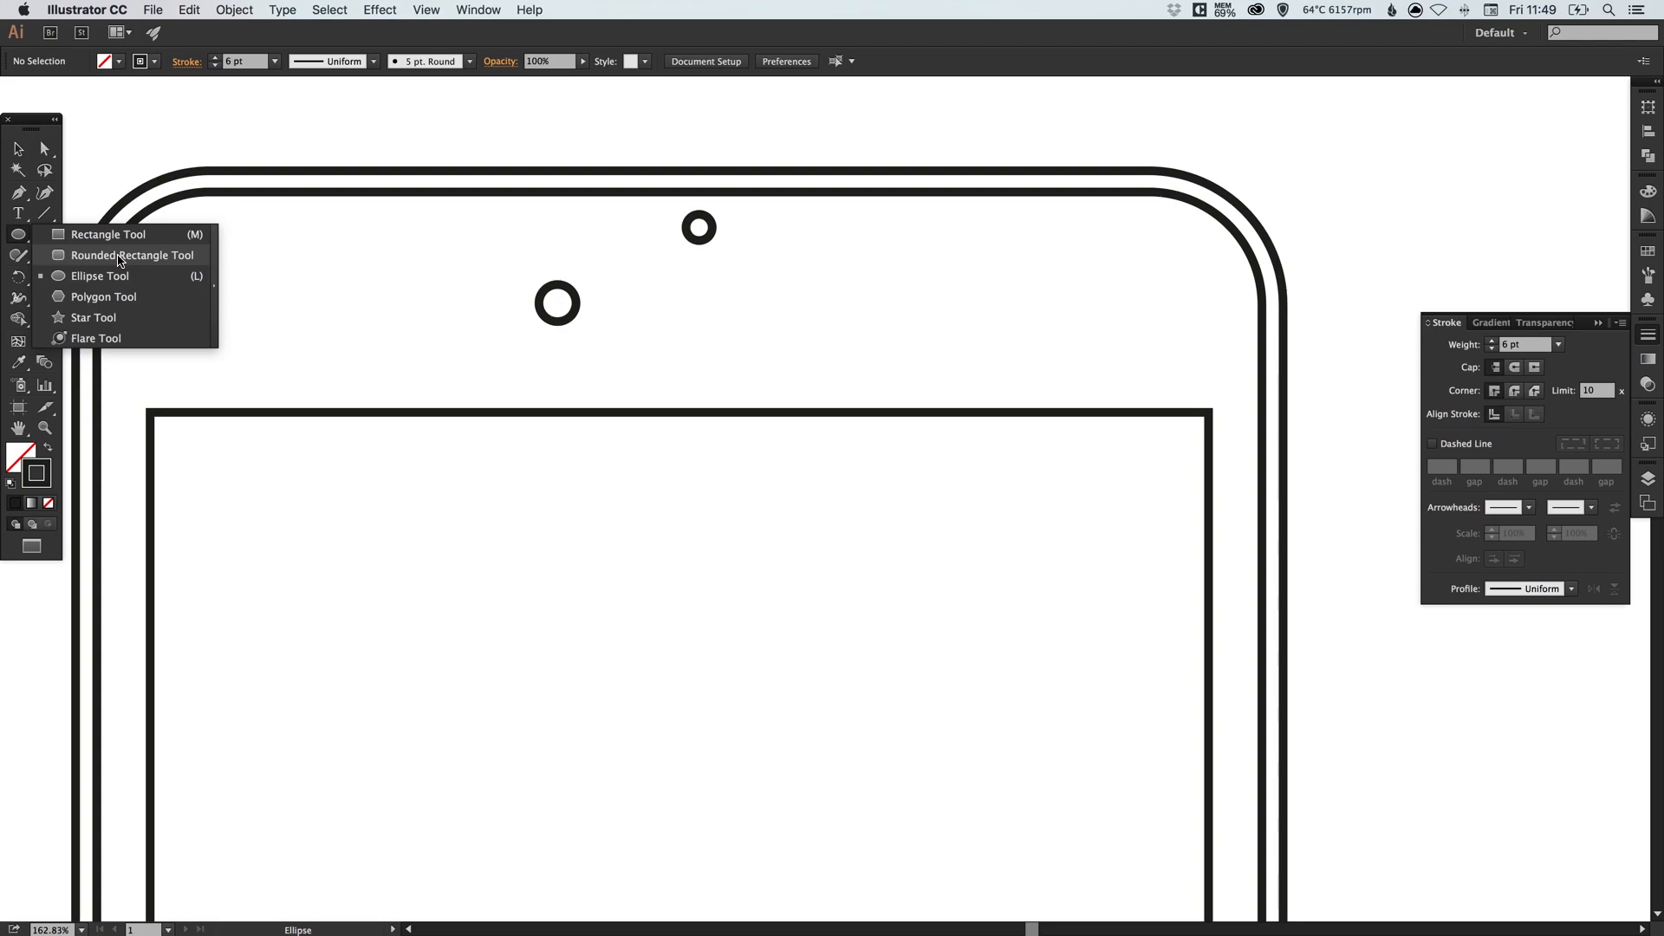
- Draw a rounded-rectangle speaker slot beside the left circle and centre all parts horizontally
click(132, 255)
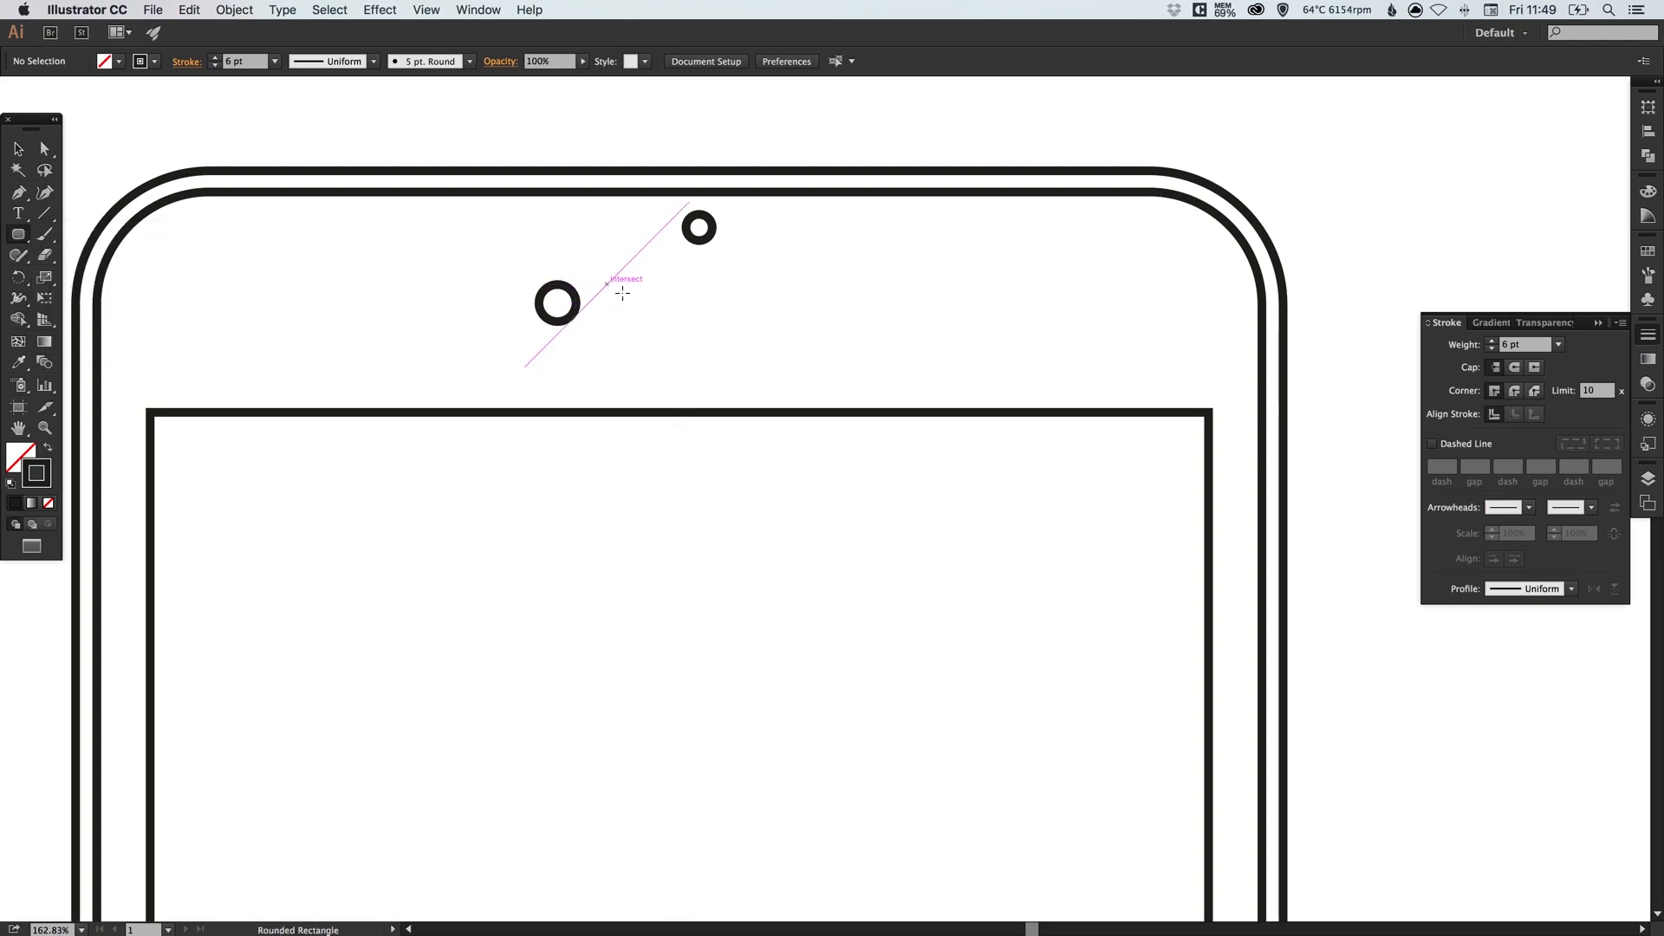
drag(579, 305, 776, 309)
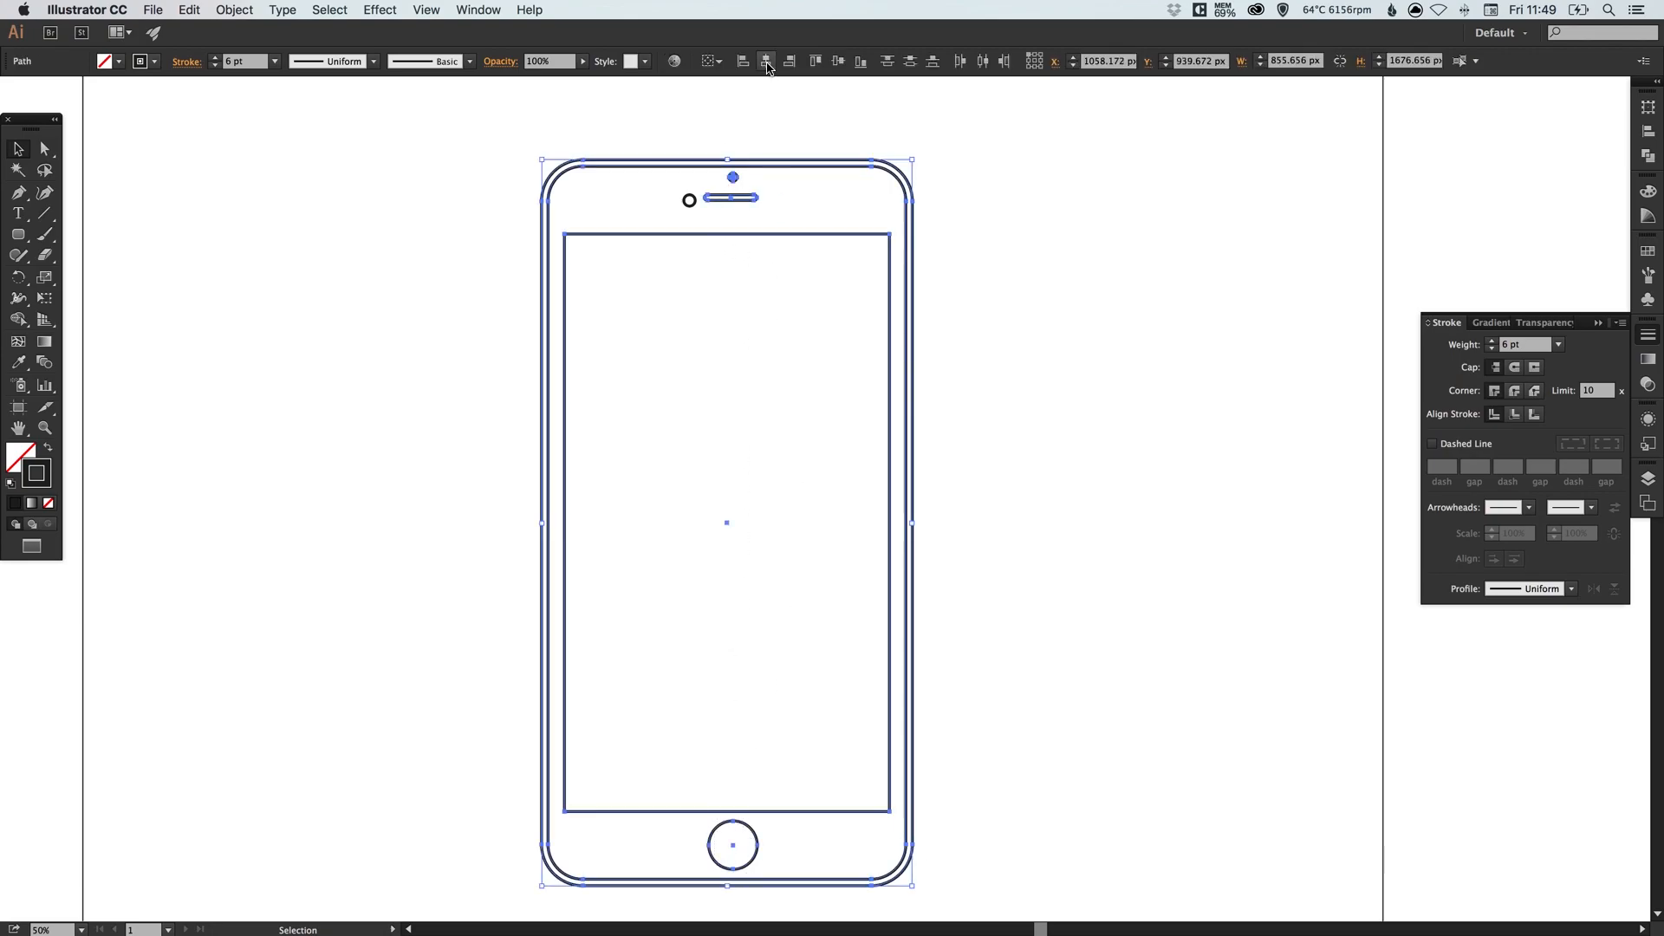
mouse_move(765, 61)
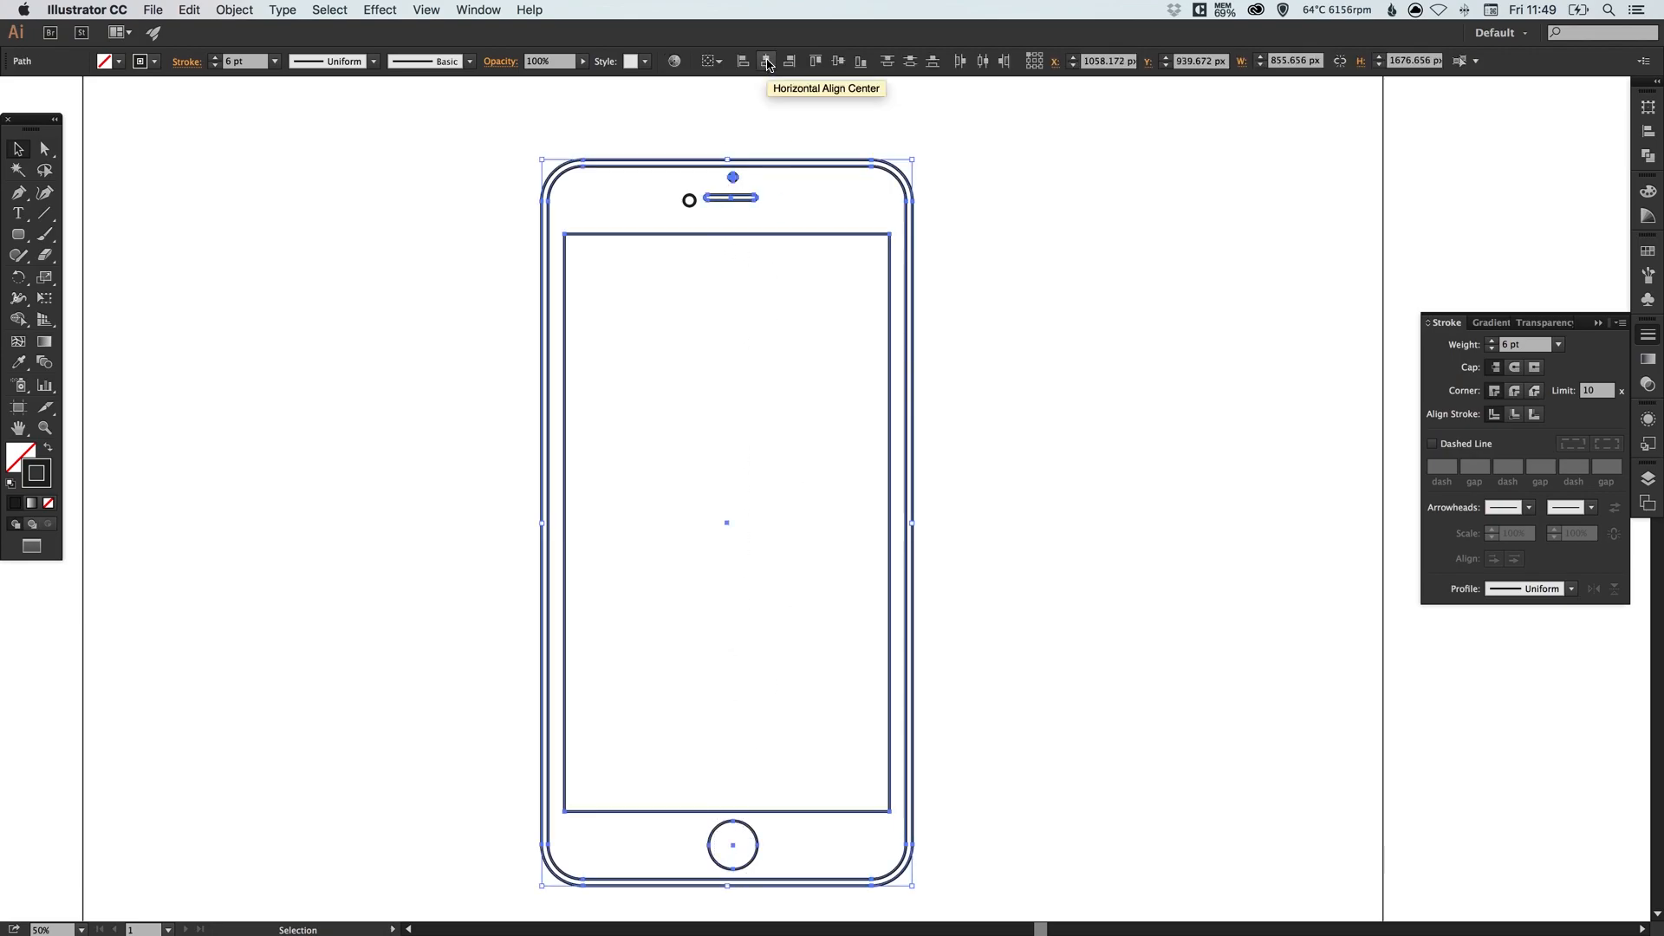
click(765, 61)
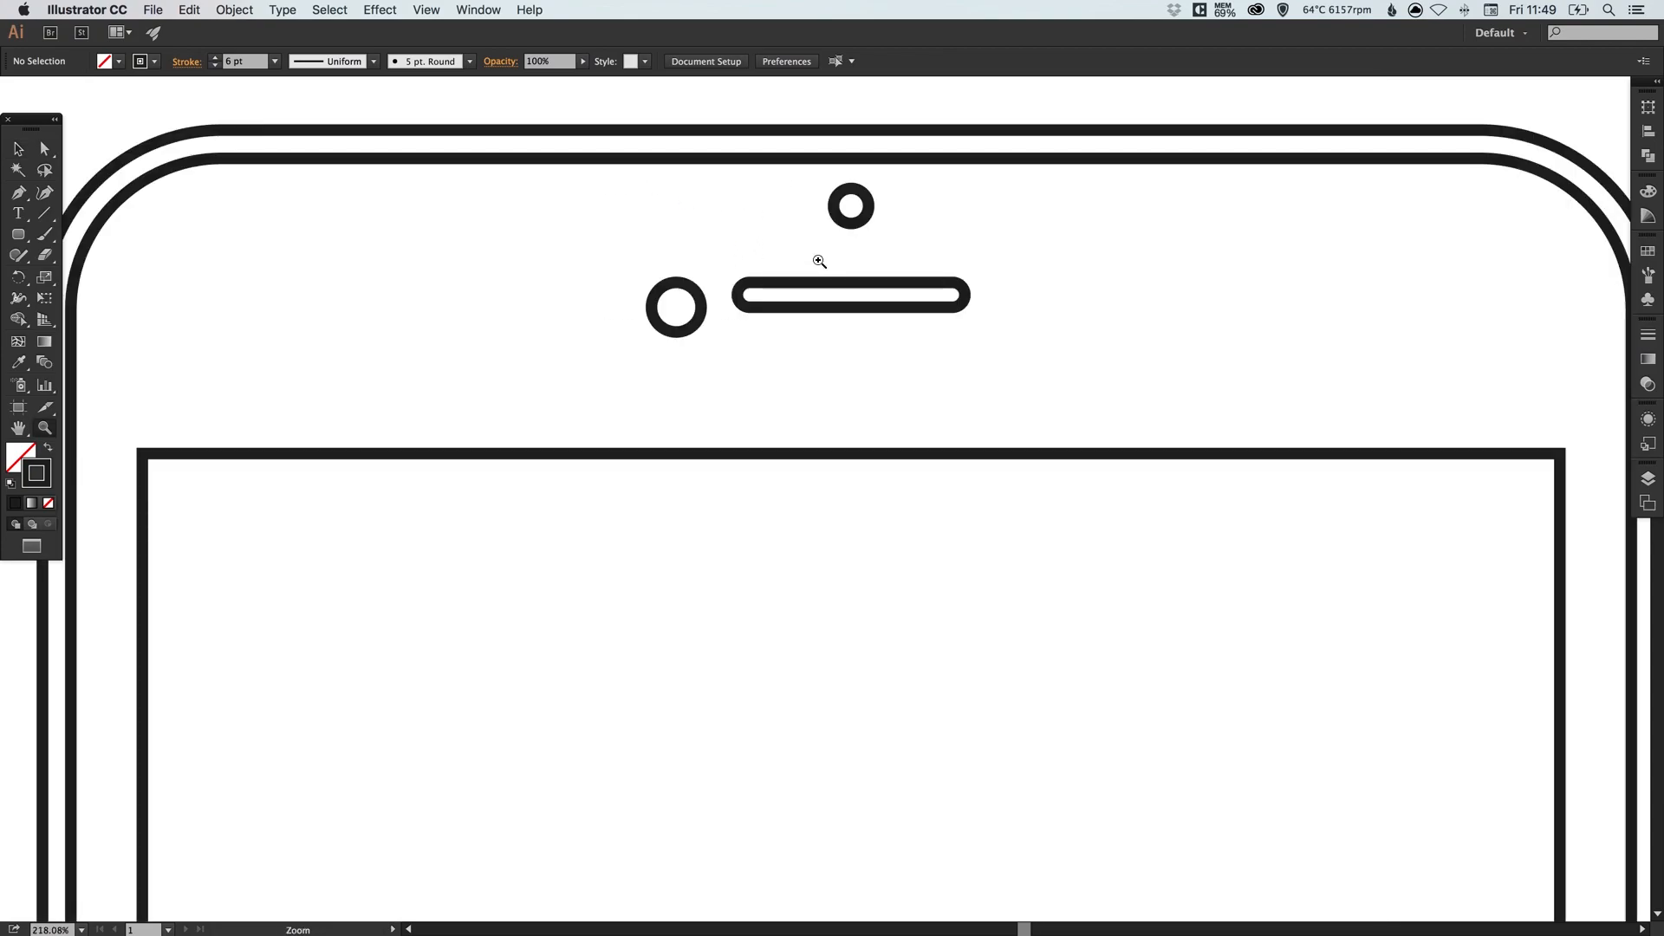
- Zoom on the speaker area and move the left circle level with the speaker slot
drag(674, 308, 706, 328)
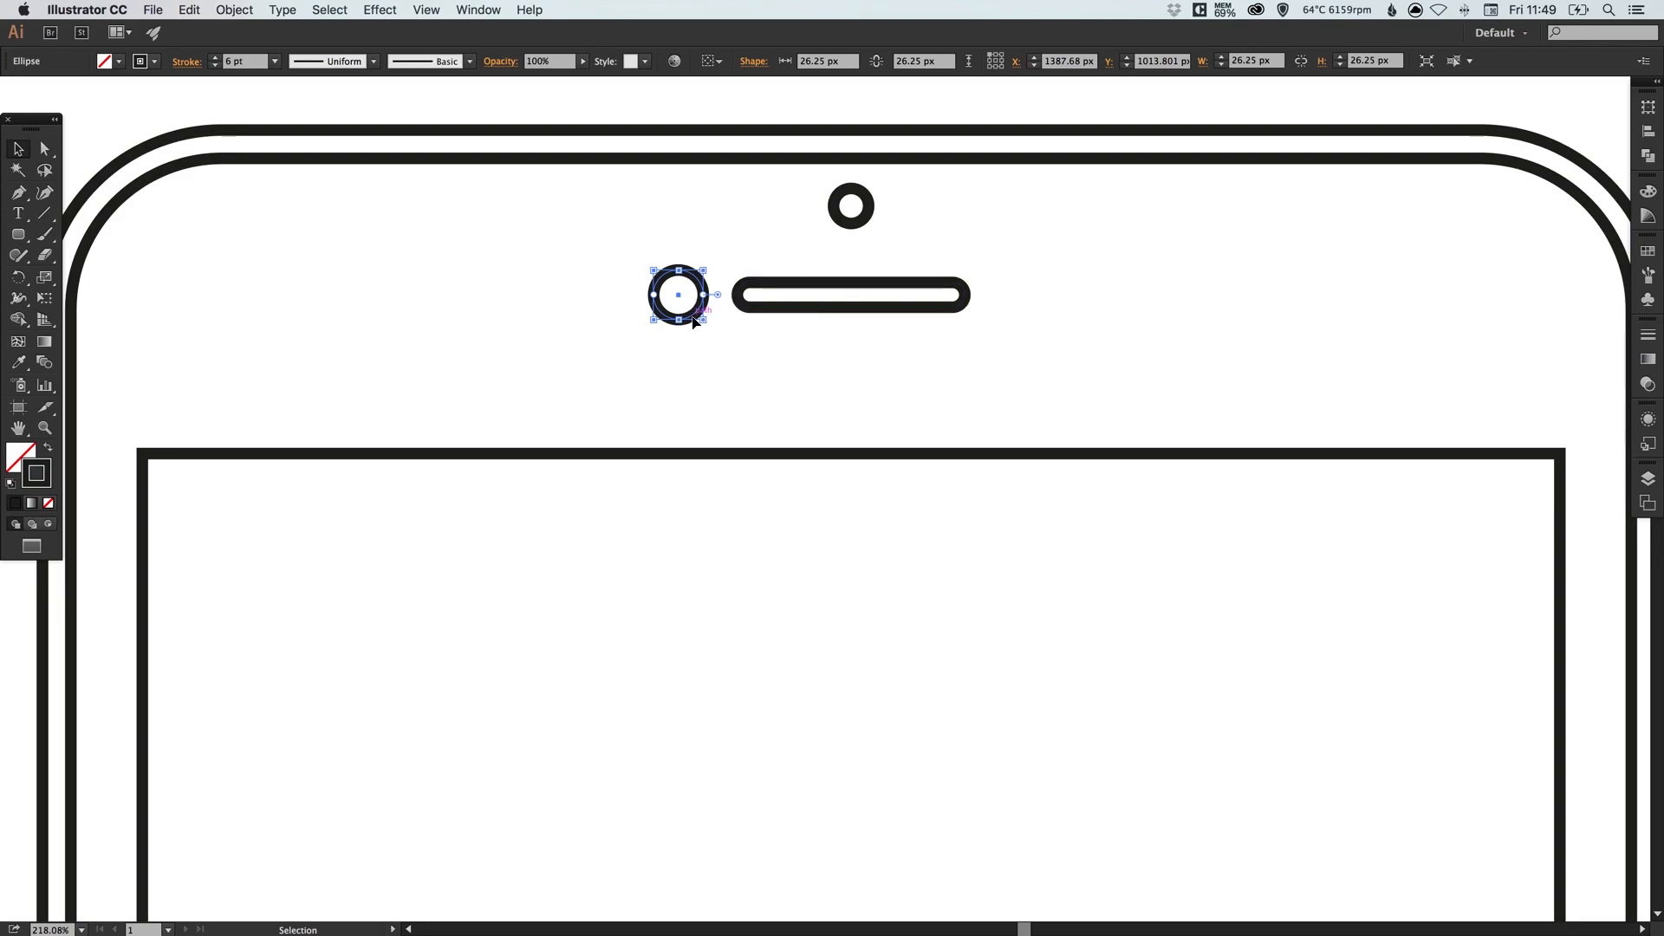
drag(716, 295, 679, 295)
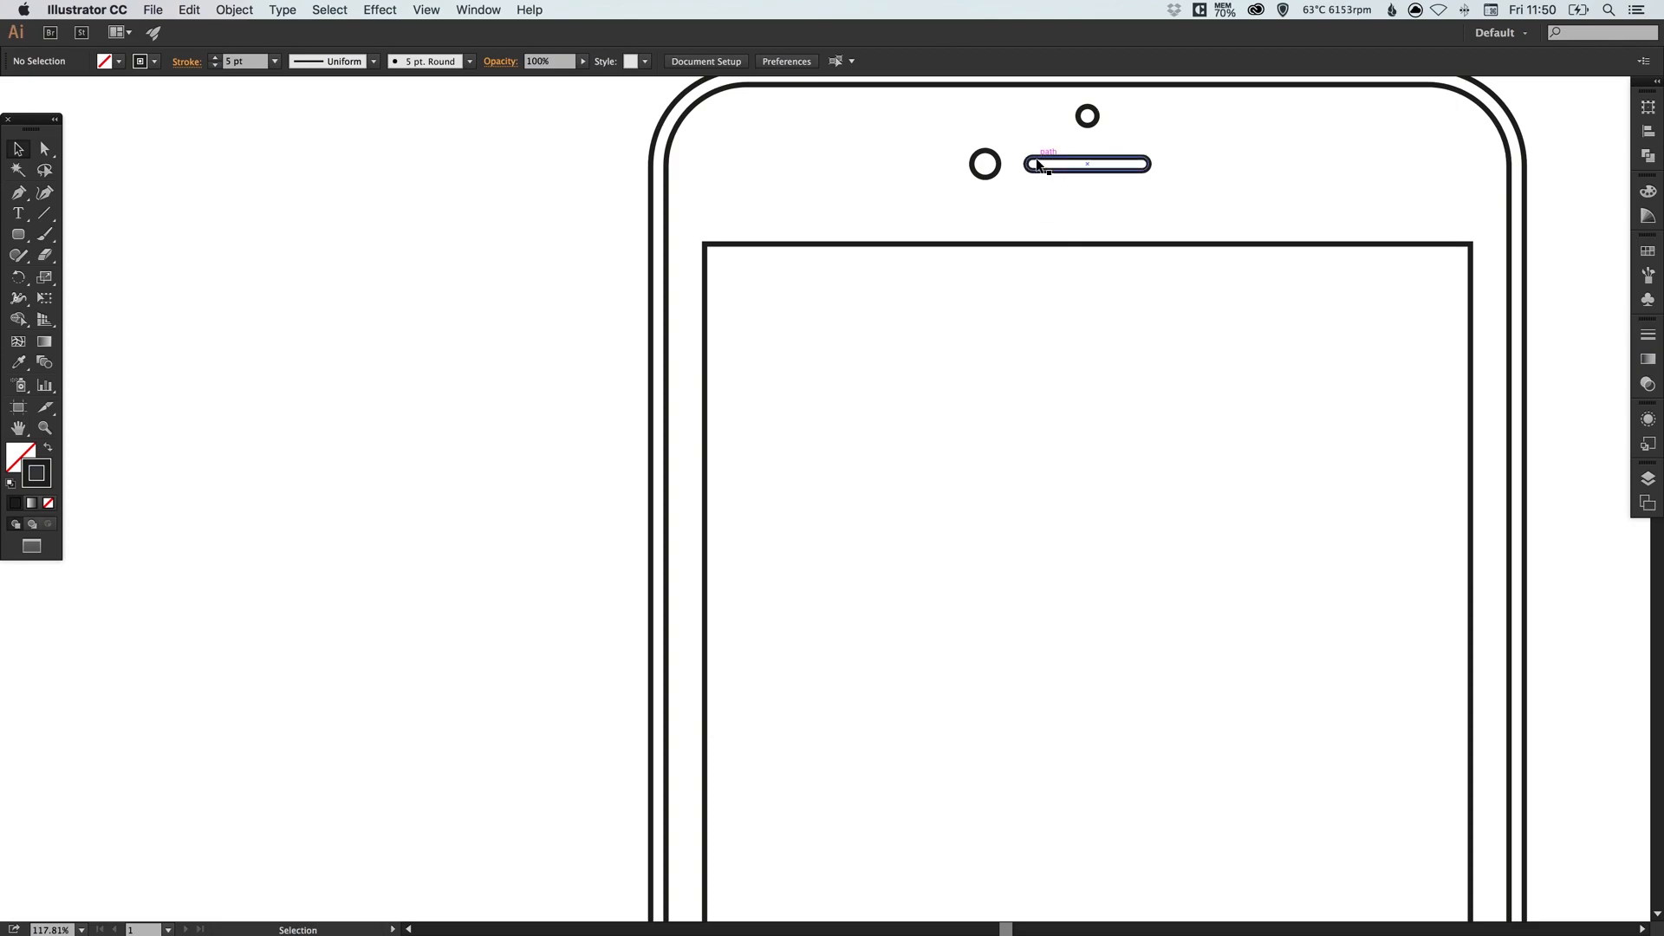
- Copy the speaker slot beside the phone and start editing its anchor points as a side button
drag(1085, 163, 563, 542)
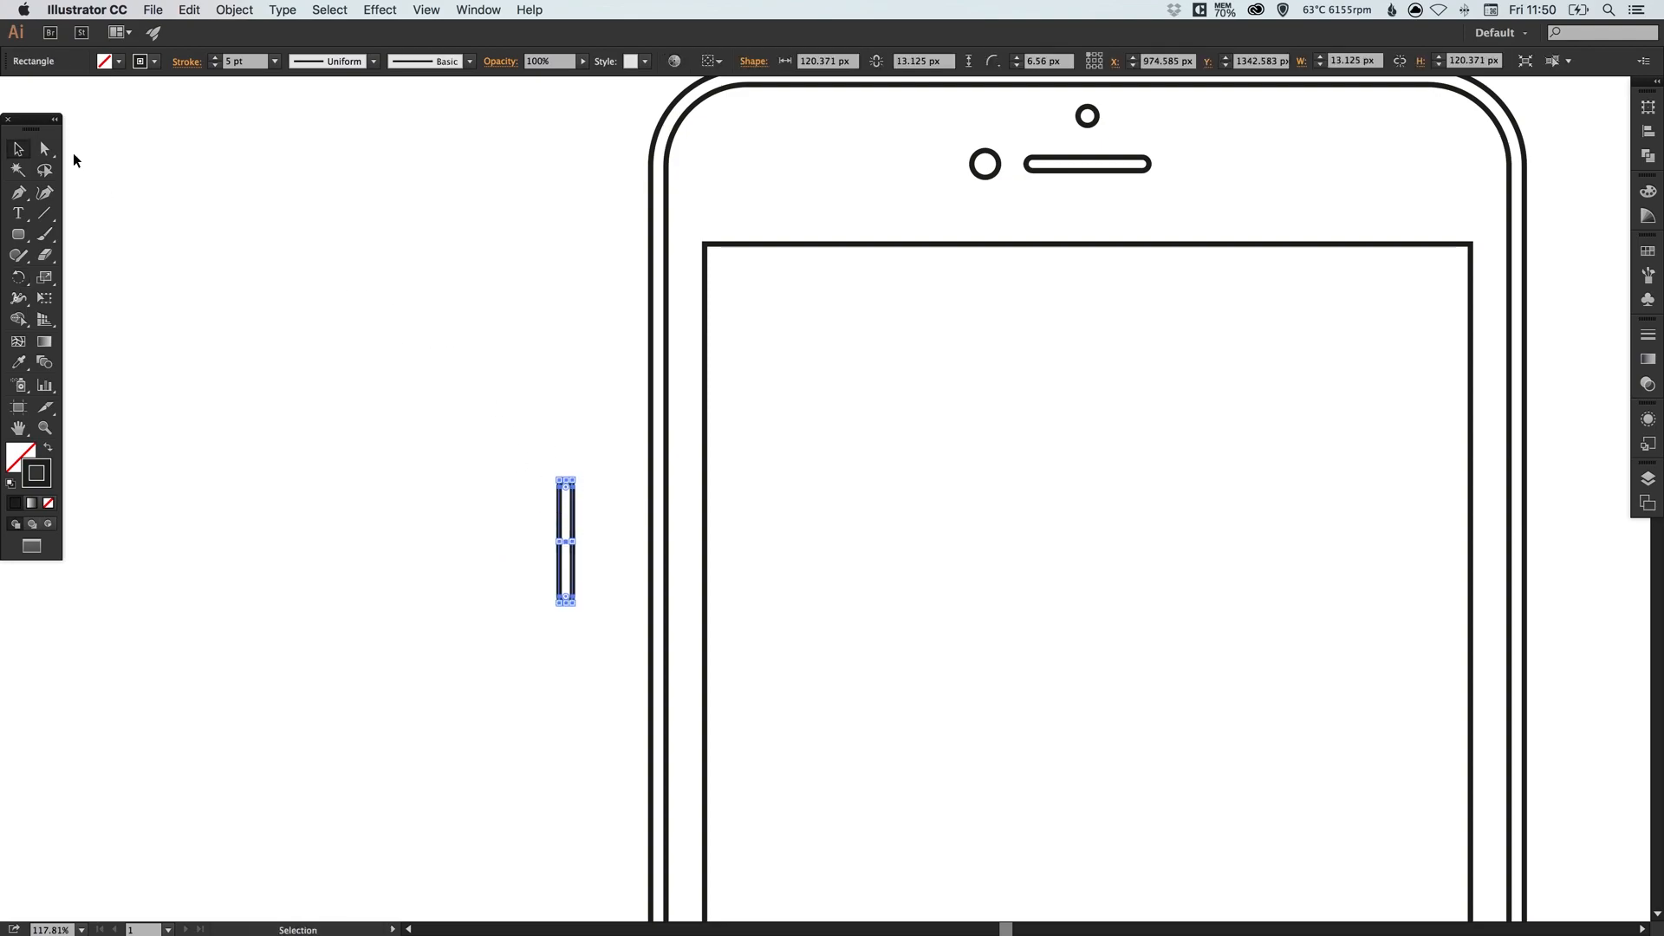
click(43, 149)
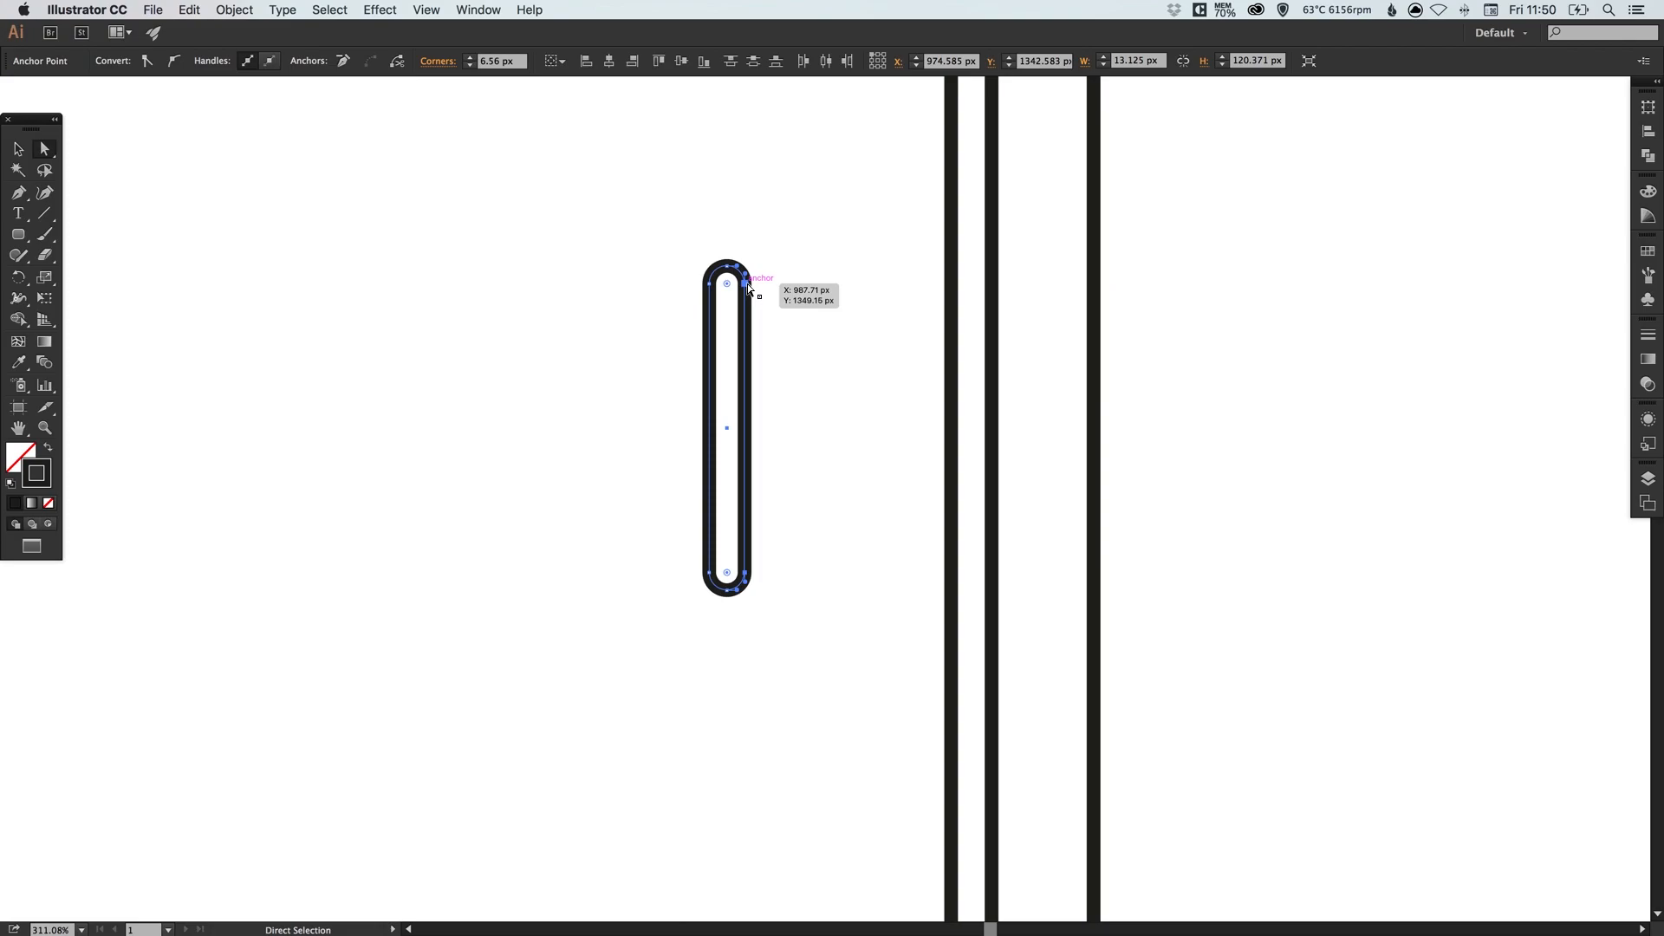
mouse_move(797, 217)
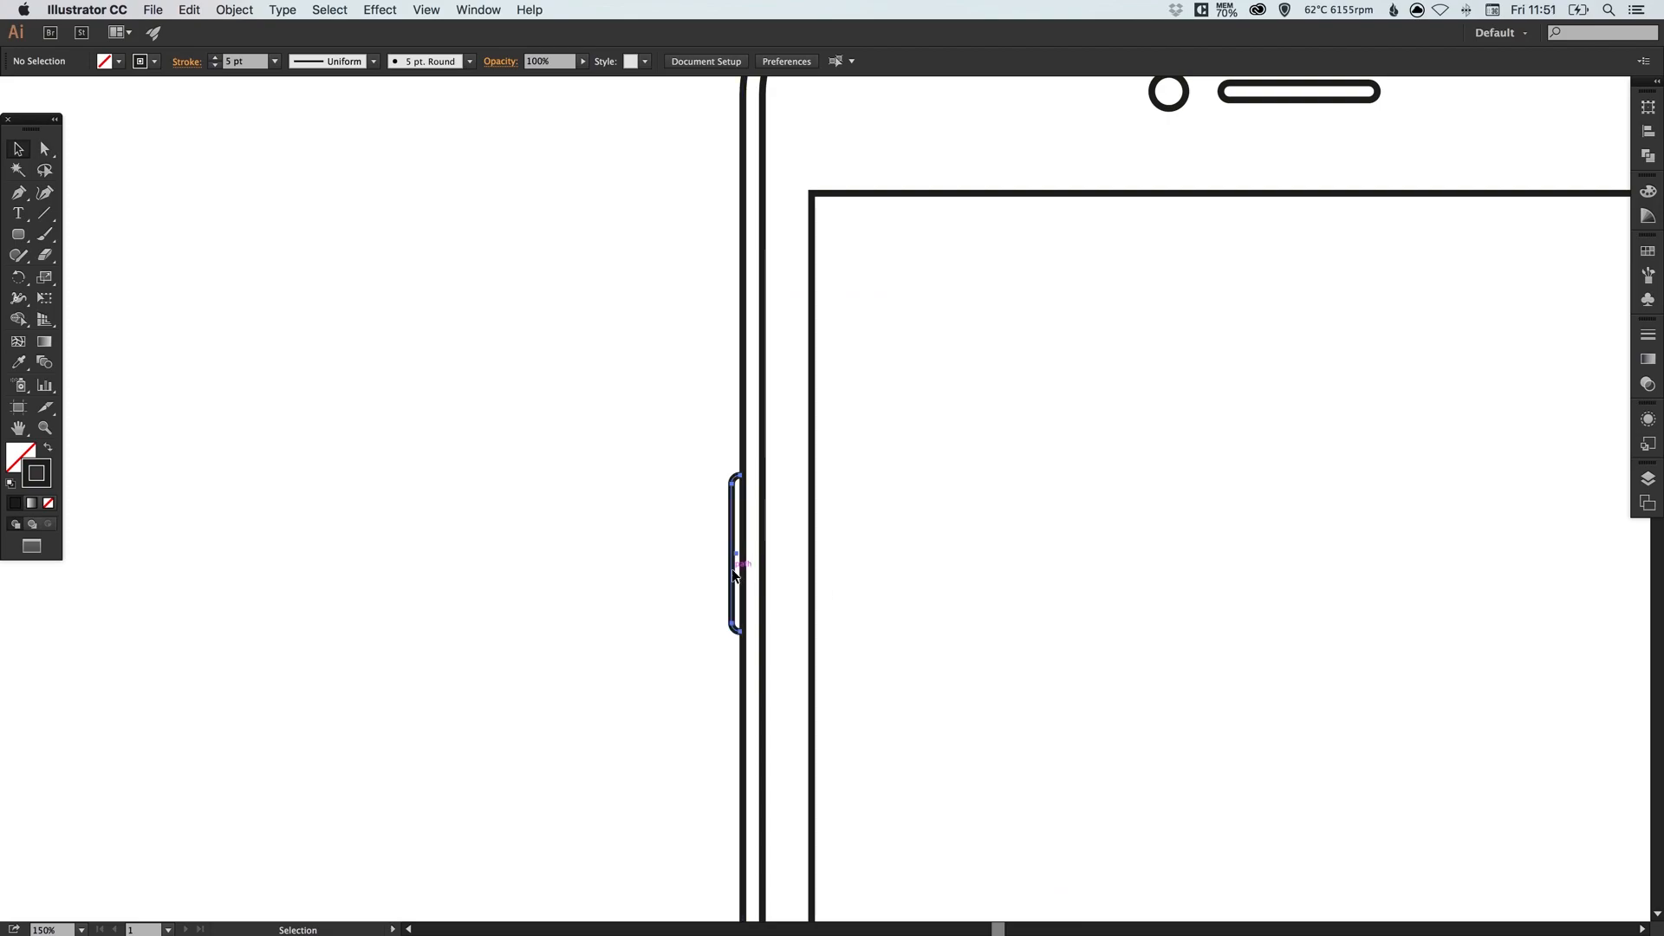
- Reshape the side button against the phone's left edge and copy it further down the edge
drag(735, 551, 695, 551)
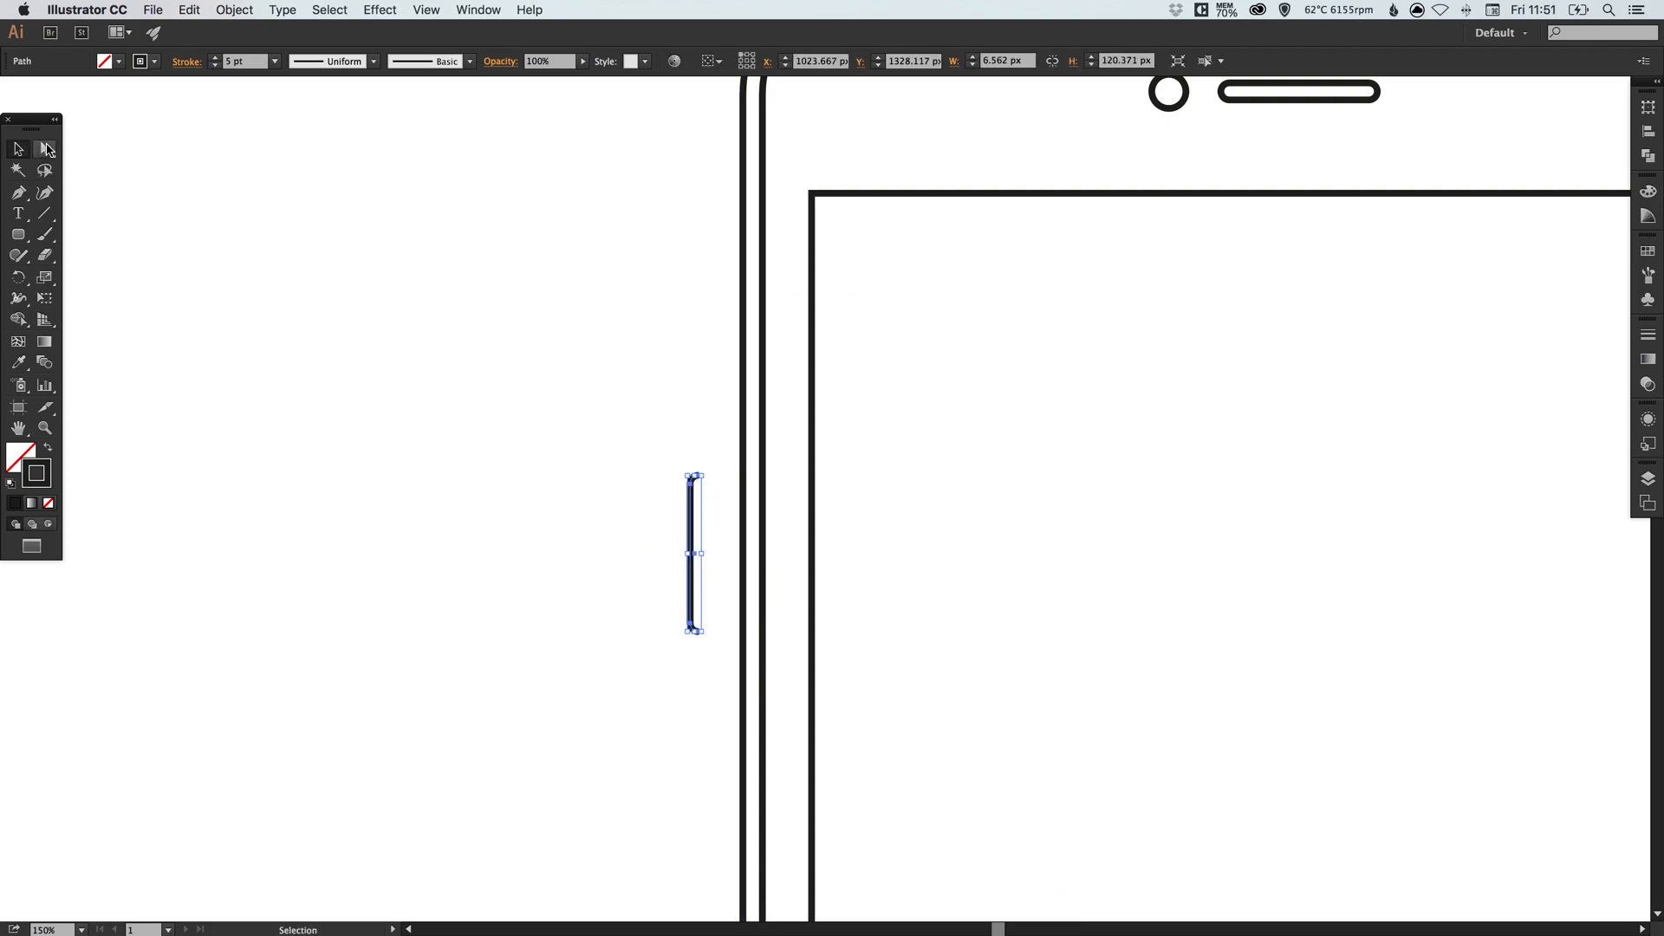
click(45, 149)
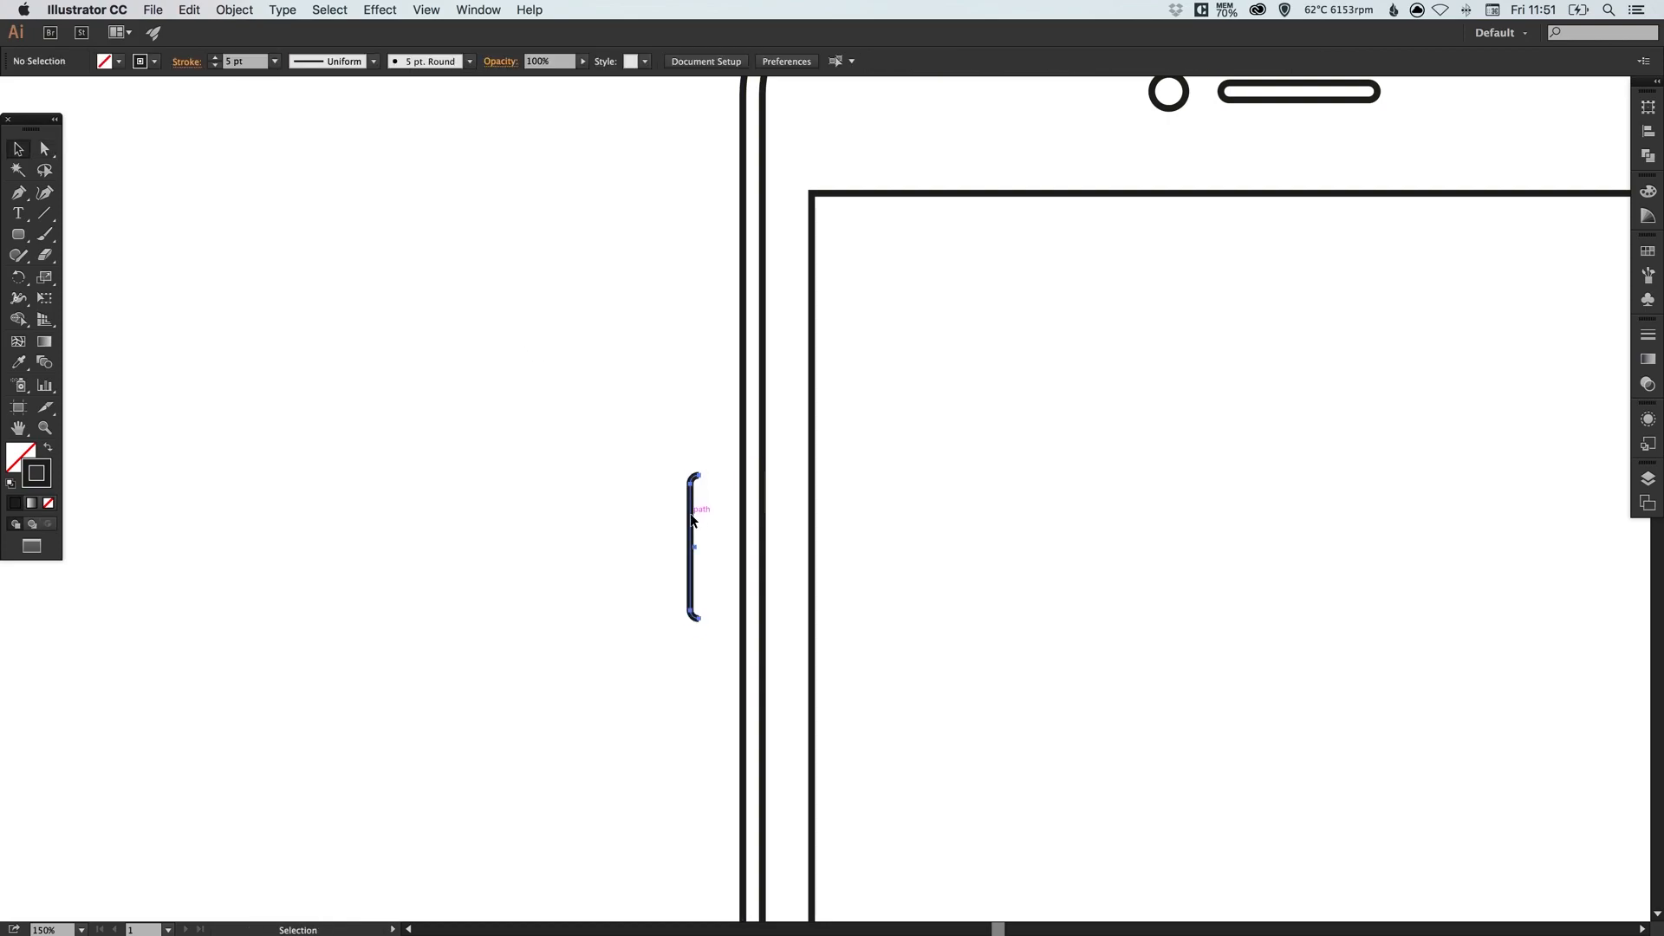
drag(695, 546, 739, 546)
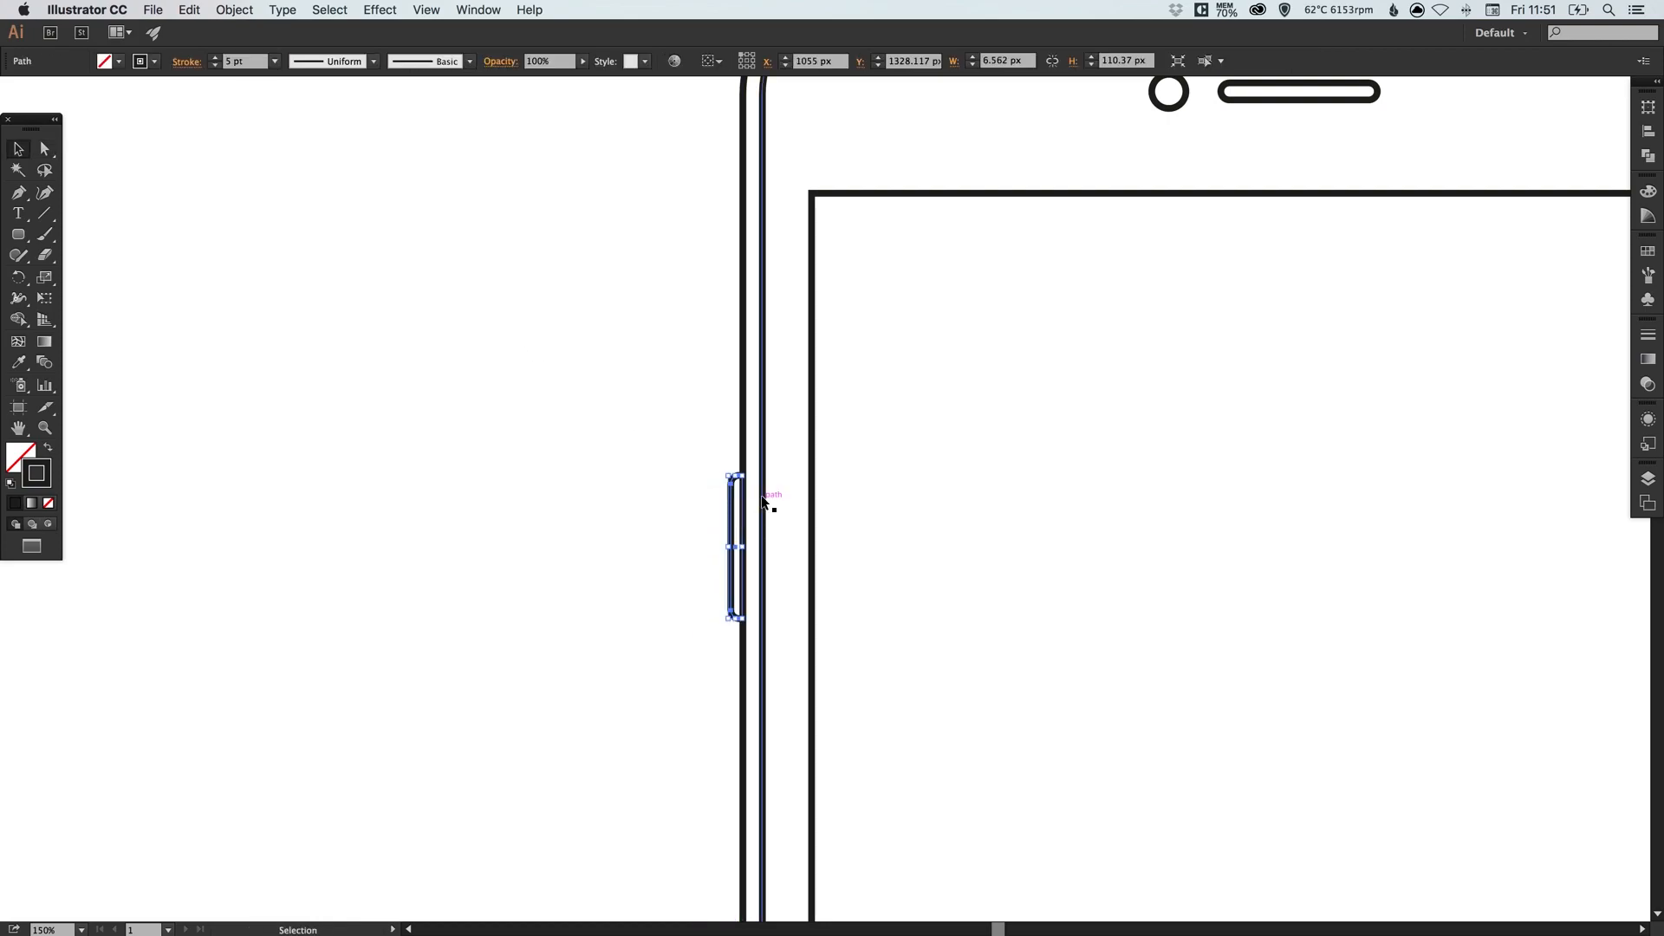
click(43, 149)
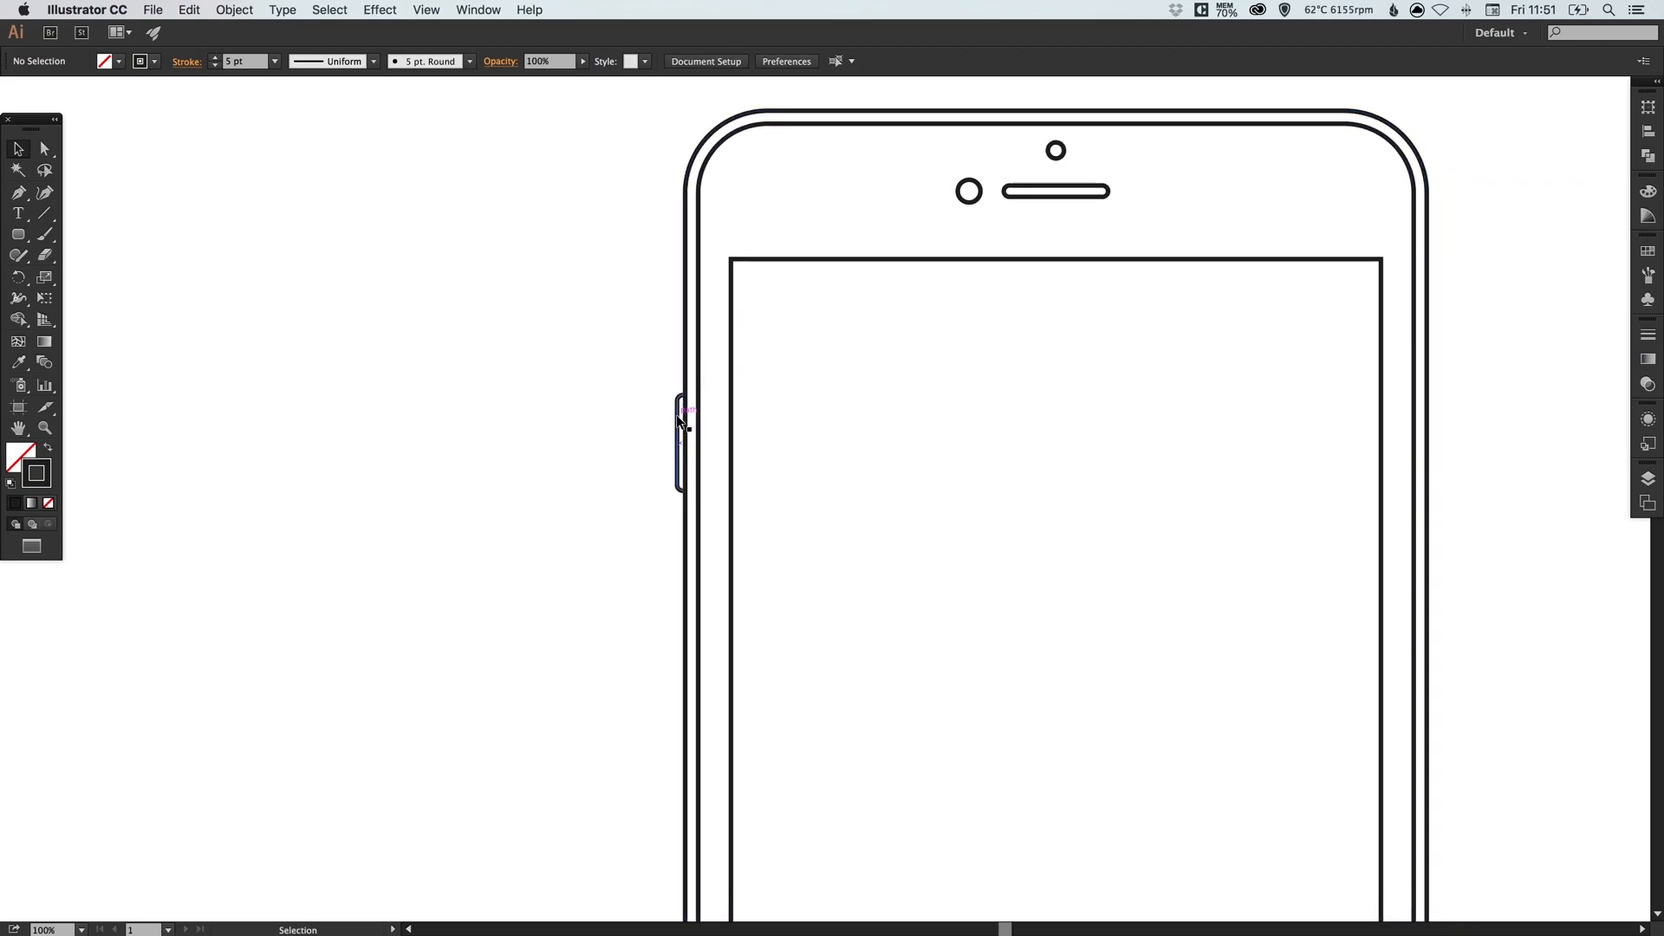
drag(679, 419, 680, 467)
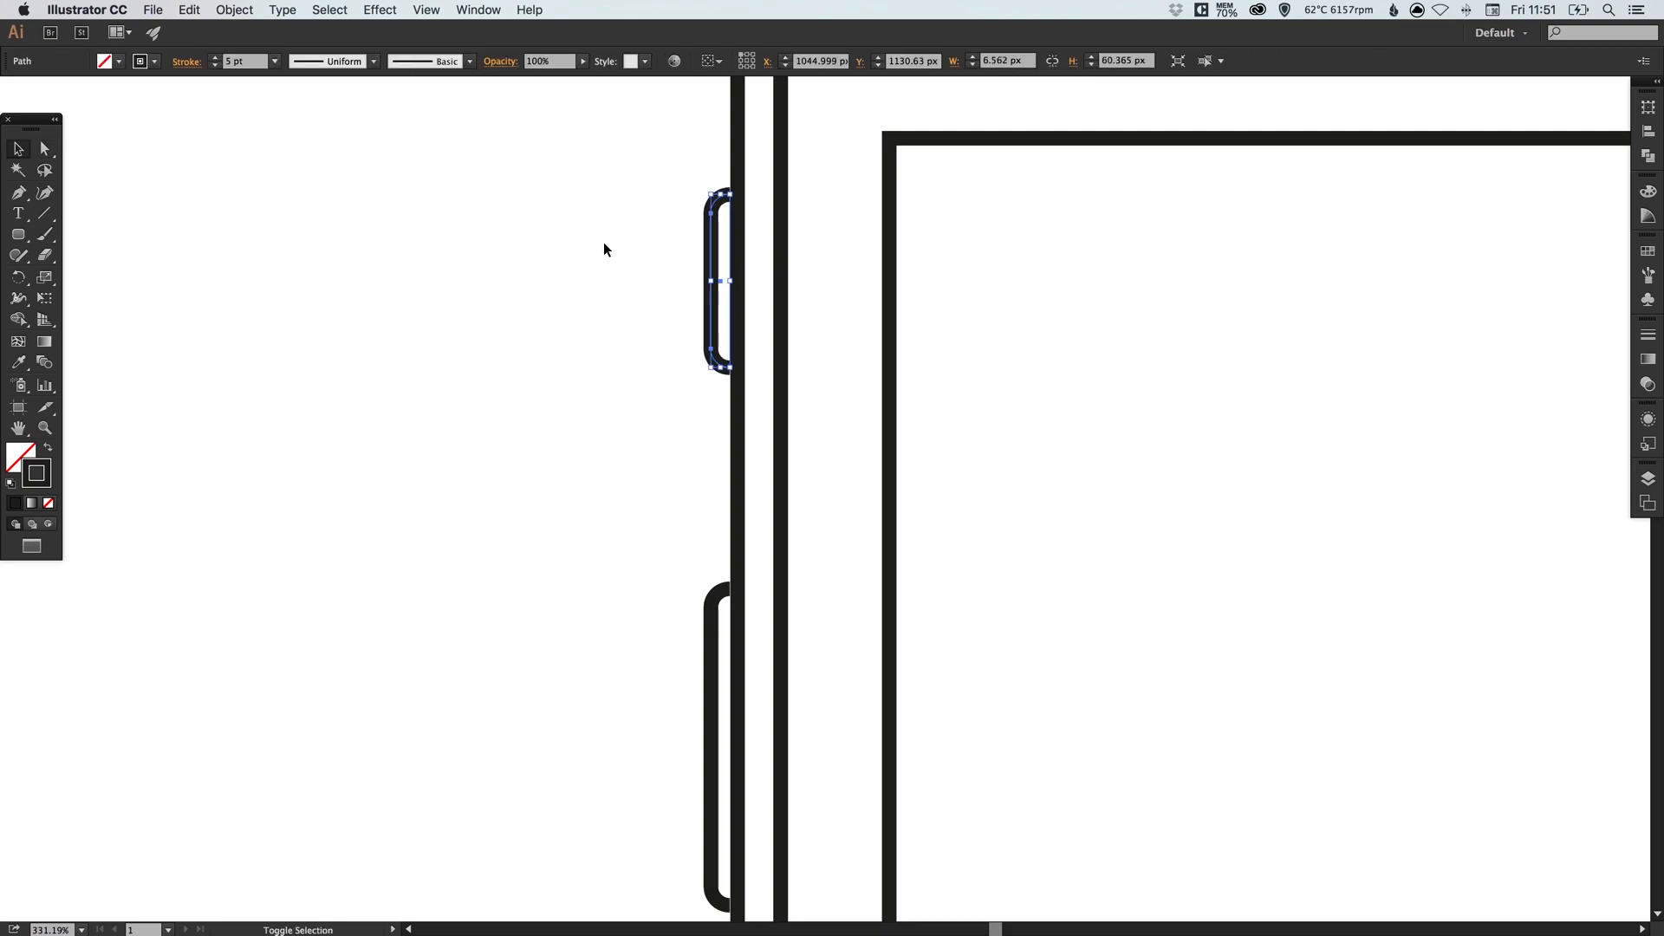
- Place the third side button along the phone's left edge and deselect
click(605, 249)
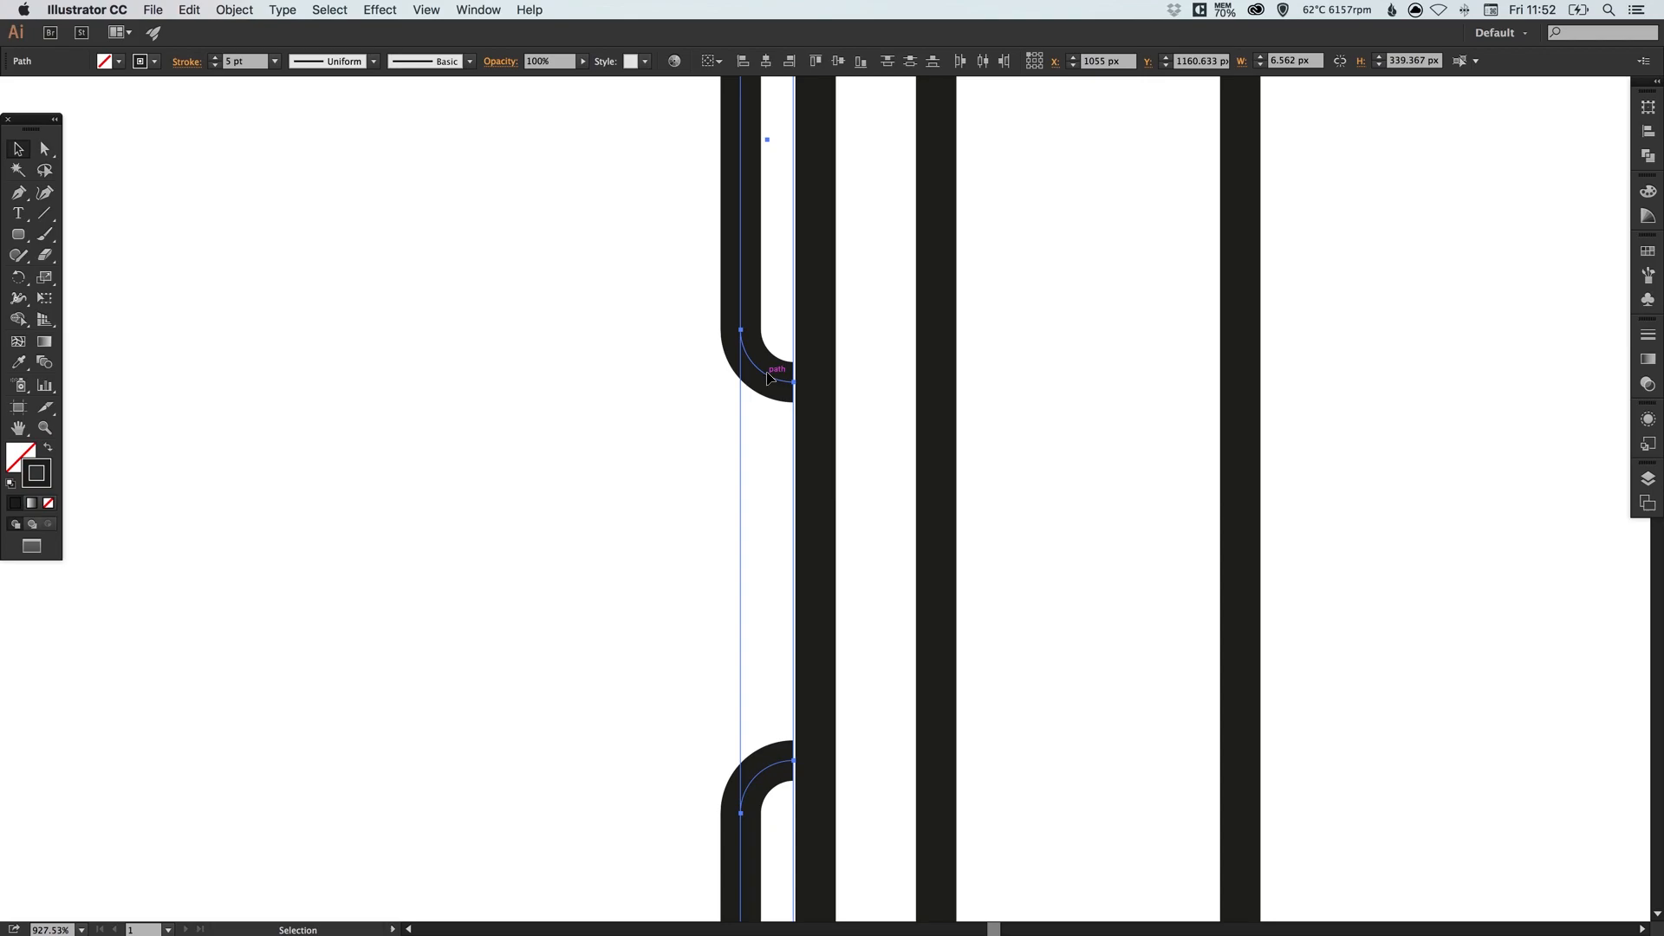
drag(766, 380, 771, 380)
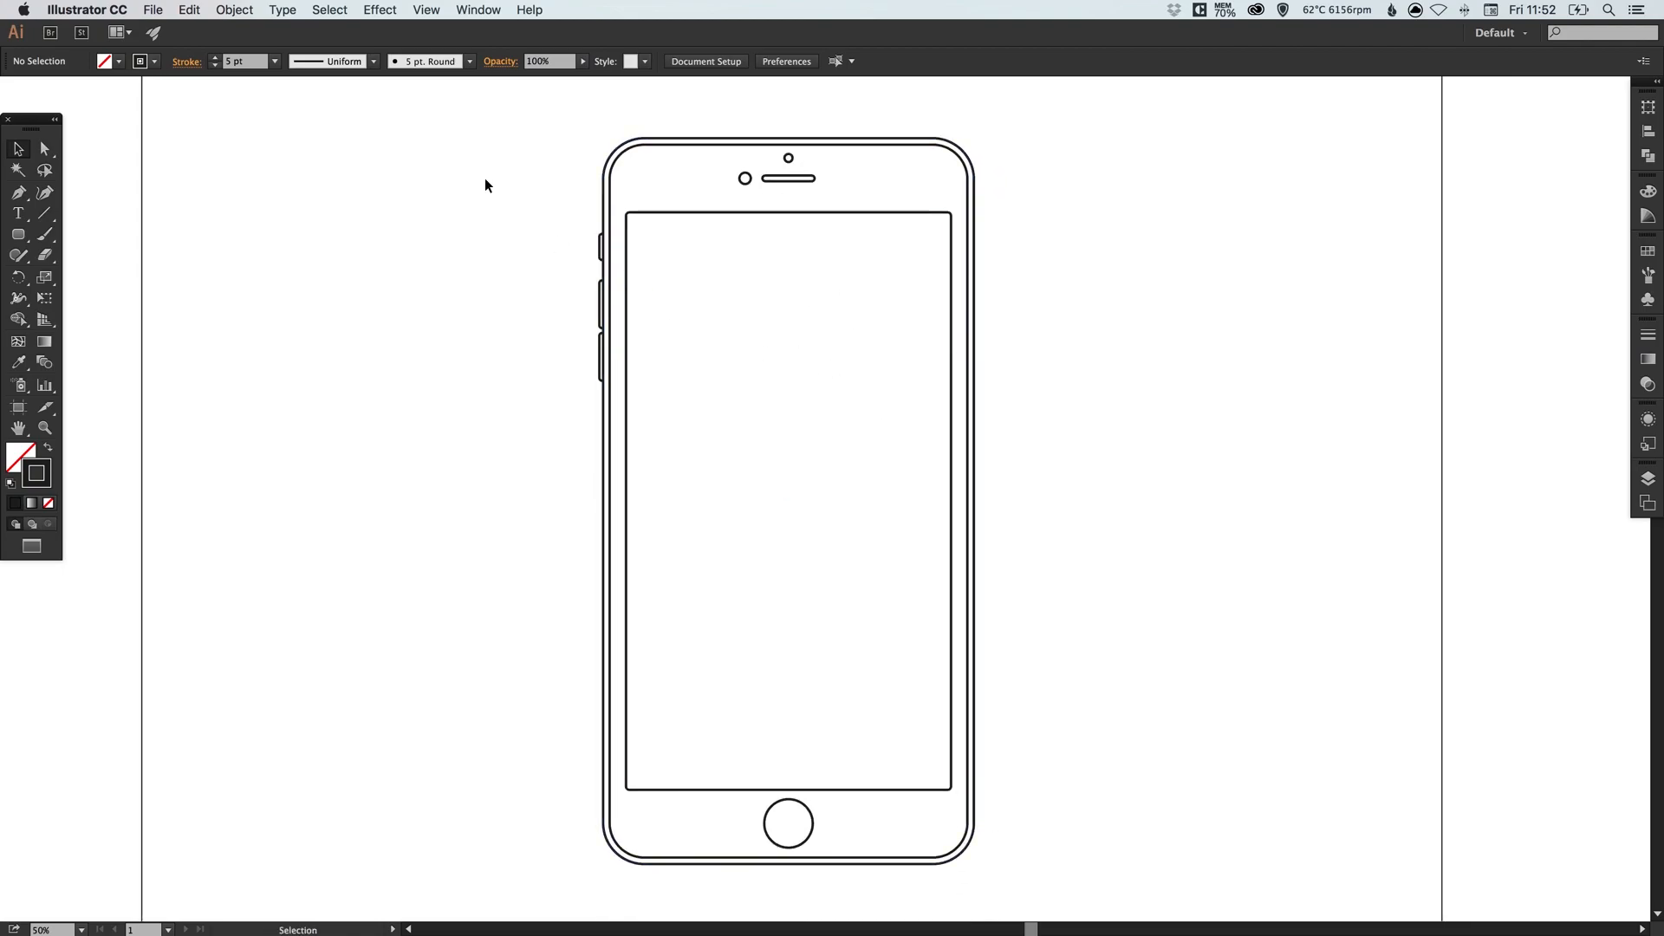
mouse_move(395, 480)
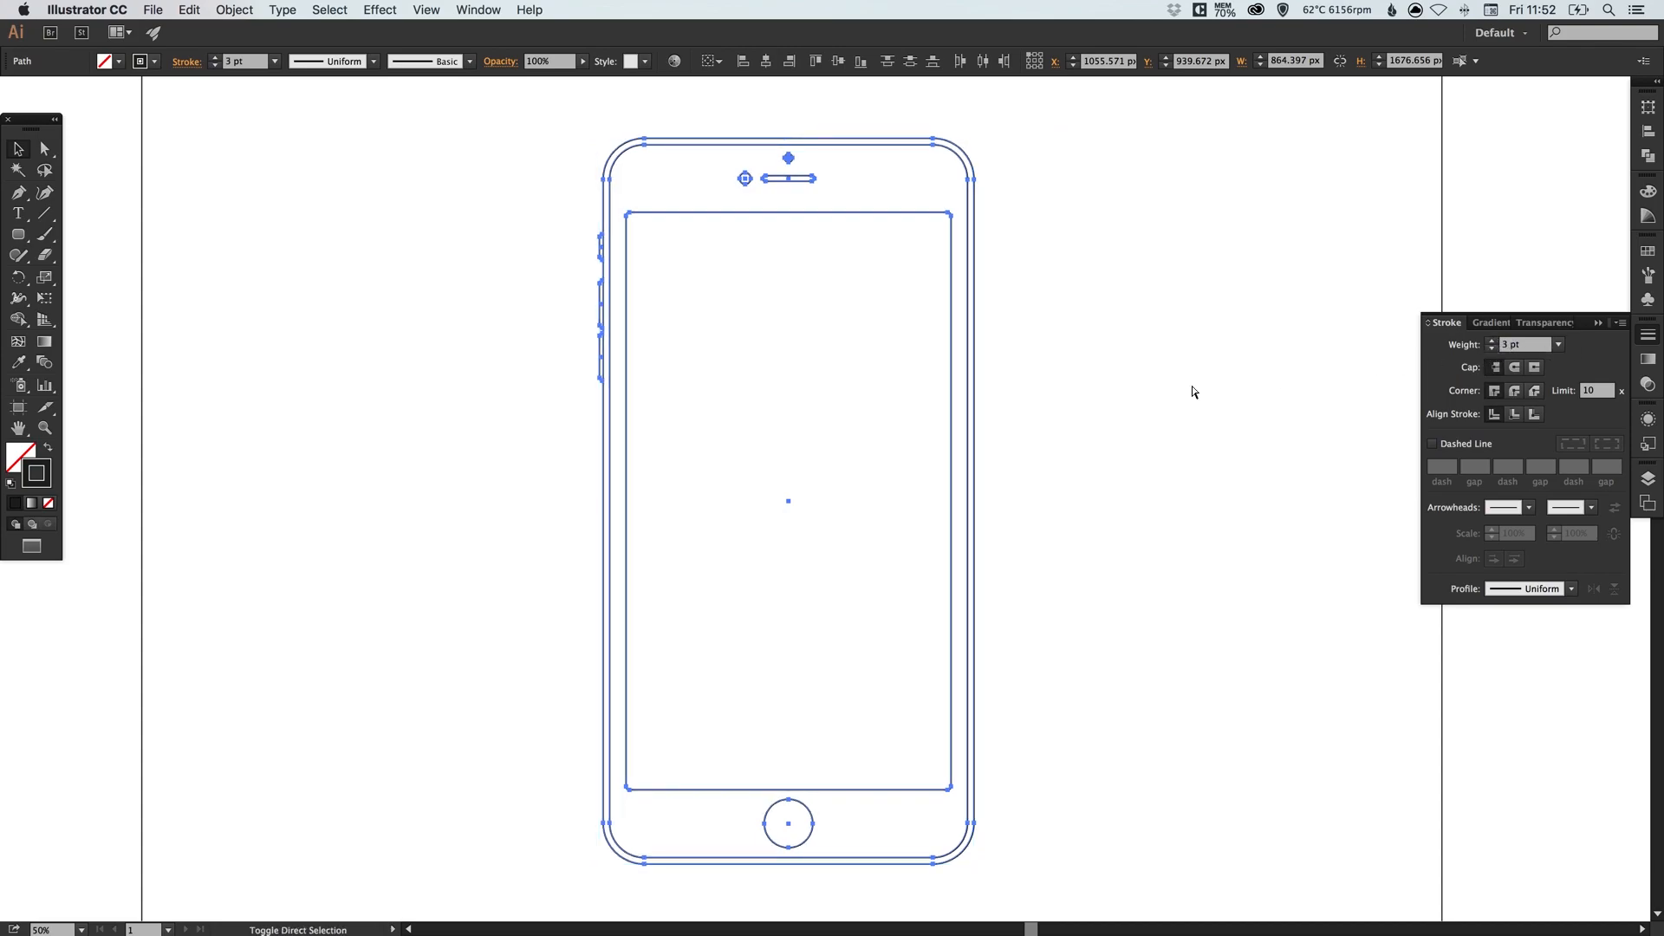
- Raise the wireframe stroke weight to 4 pt and zoom in to check the thicker outlines
click(1193, 392)
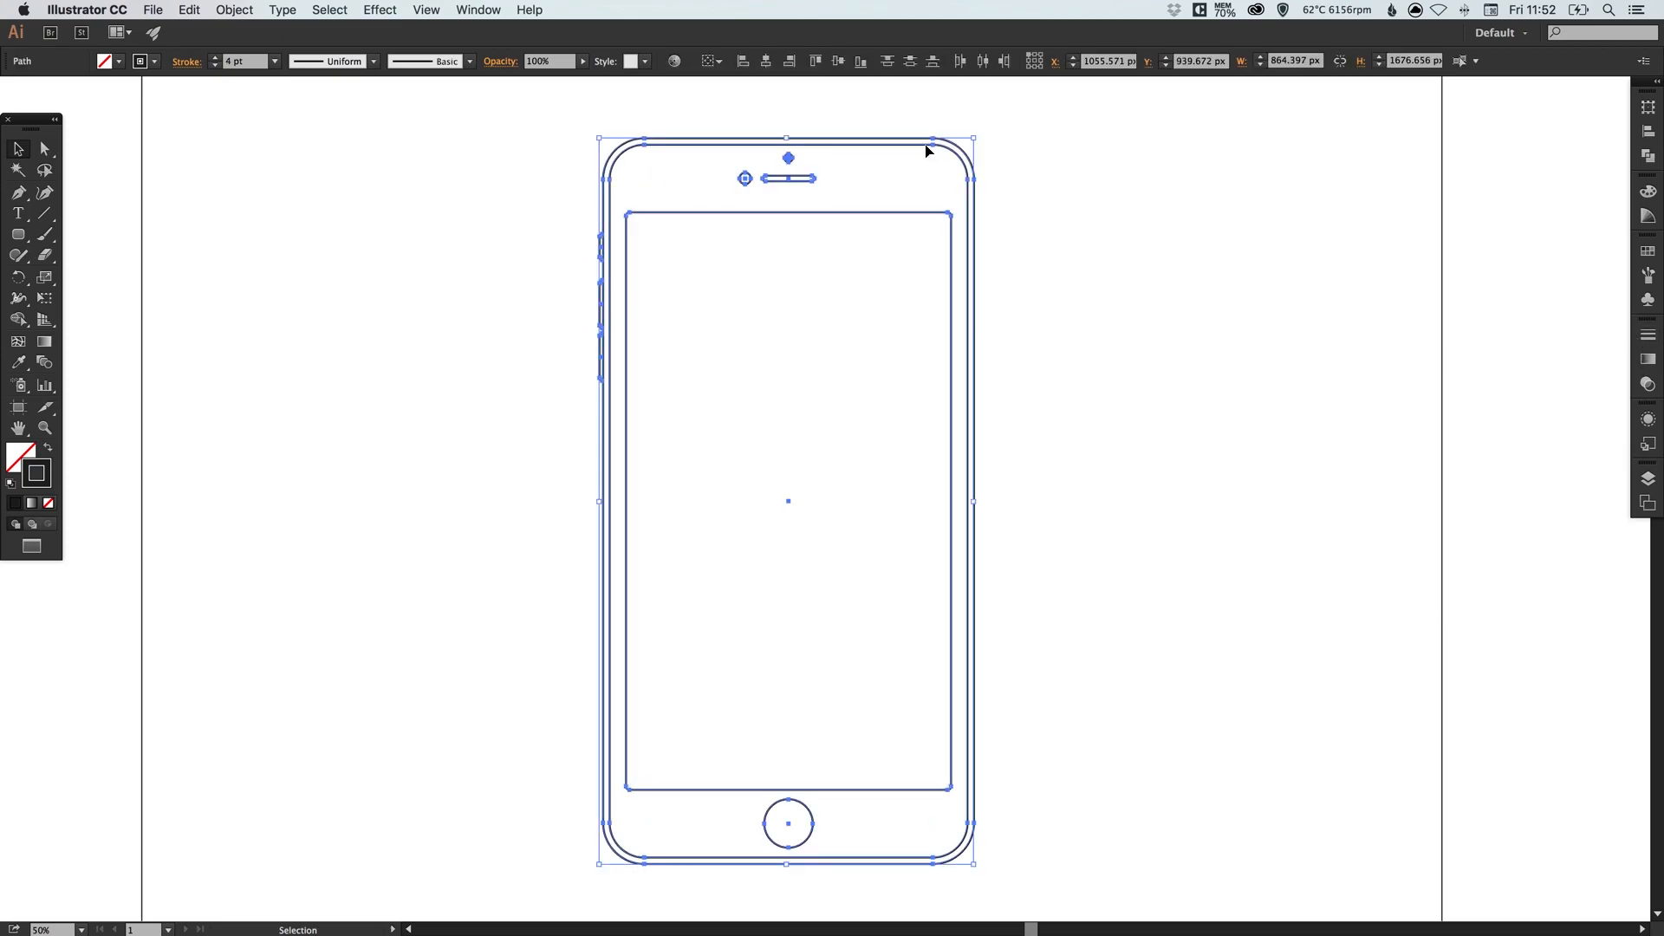
drag(971, 140, 826, 414)
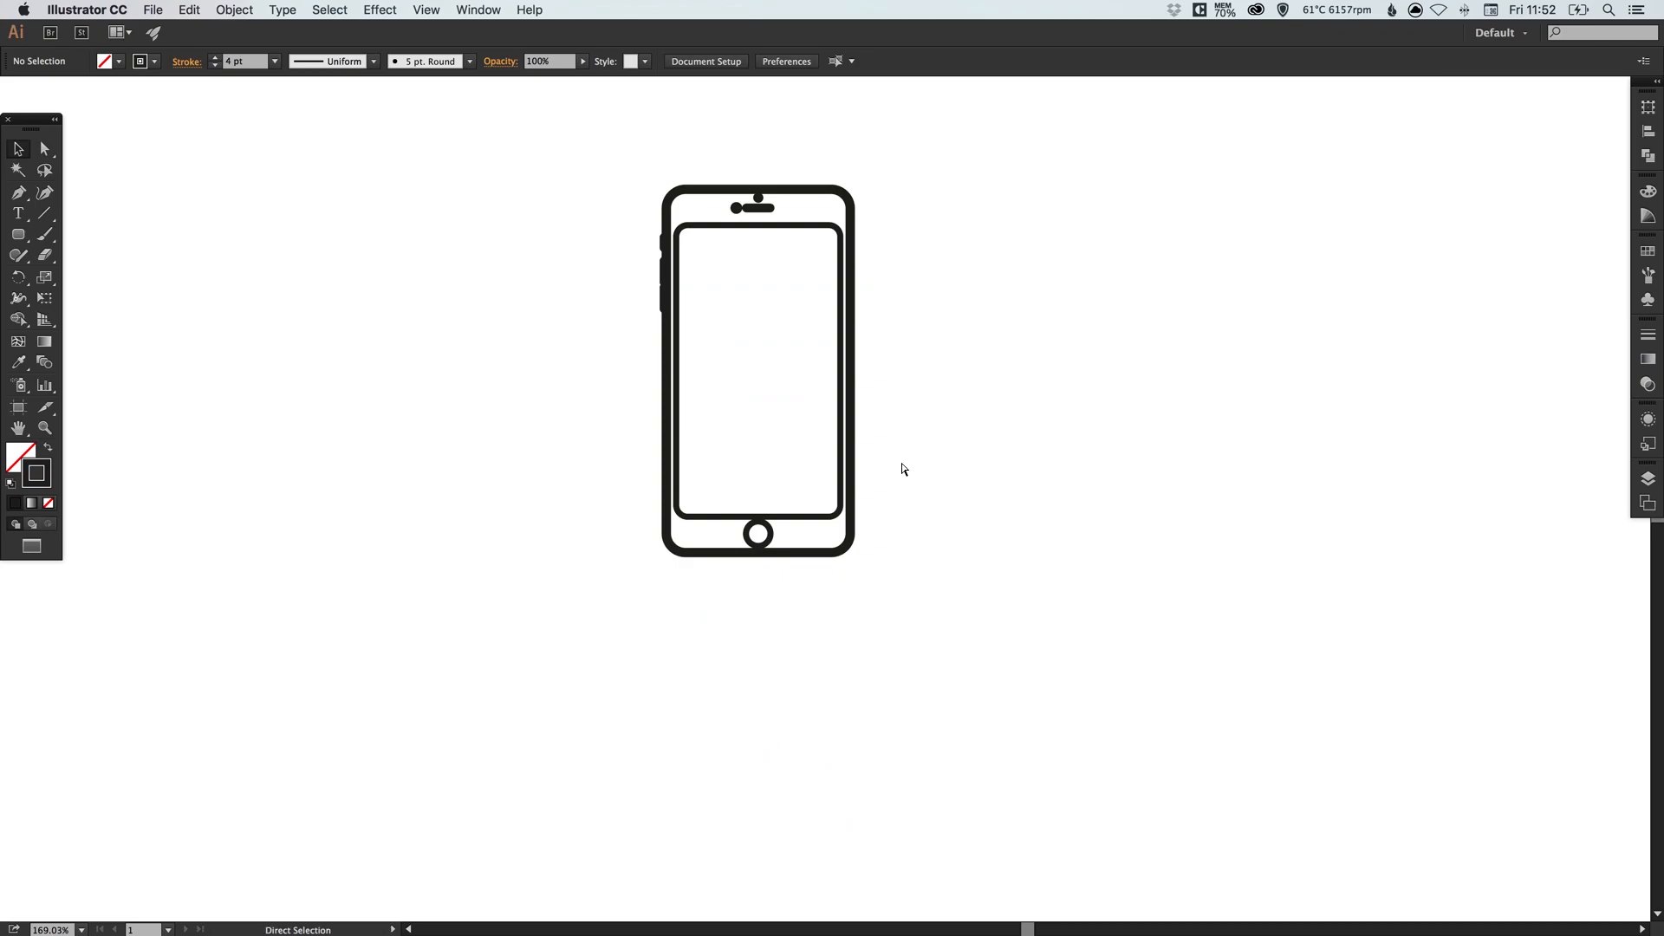
mouse_move(759, 125)
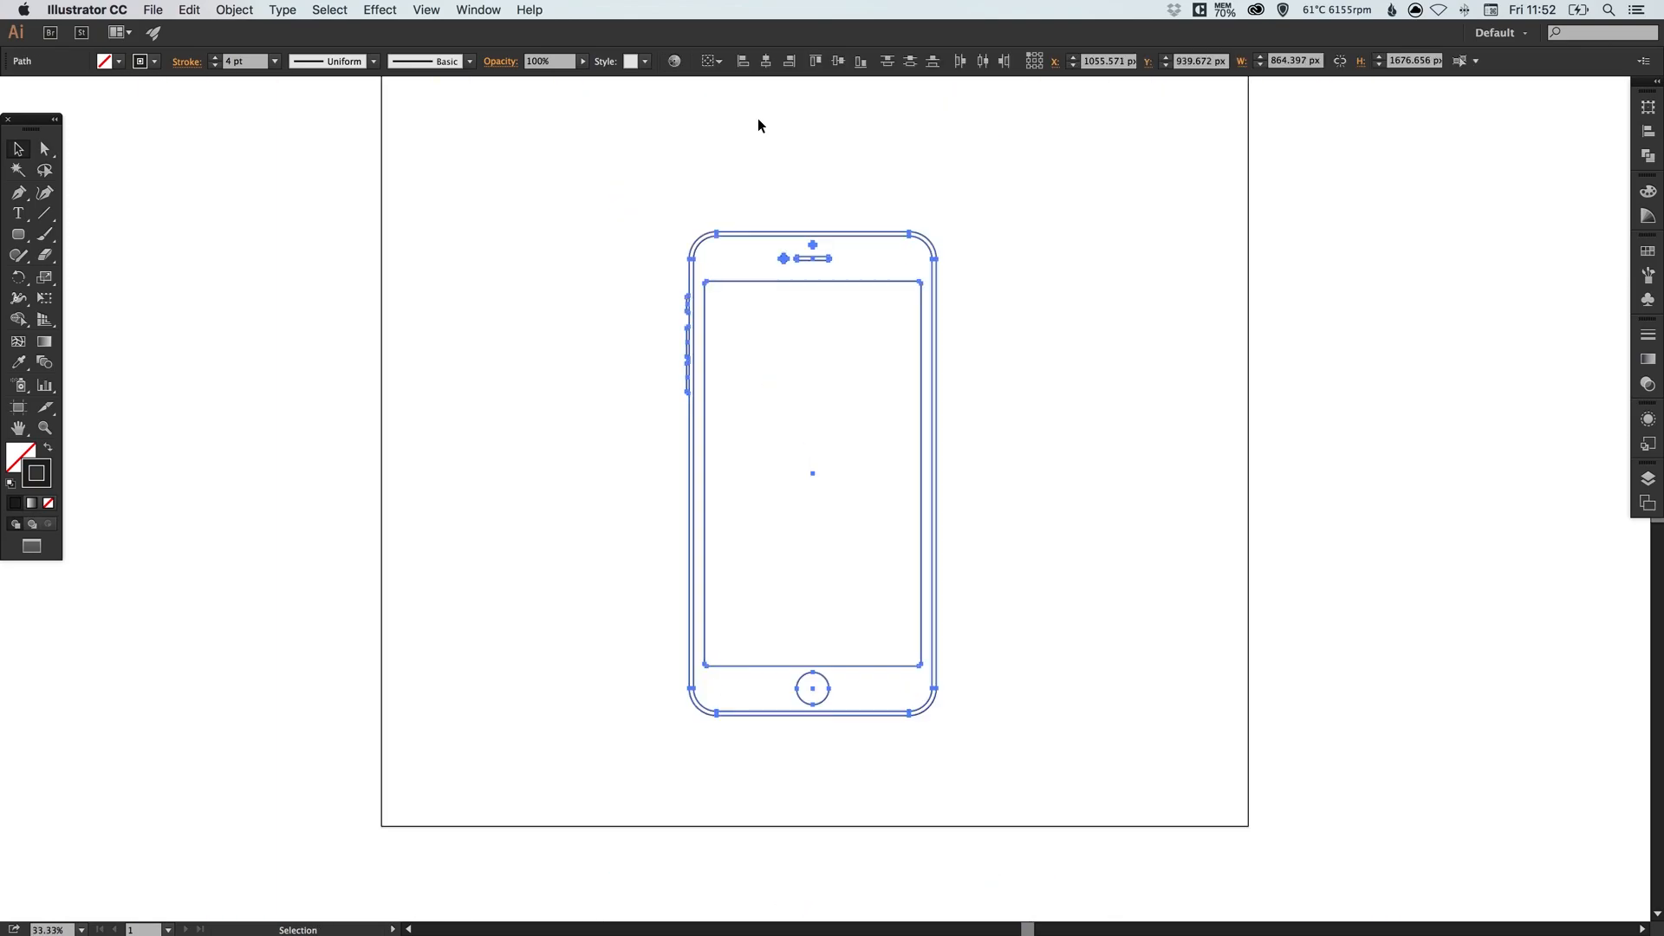
click(232, 11)
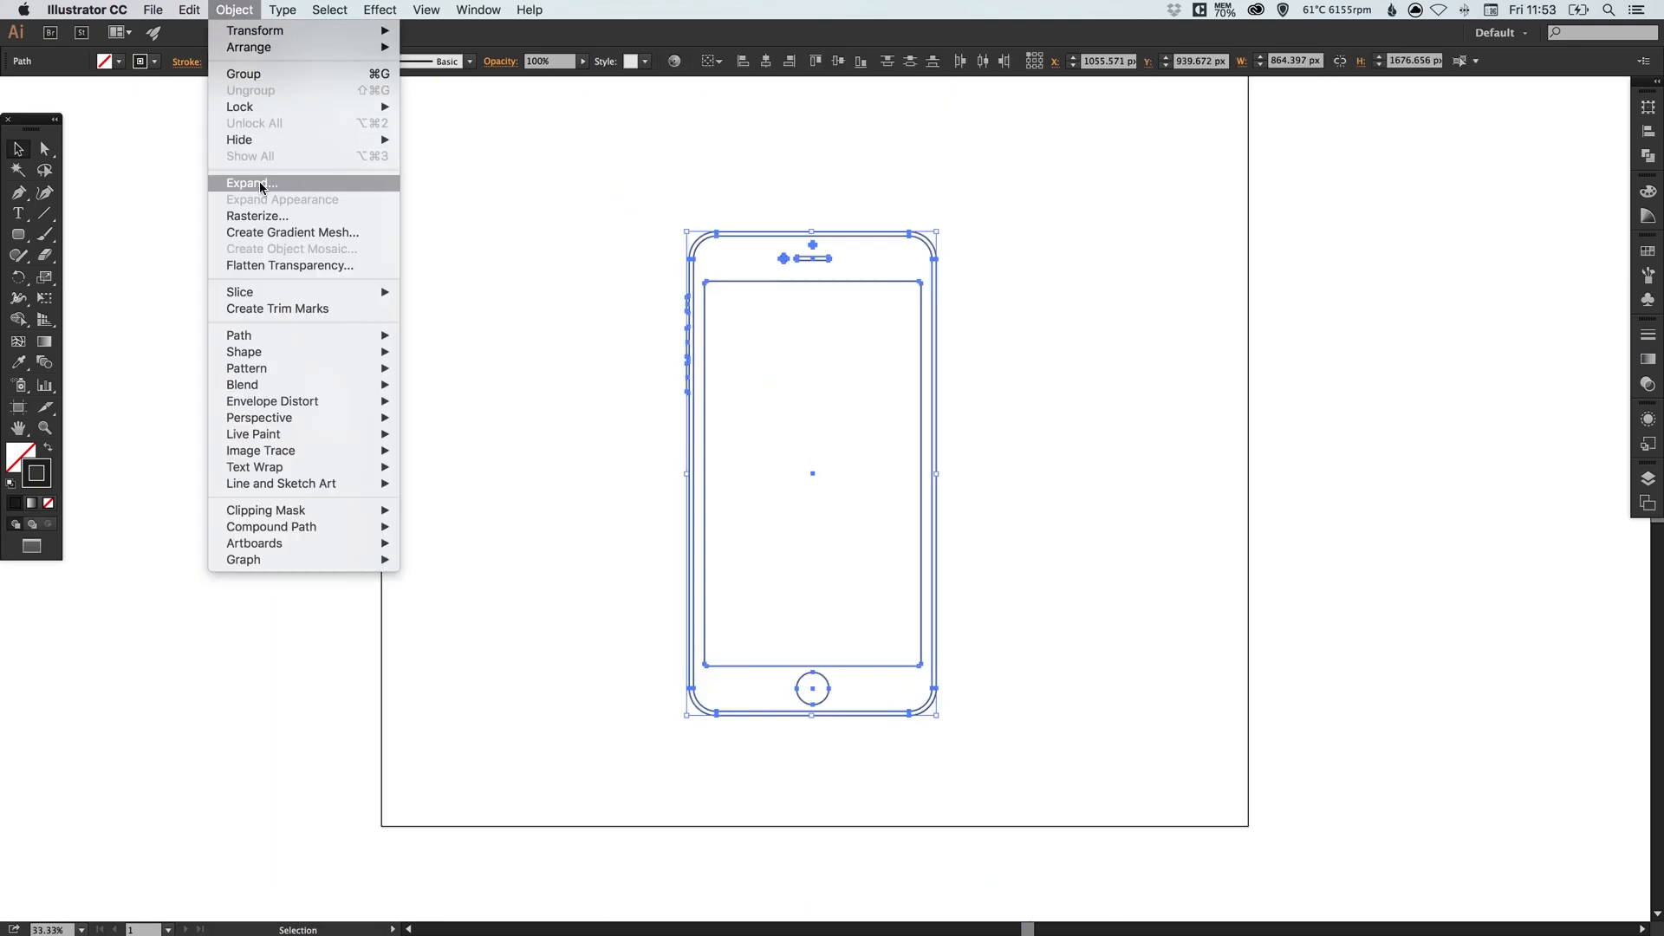
- Expand the wireframe with Fill and Stroke checked, ending back on 4 pt stroked paths
click(249, 182)
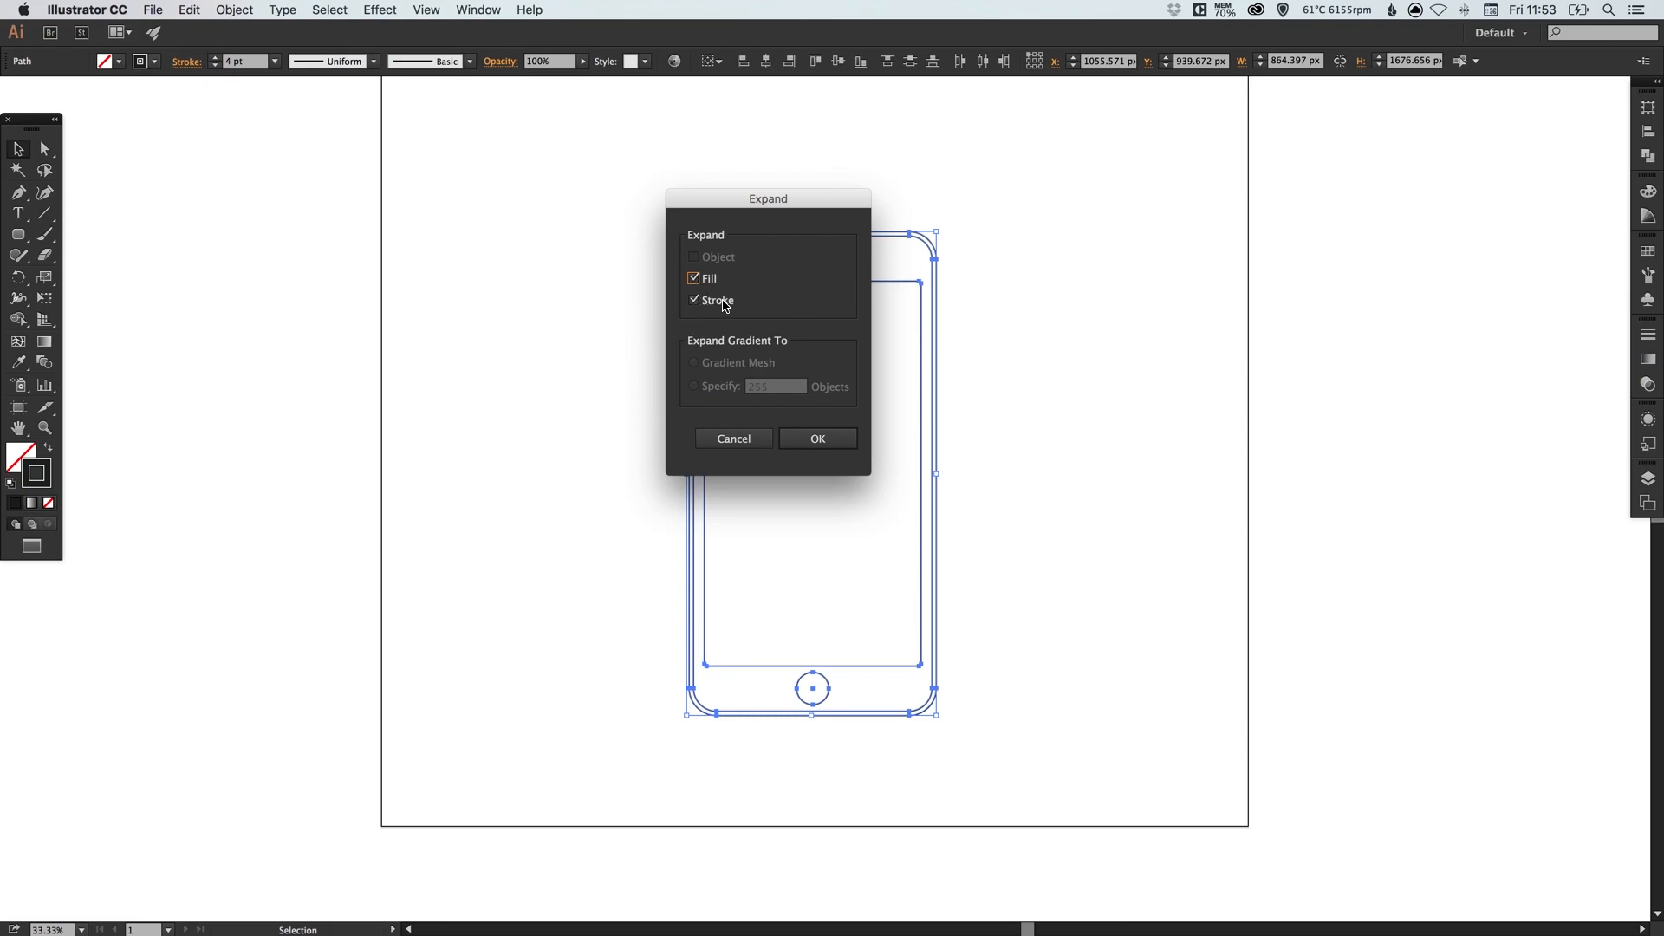
click(816, 438)
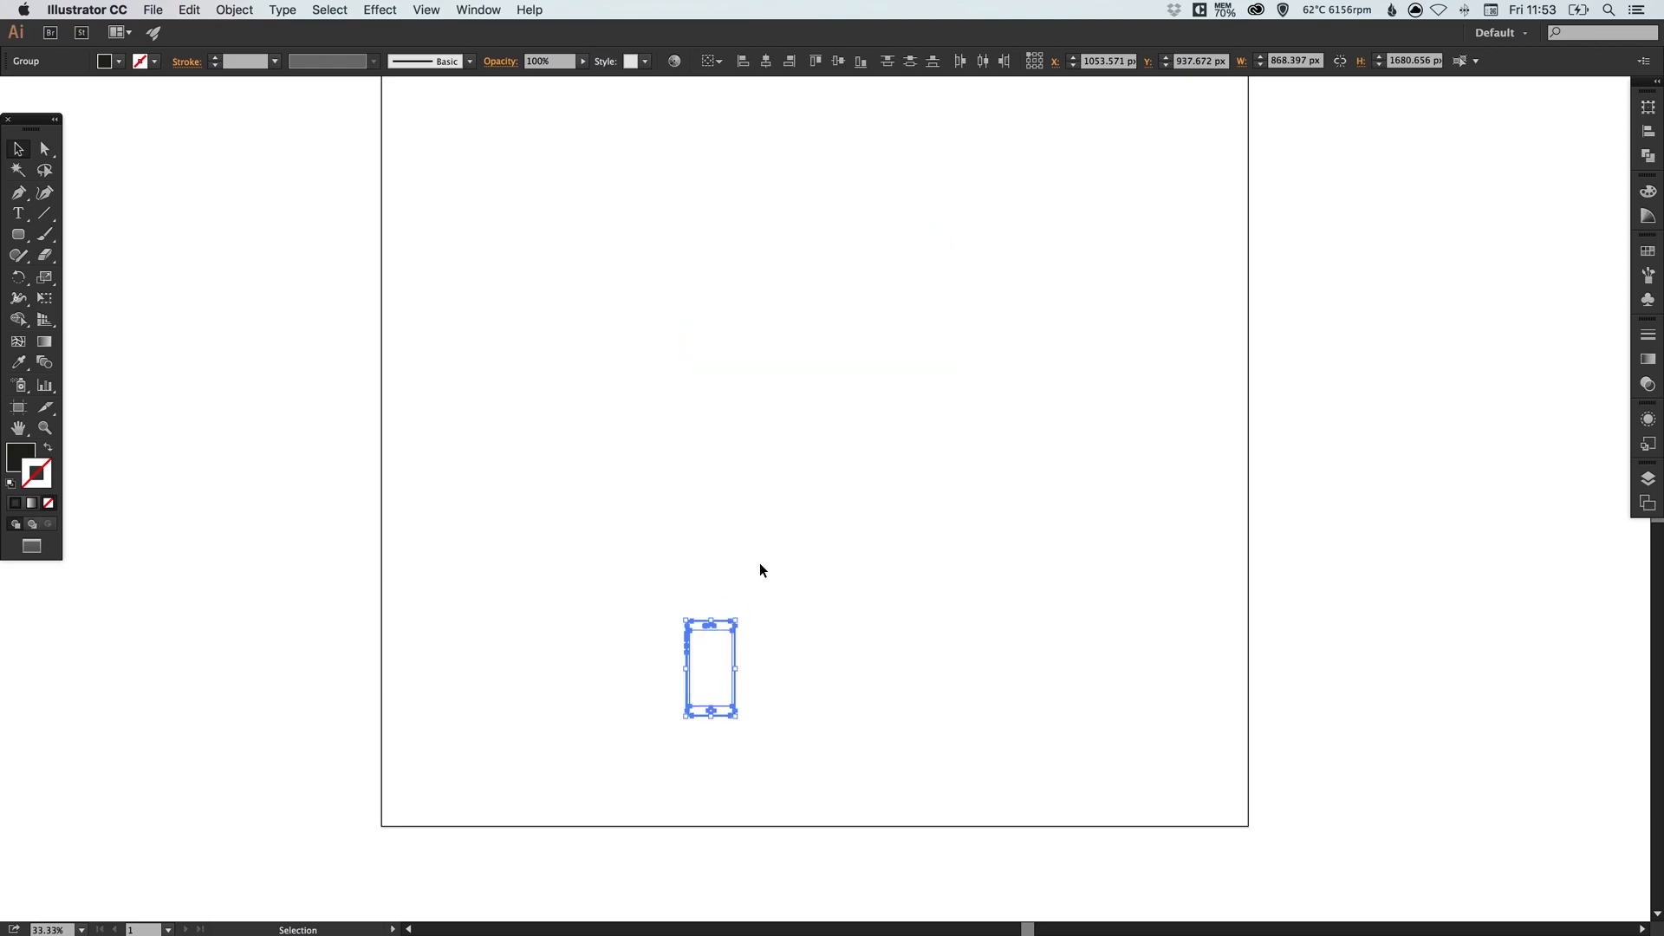
click(1649, 334)
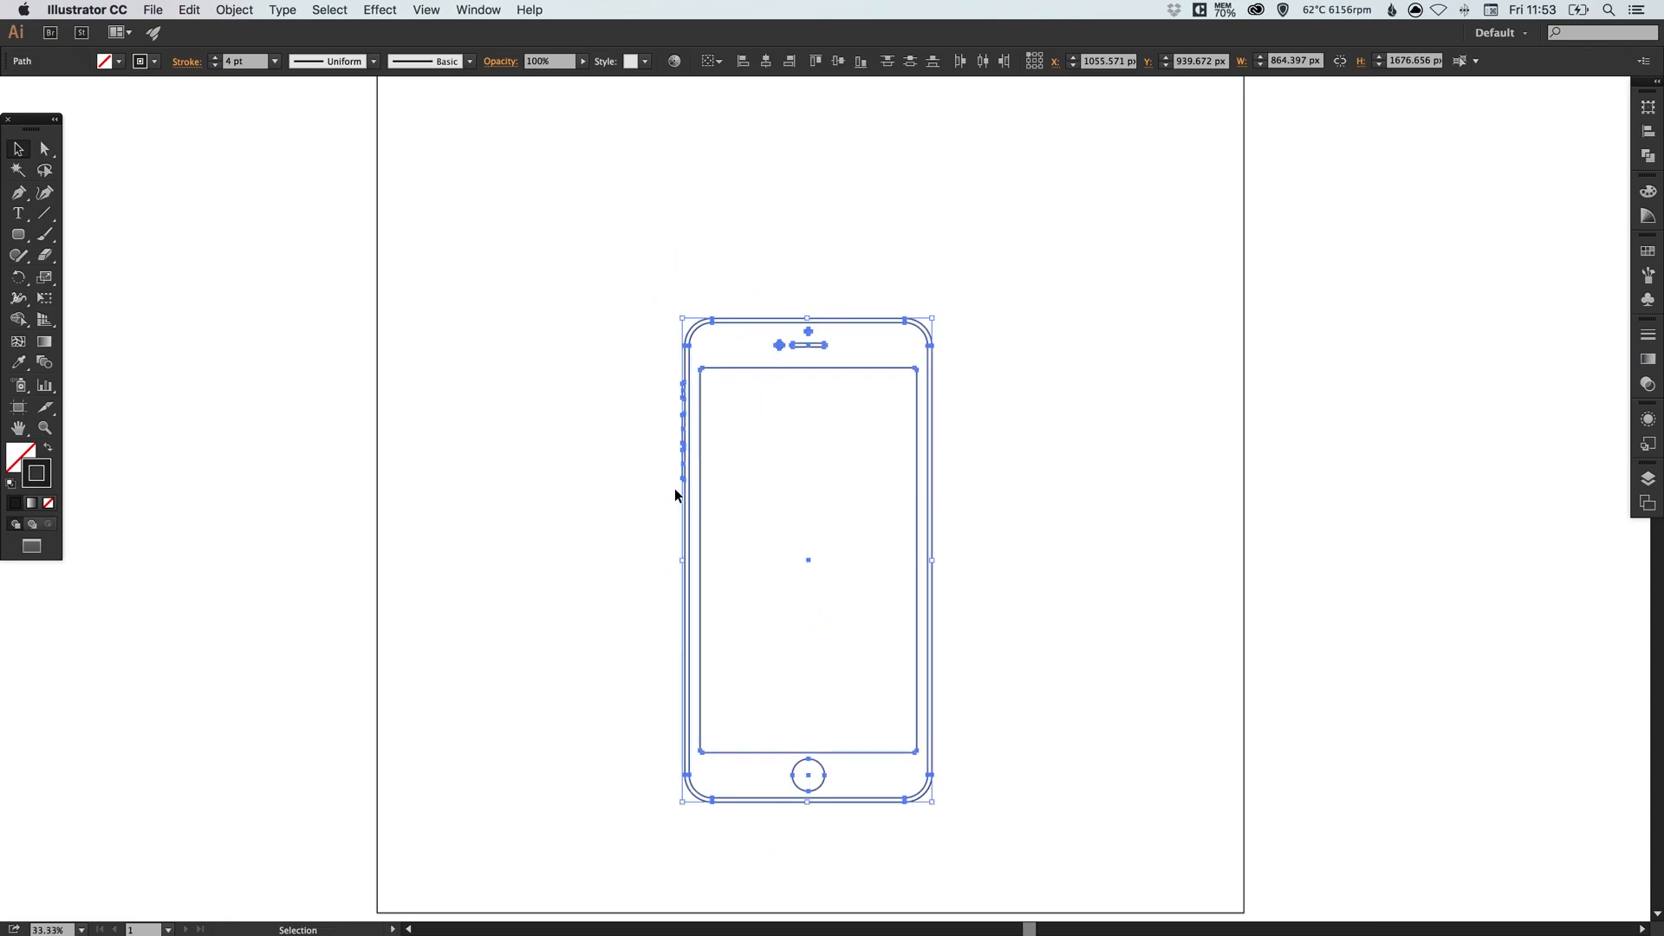
mouse_move(74, 478)
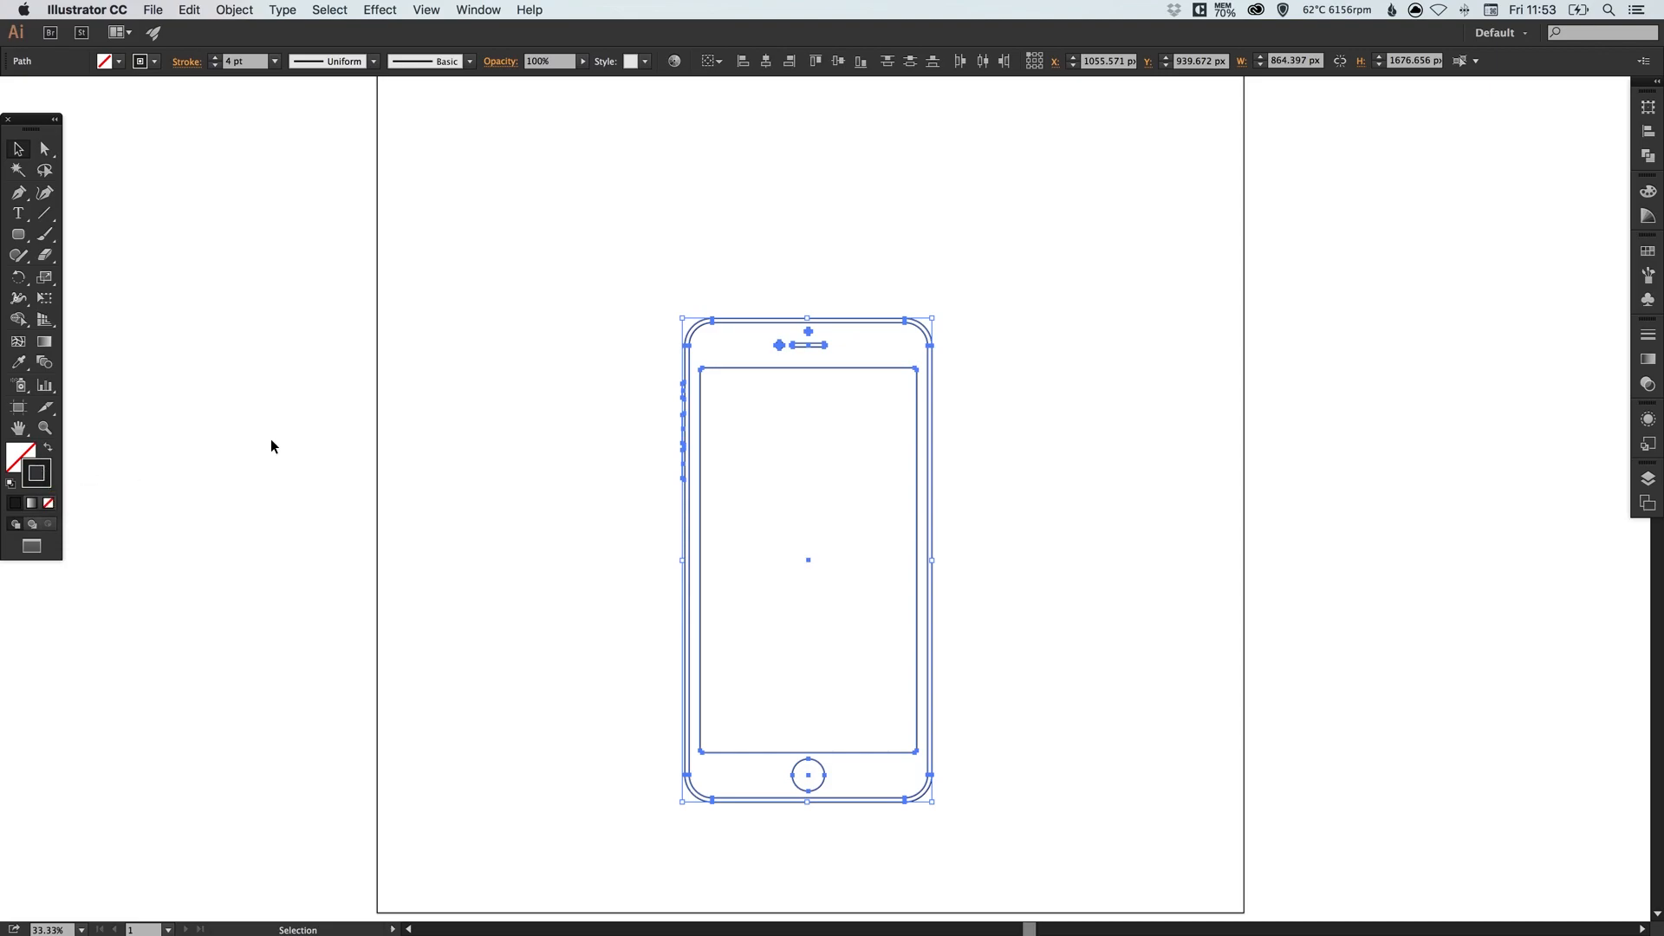
mouse_move(1649, 253)
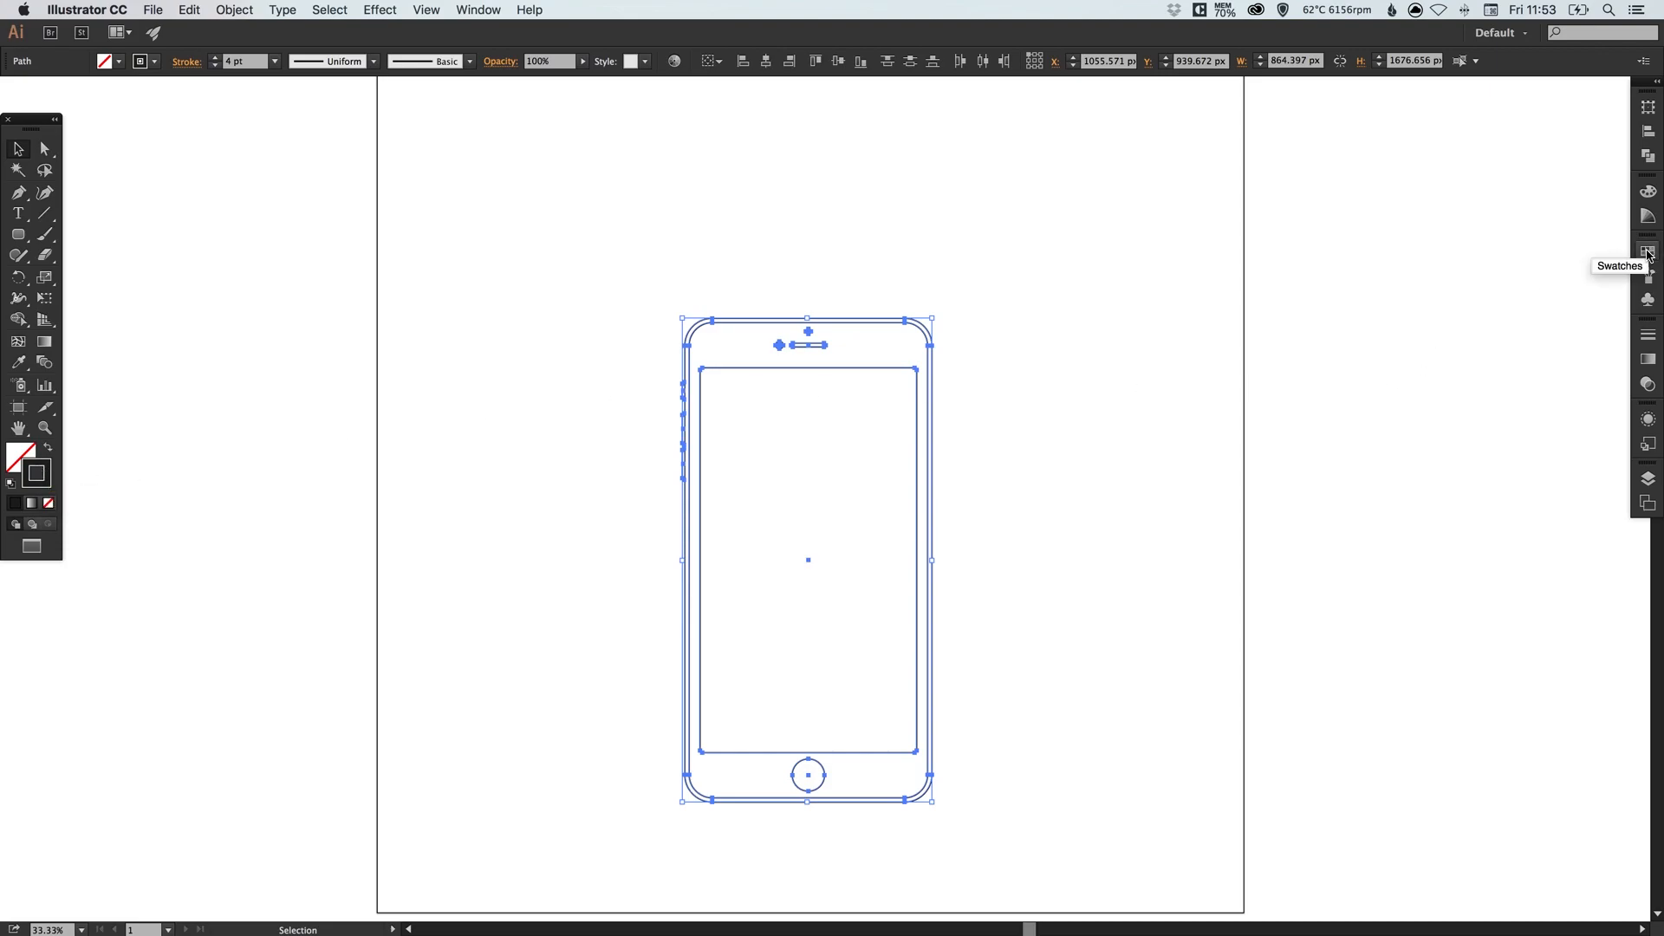
- Edit a swatch into a global RGB 213/80/89 red that colours the wireframe strokes
click(1648, 253)
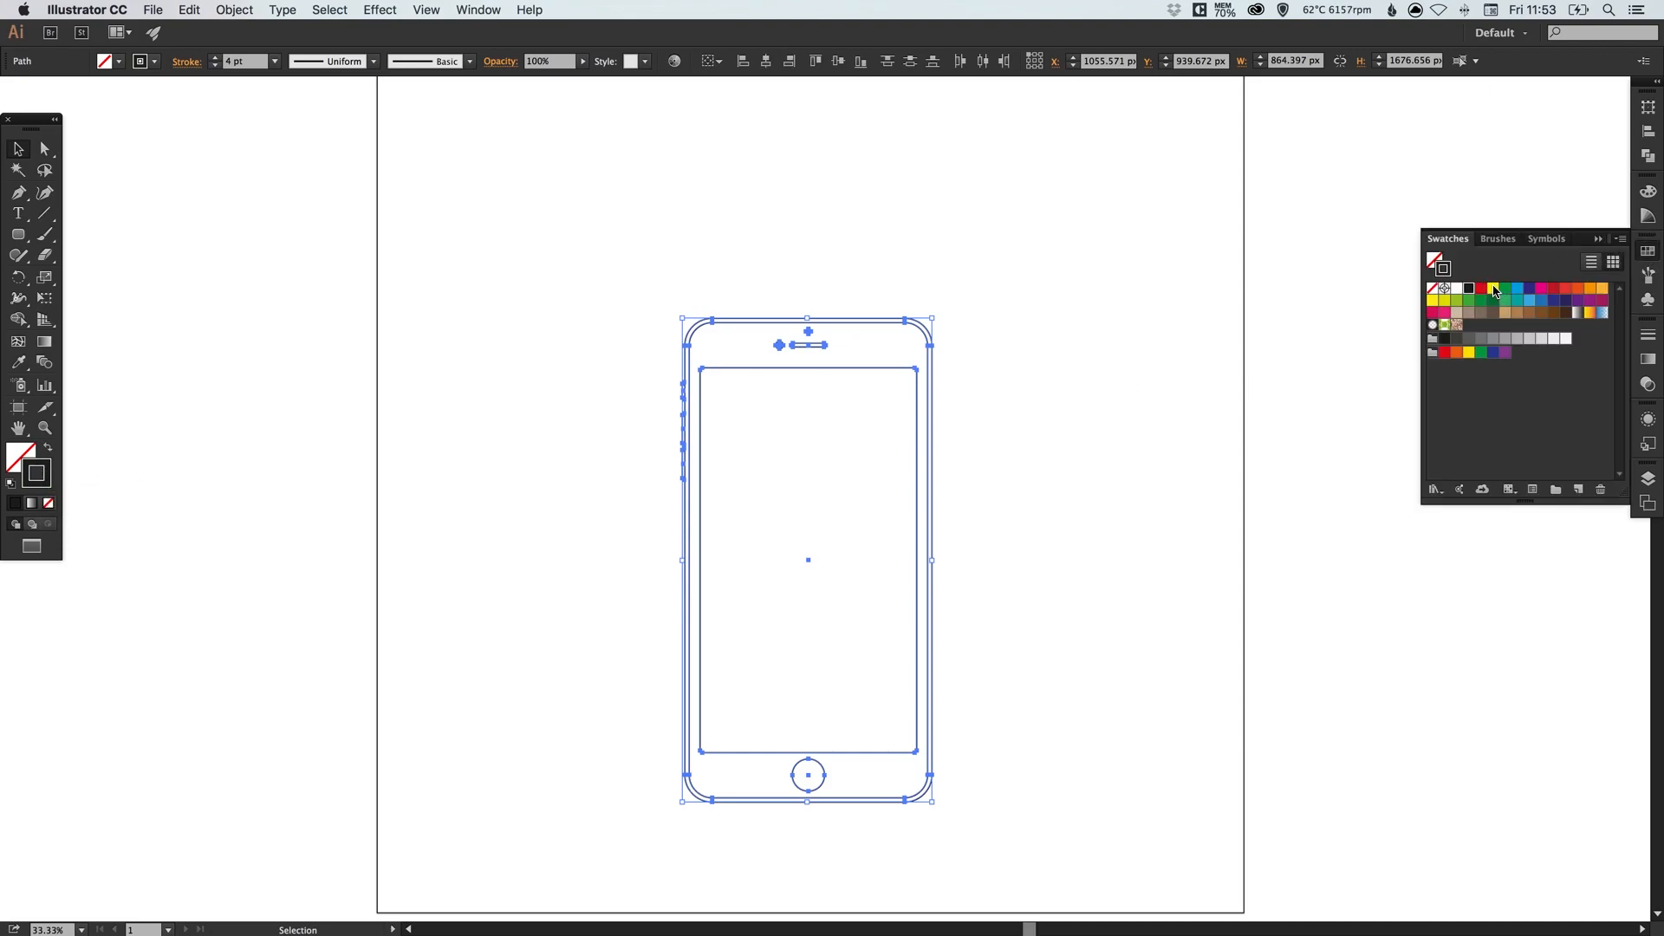
double_click(1493, 288)
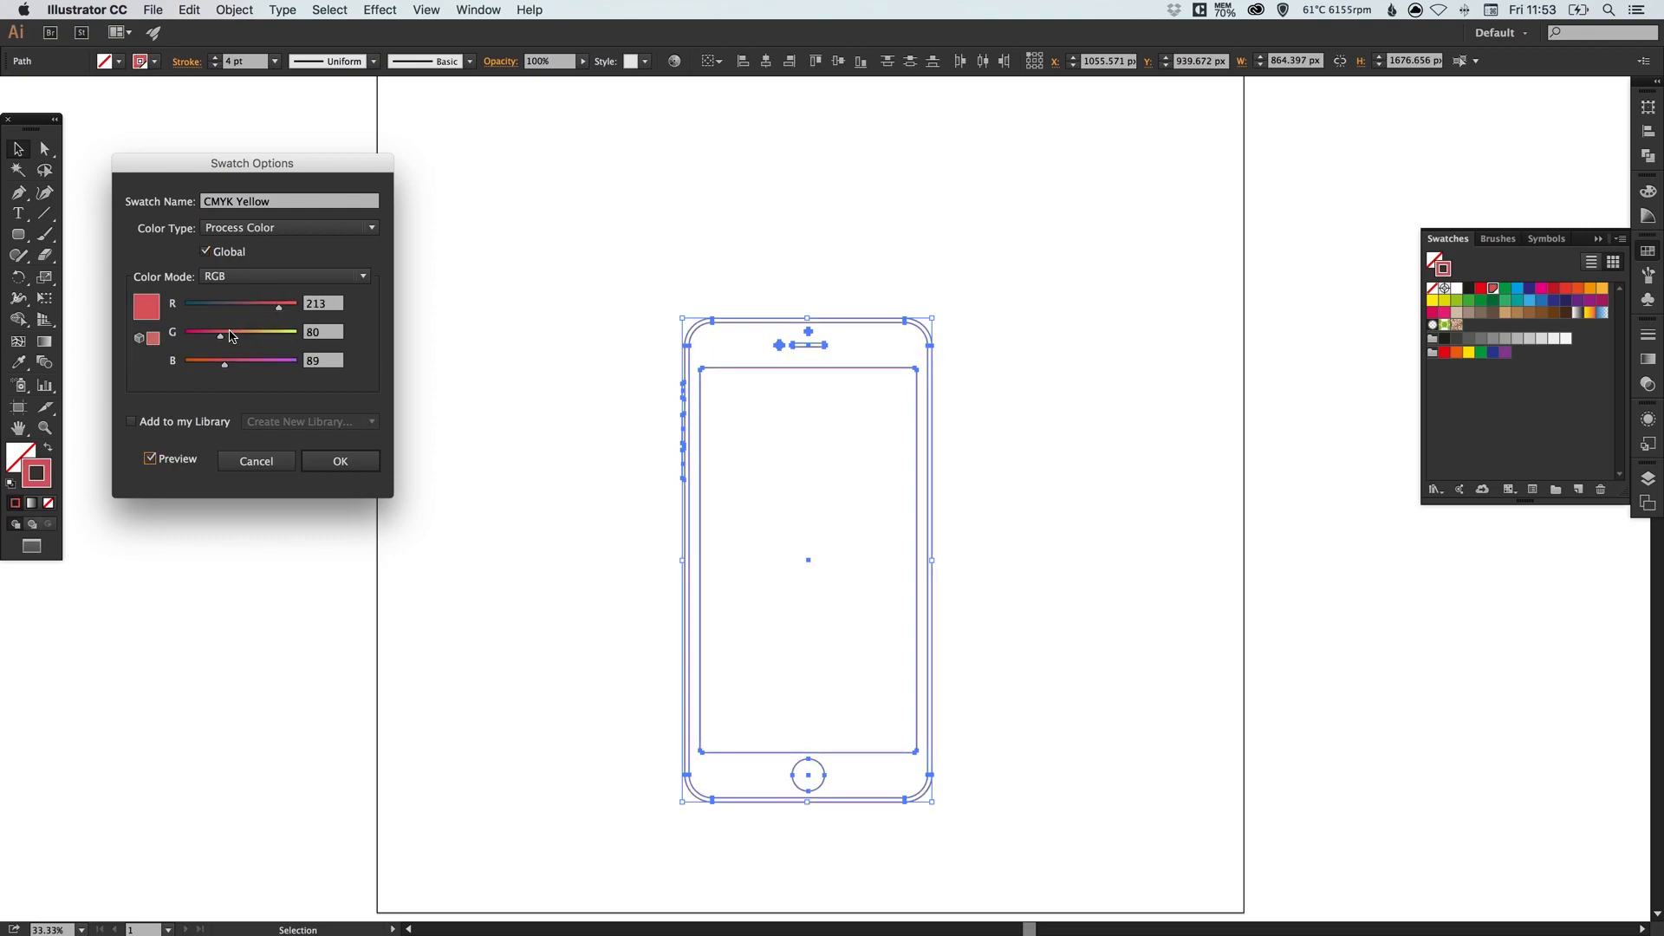
click(340, 461)
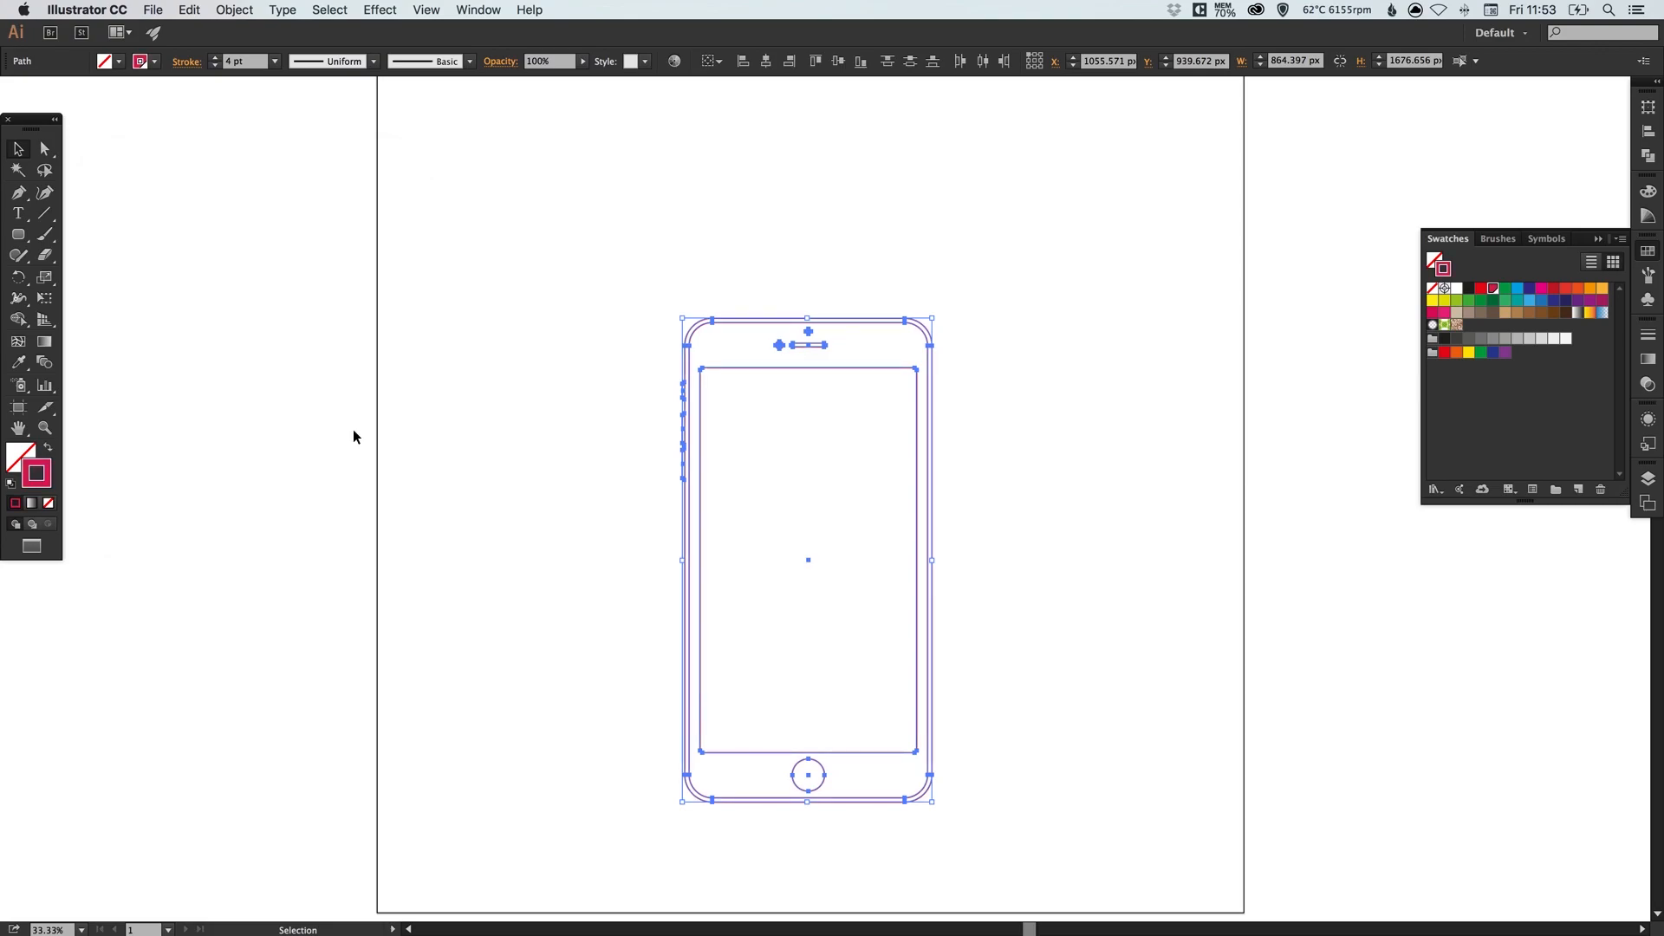
- Draw a pink-filled artboard-size rectangle and send it behind the phone wireframe
click(356, 437)
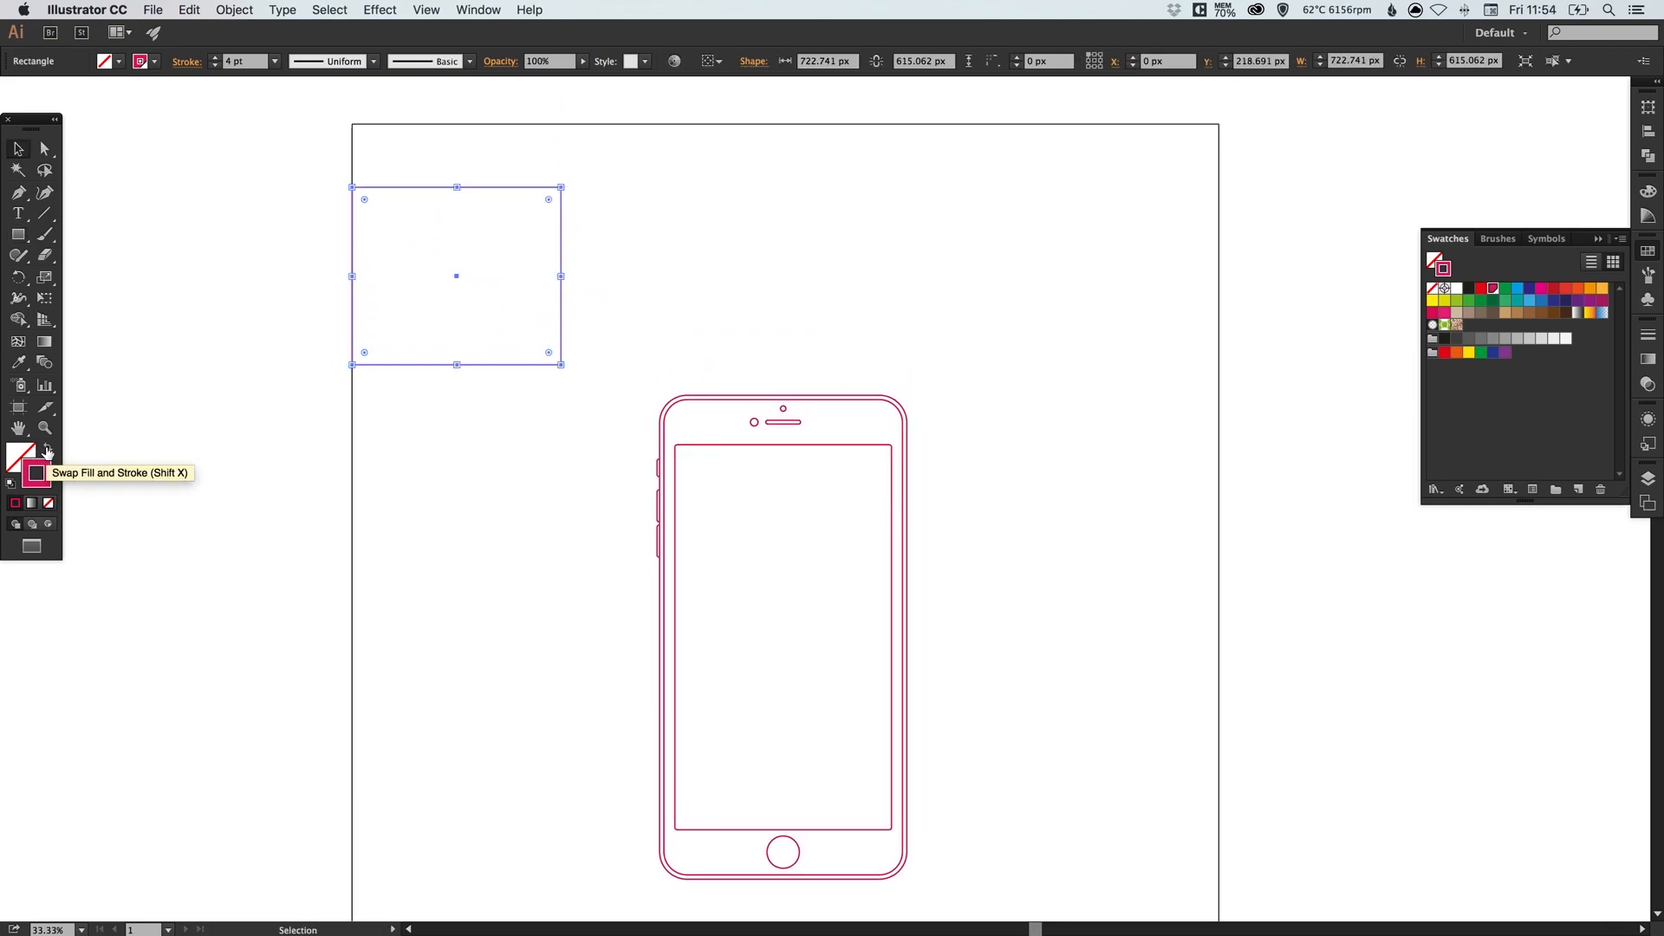
click(47, 451)
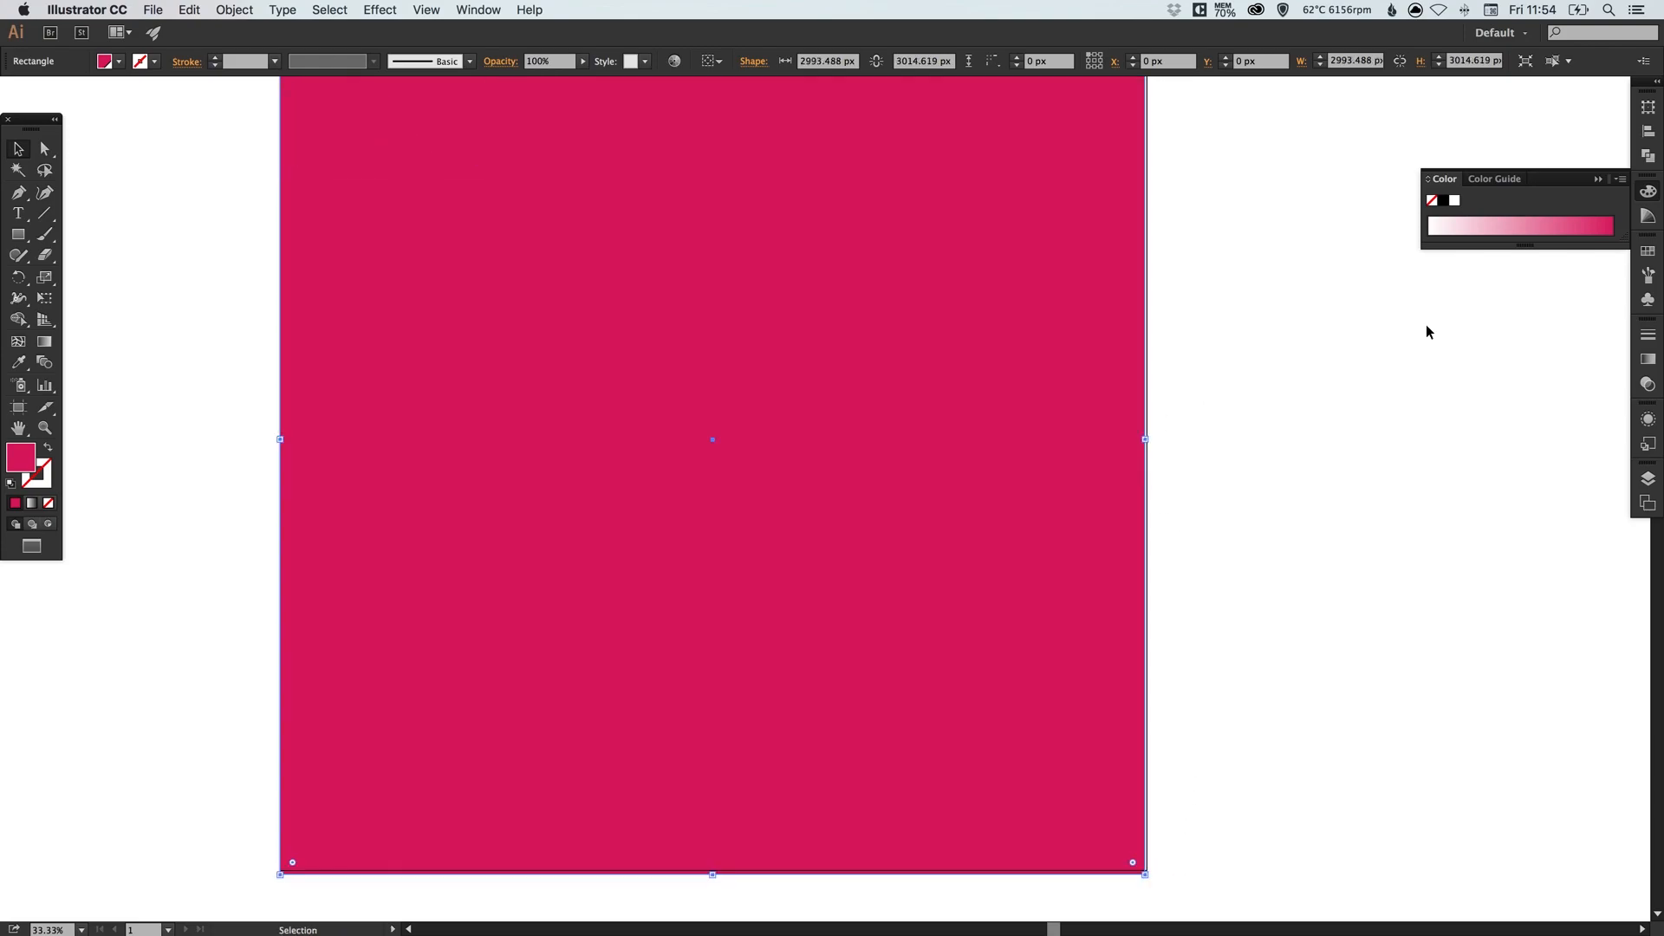
mouse_move(241, 11)
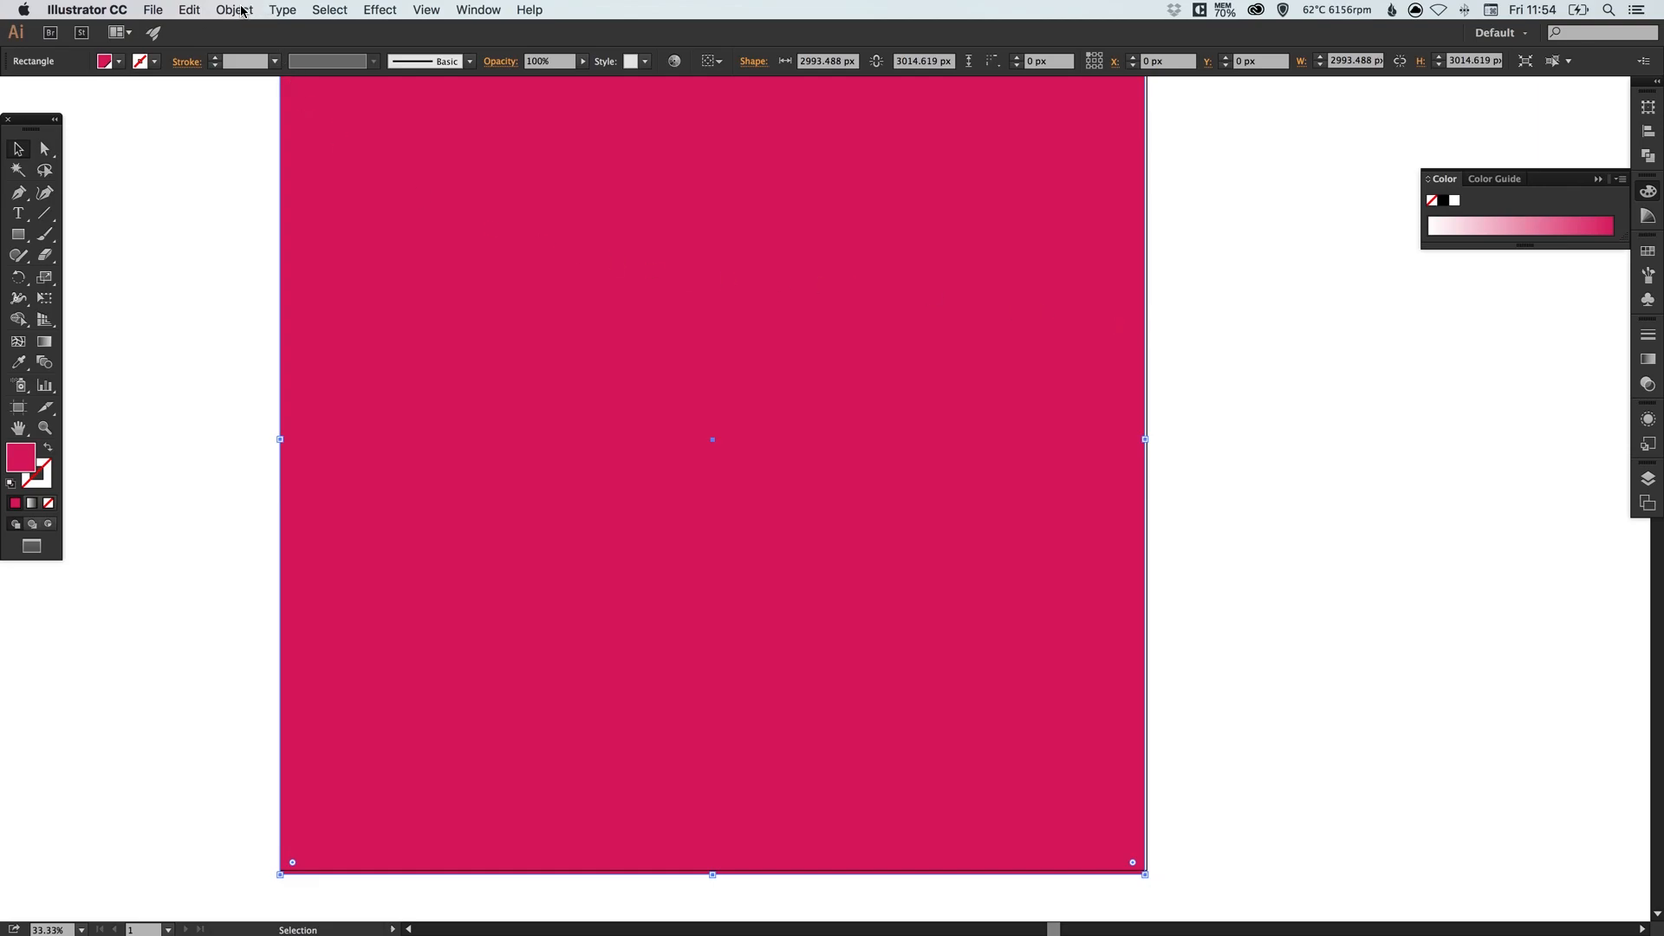
click(234, 10)
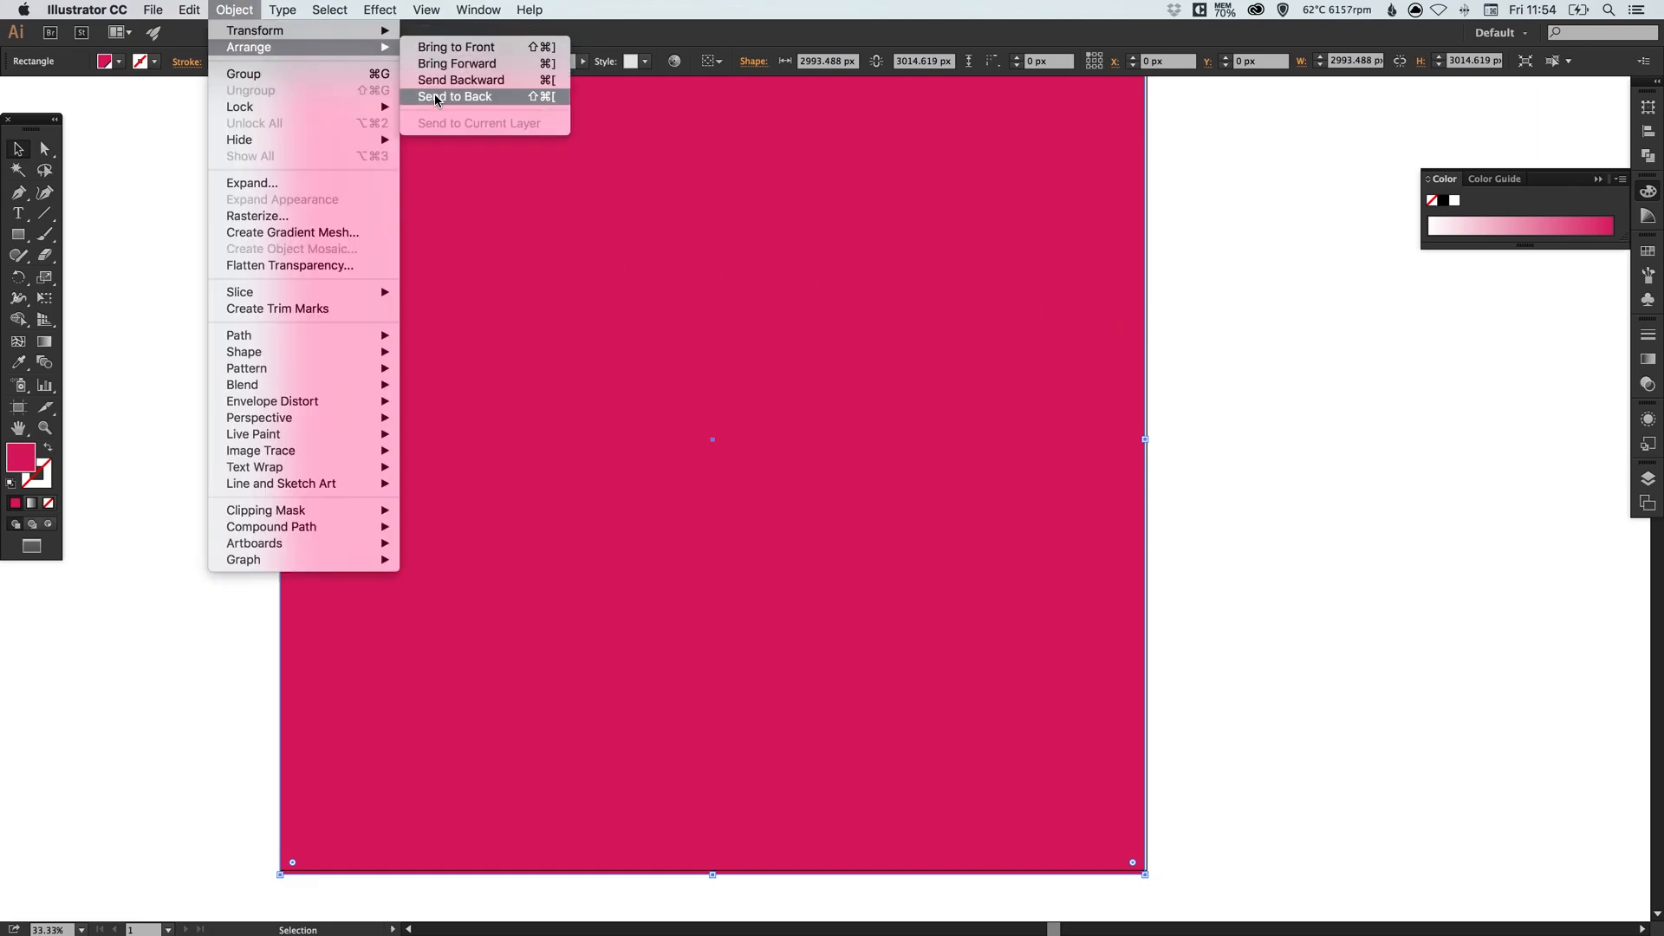
click(454, 97)
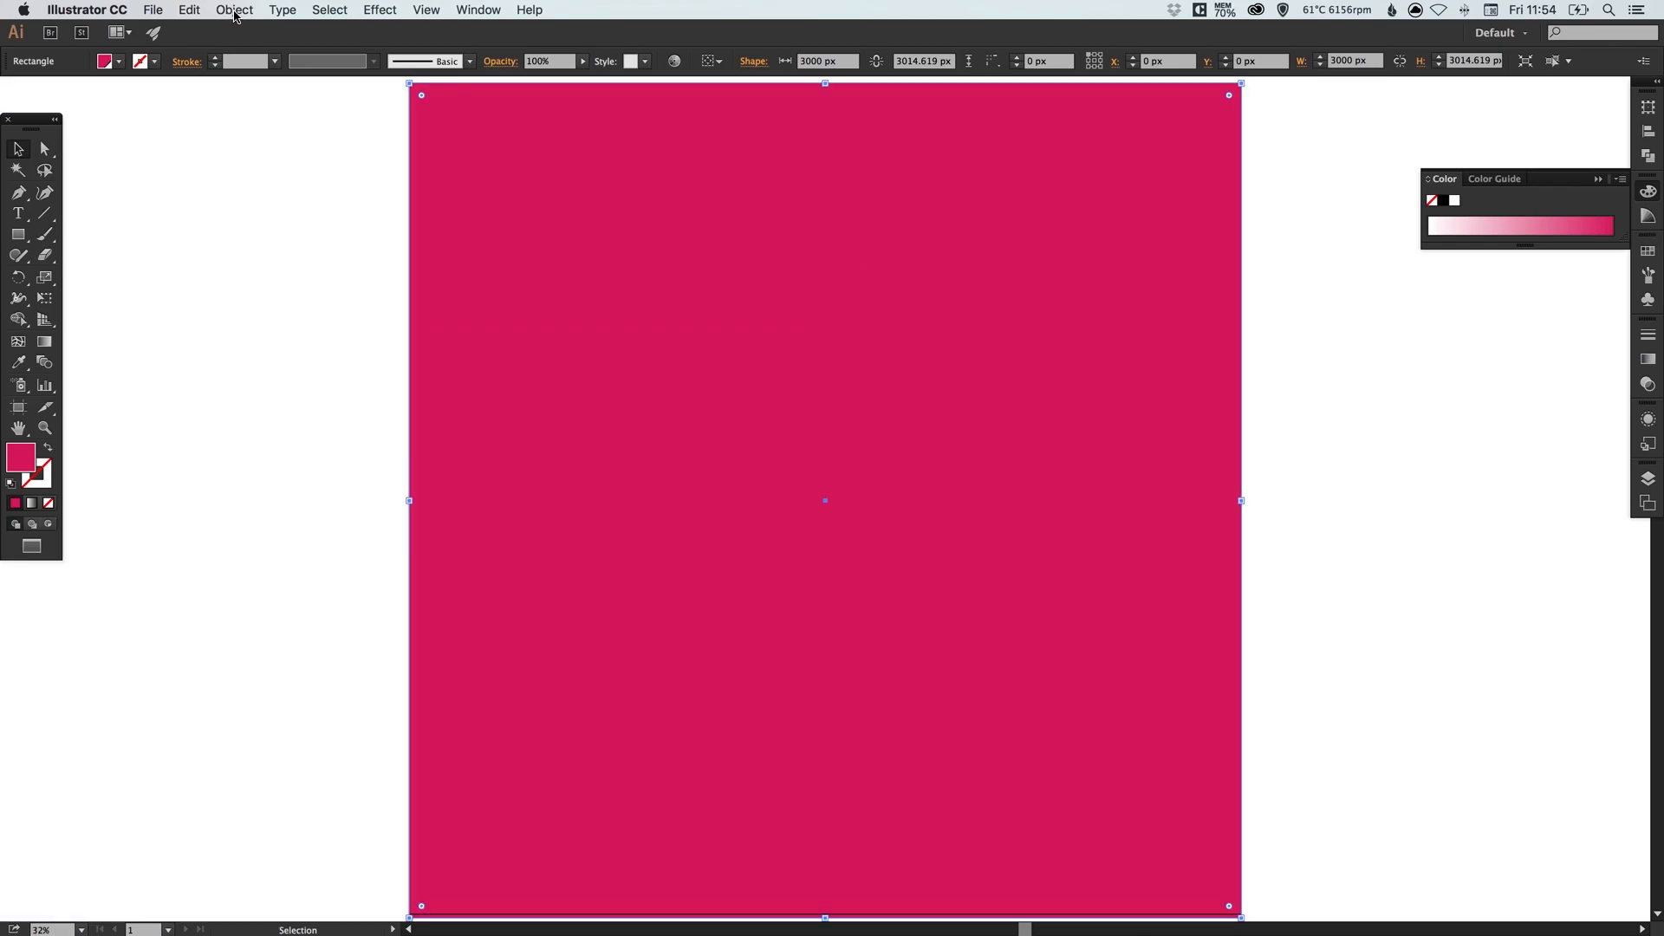
- Select the phone wireframe and group its parts with Cmd+G
click(234, 11)
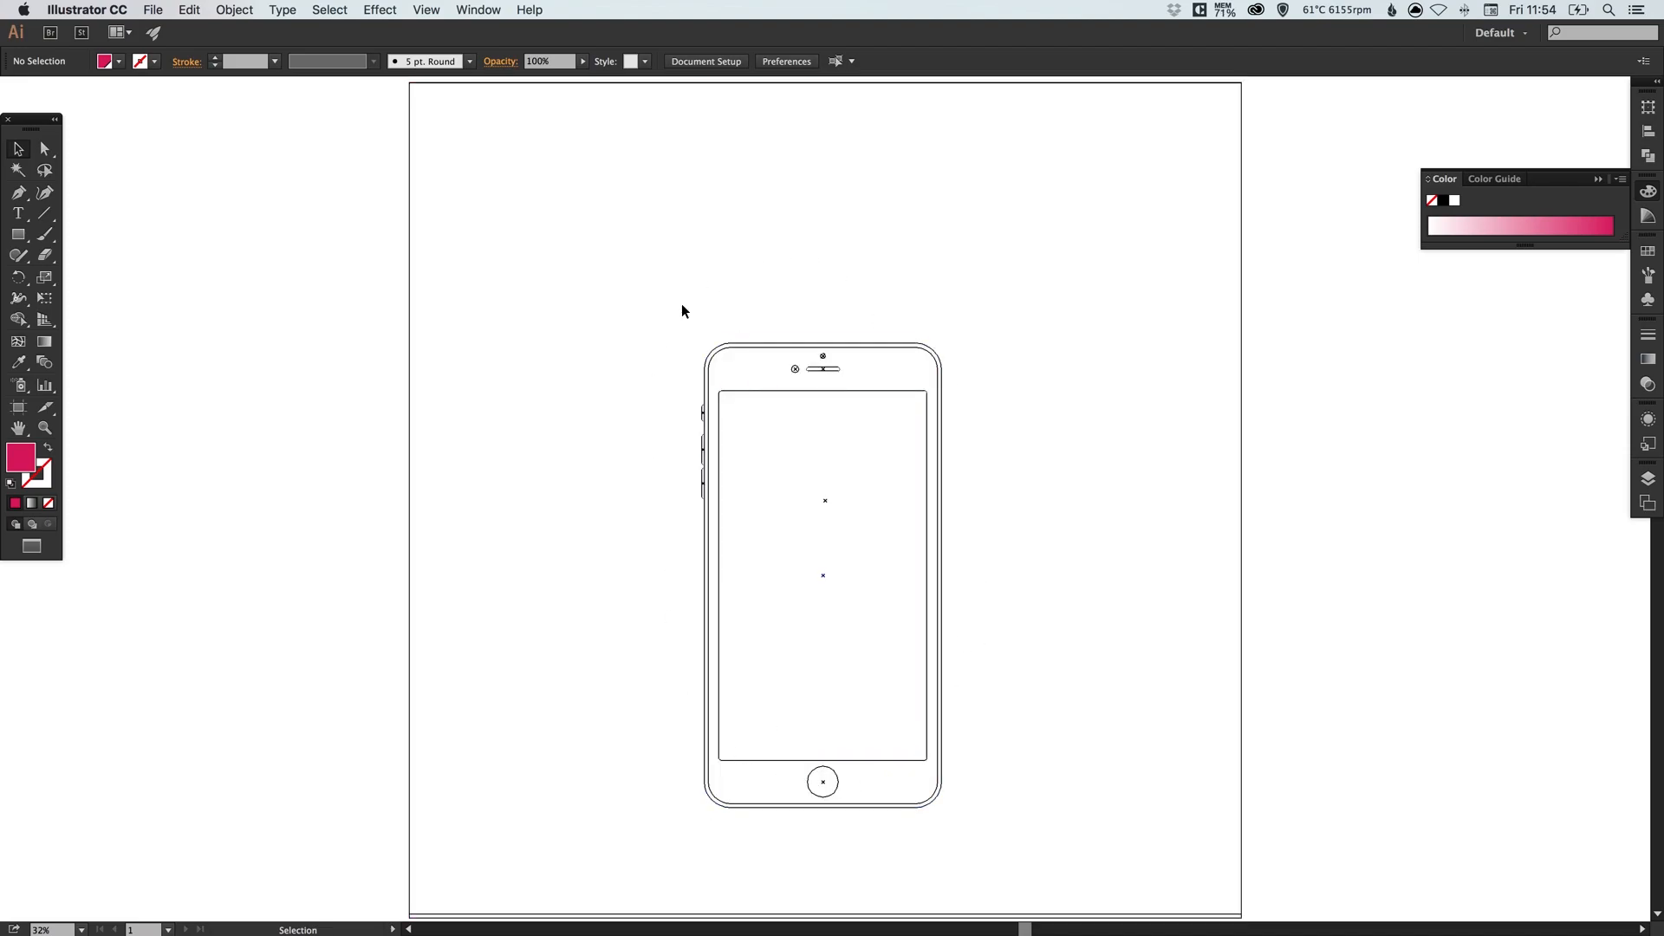
mouse_move(638, 307)
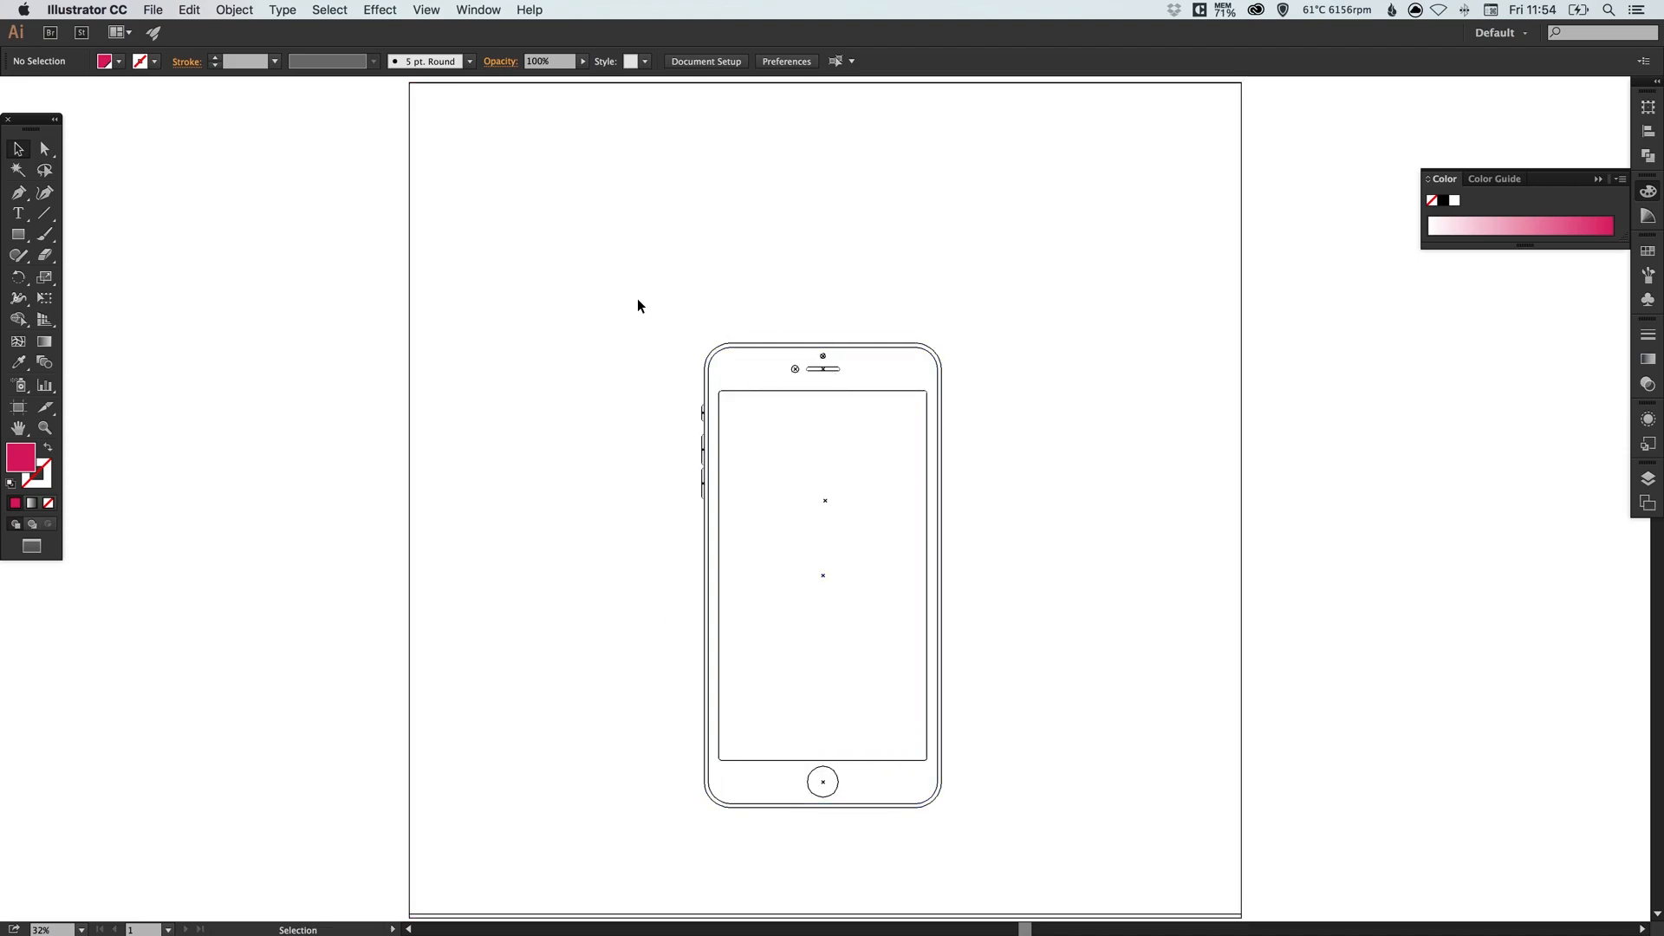
mouse_move(643, 318)
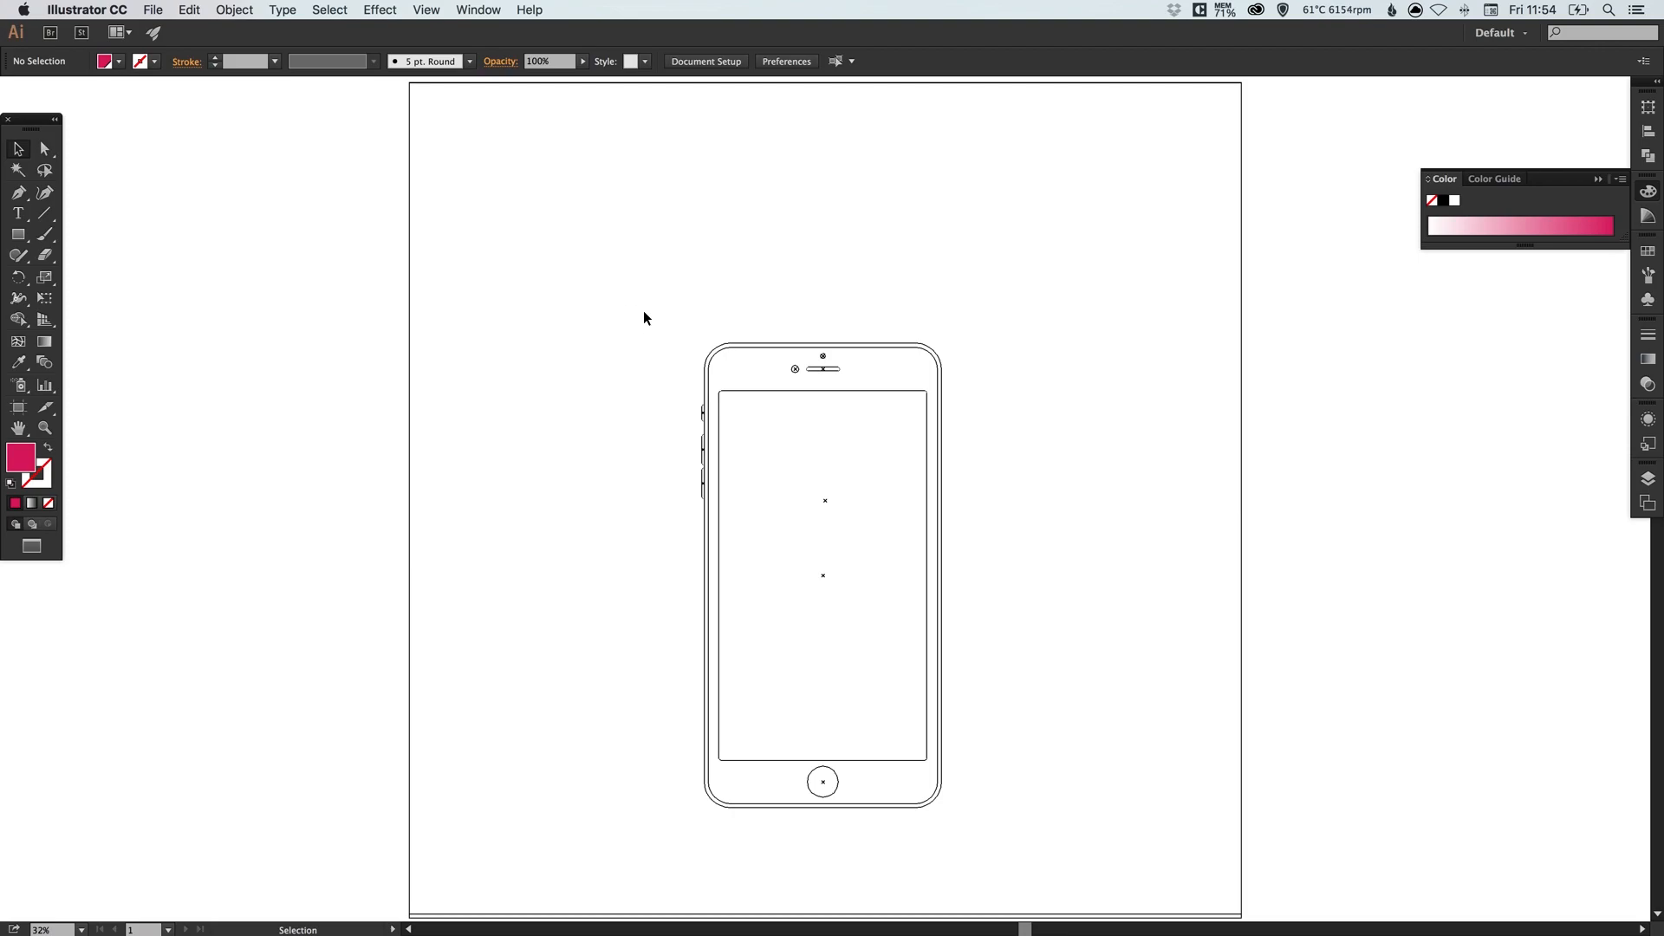
click(822, 574)
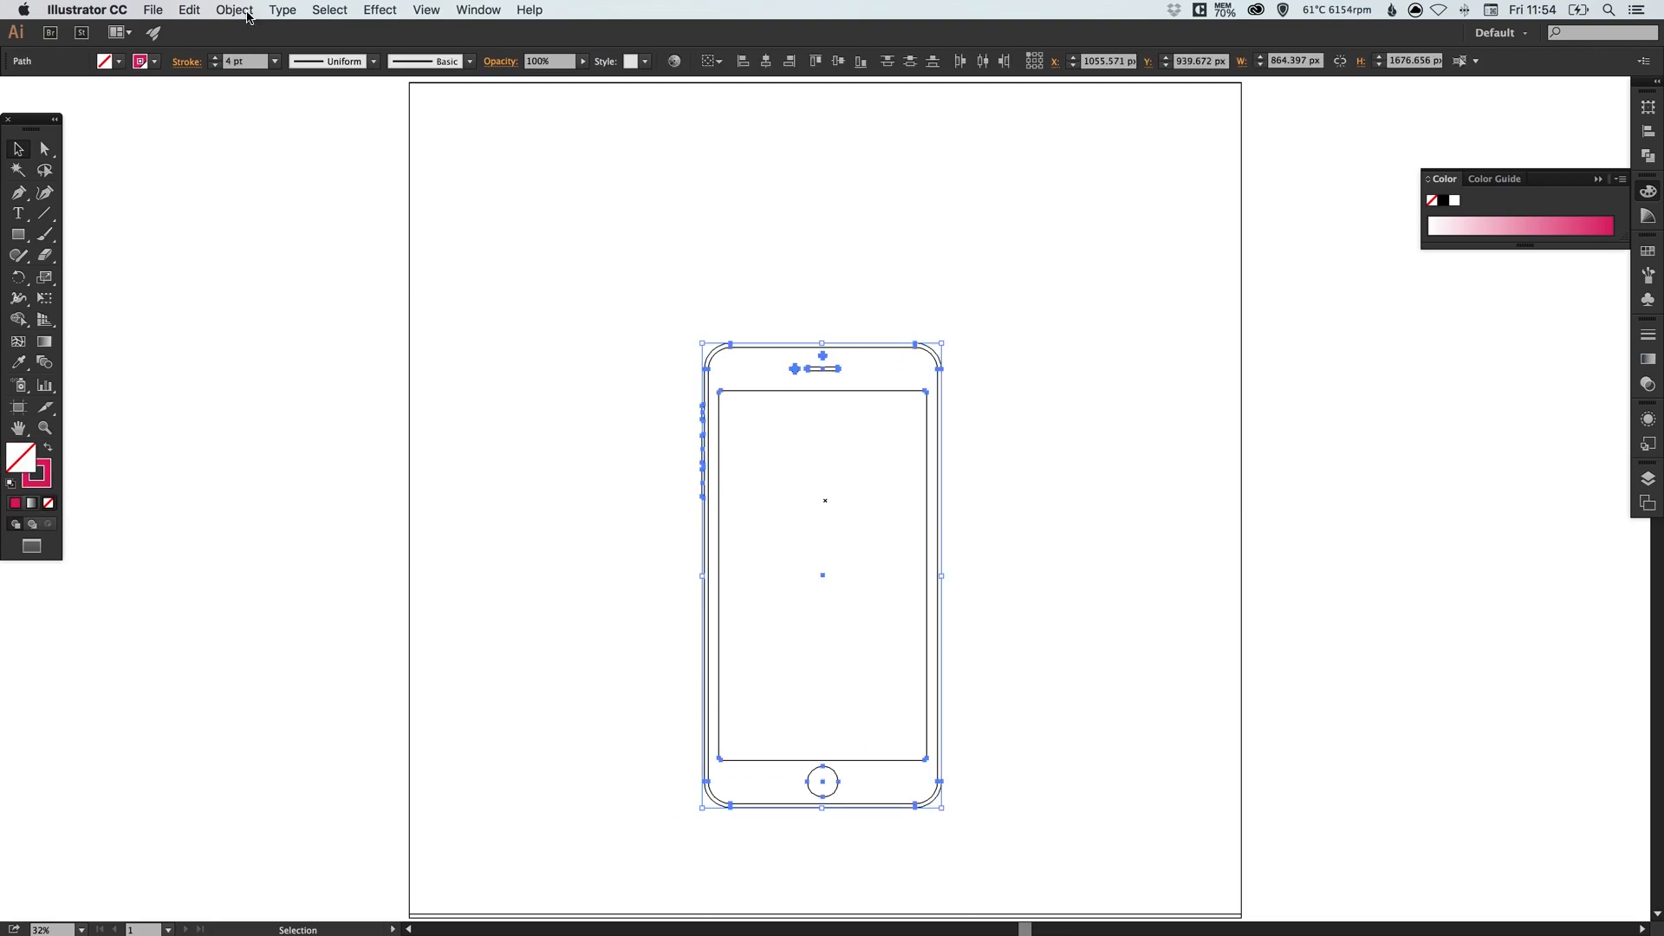
key(cmd+g)
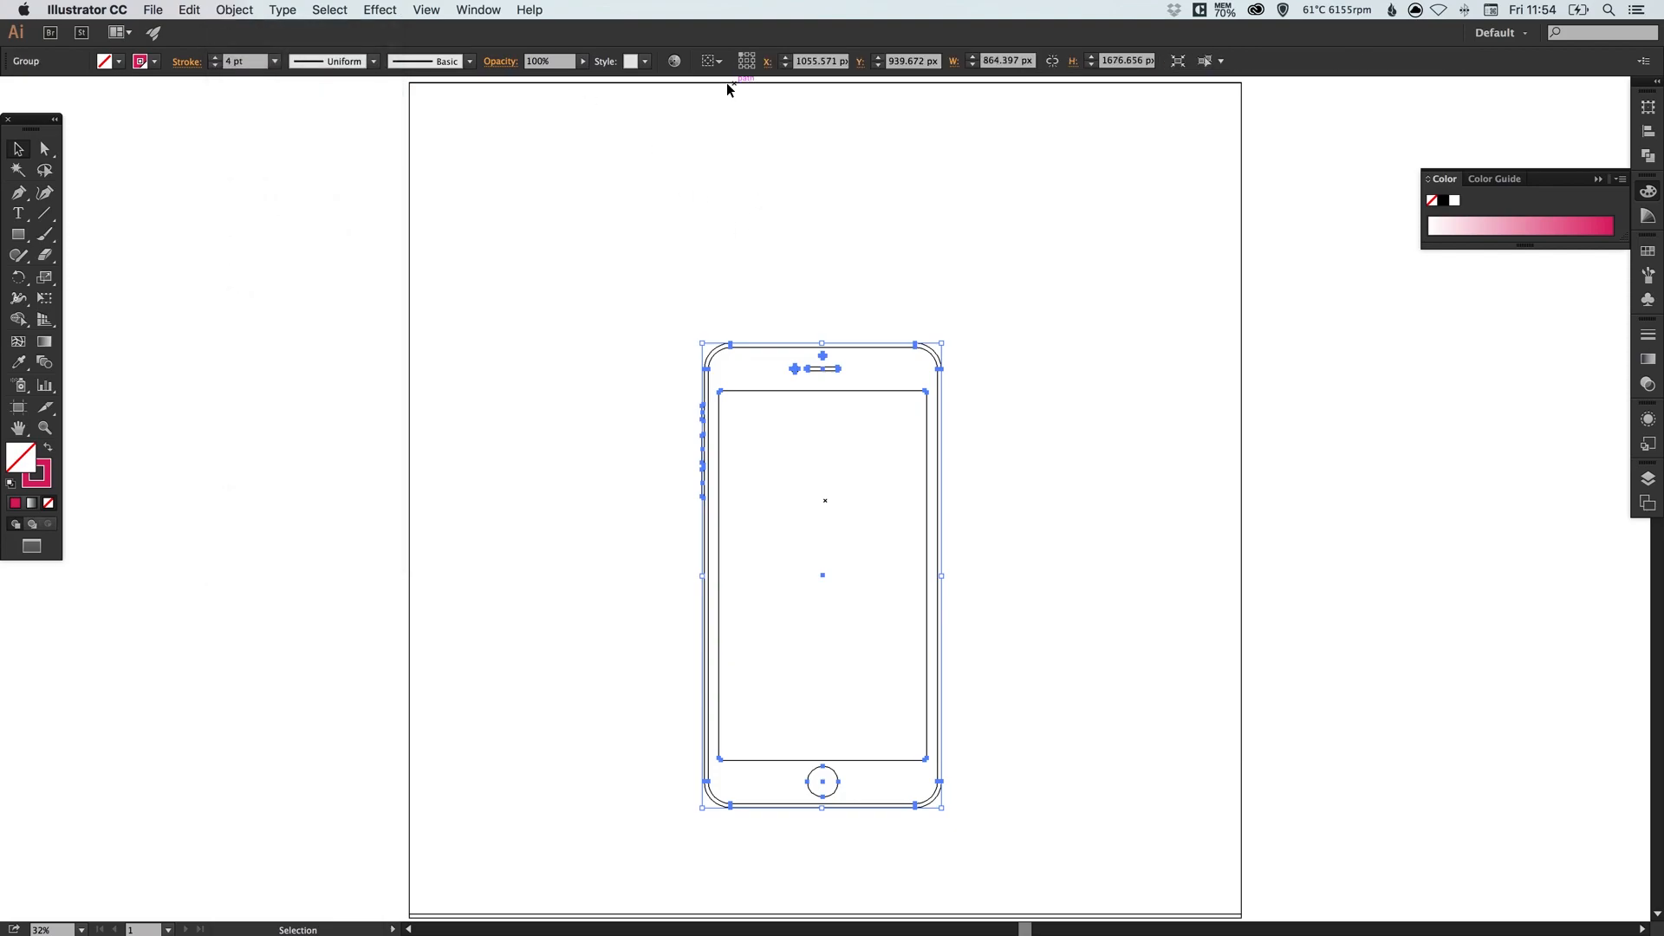
mouse_move(707, 61)
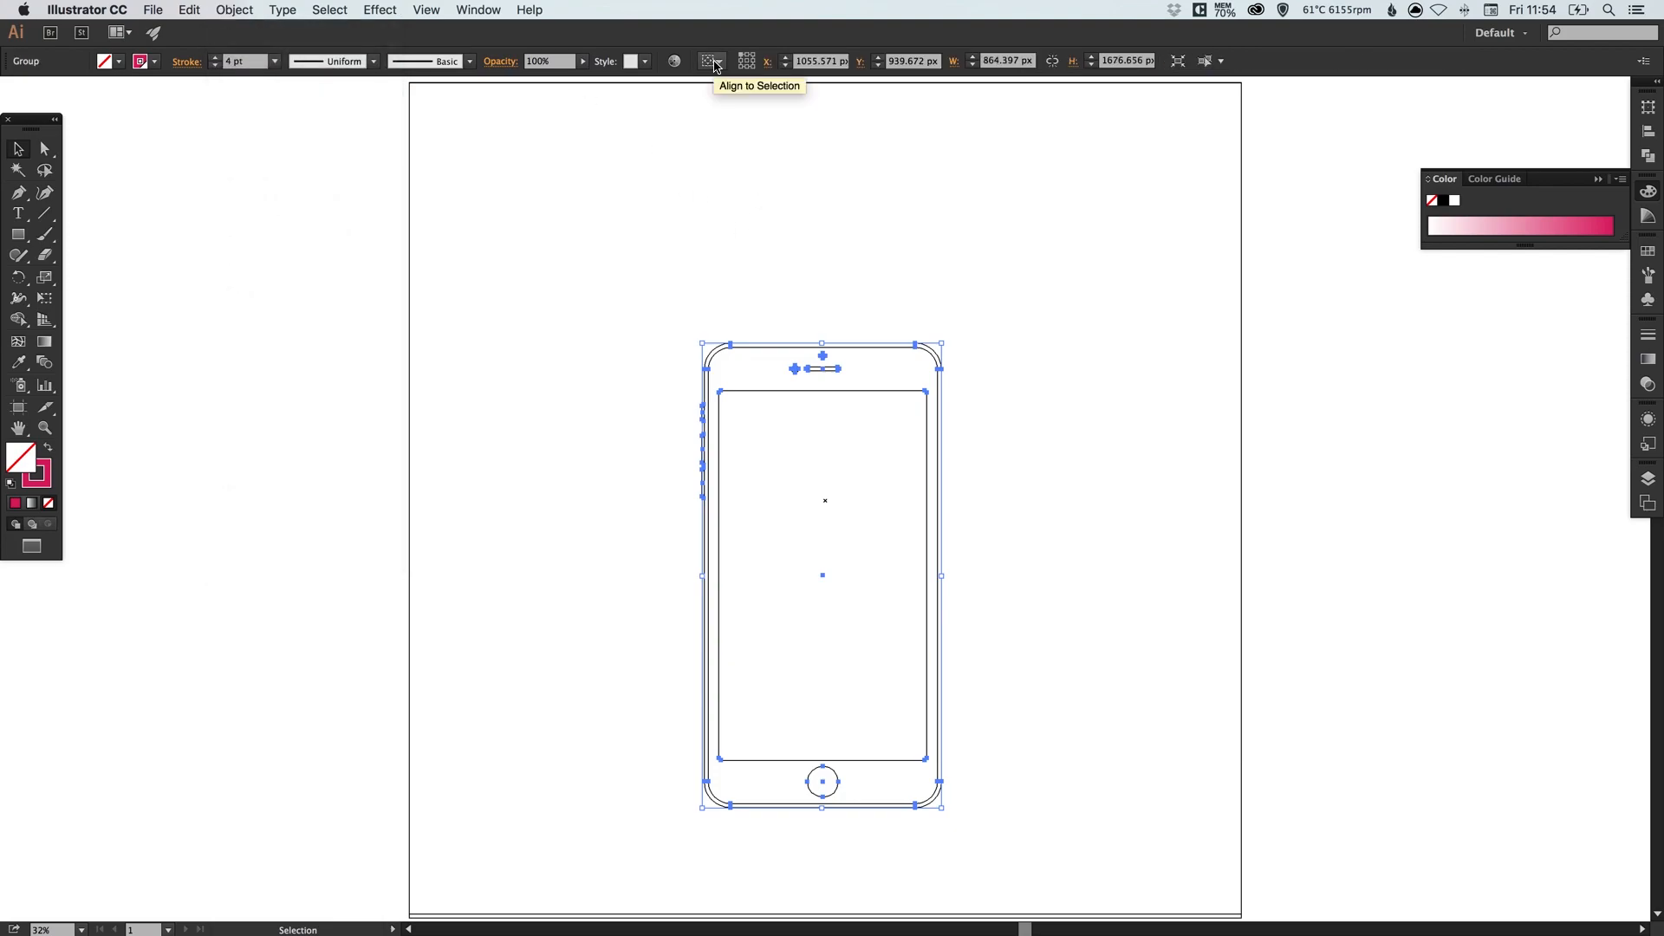
- Align the phone group to the artboard, centring it horizontally and vertically
click(711, 61)
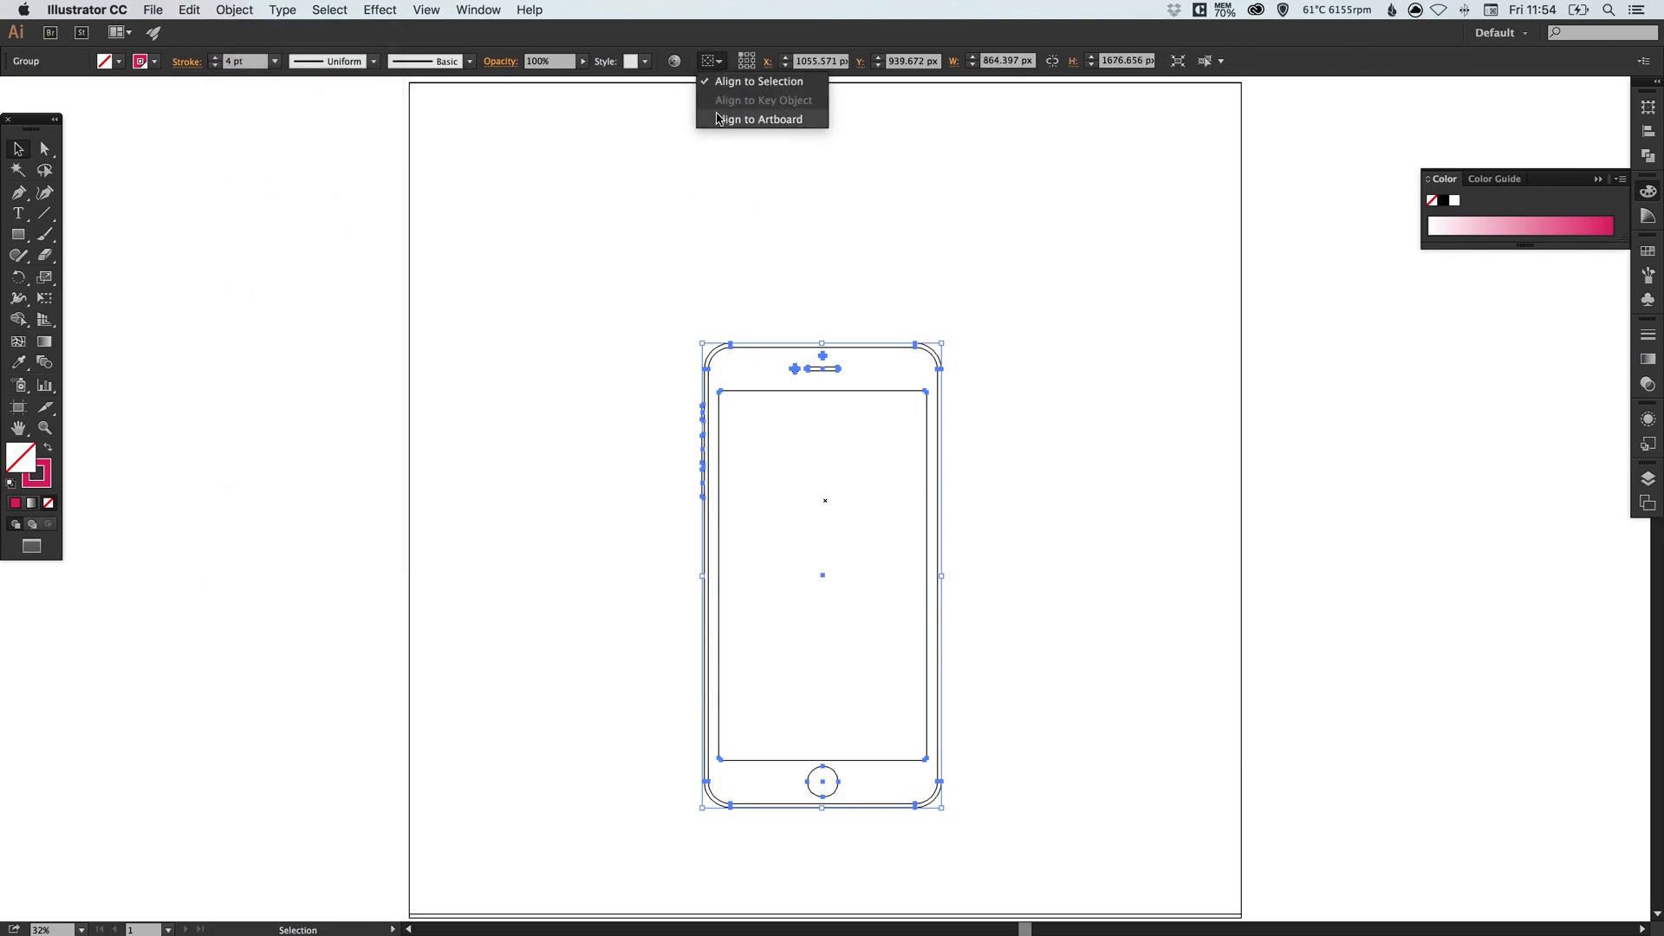
mouse_move(751, 120)
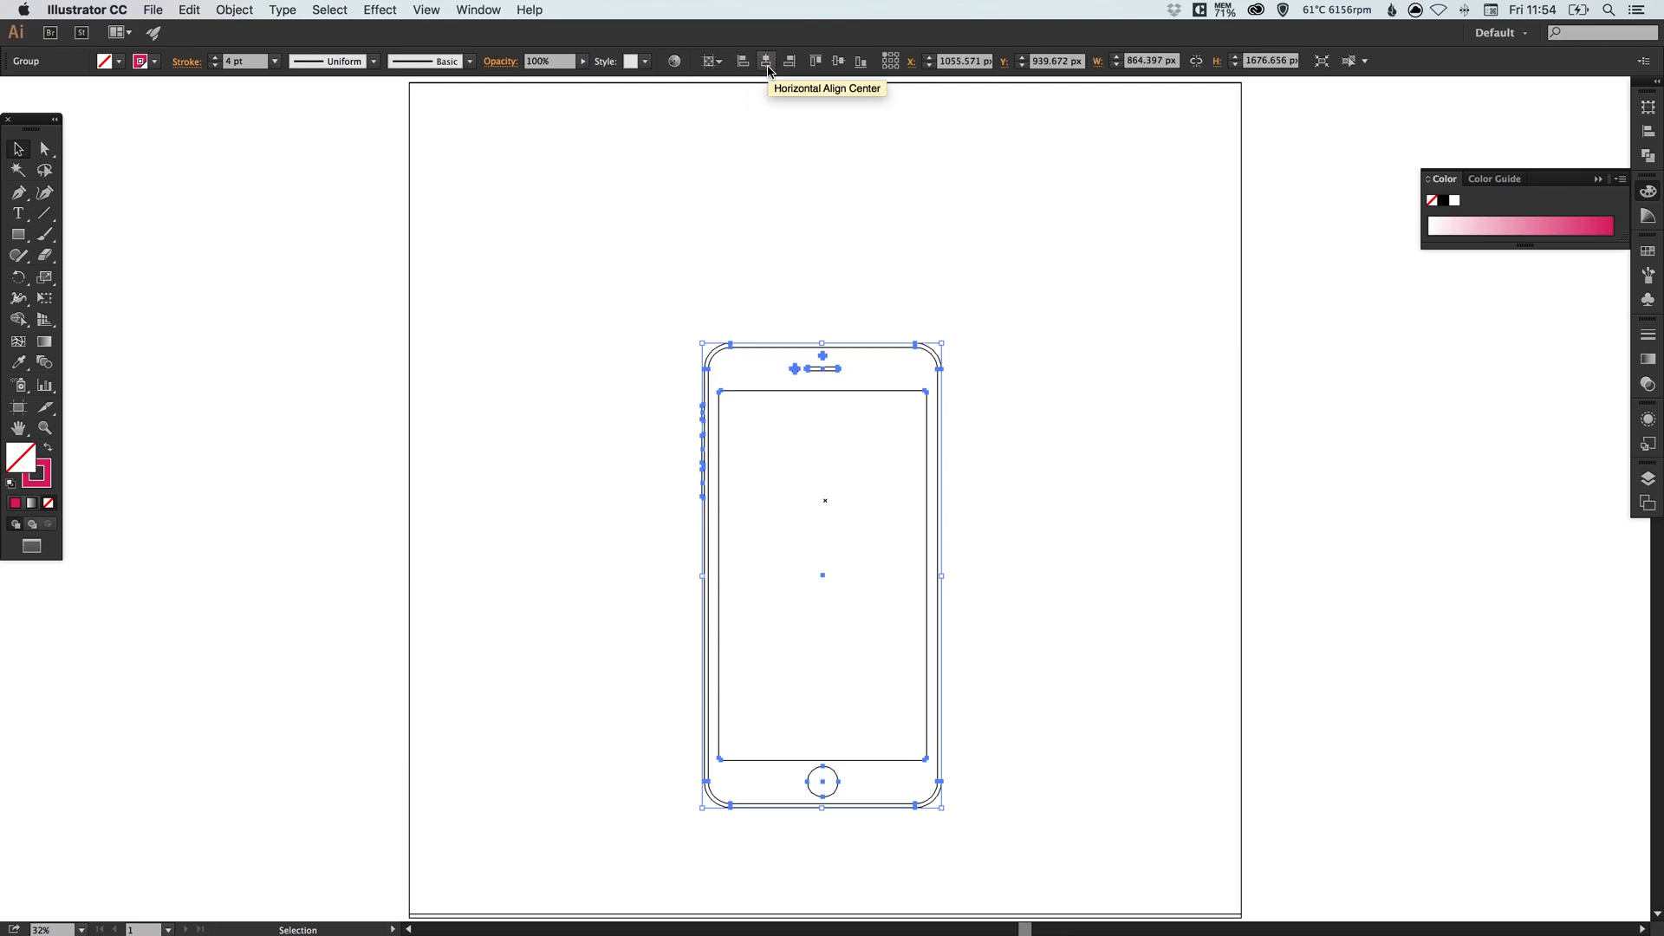
mouse_move(837, 281)
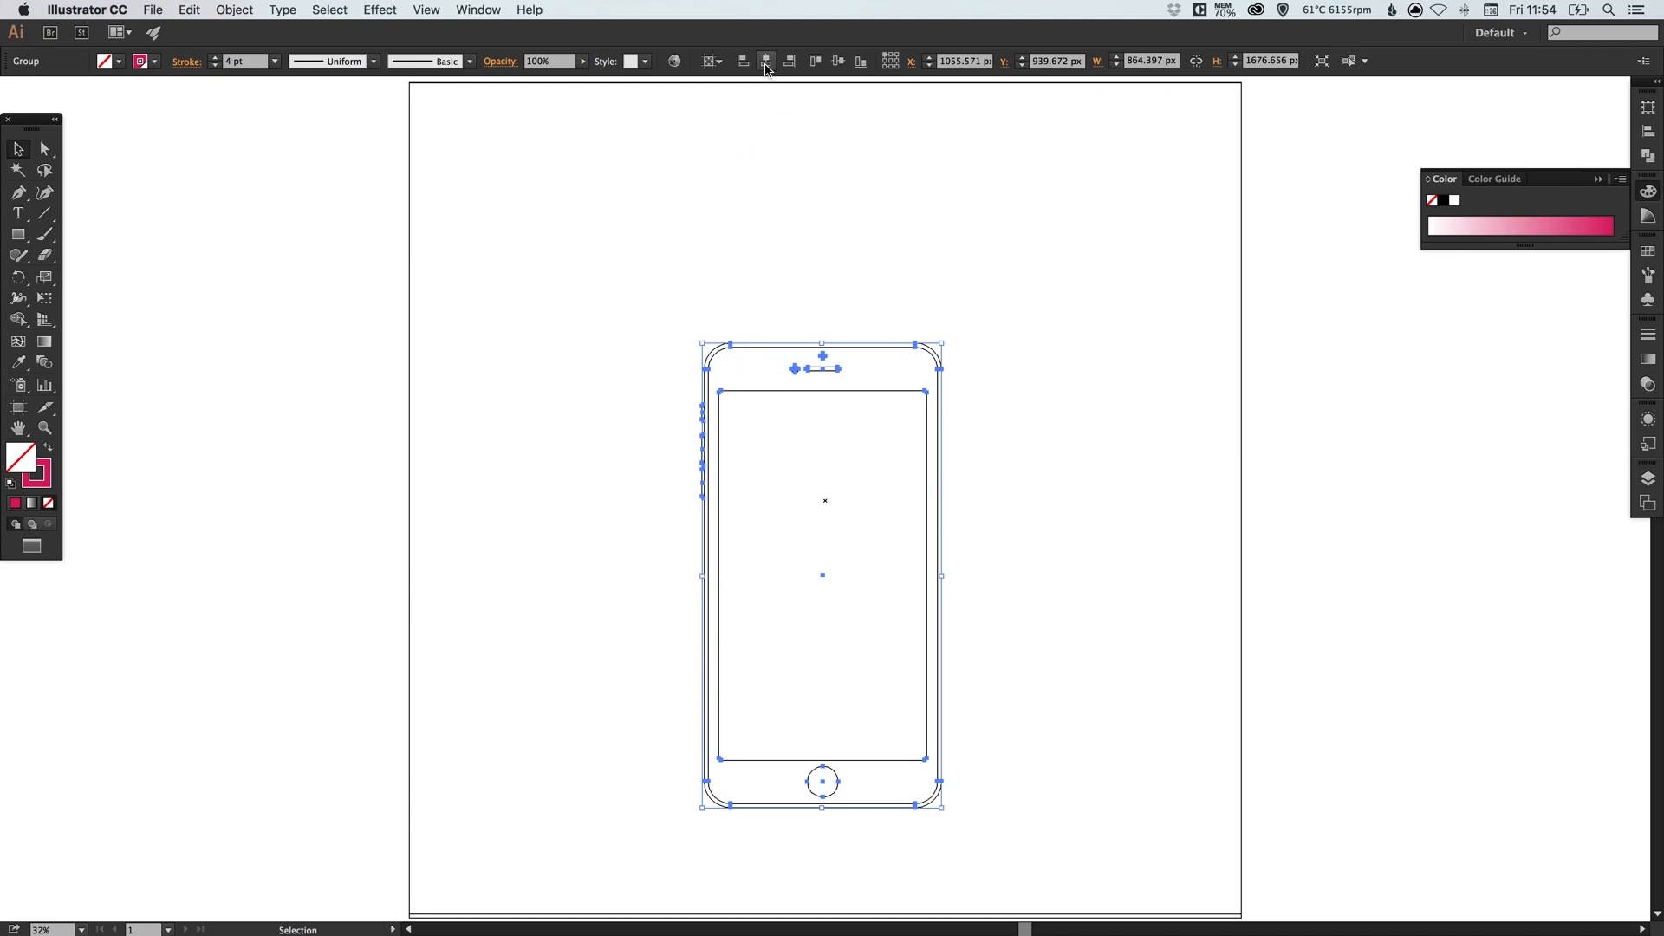
mouse_move(764, 61)
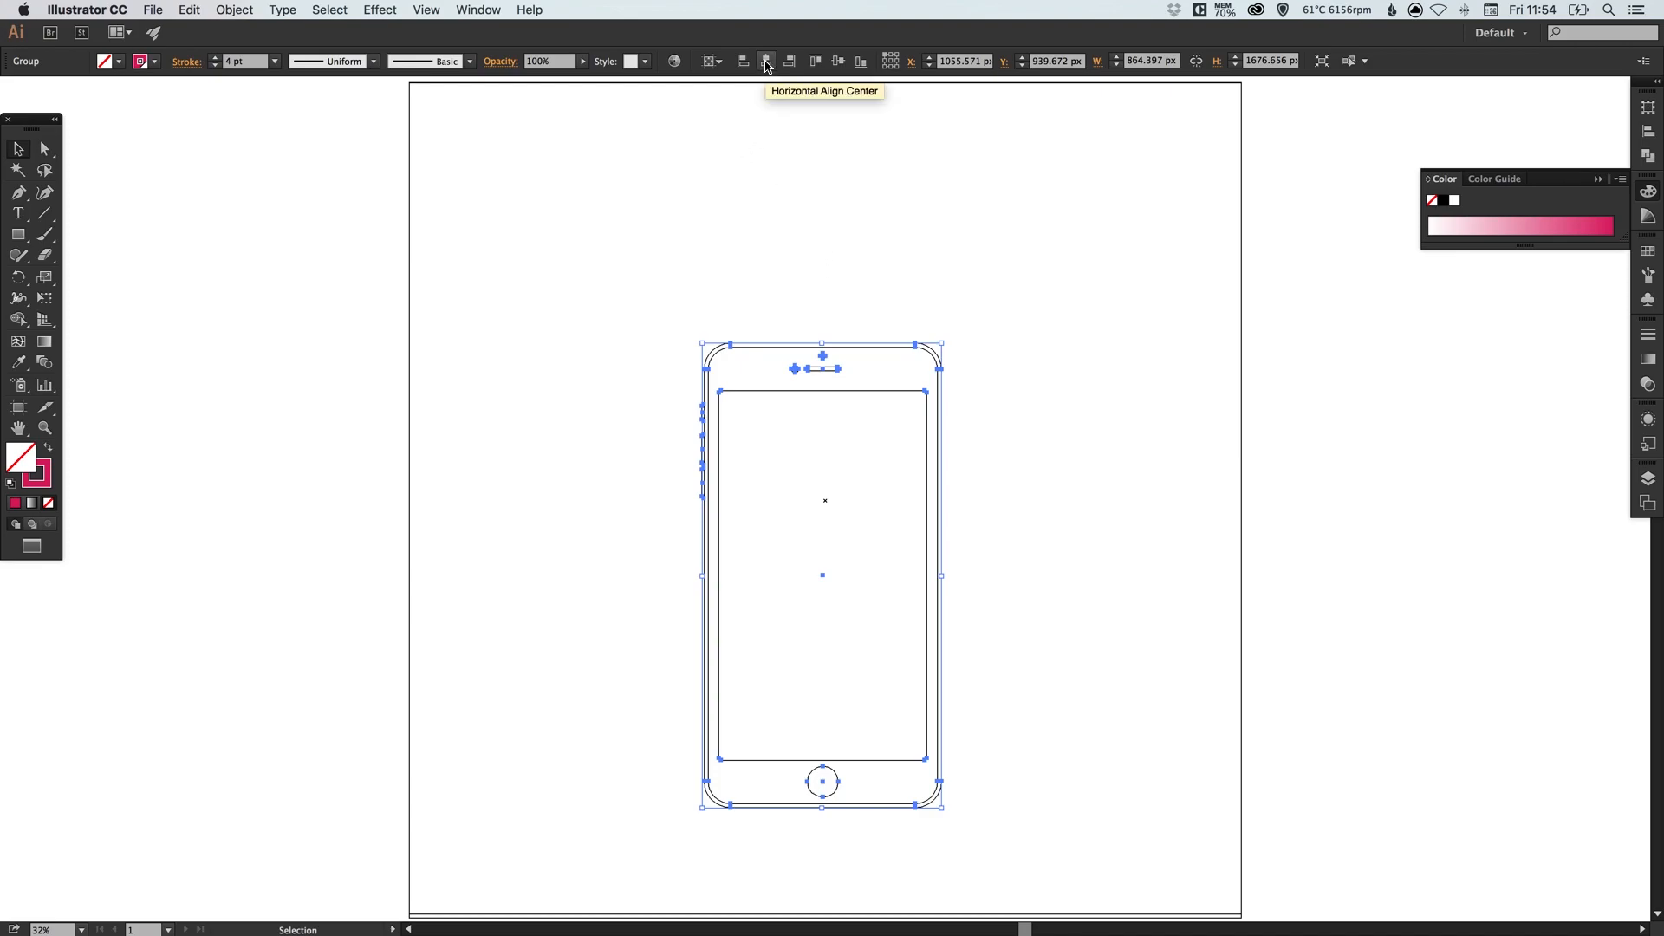
click(764, 60)
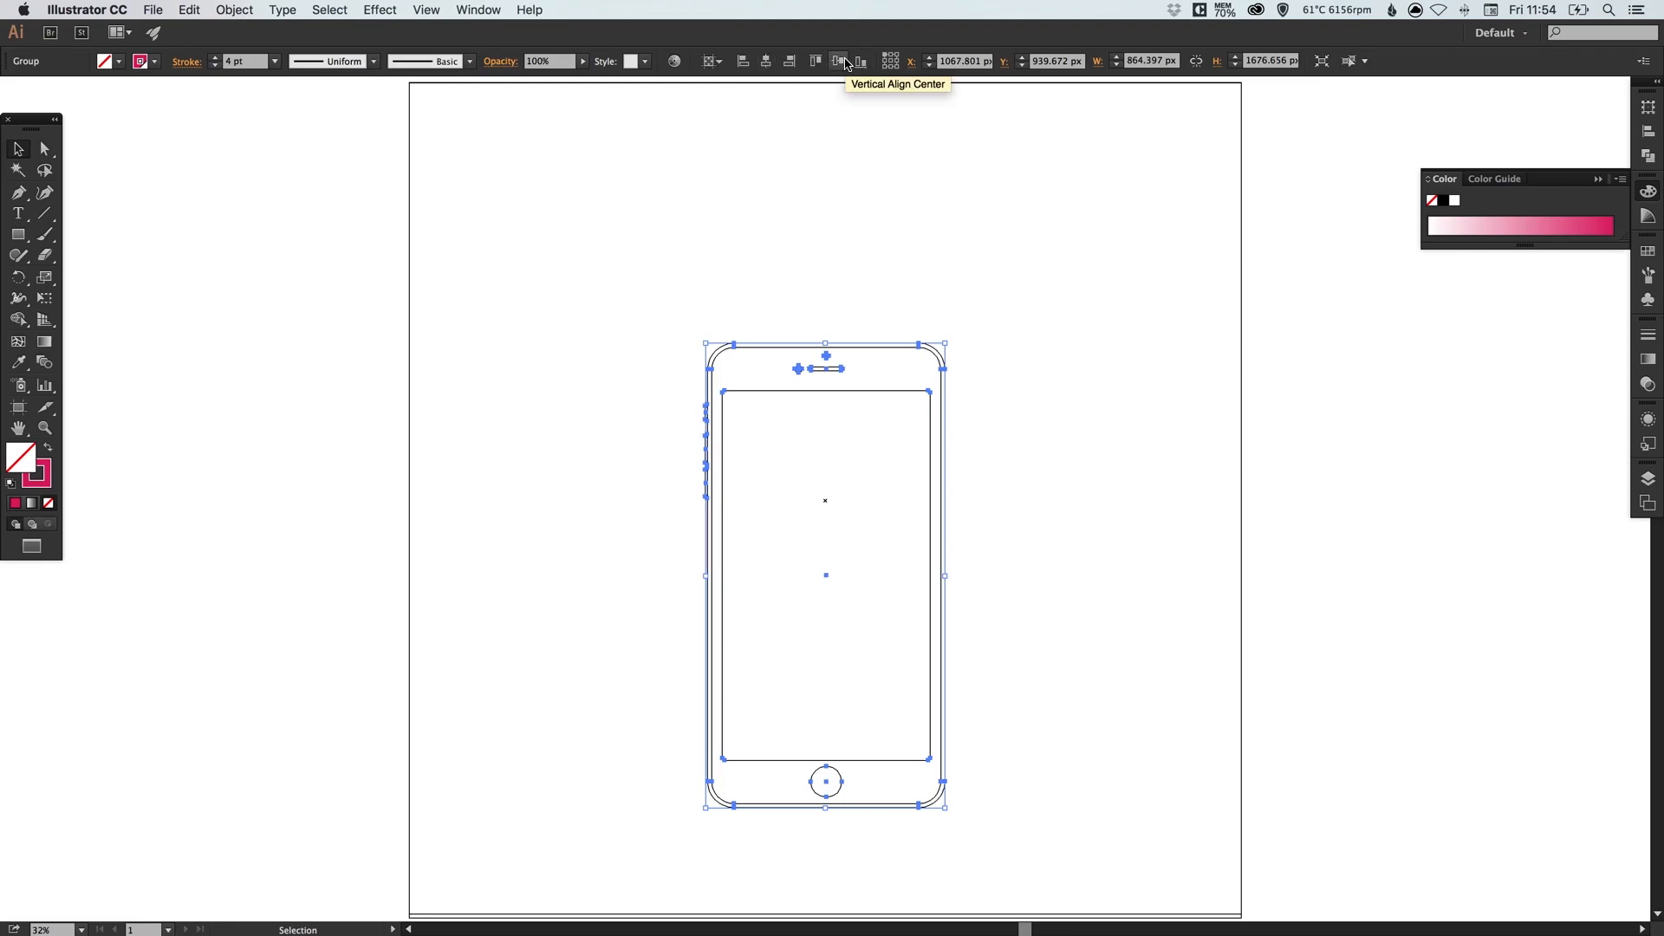
click(843, 61)
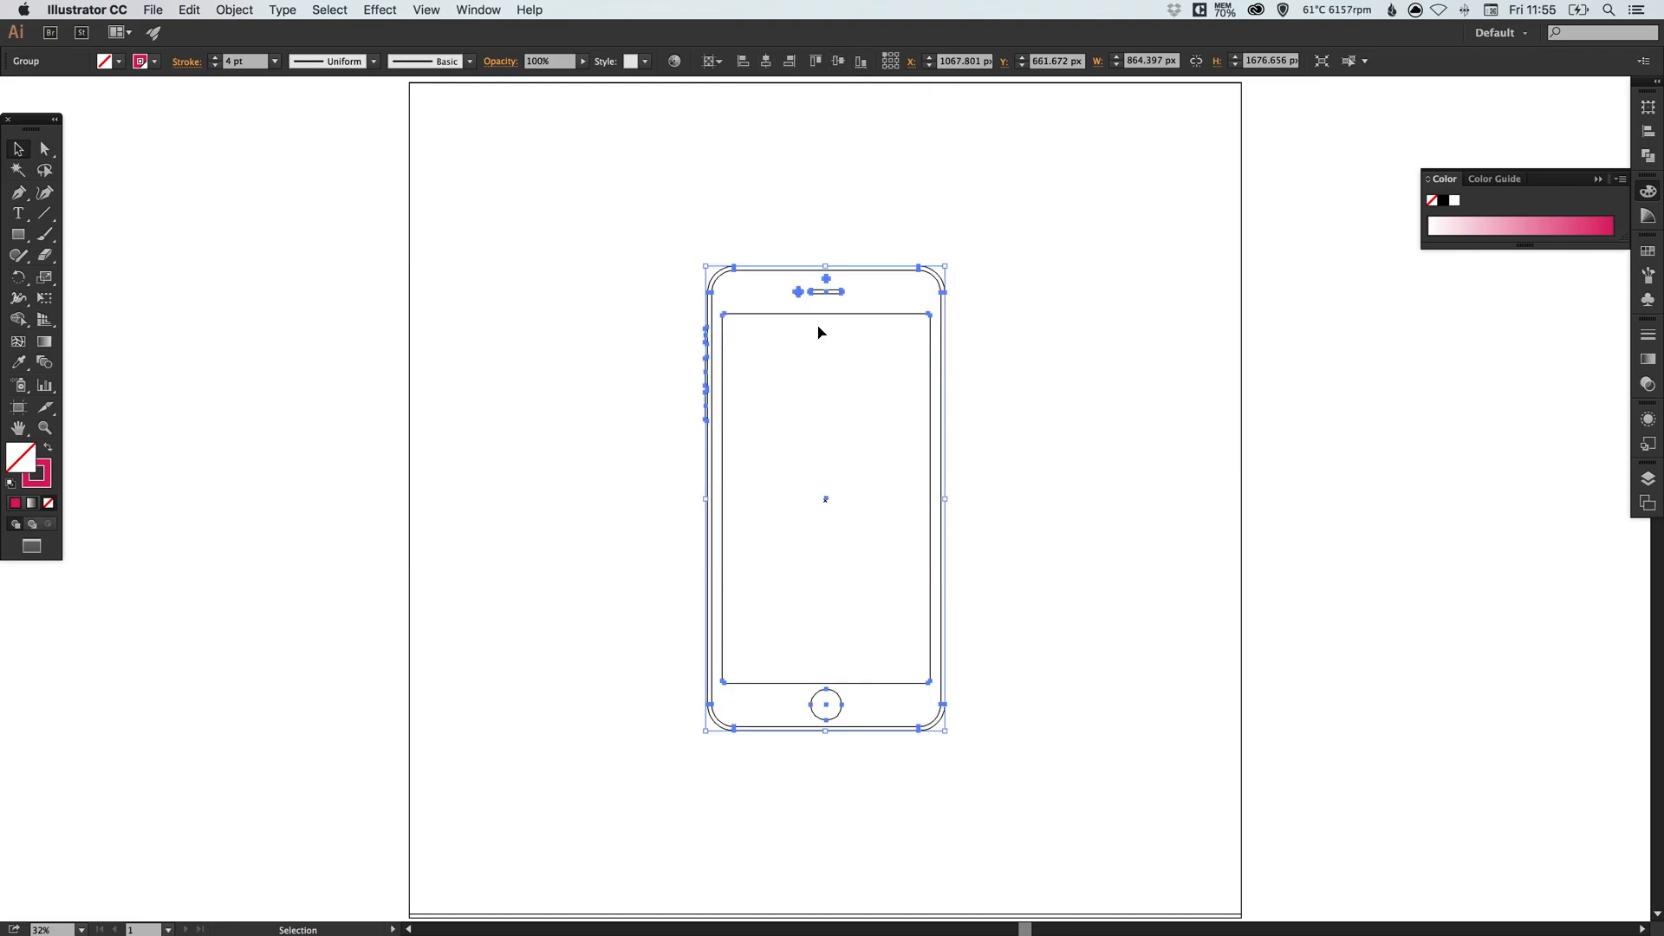
mouse_move(692, 71)
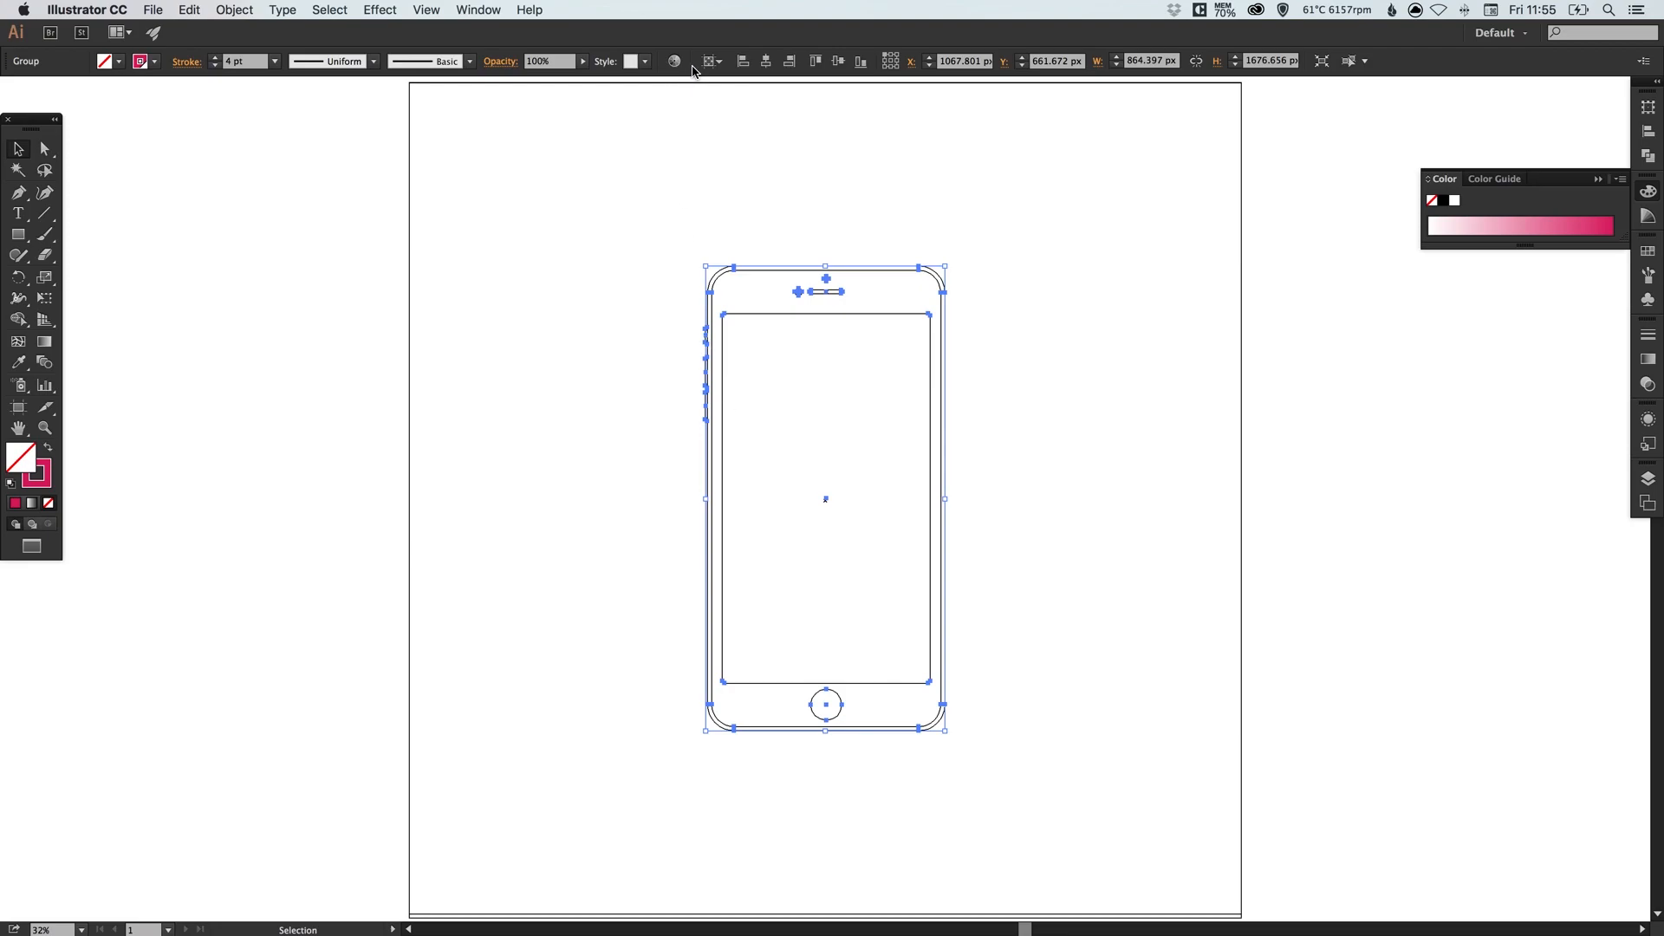
click(634, 171)
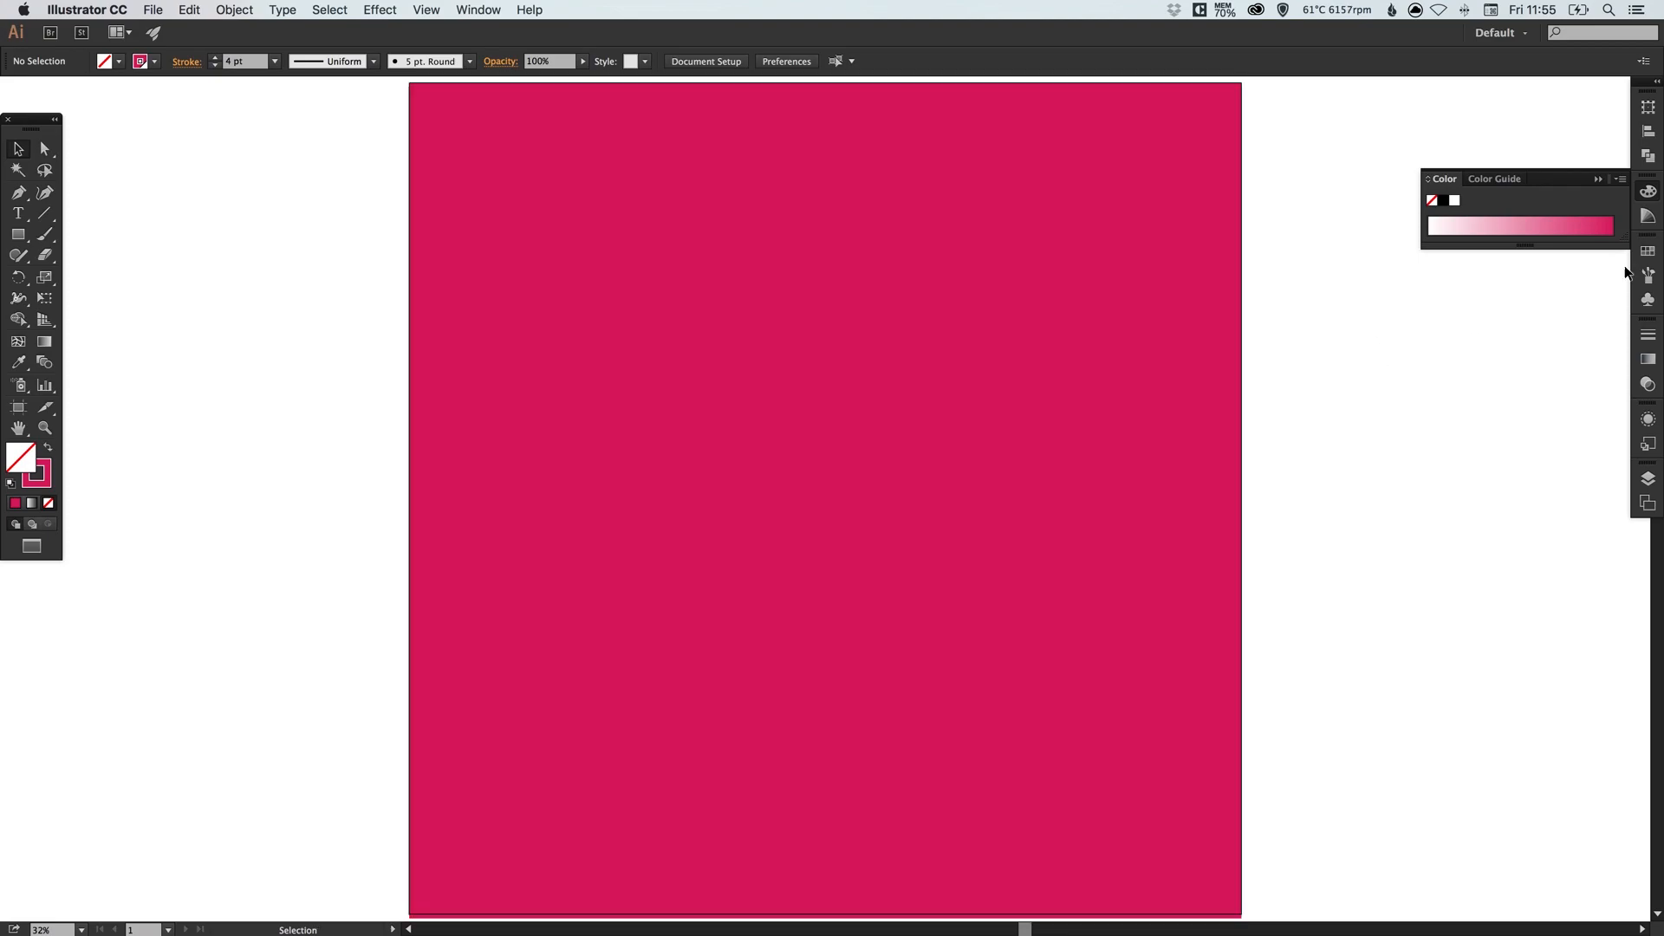
mouse_move(1614, 278)
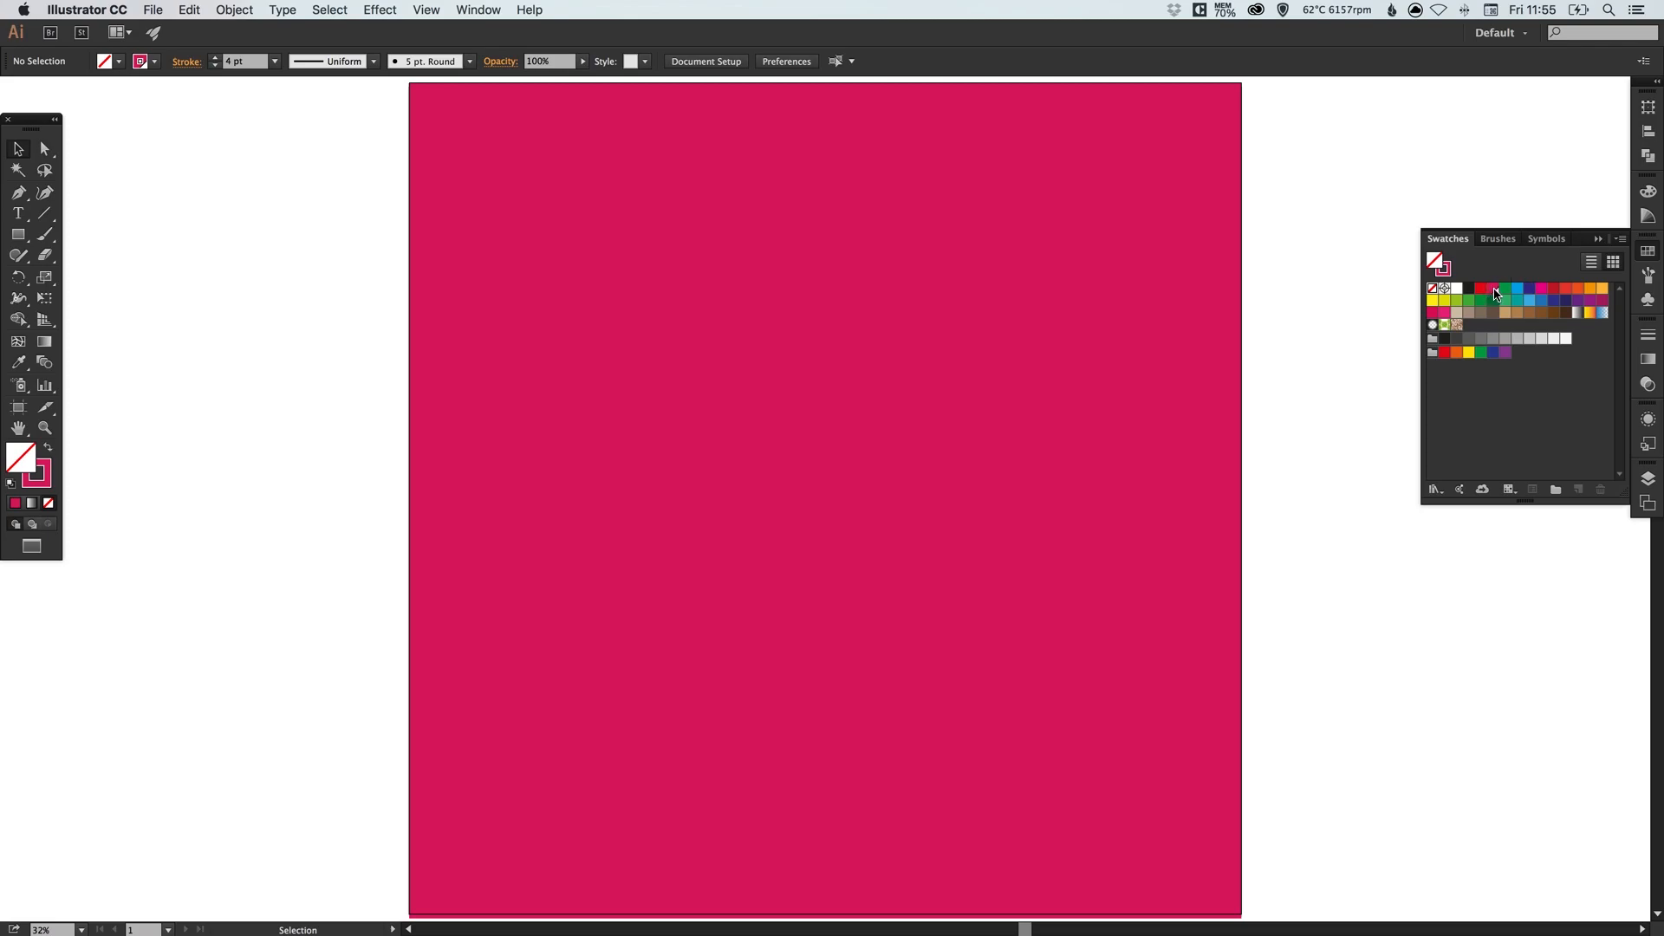
- With Preview on, change the background's global swatch to dark gray RGB 40/40/40
double_click(1492, 291)
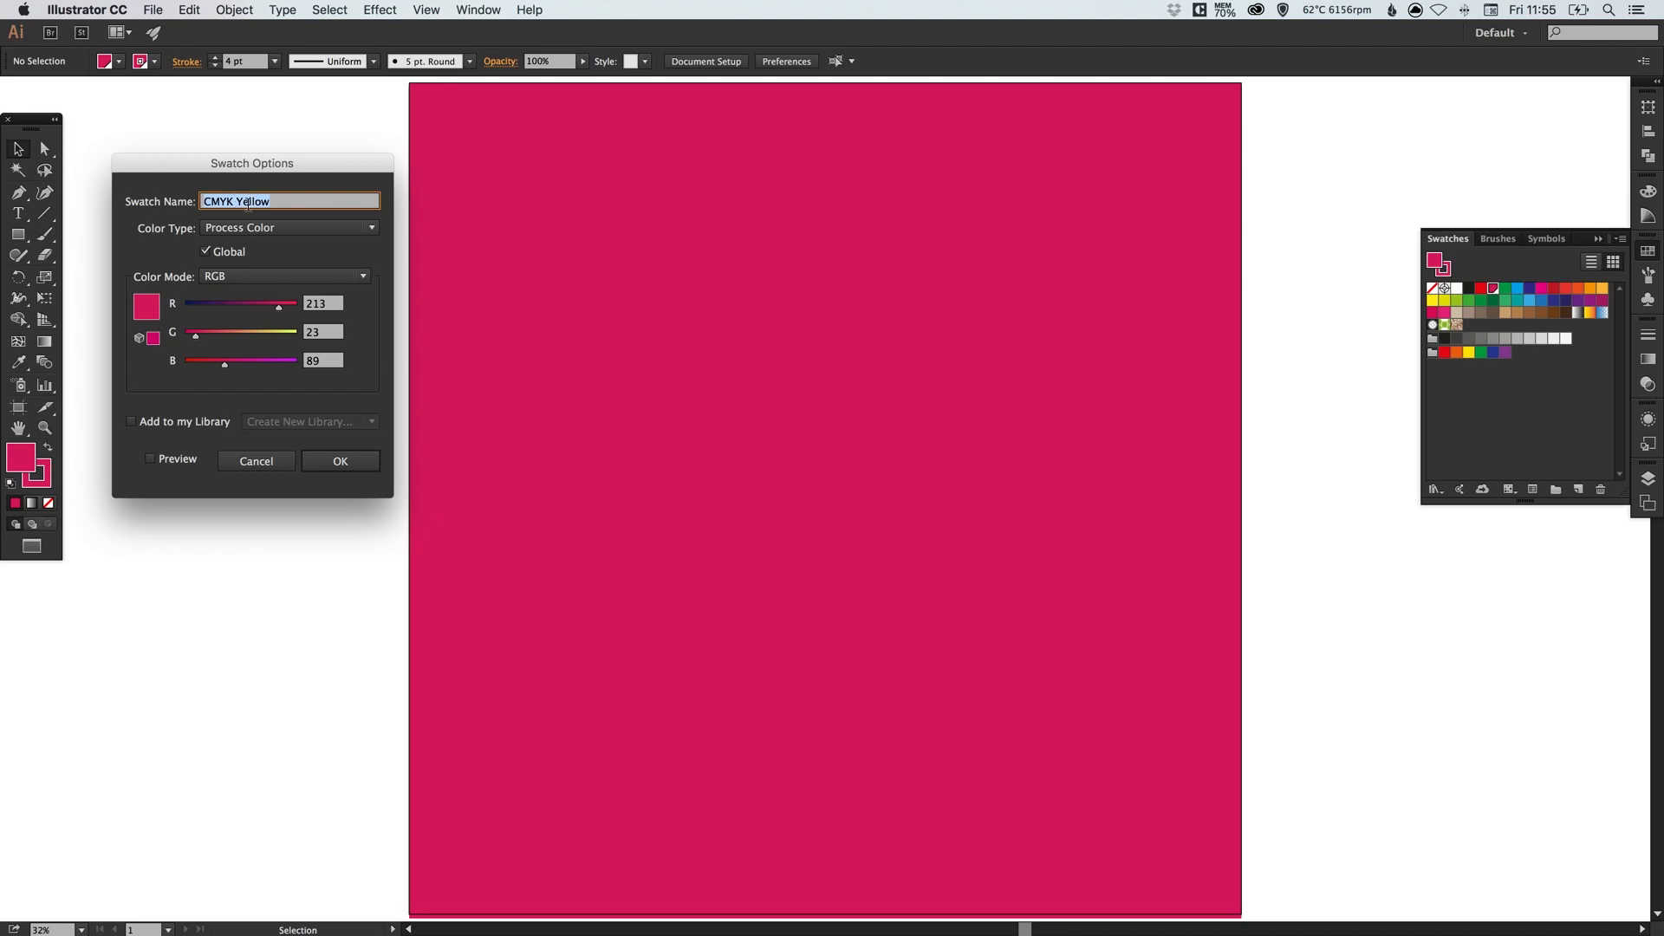
click(149, 457)
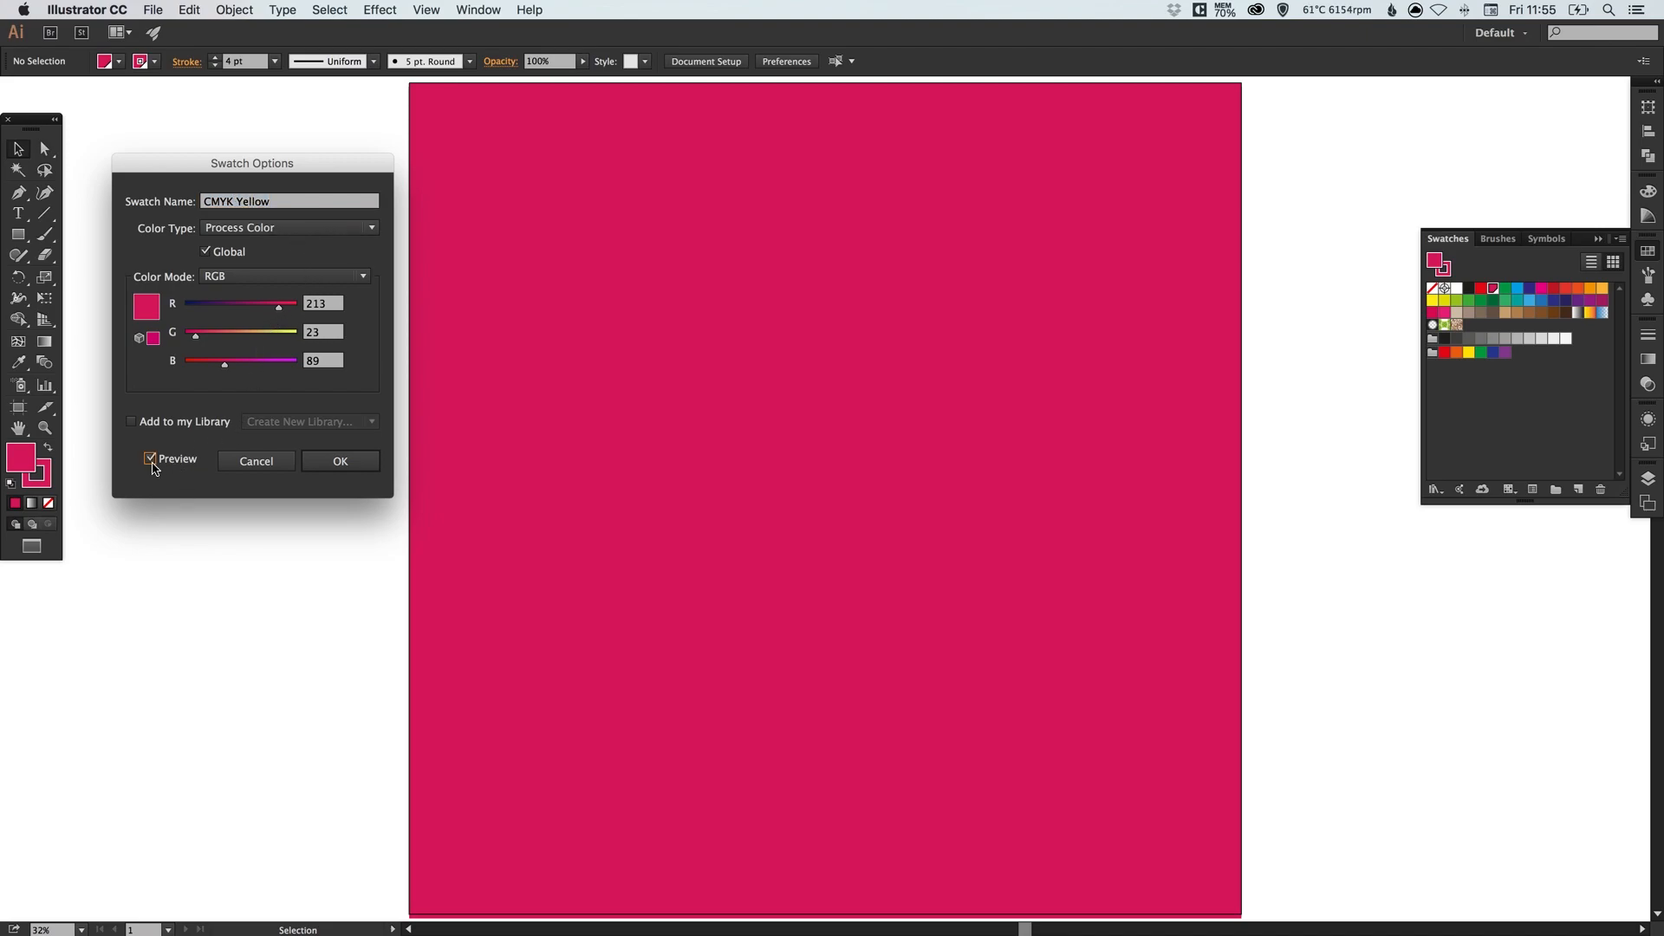
drag(279, 303, 253, 303)
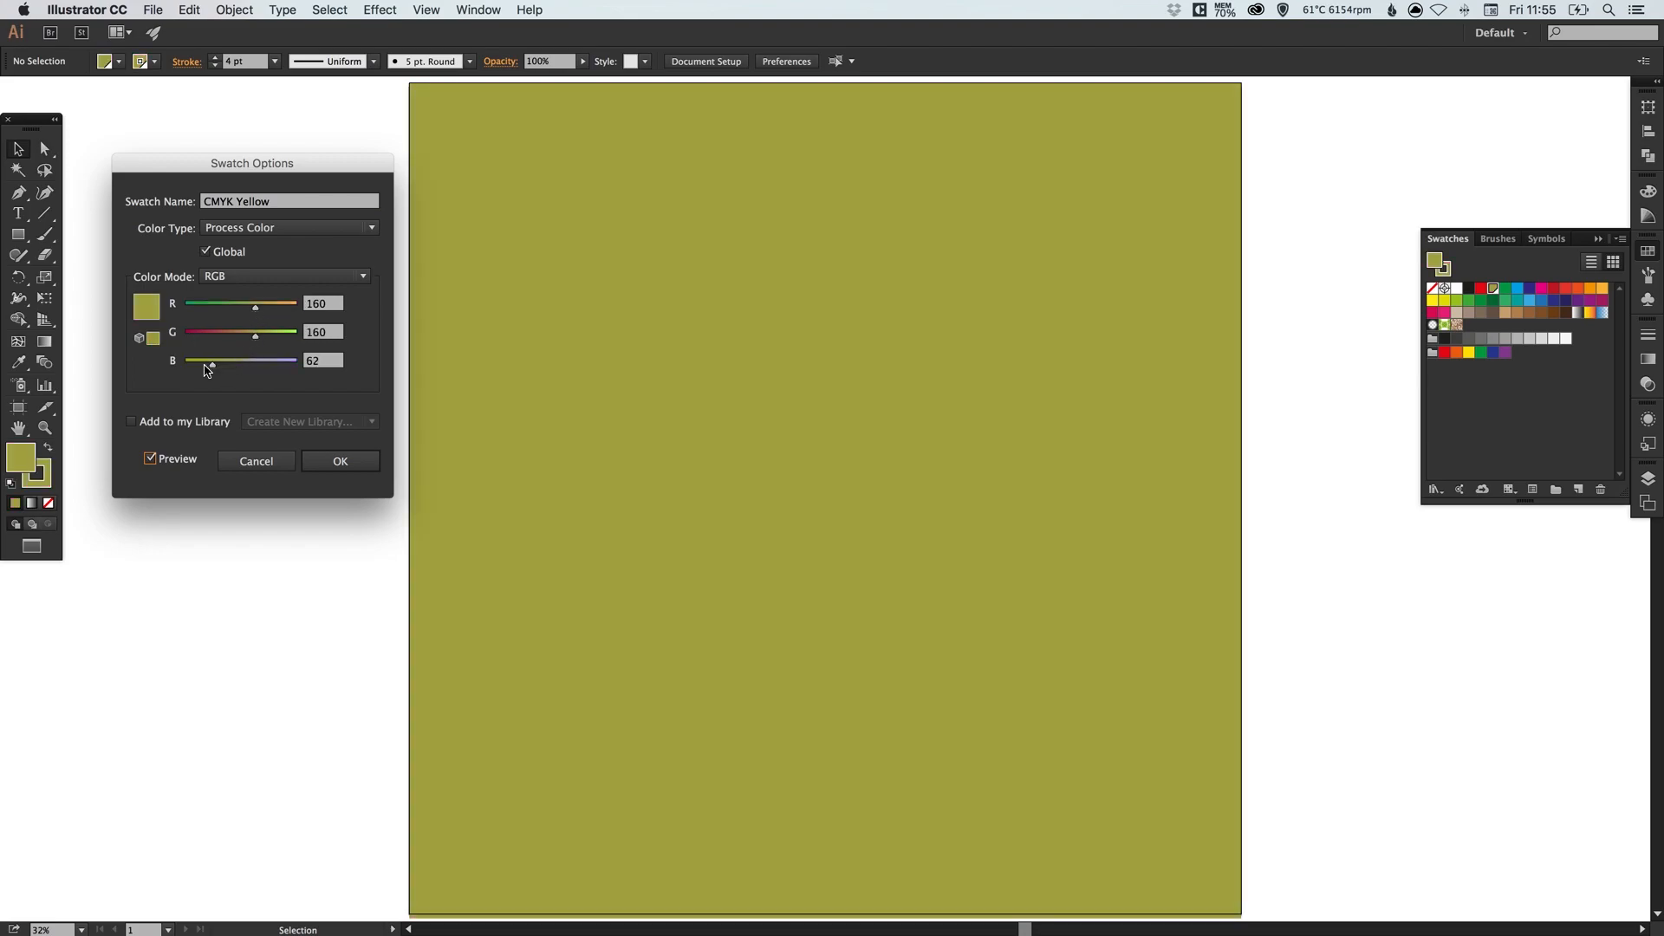
drag(209, 361, 274, 360)
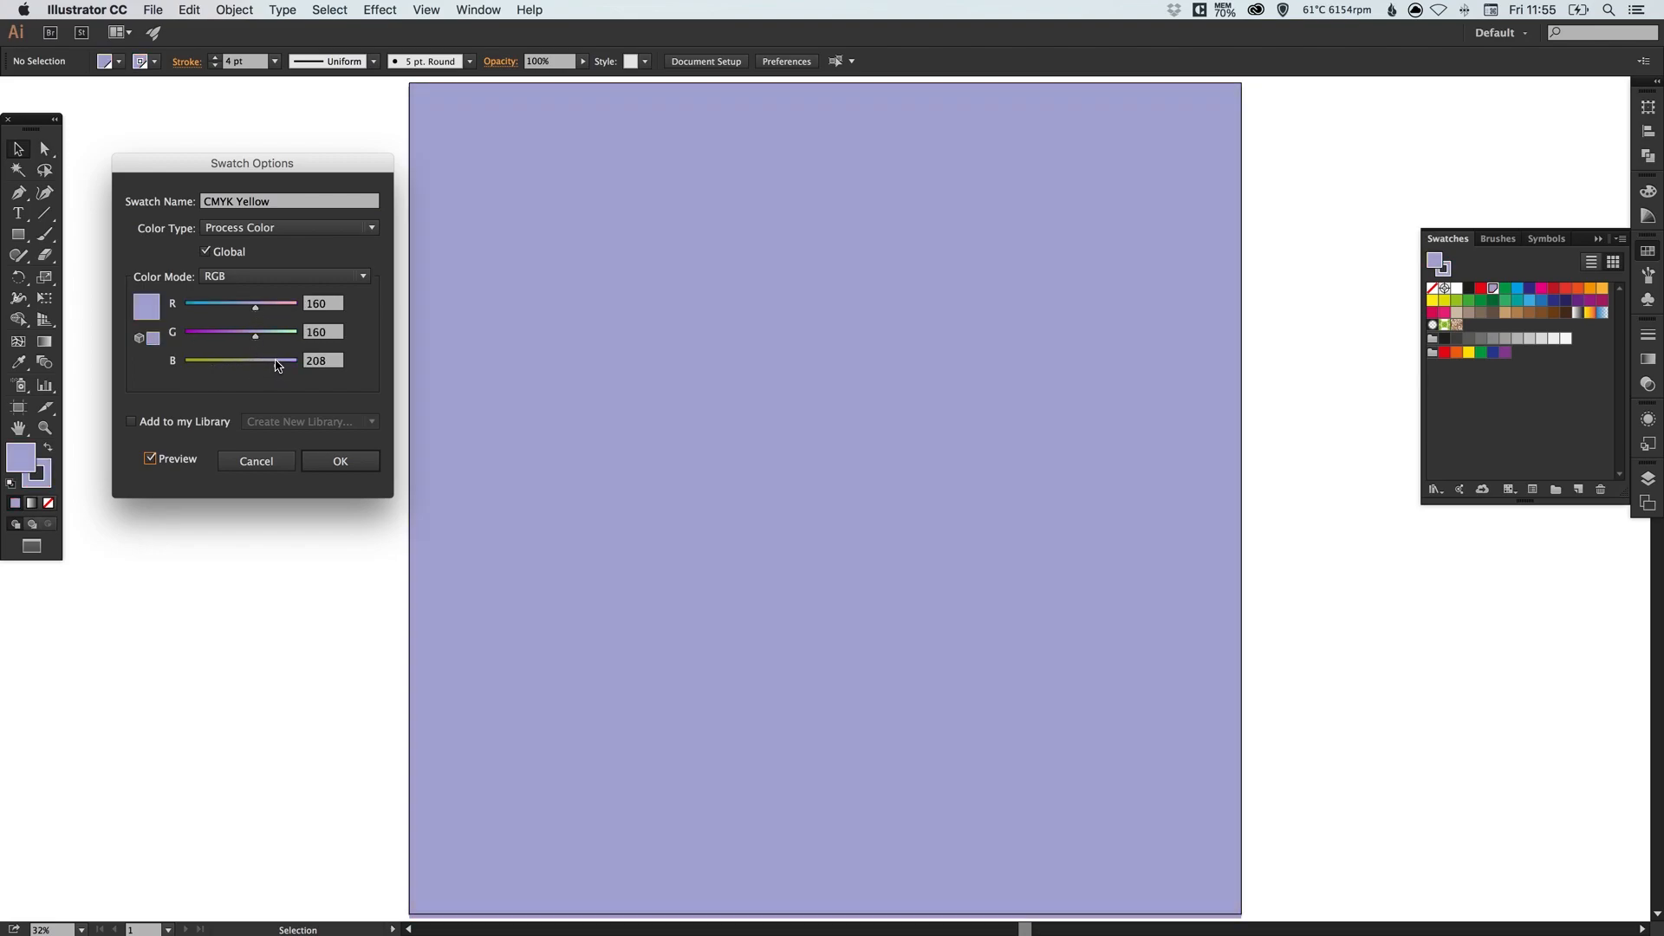
drag(253, 305, 182, 305)
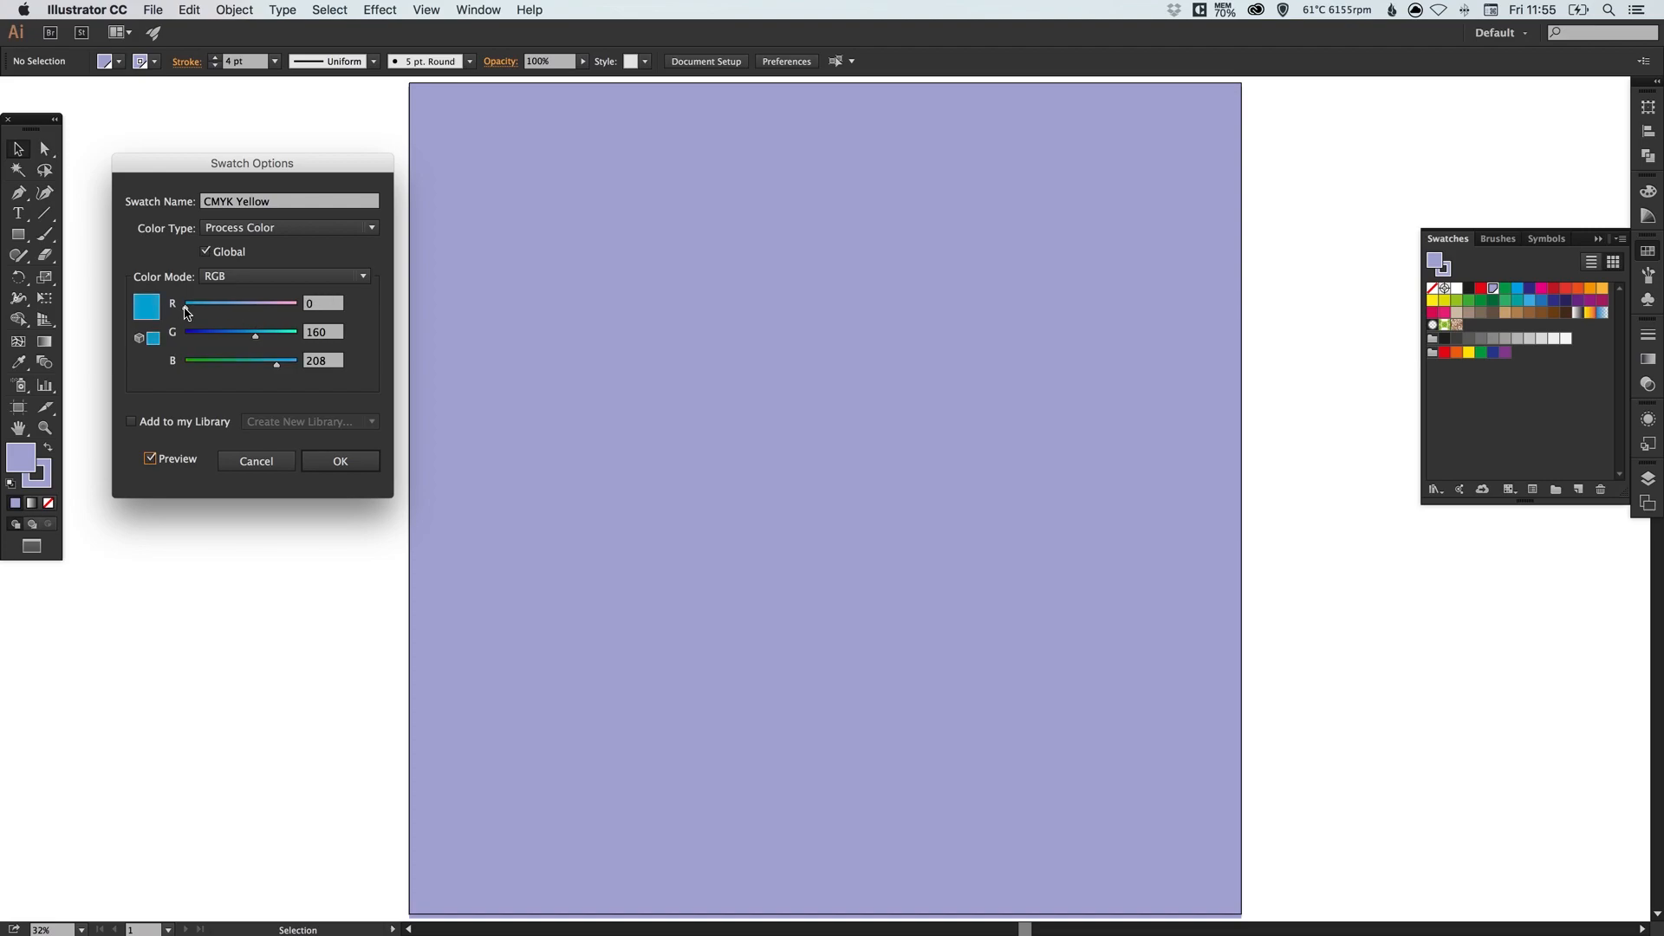
text(10)
text(40)
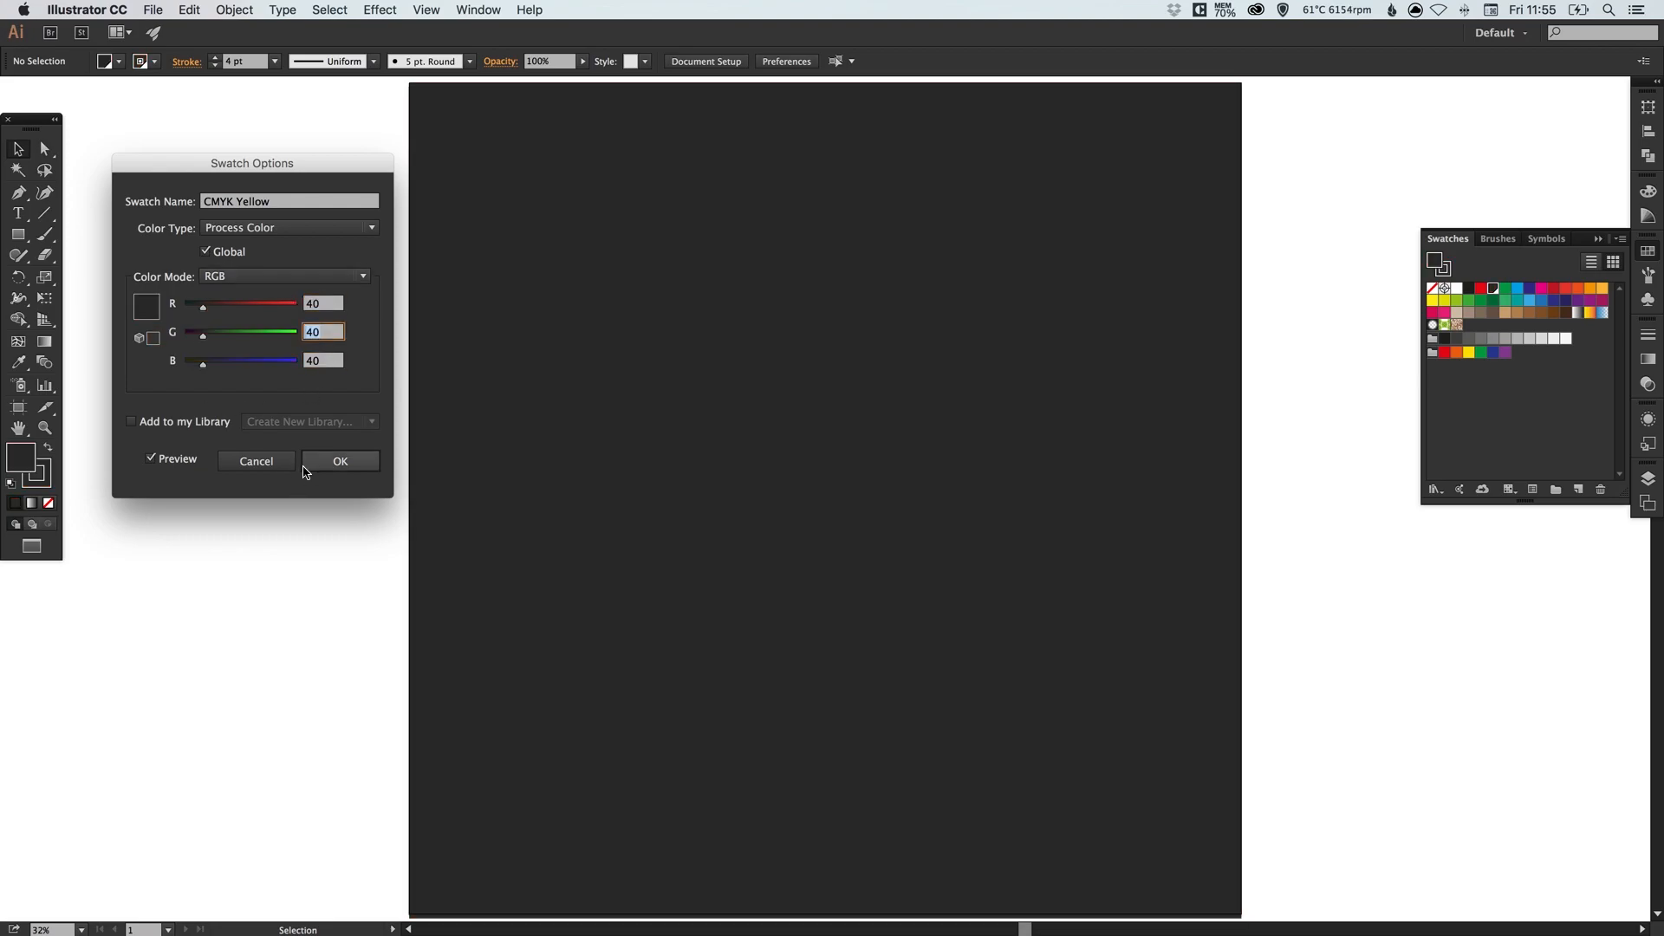
click(339, 461)
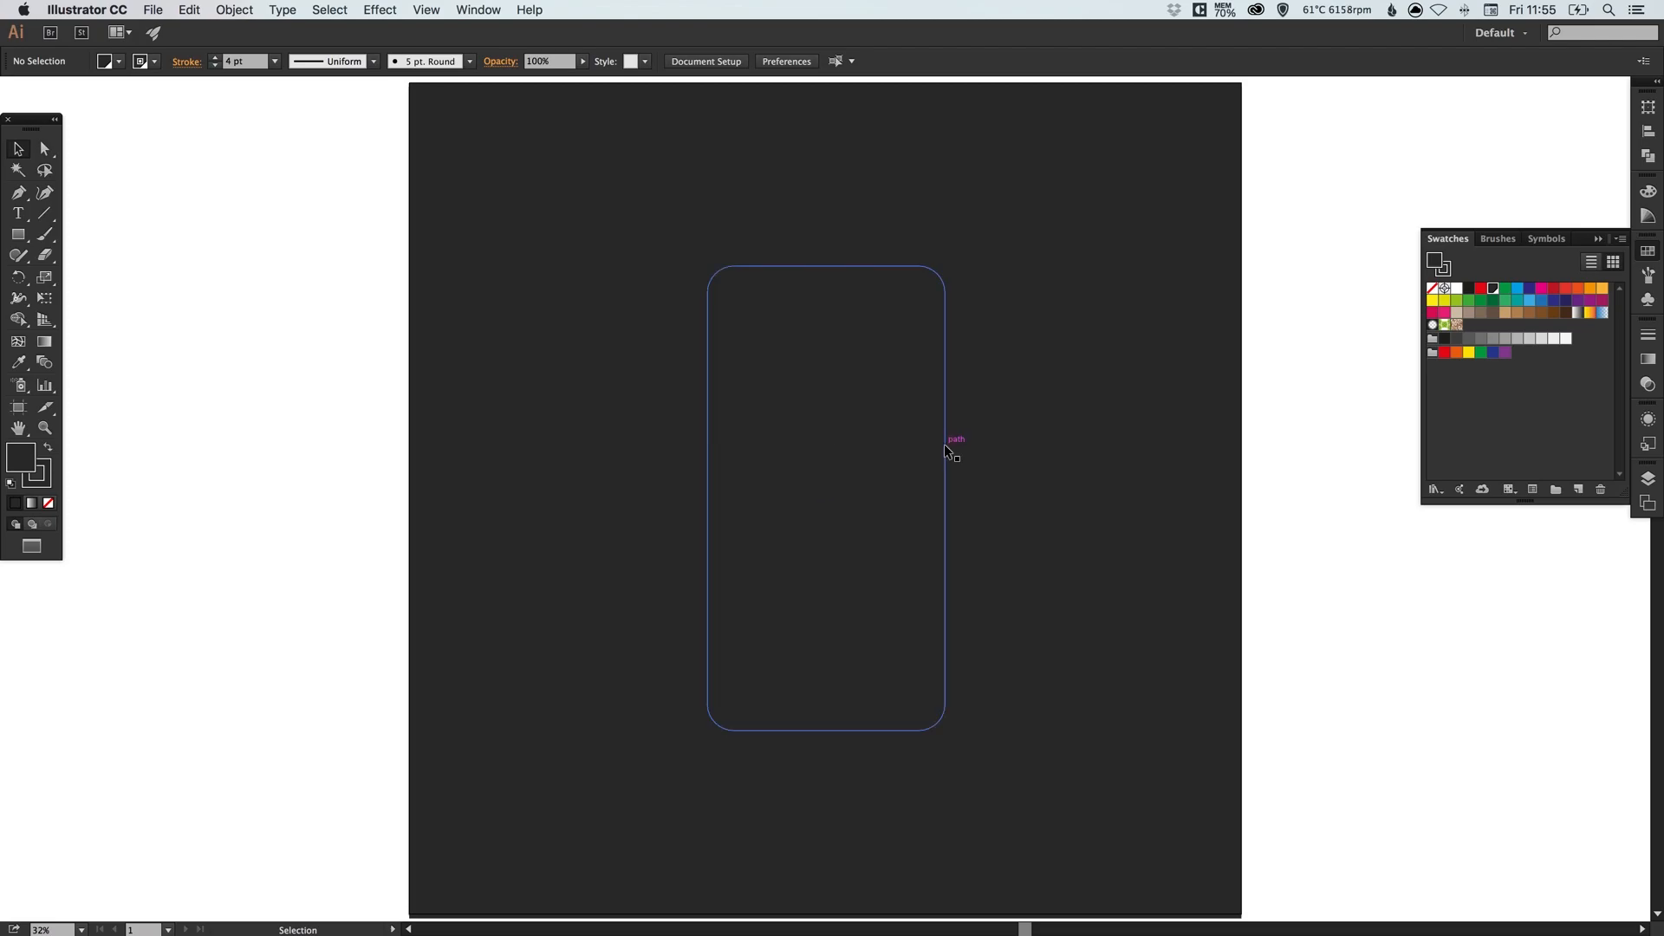
- Make the White swatch a global colour and apply it to the phone group's stroke
click(944, 438)
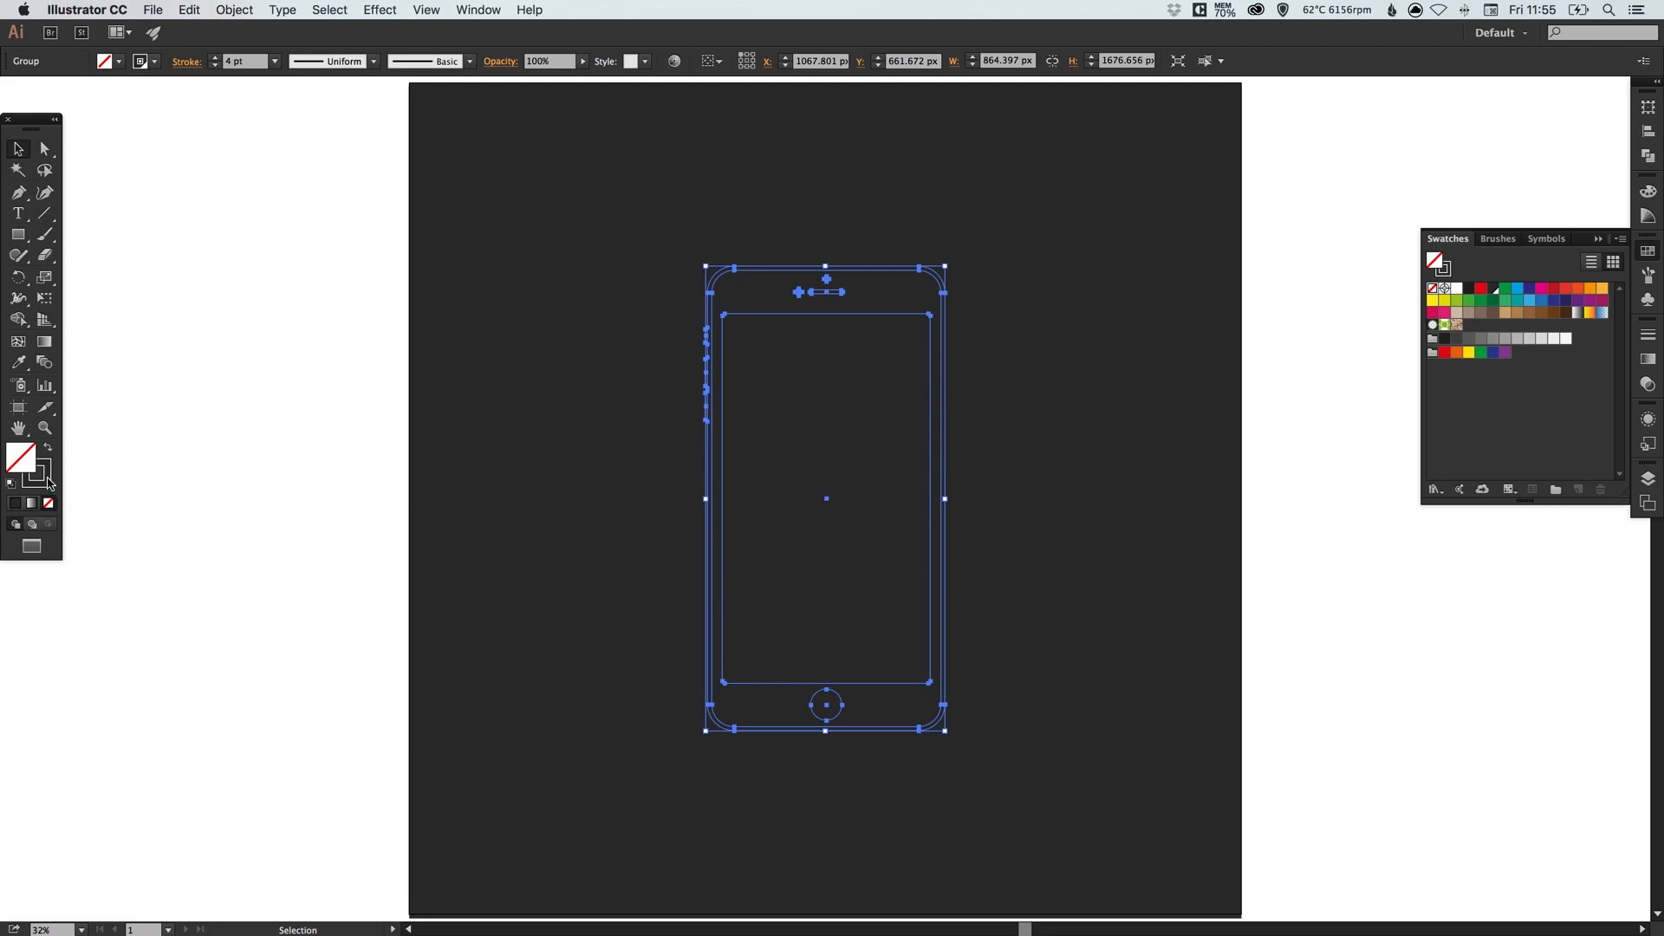
click(36, 475)
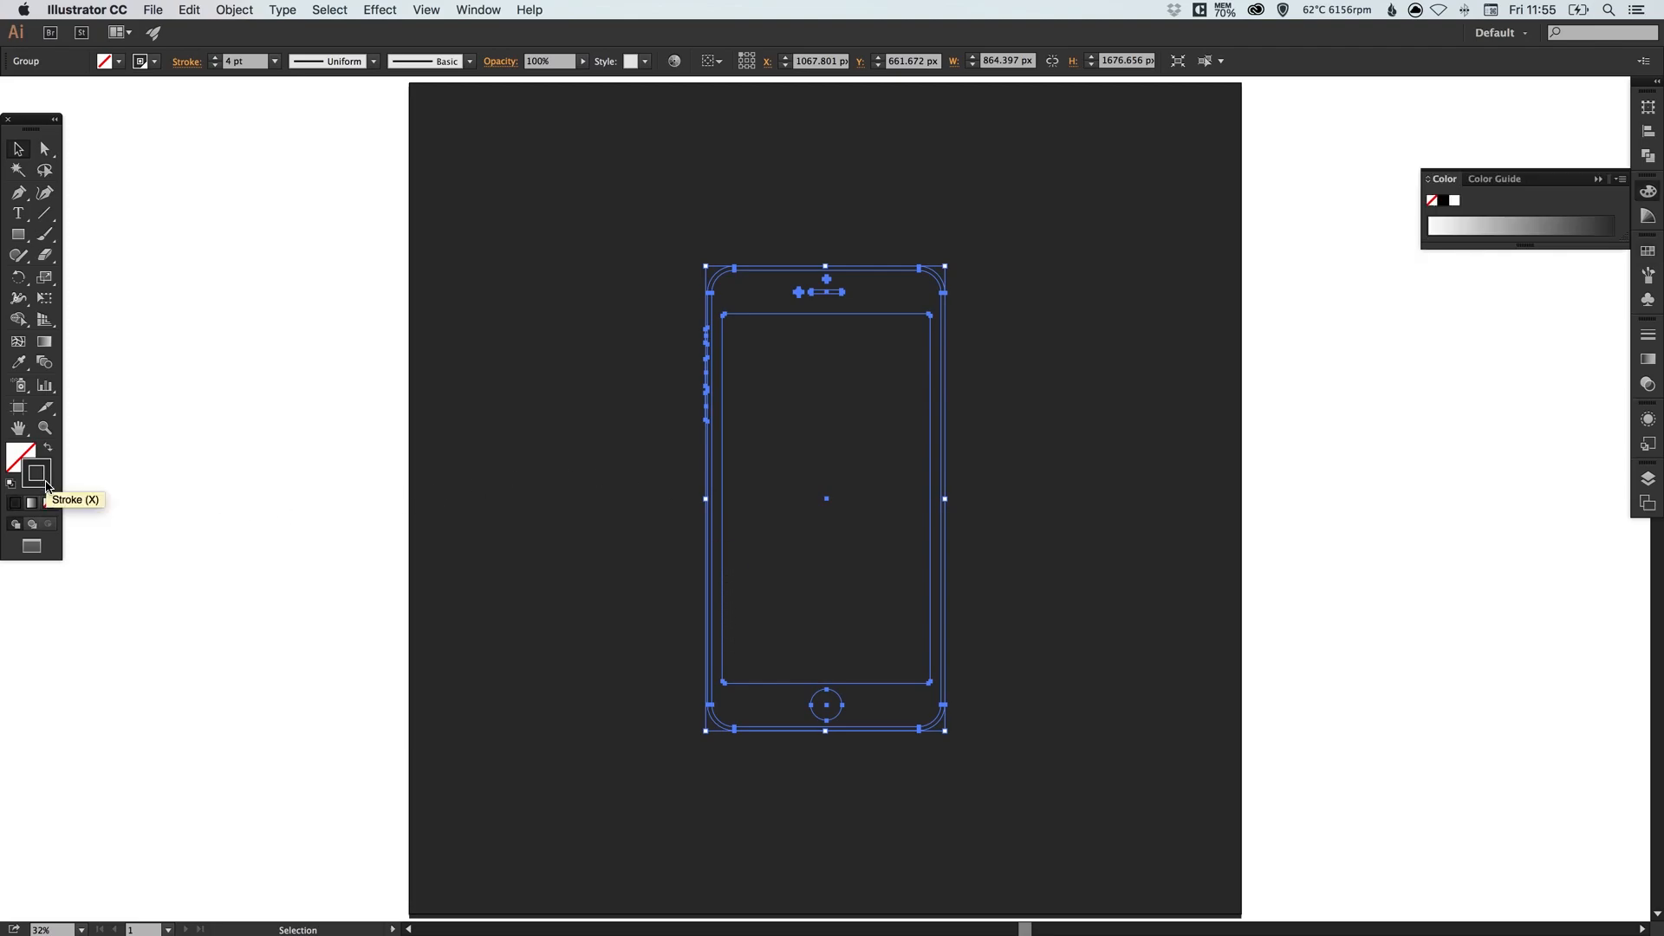
mouse_move(1643, 255)
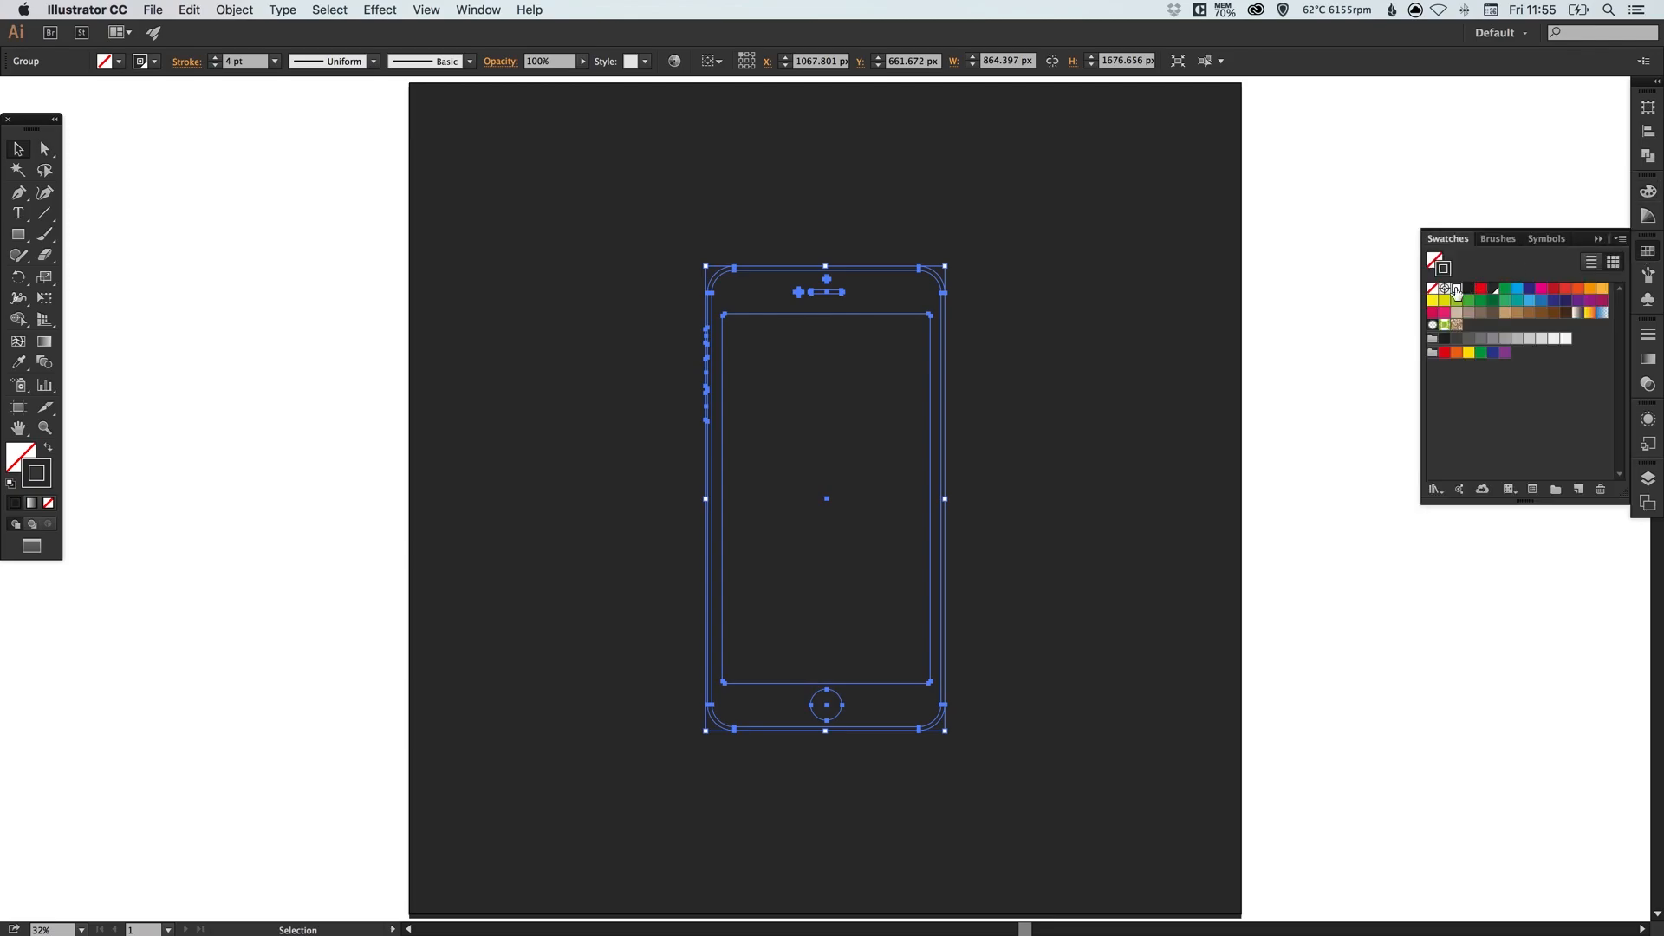
double_click(1456, 289)
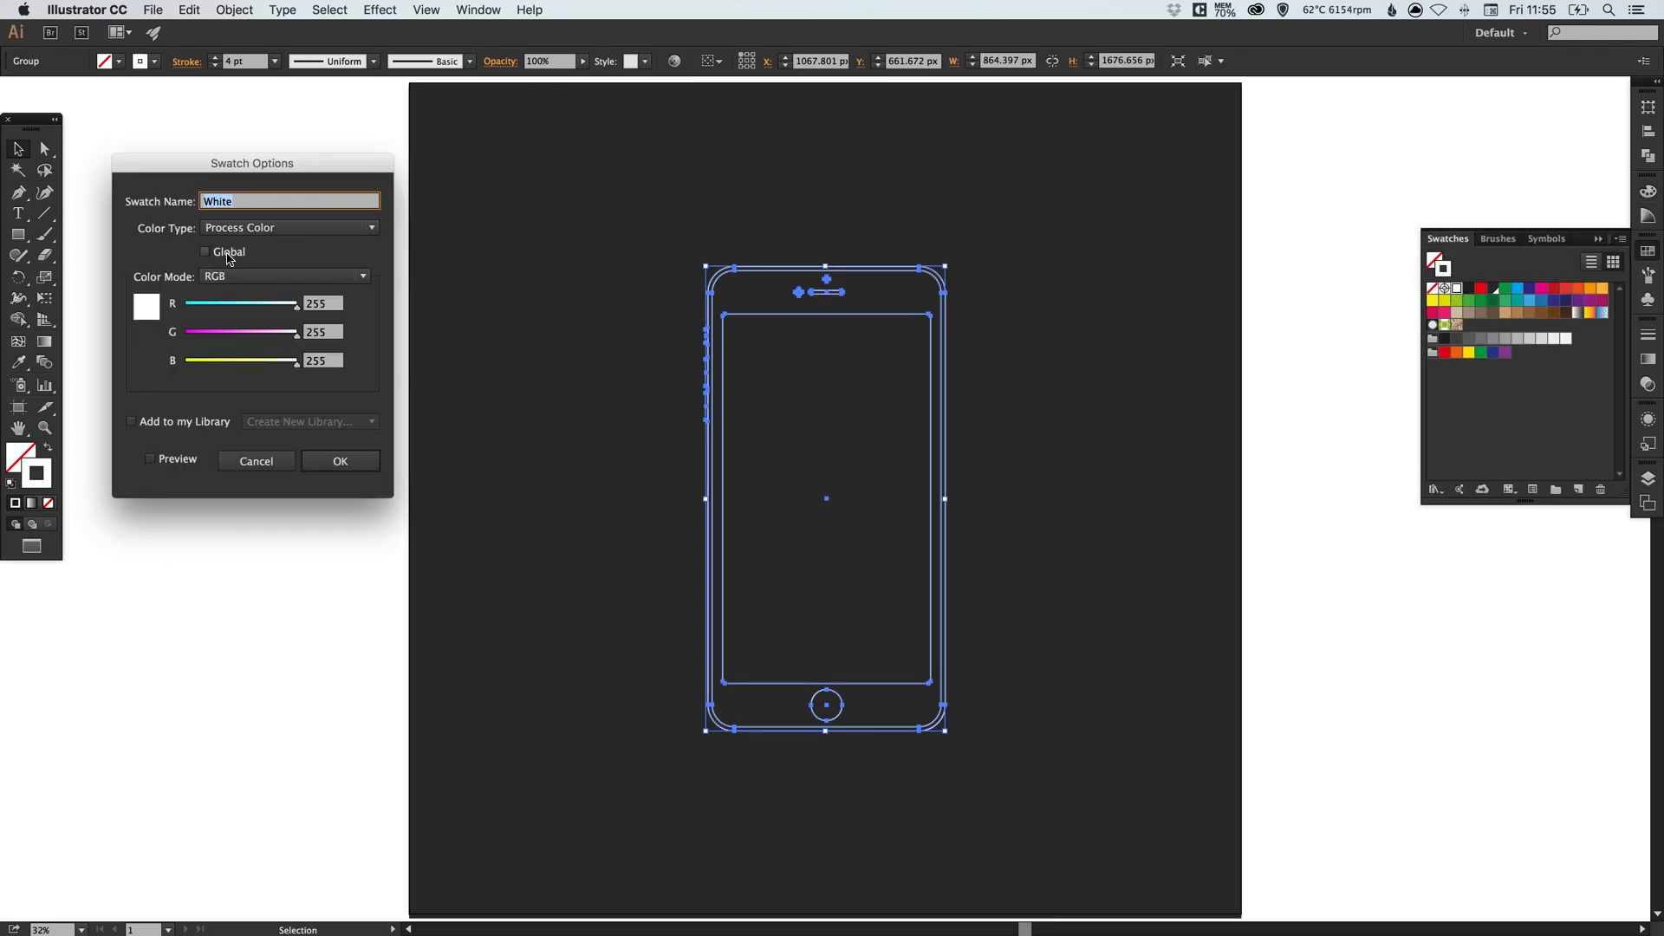
click(204, 251)
text(200)
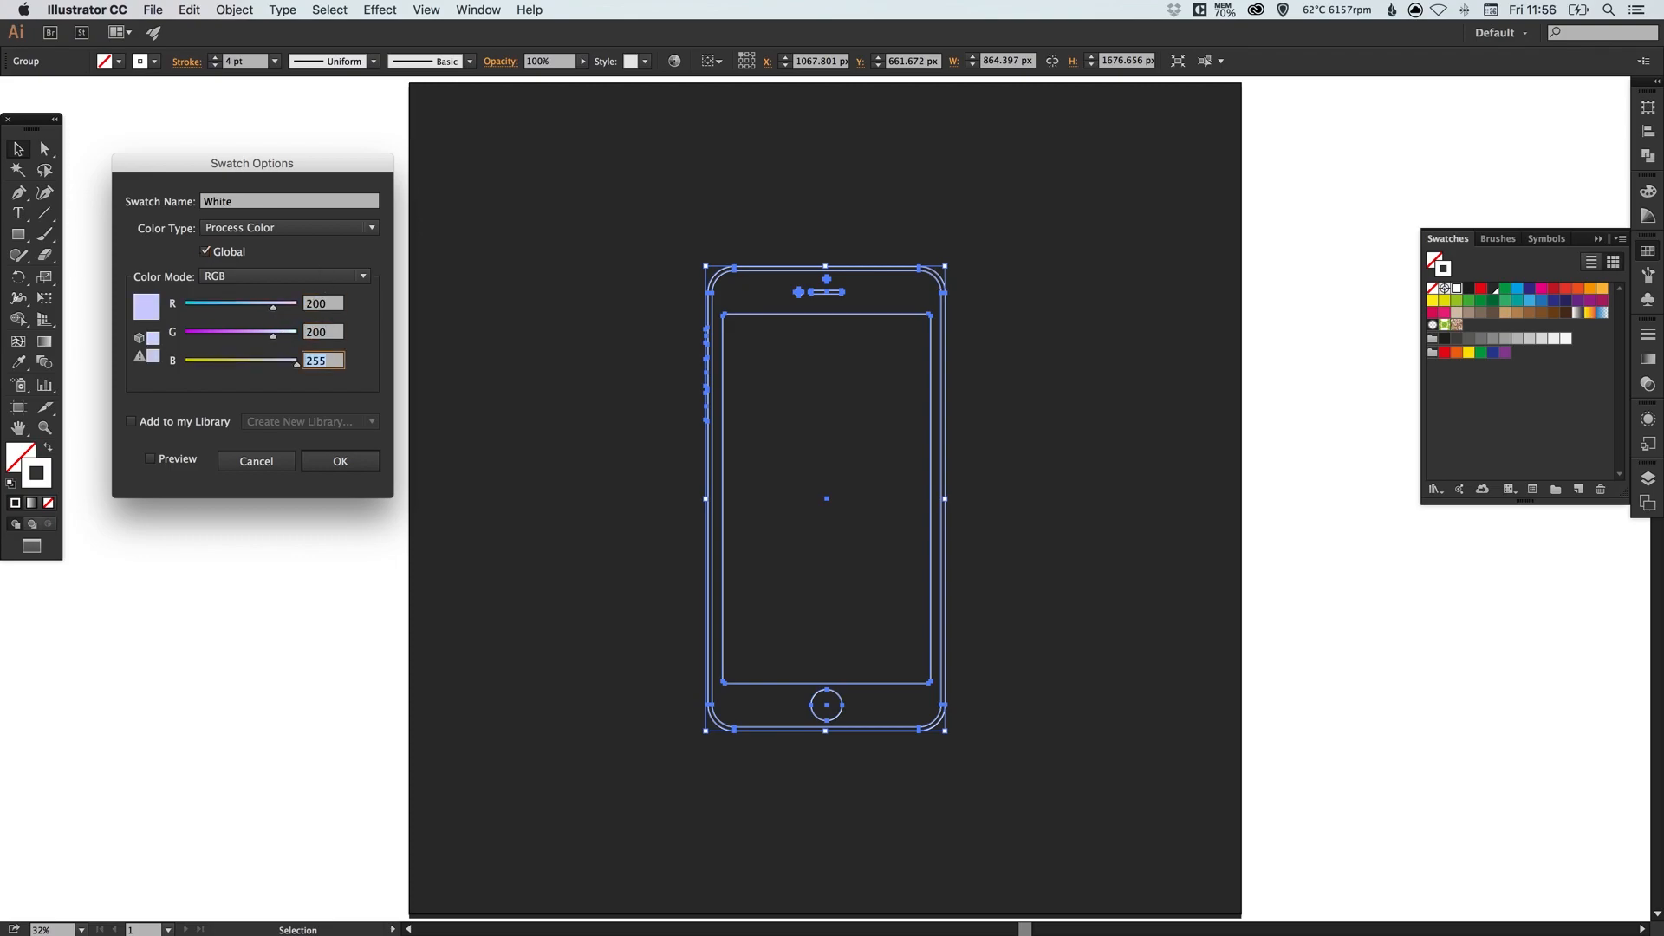
click(339, 462)
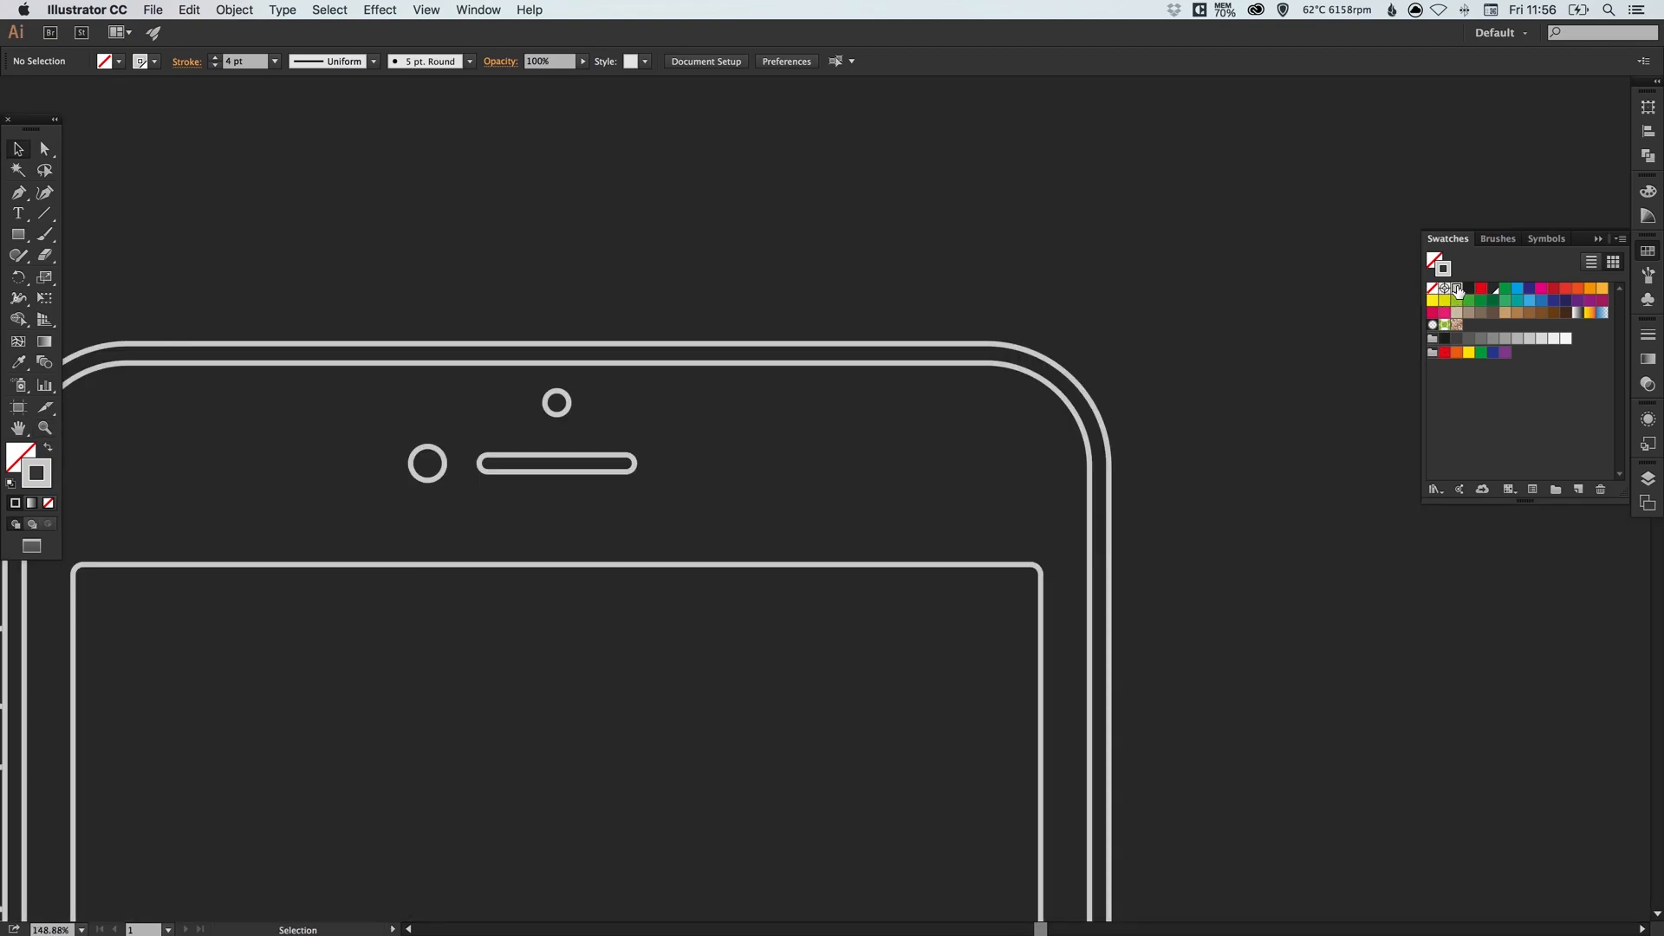
- Re-edit the White swatch with Preview on to a warm light gray of 220, 220, 200
double_click(1456, 289)
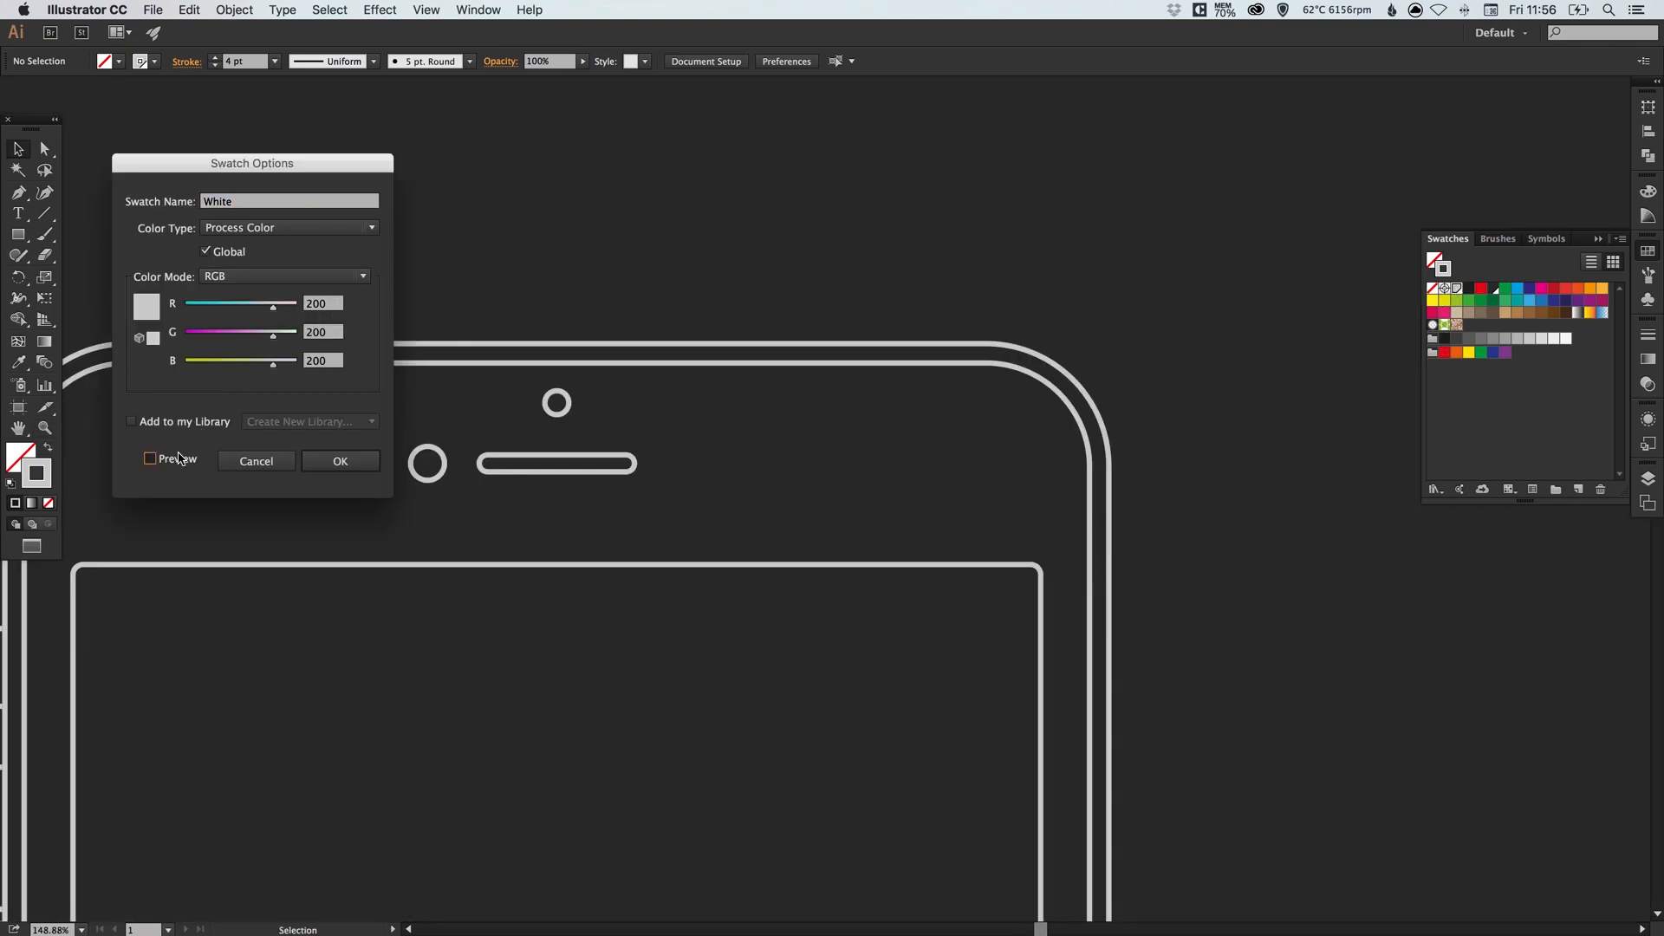
click(149, 458)
text(220)
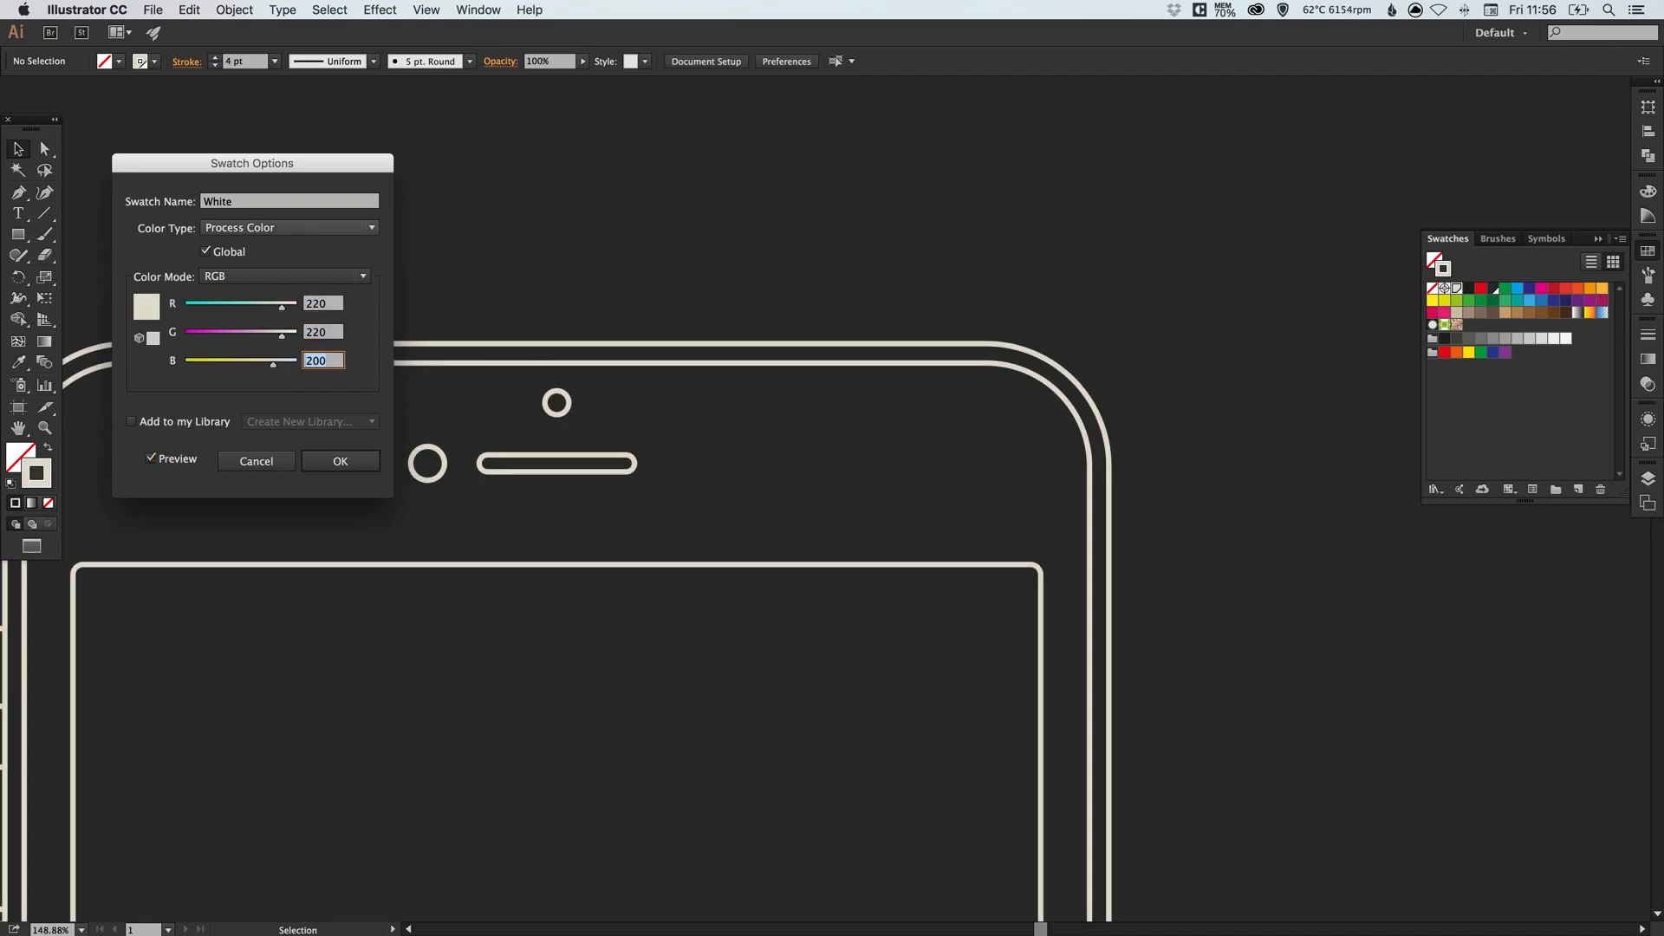
click(338, 461)
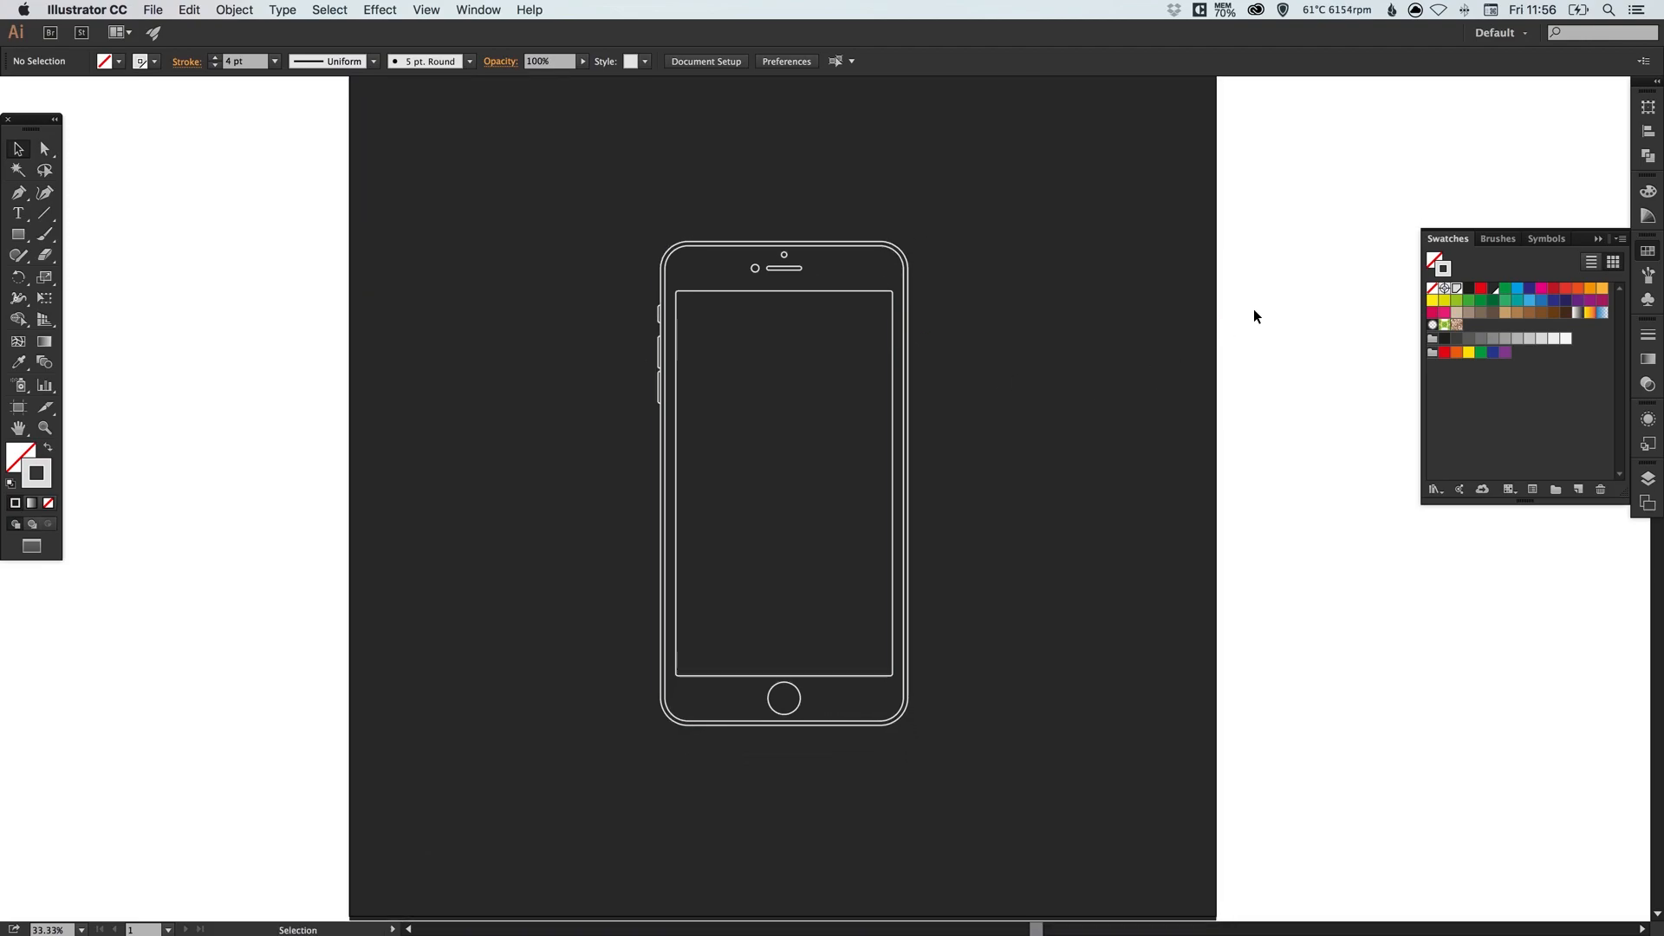
mouse_move(1336, 336)
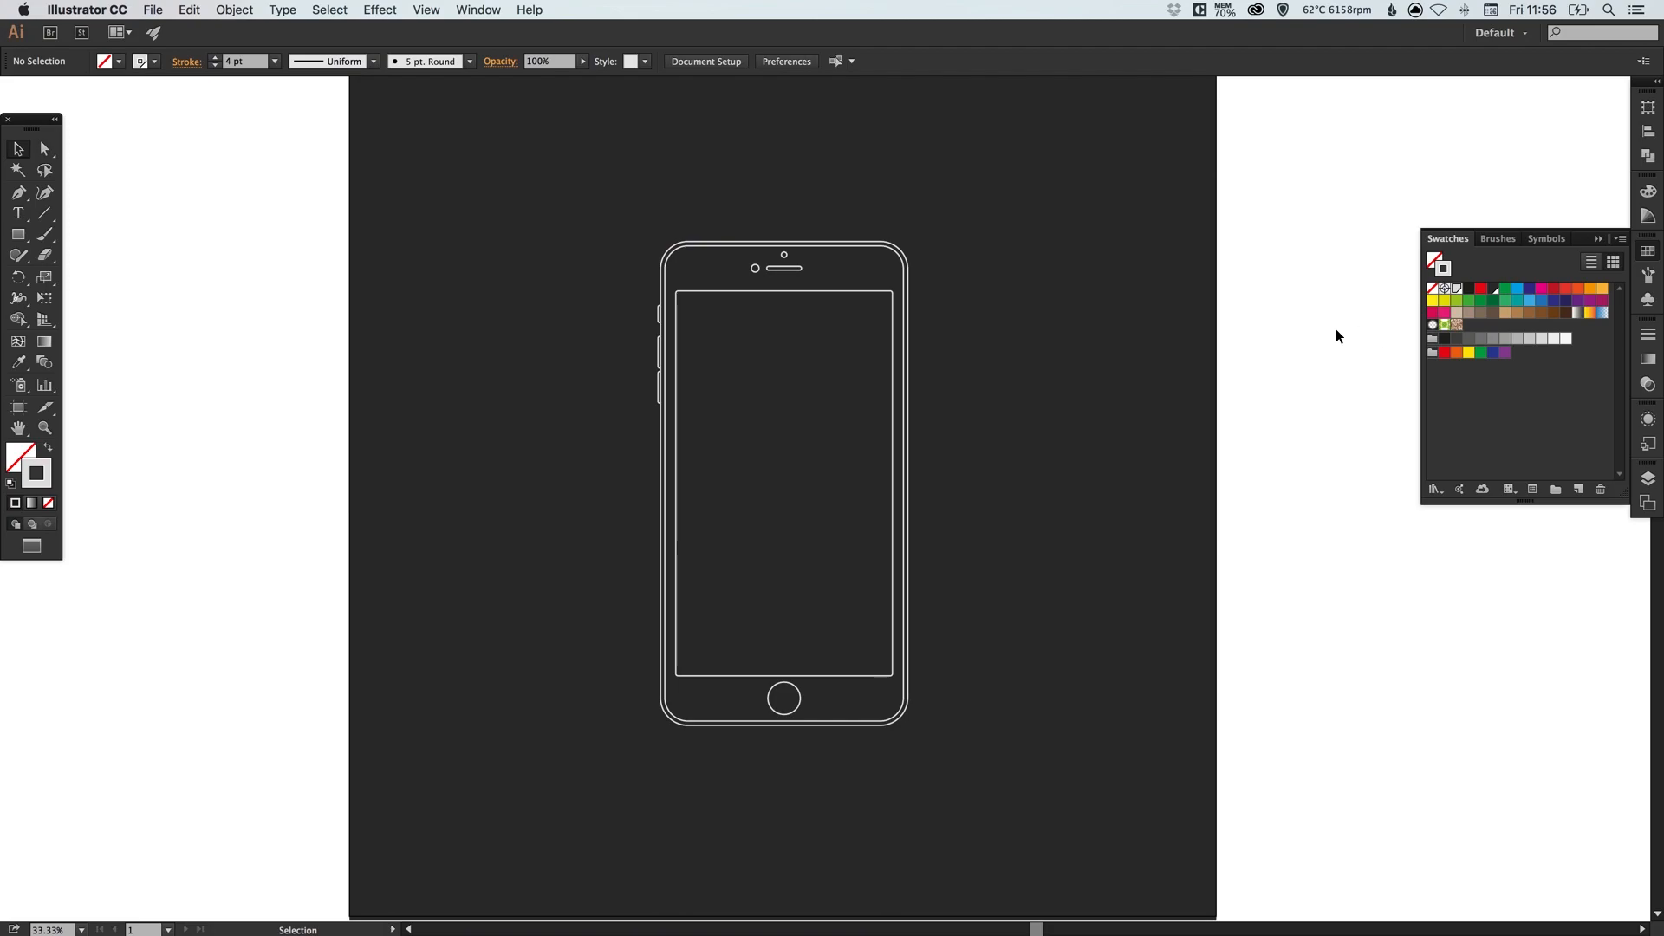
mouse_move(418, 625)
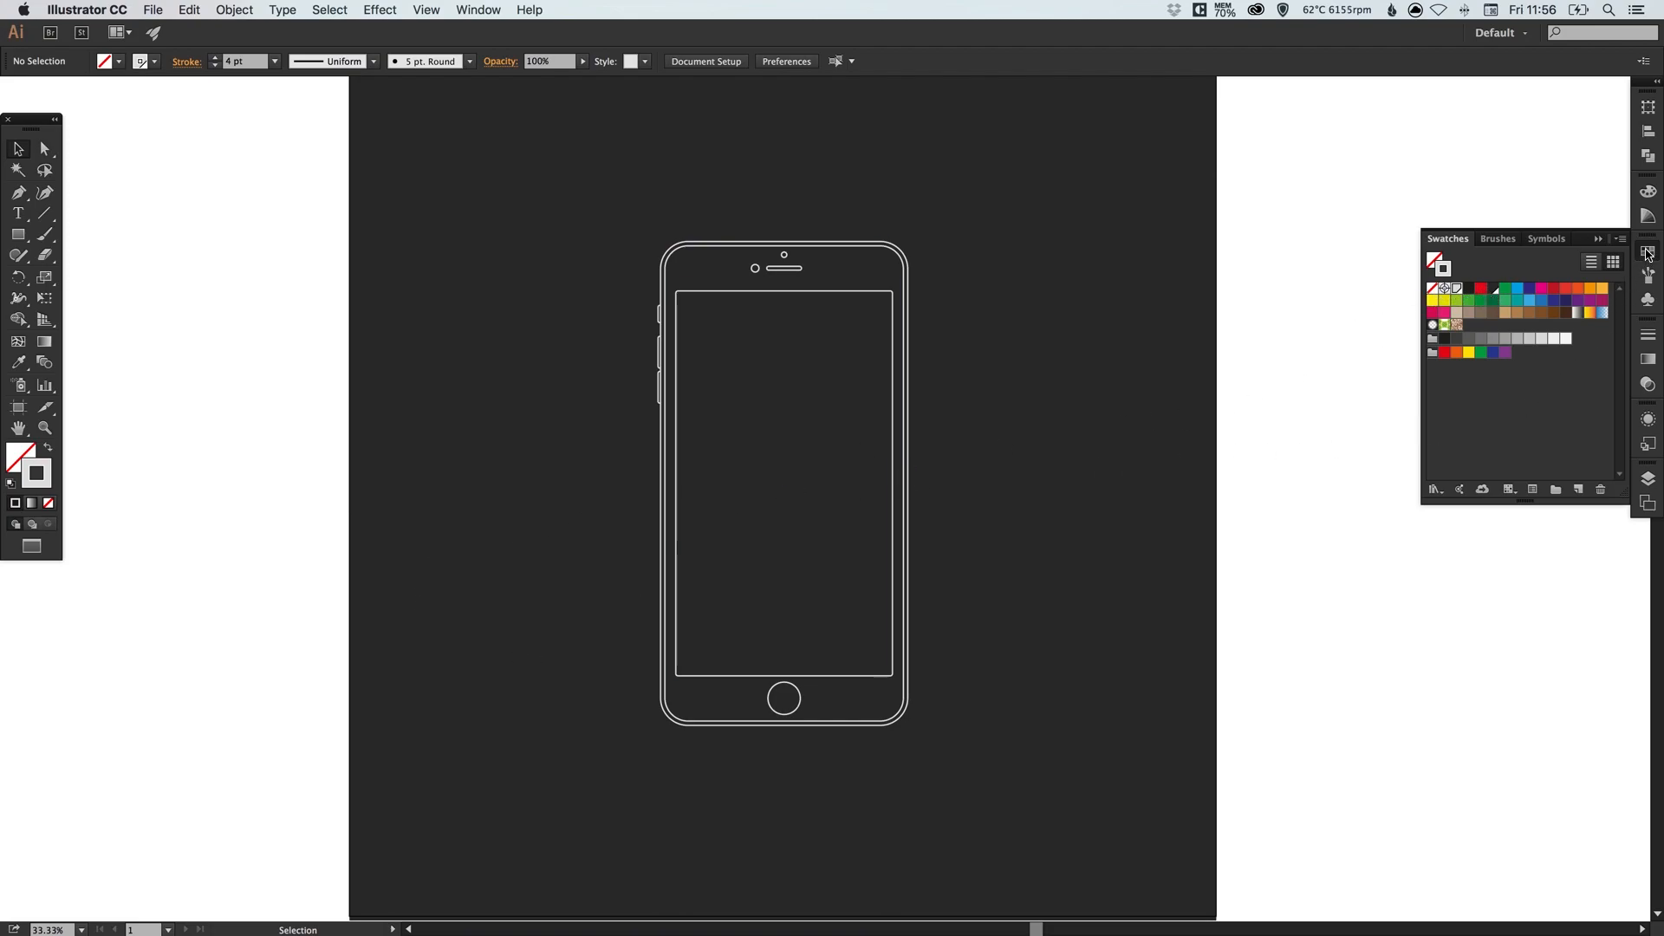
- Collapse the Swatches panel to leave the finished wireframe in view
click(1649, 253)
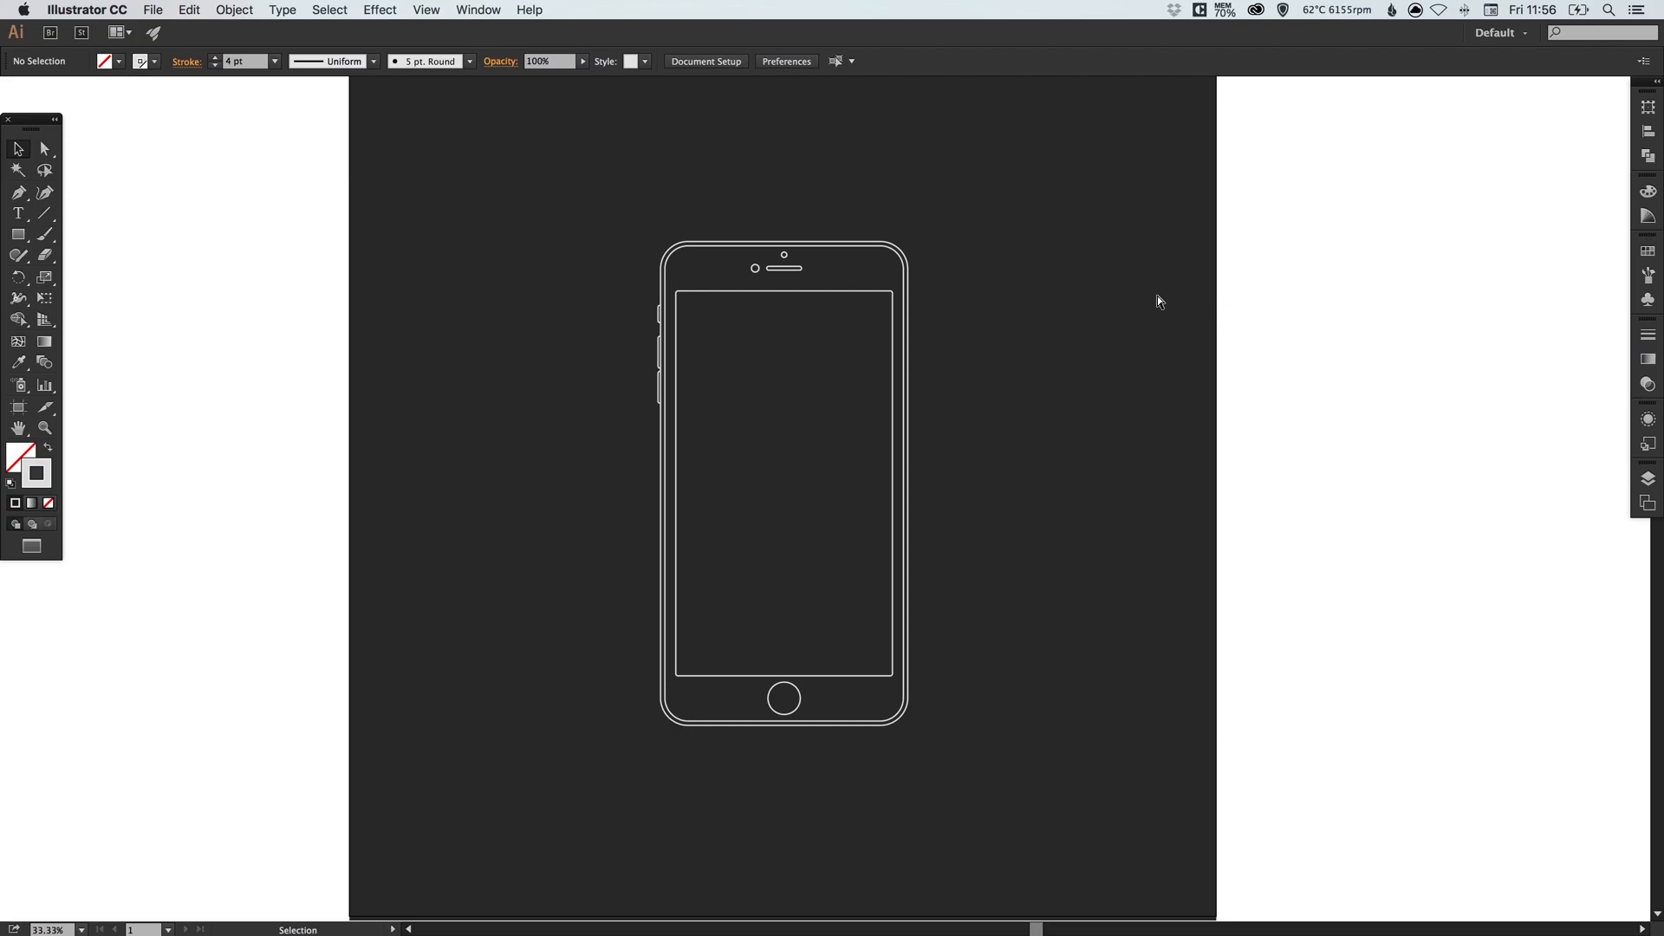